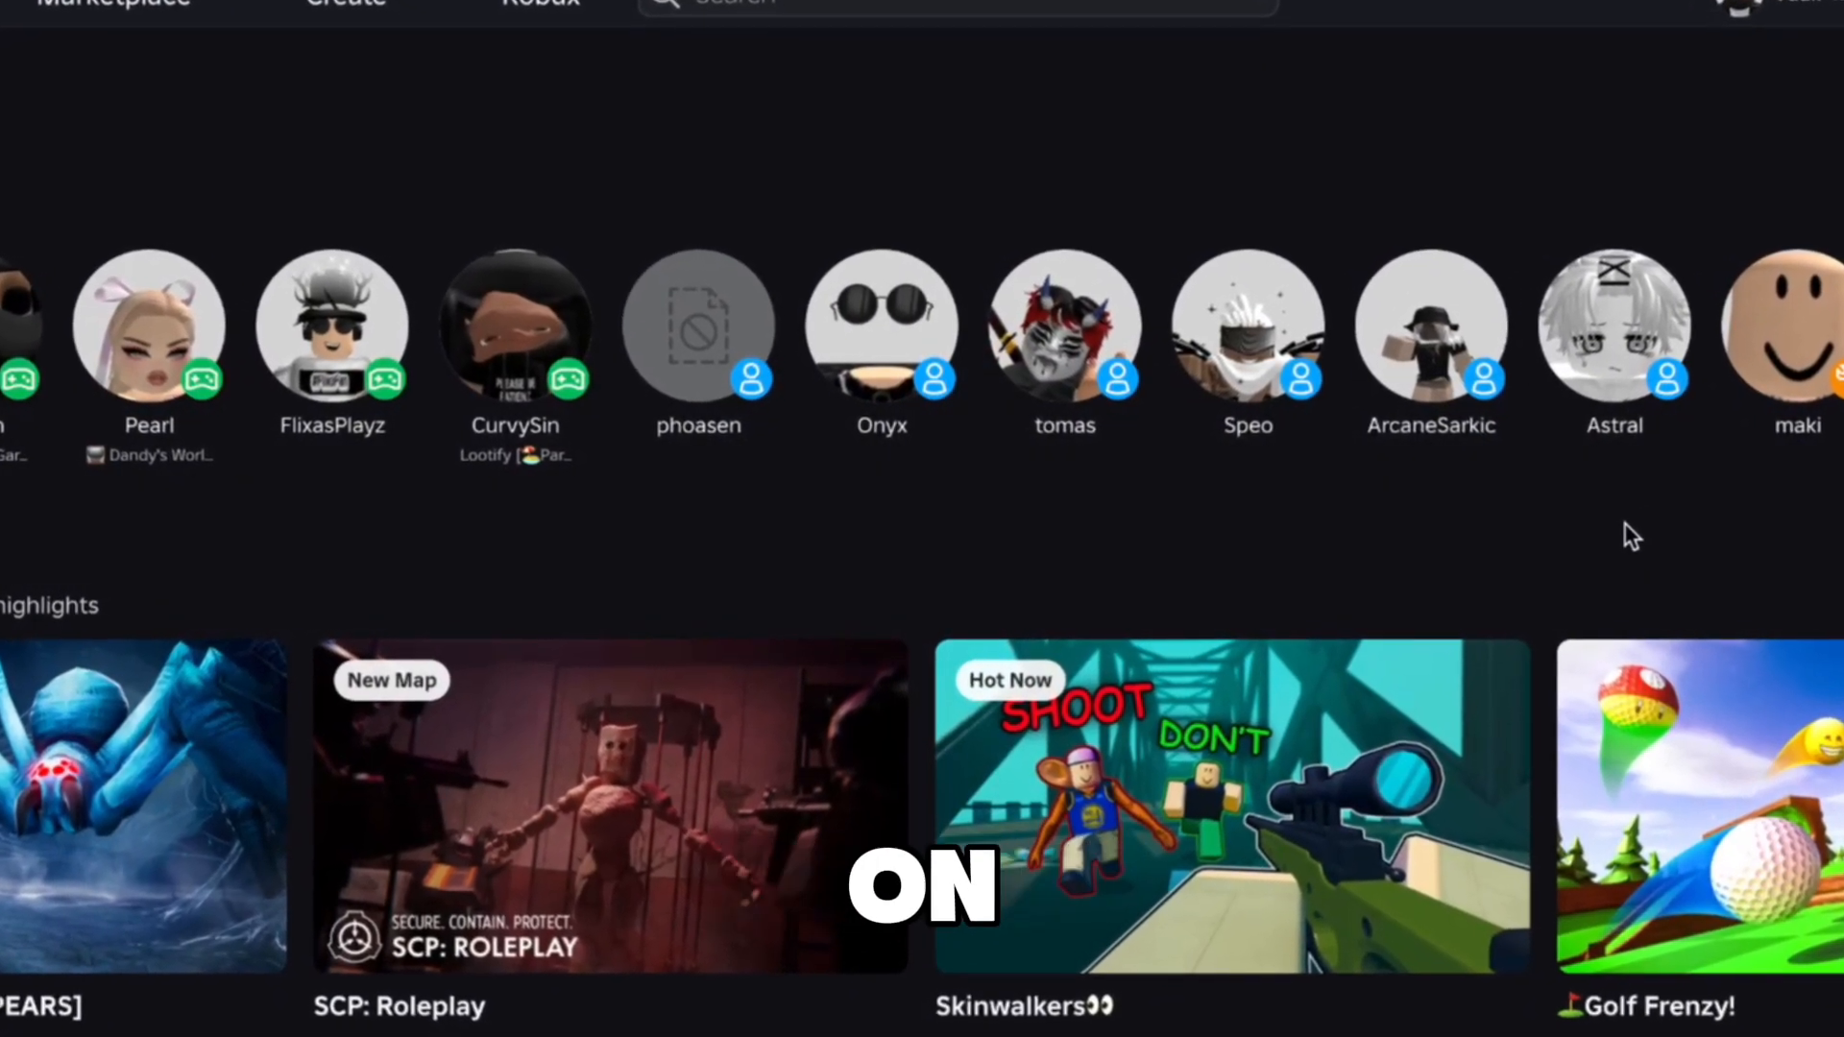
# Scroll down through the Roblox home page game lists.
pyautogui.scroll(-3)
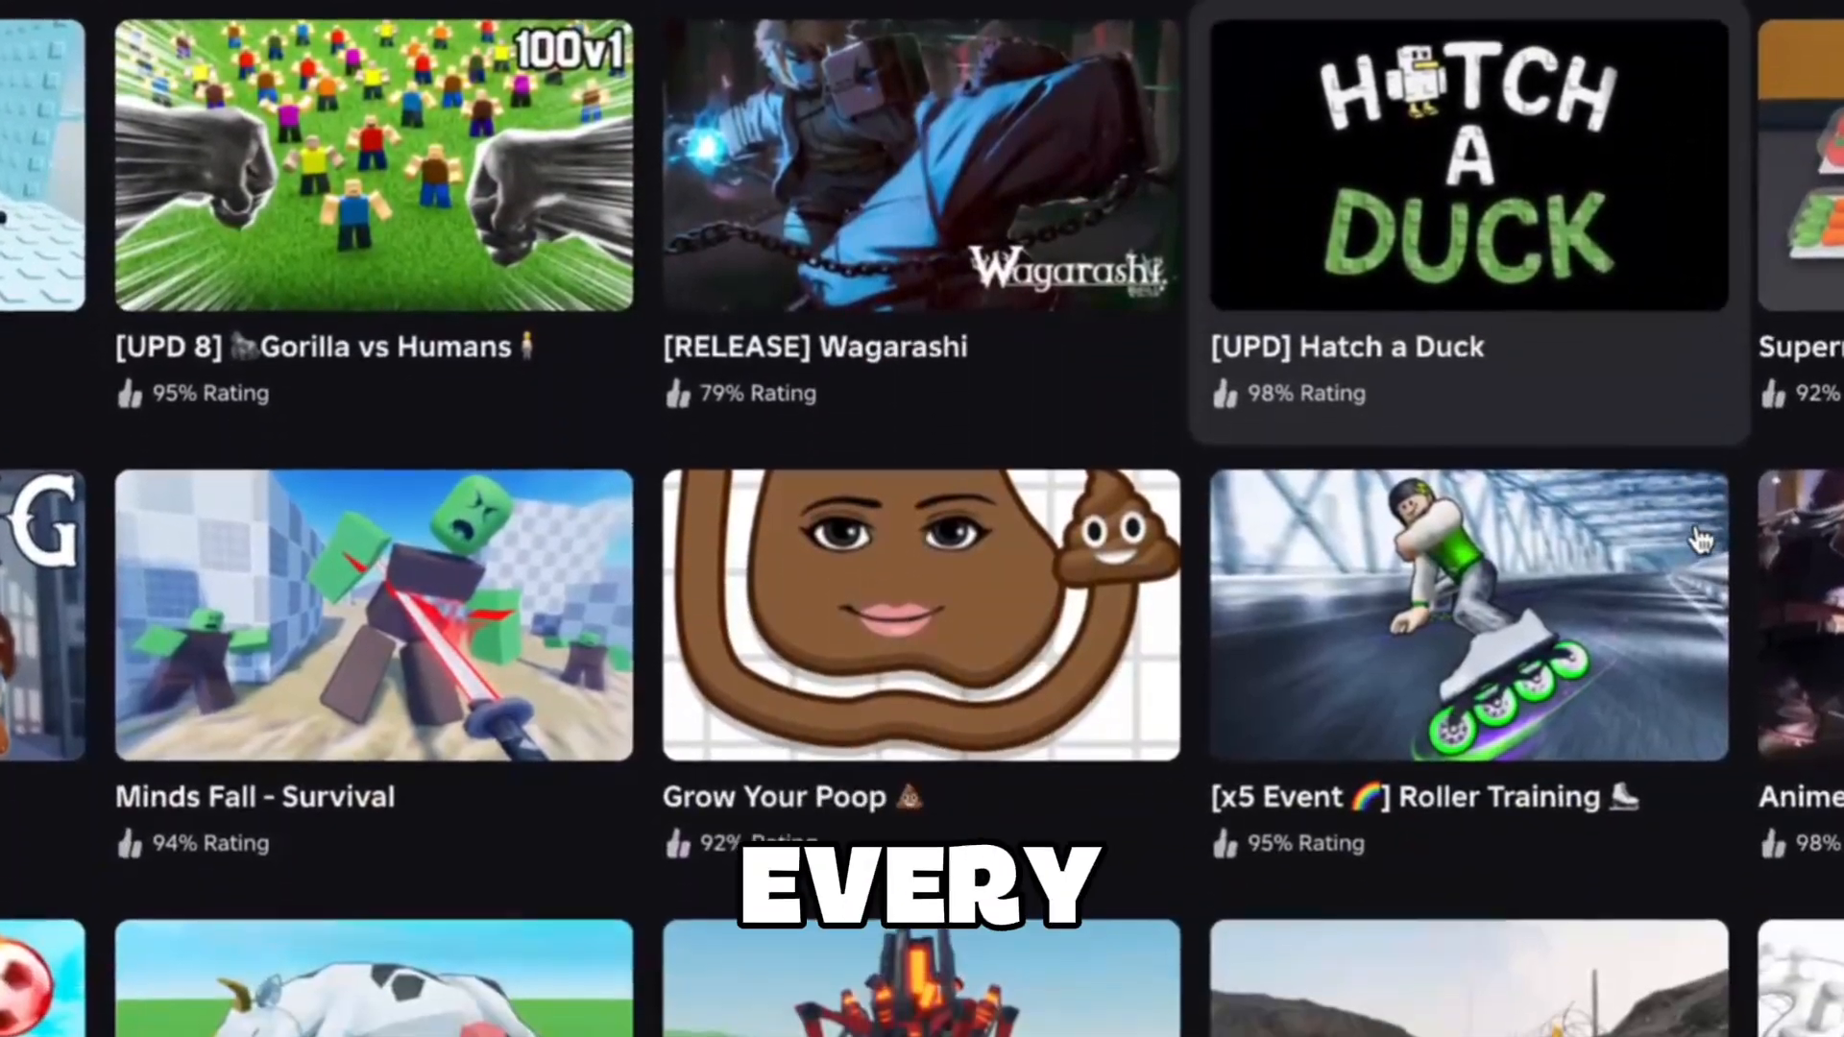
pyautogui.scroll(-3)
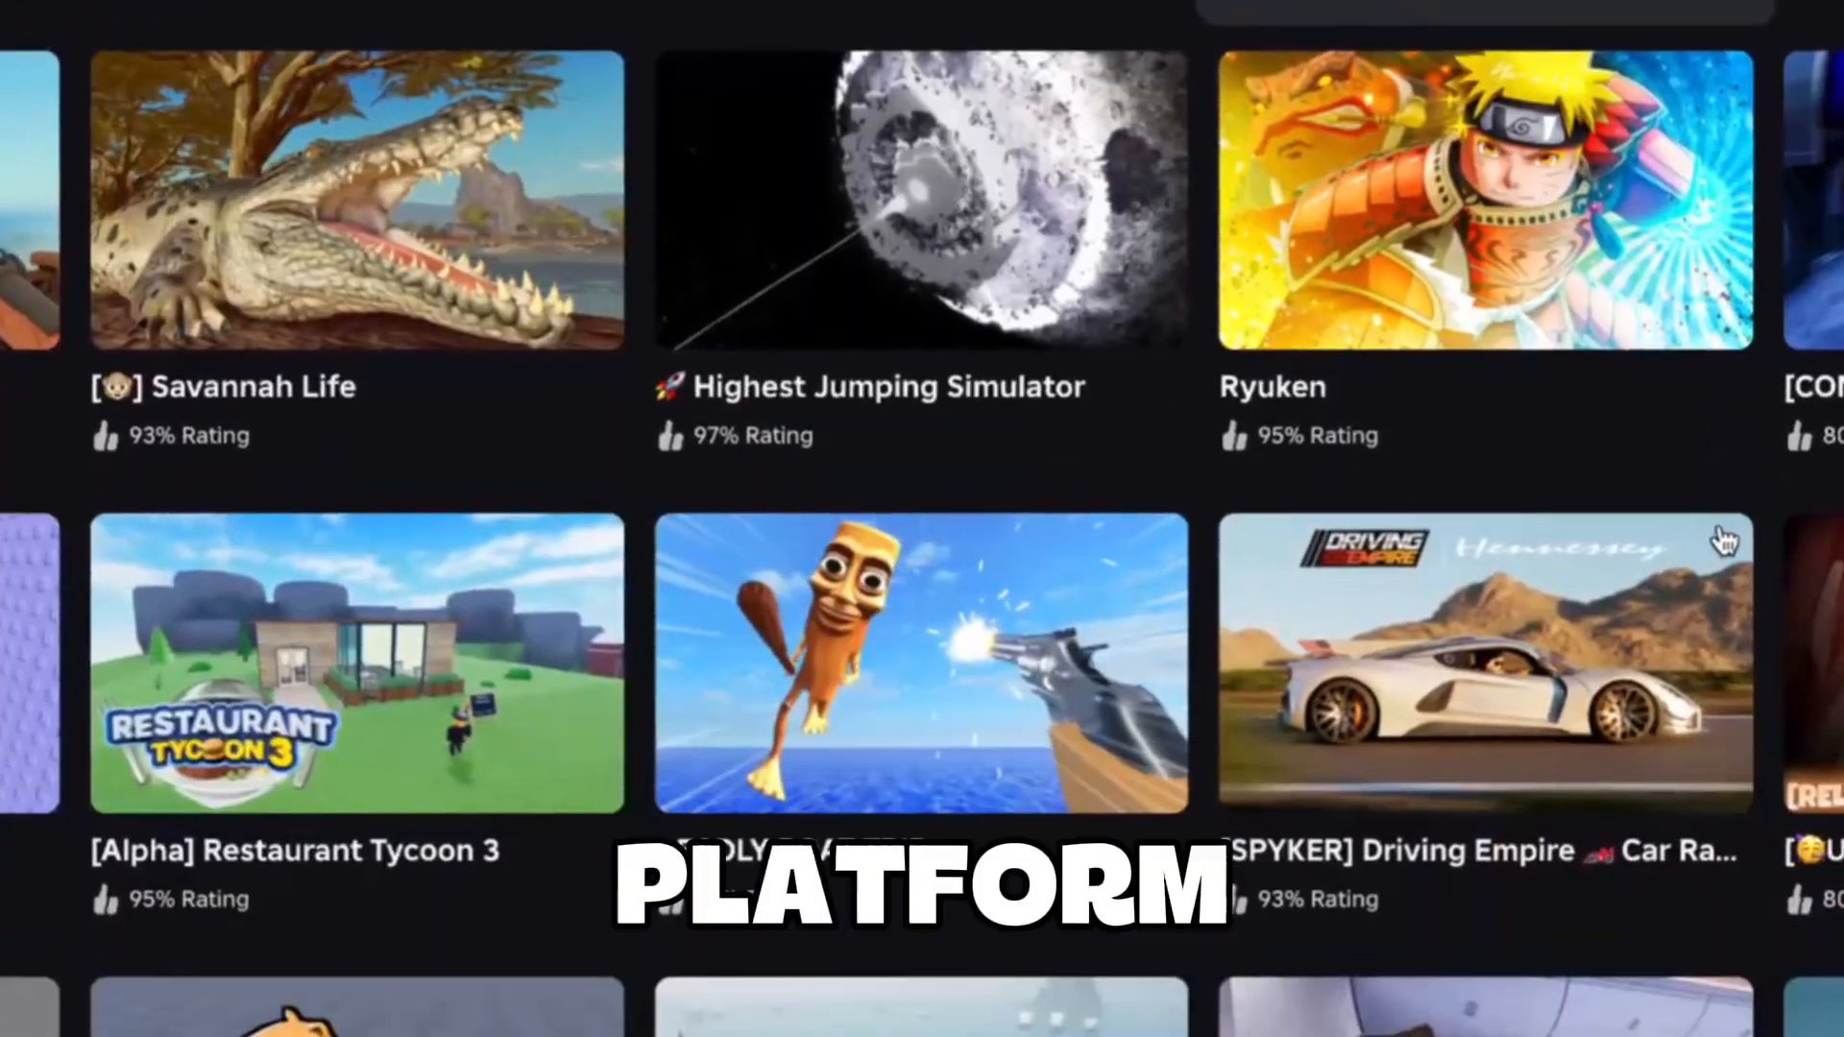
pyautogui.scroll(-3)
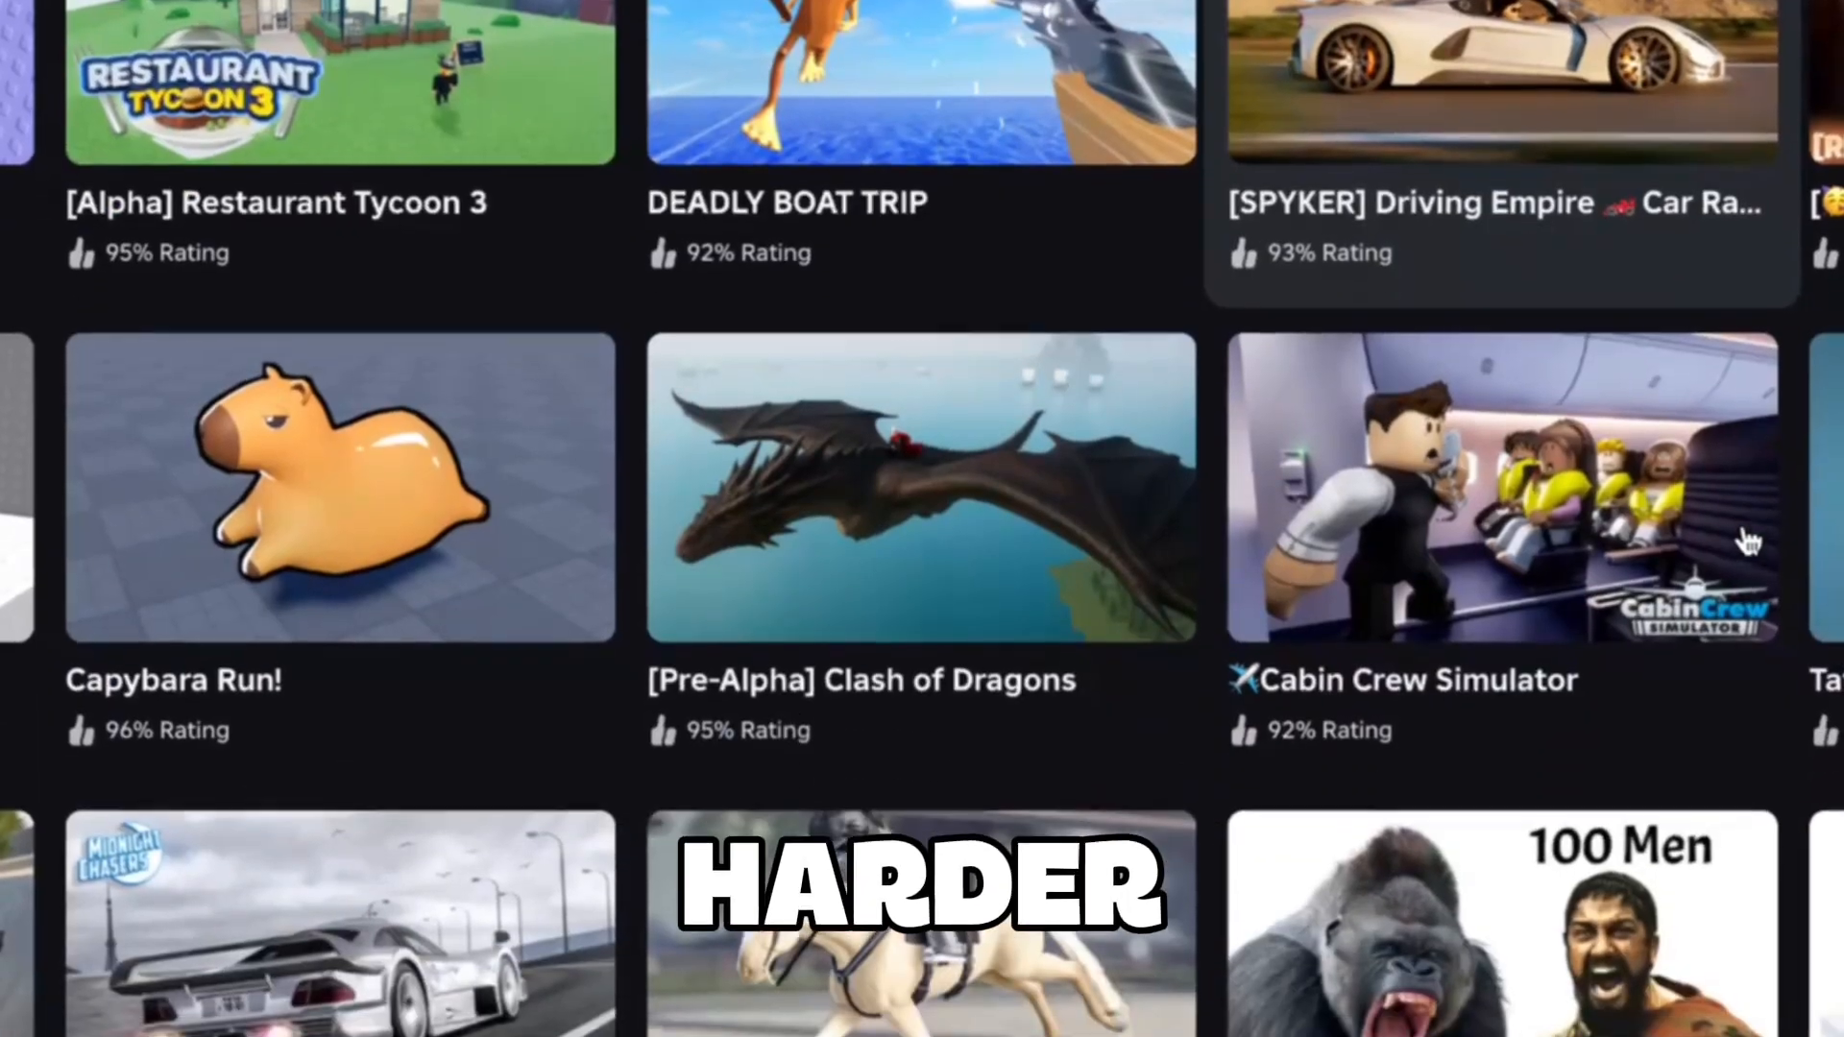
pyautogui.scroll(-3)
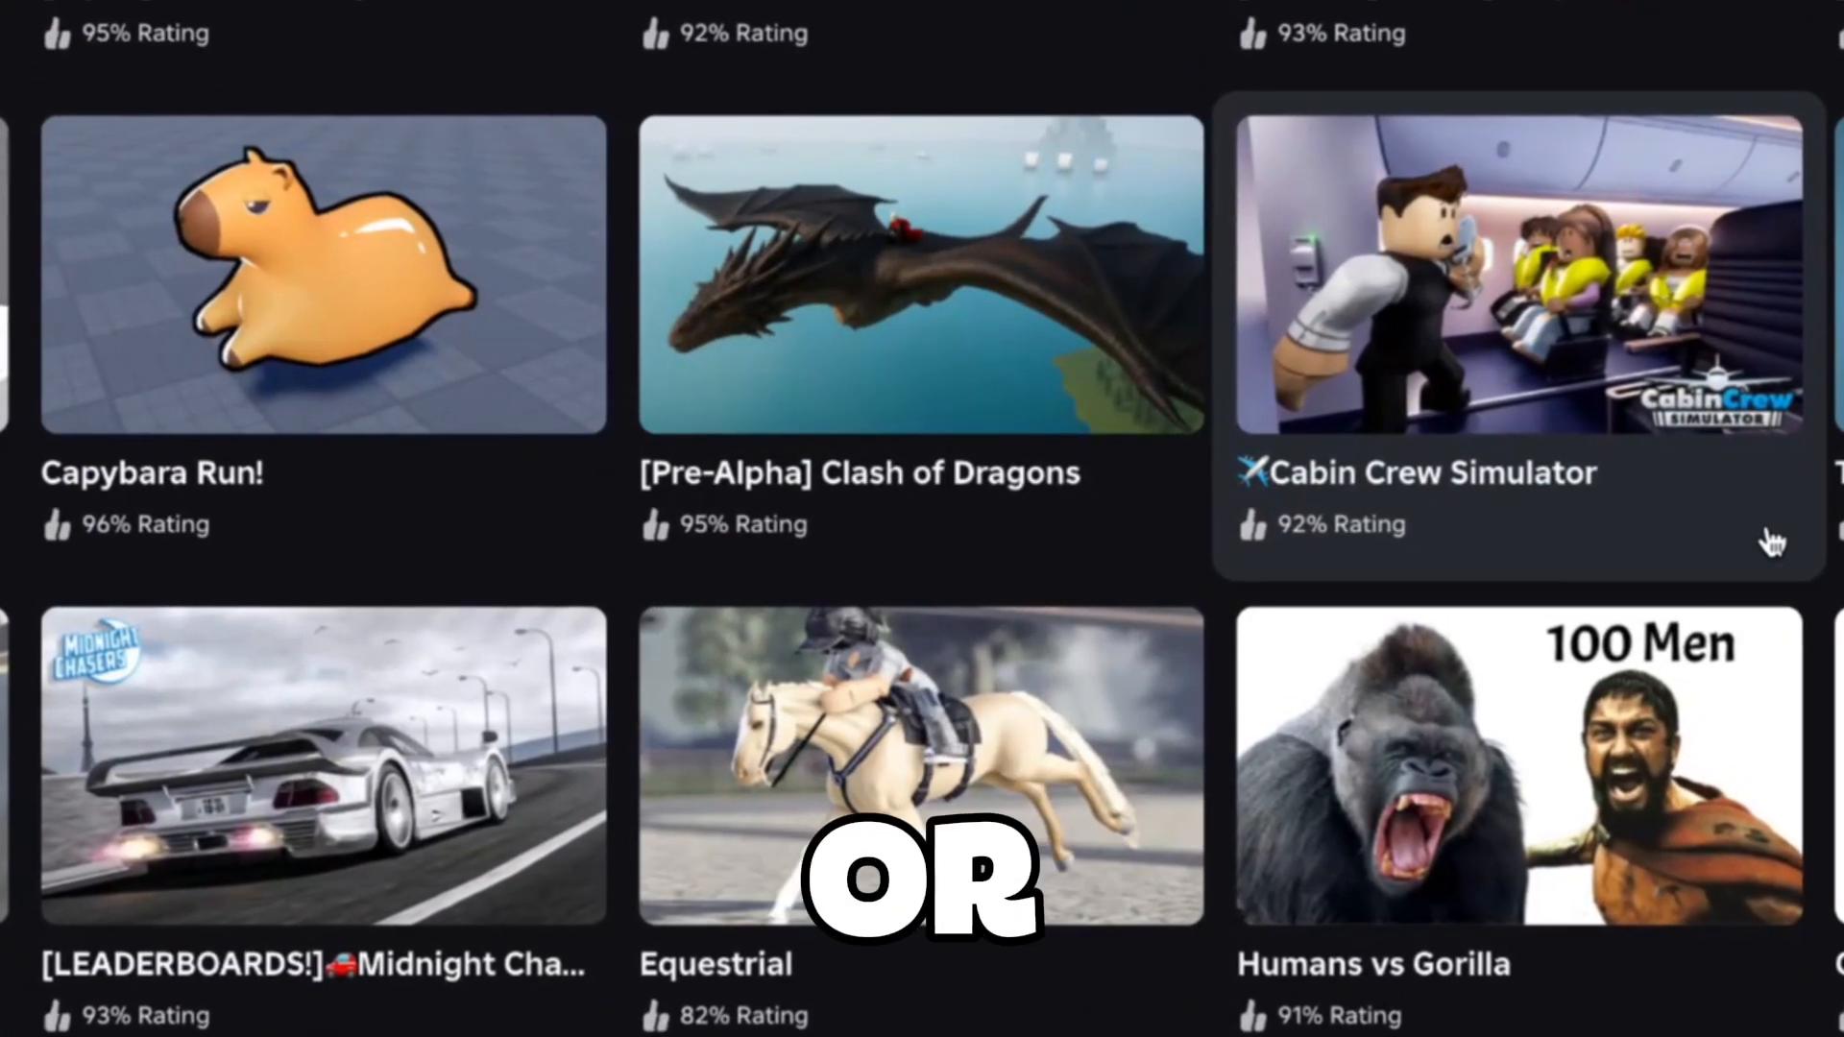
# Scroll the Charts page through Trending, Up-and-Coming and Popular games.
pyautogui.scroll(3)
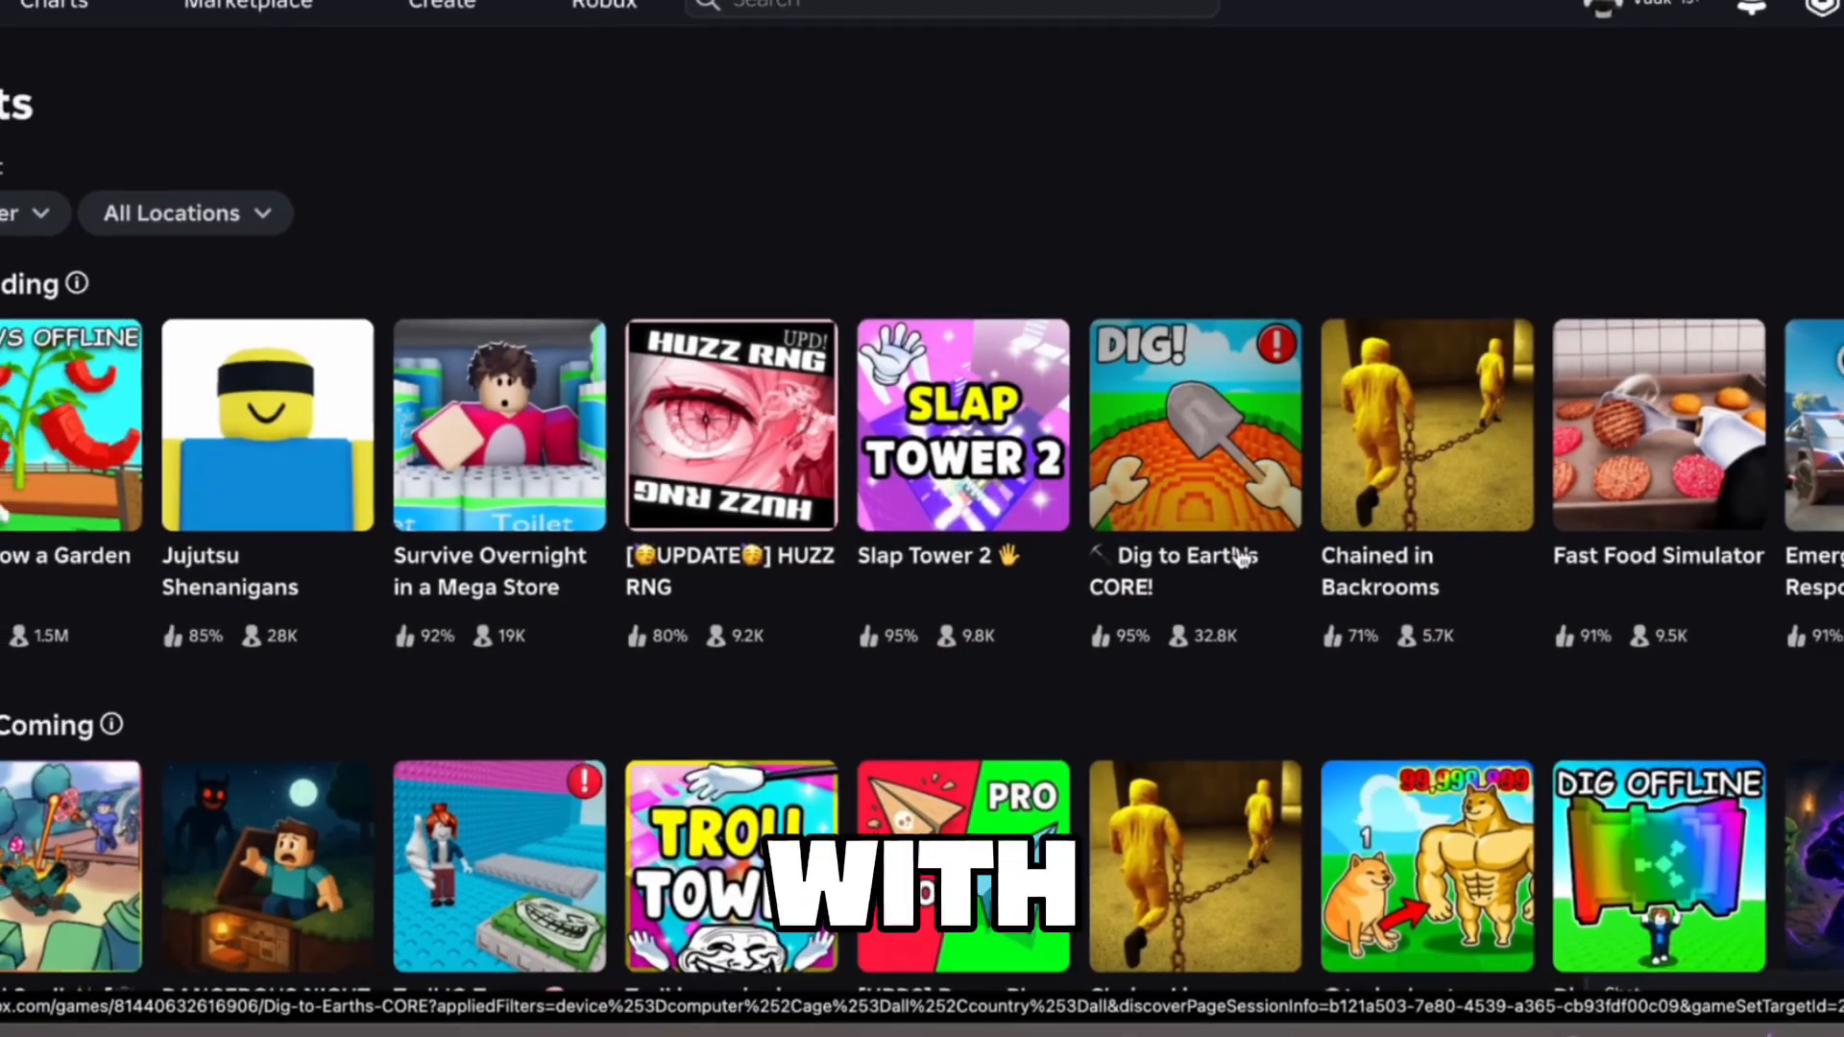
pyautogui.scroll(-3)
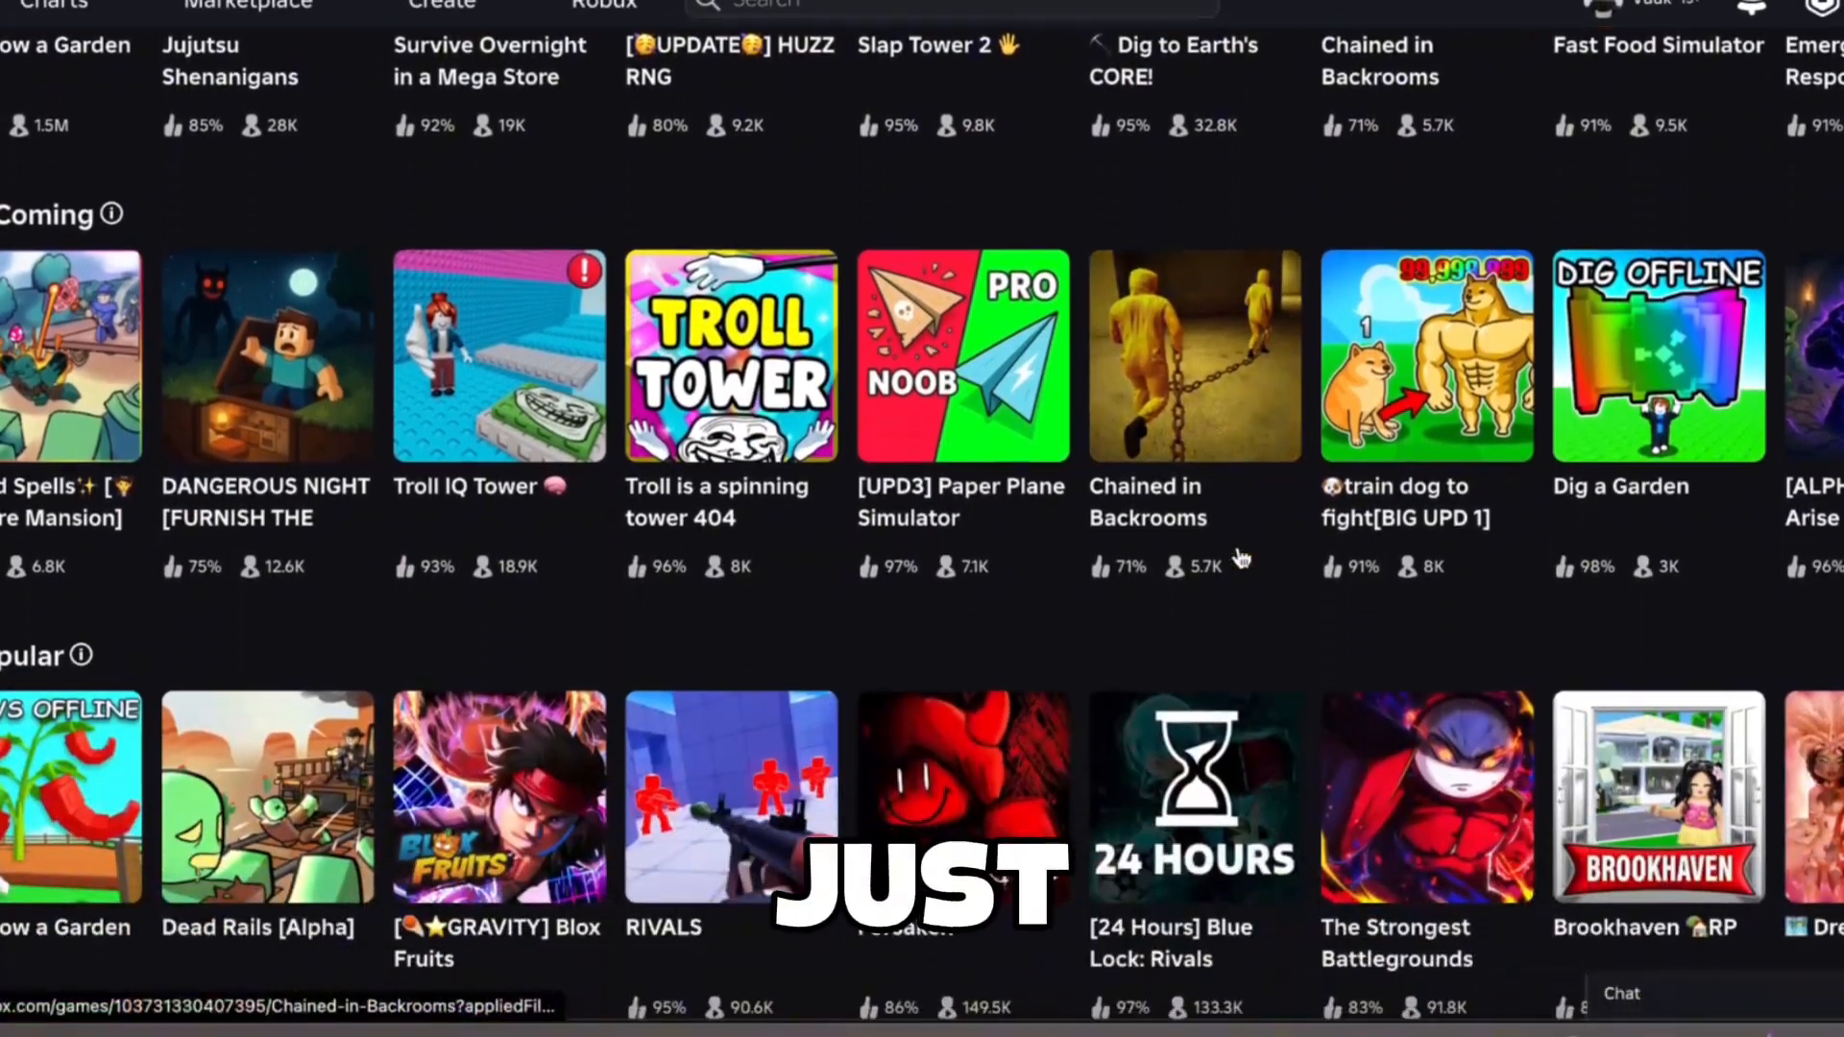
pyautogui.scroll(-3)
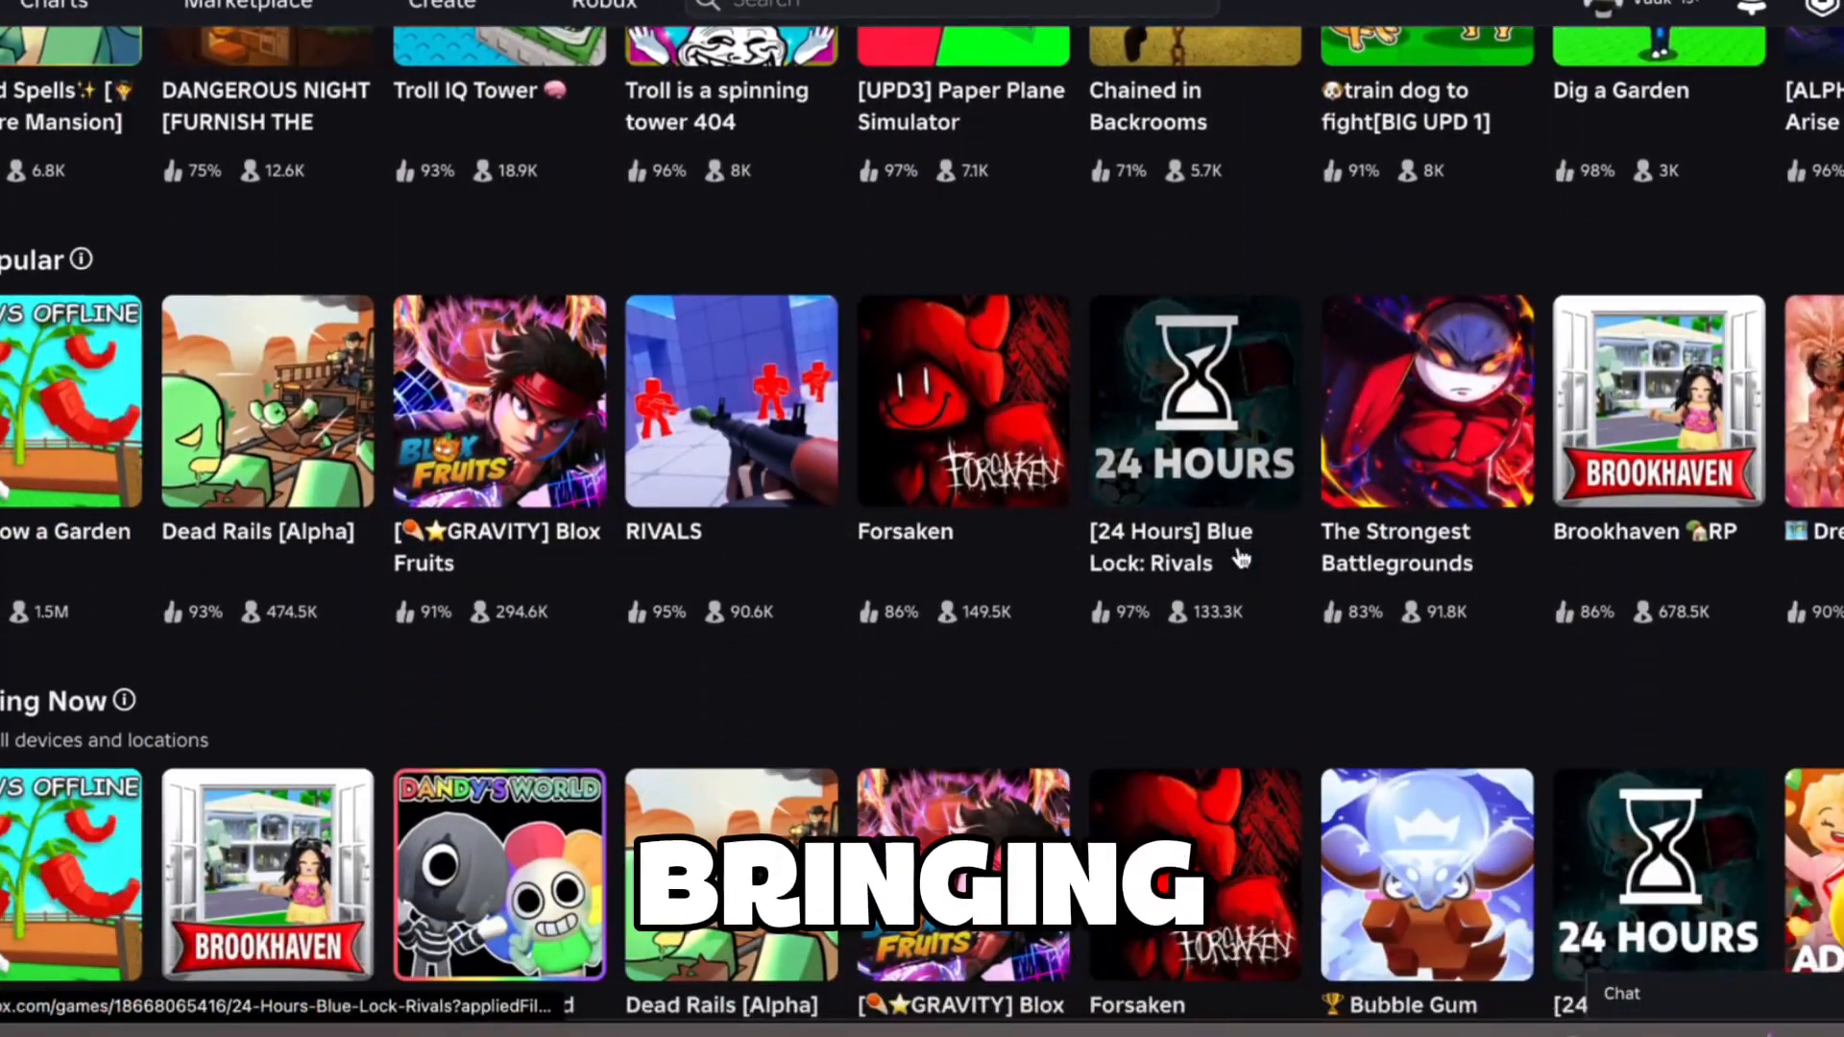
pyautogui.scroll(-3)
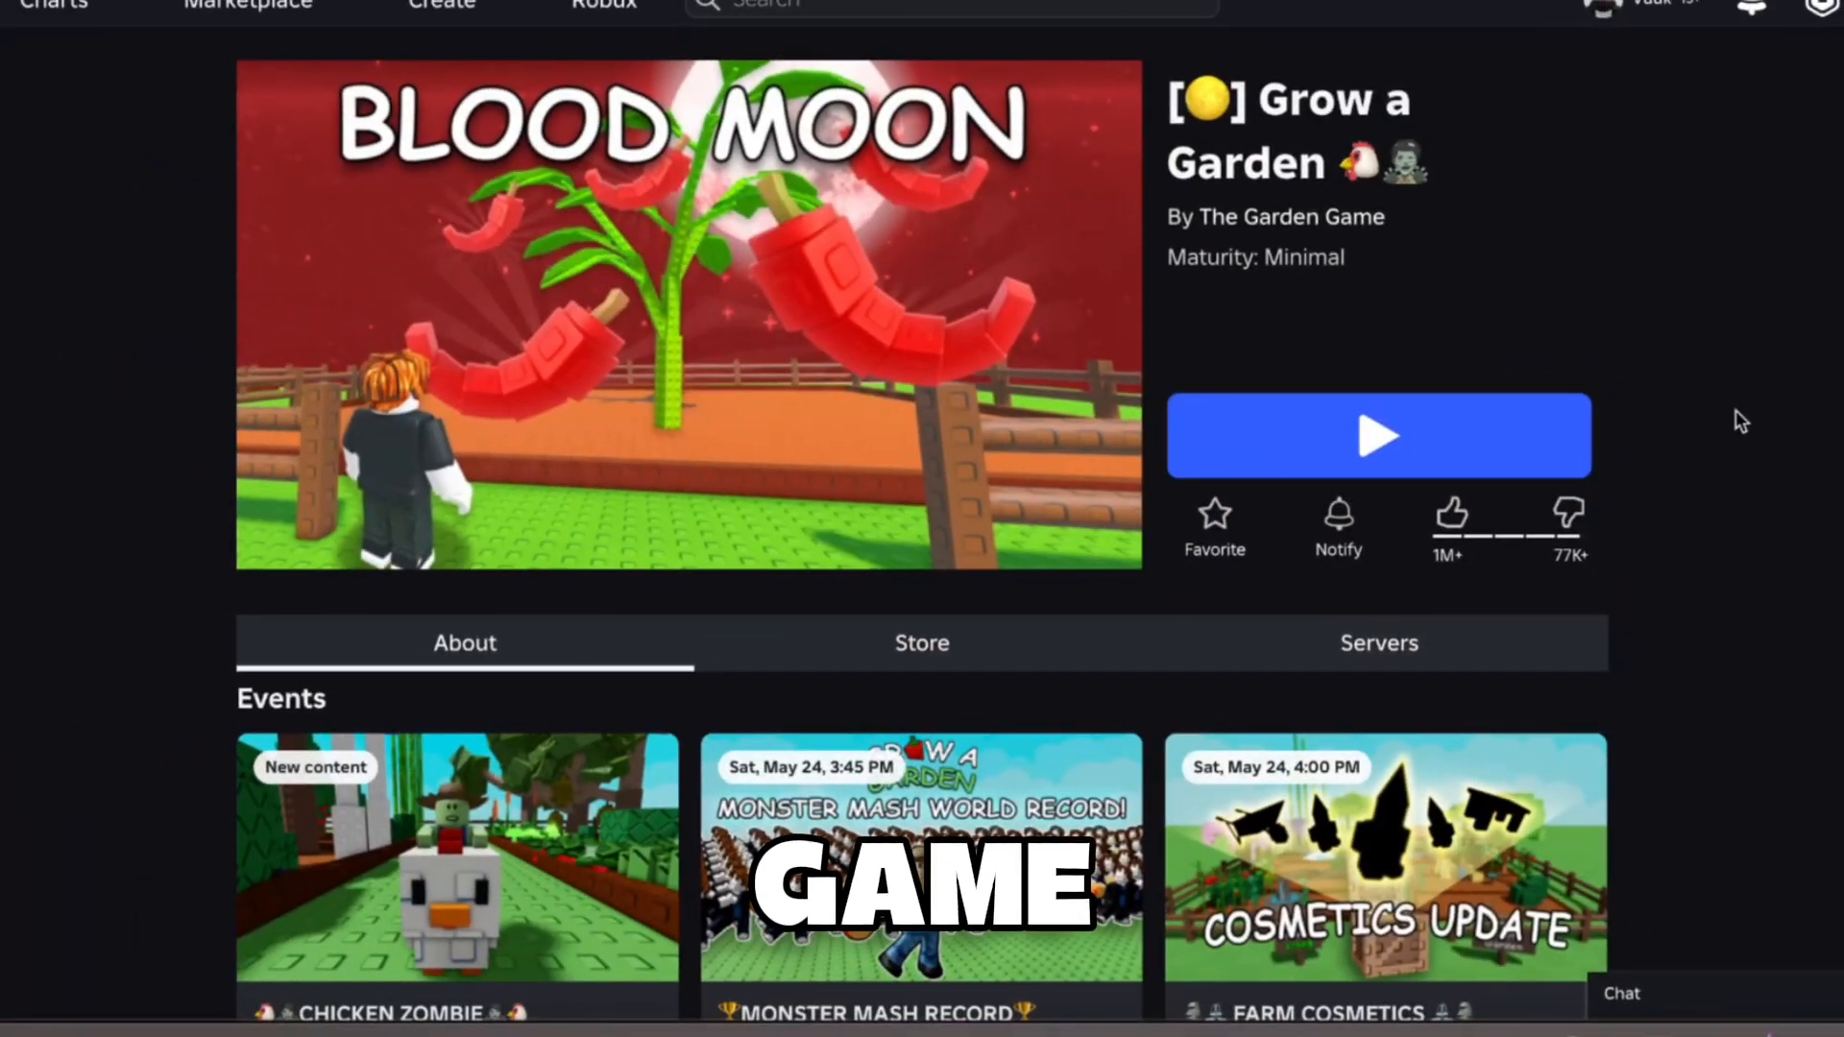
# Scroll the Grow a Garden page through its description and stats to the Chicken Zombie event card.
pyautogui.scroll(-3)
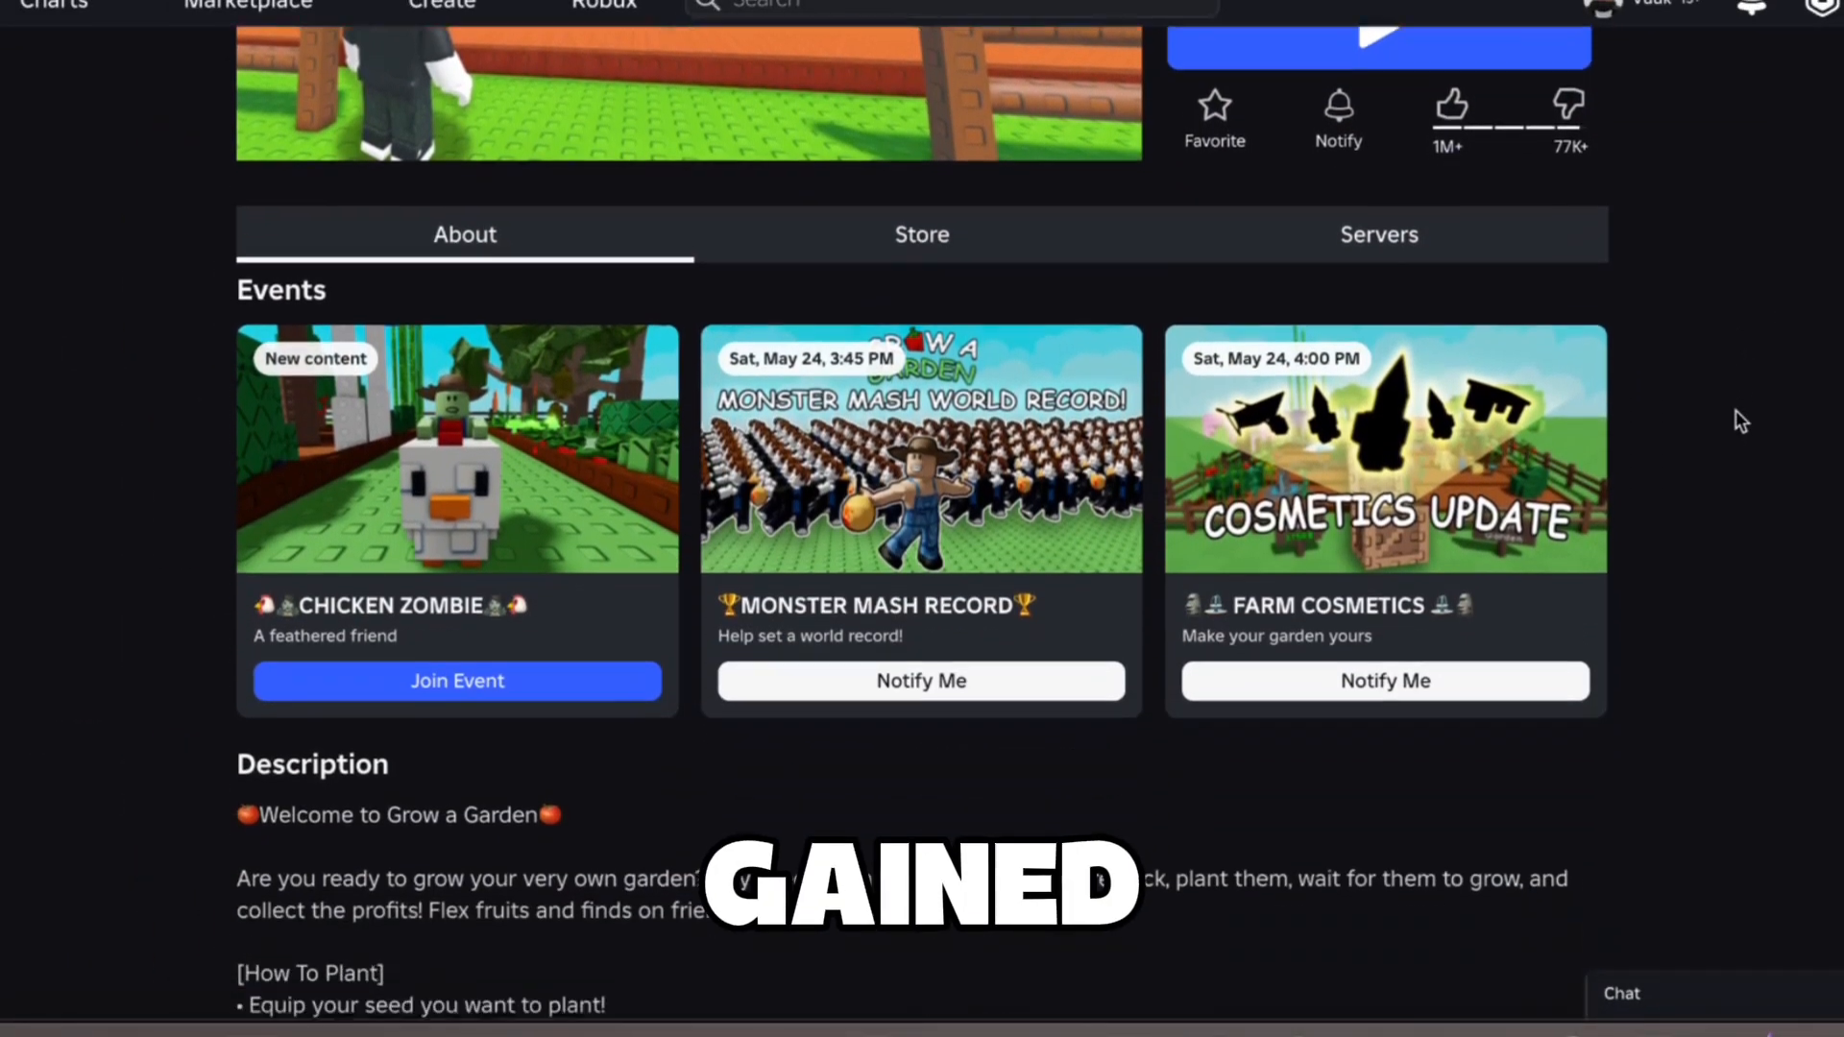
pyautogui.scroll(-3)
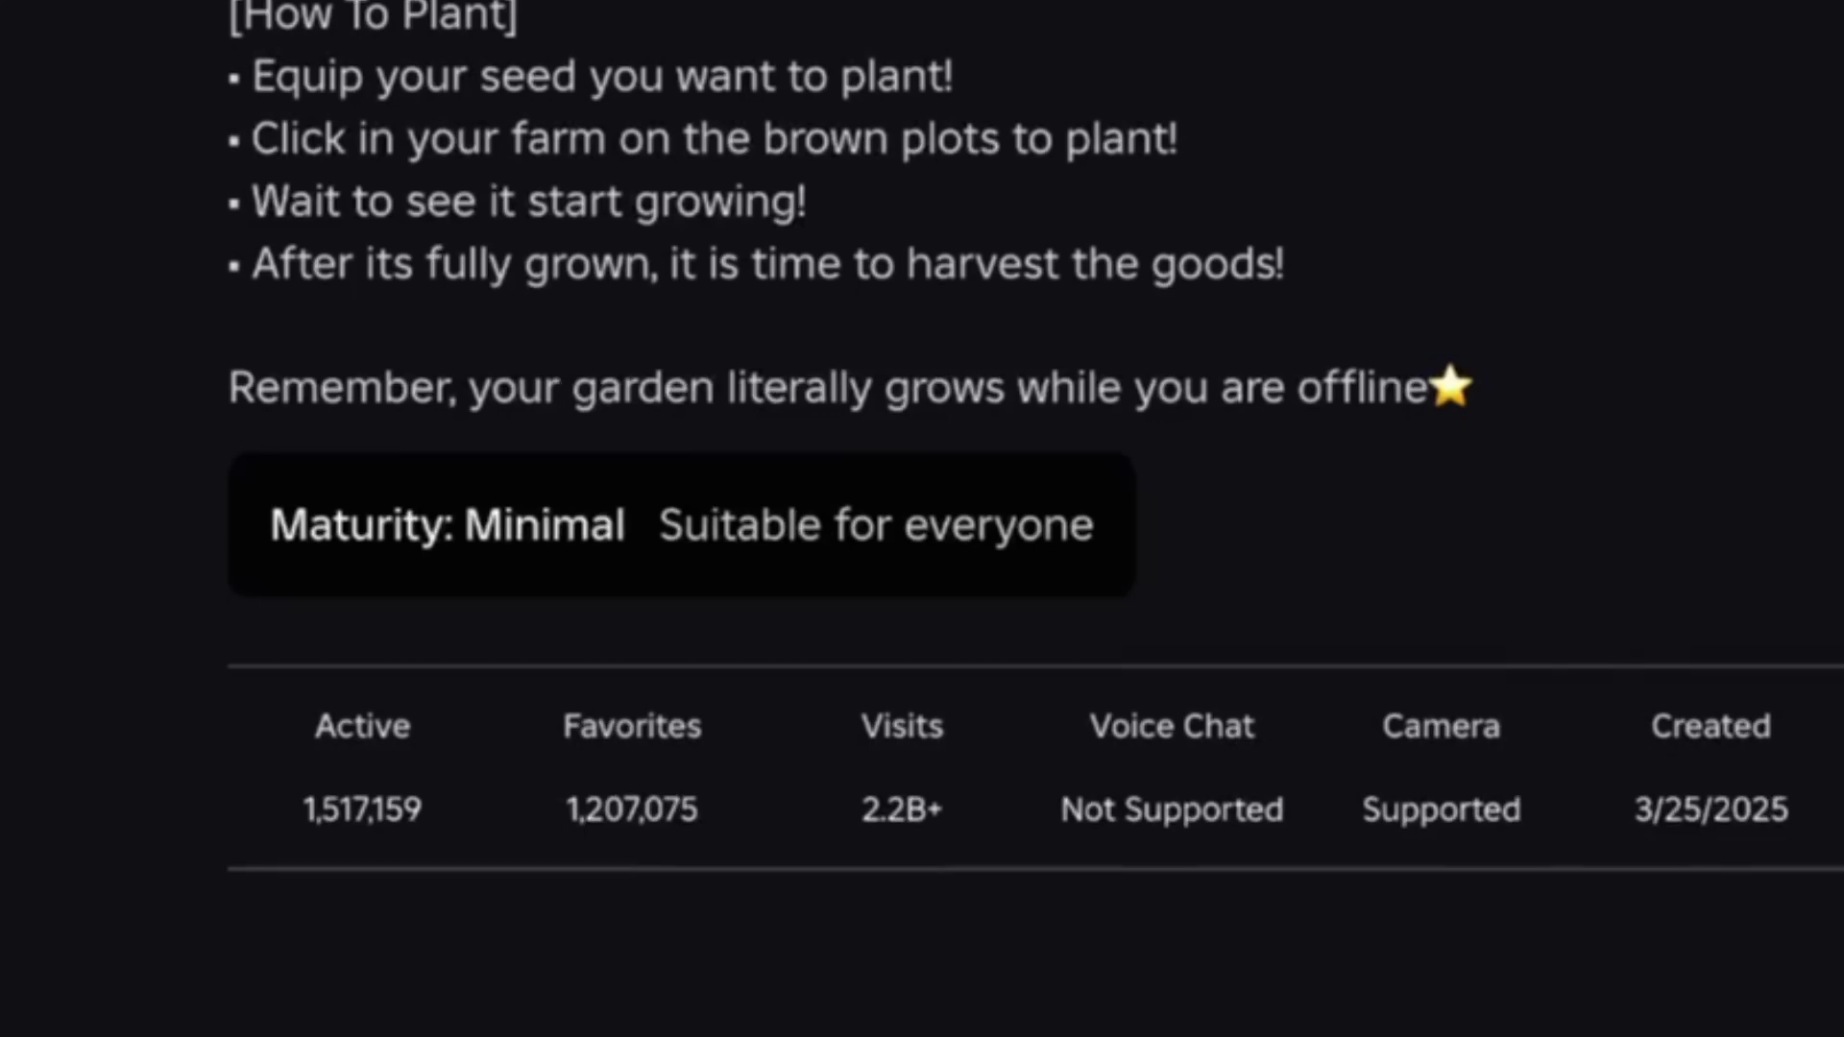
pyautogui.scroll(-3)
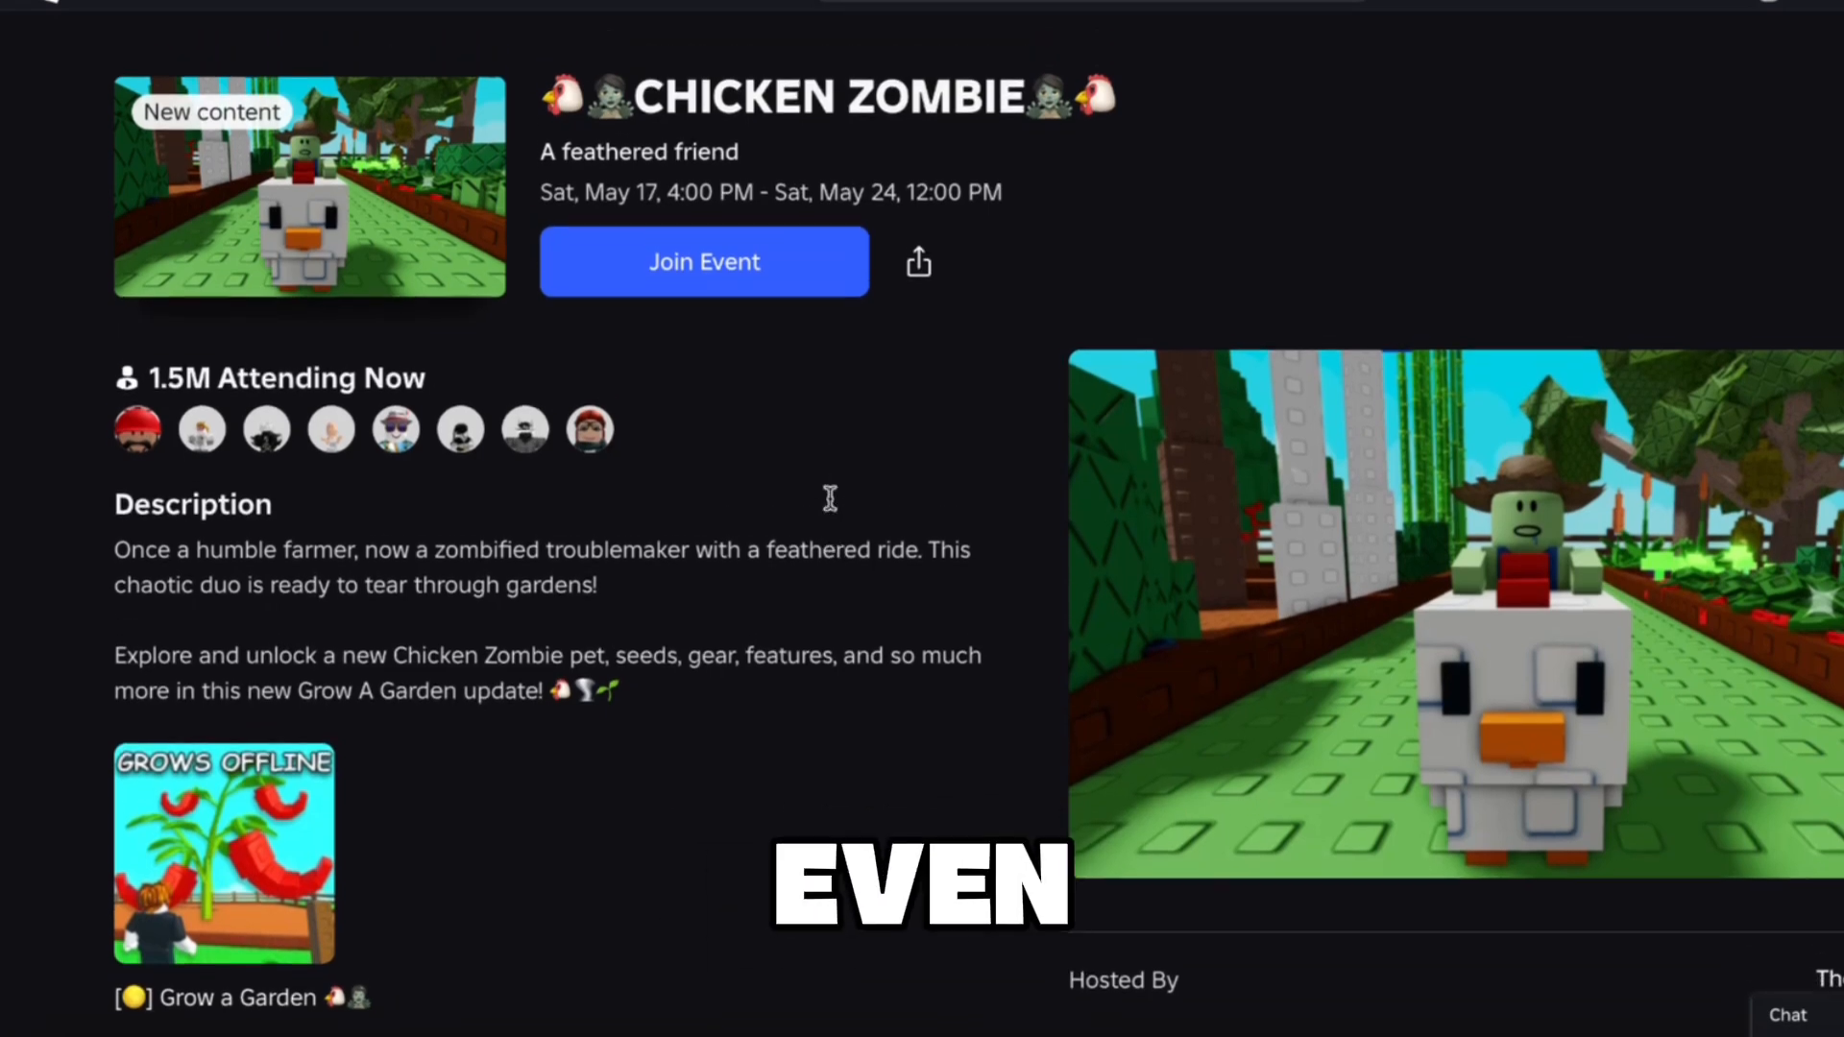
pyautogui.scroll(-3)
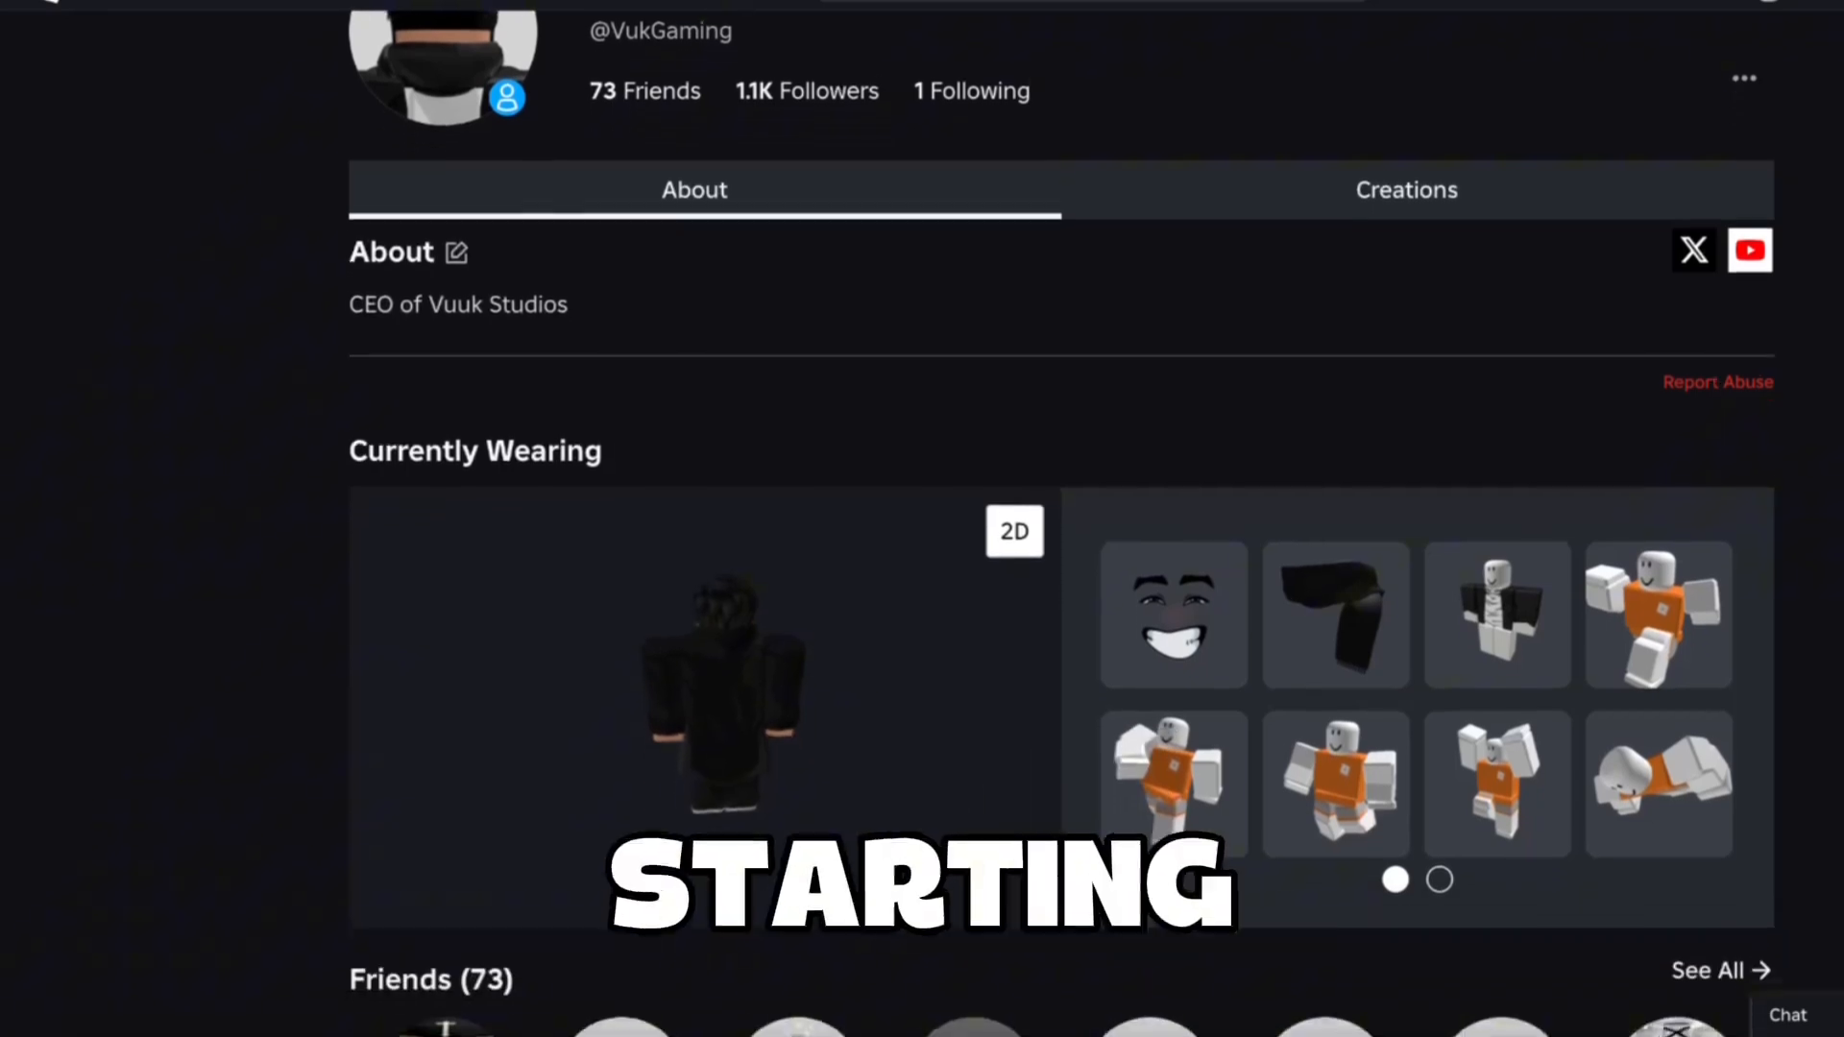
# Scroll the Vuuk Studios profile past About and Currently Wearing to Communities and Favorites.
pyautogui.scroll(-3)
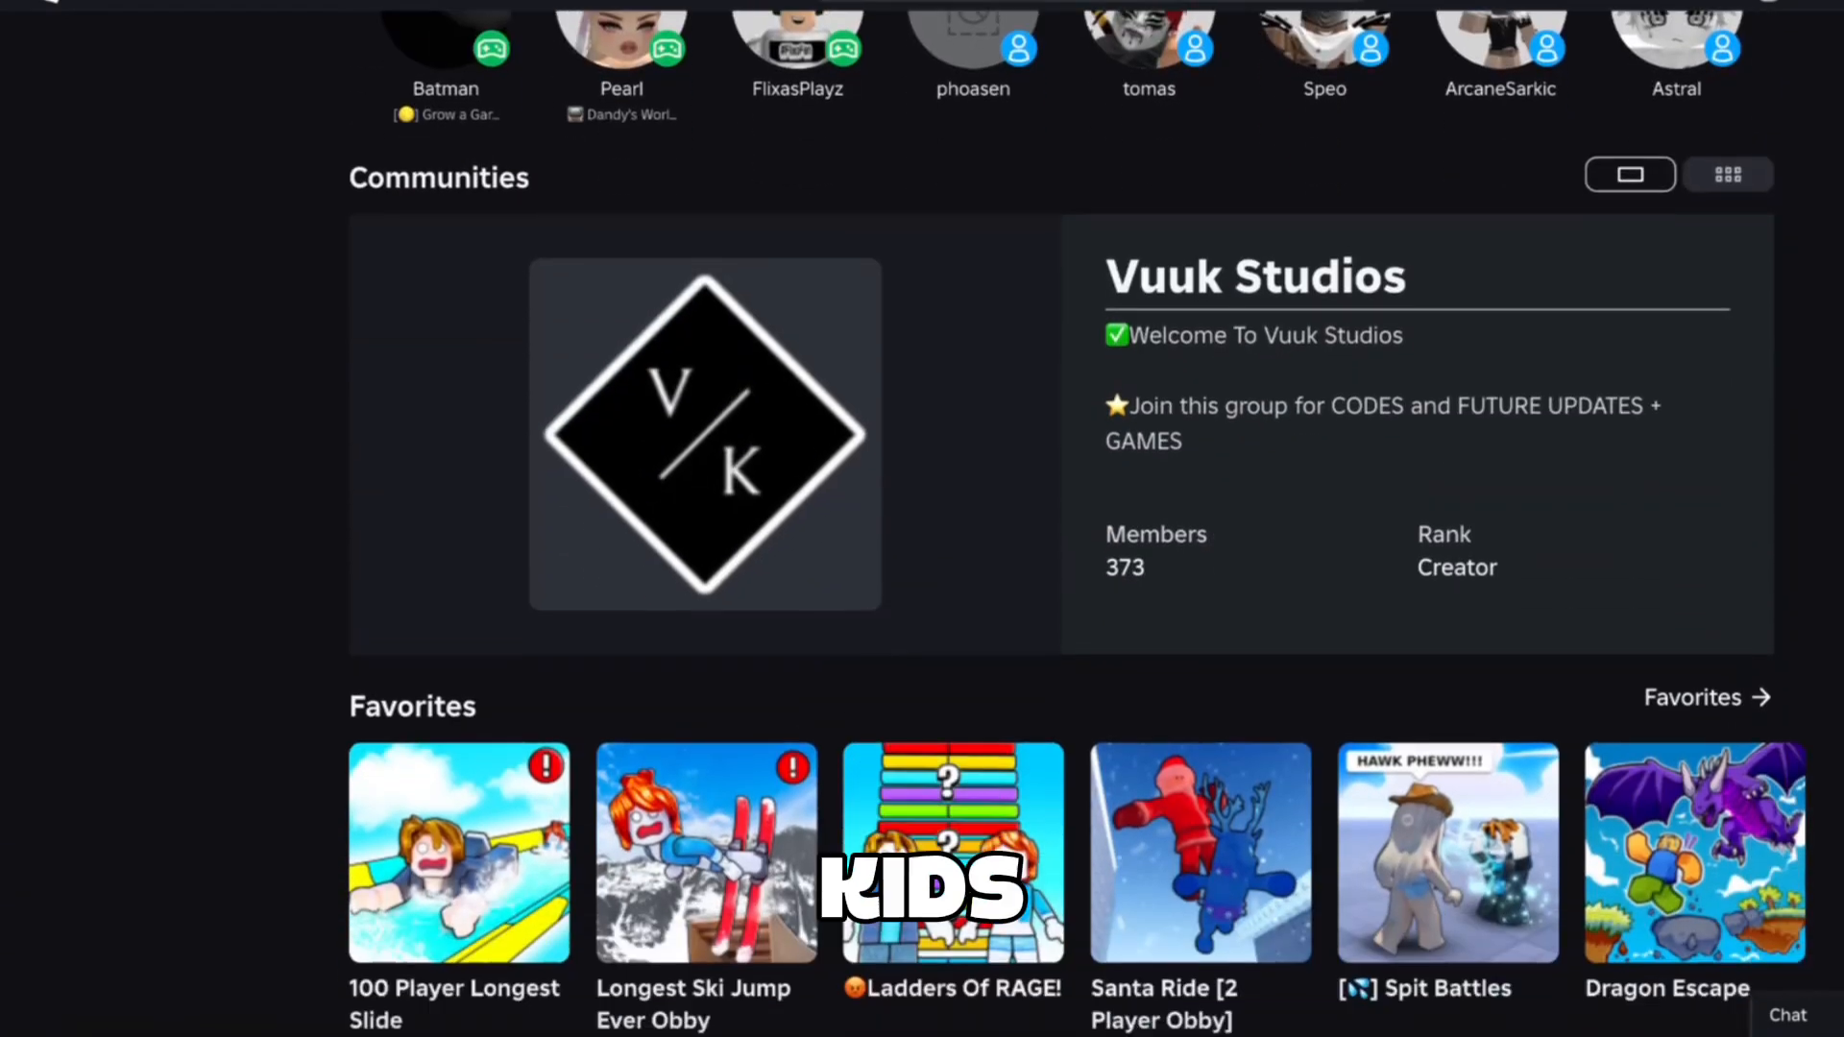
pyautogui.scroll(-3)
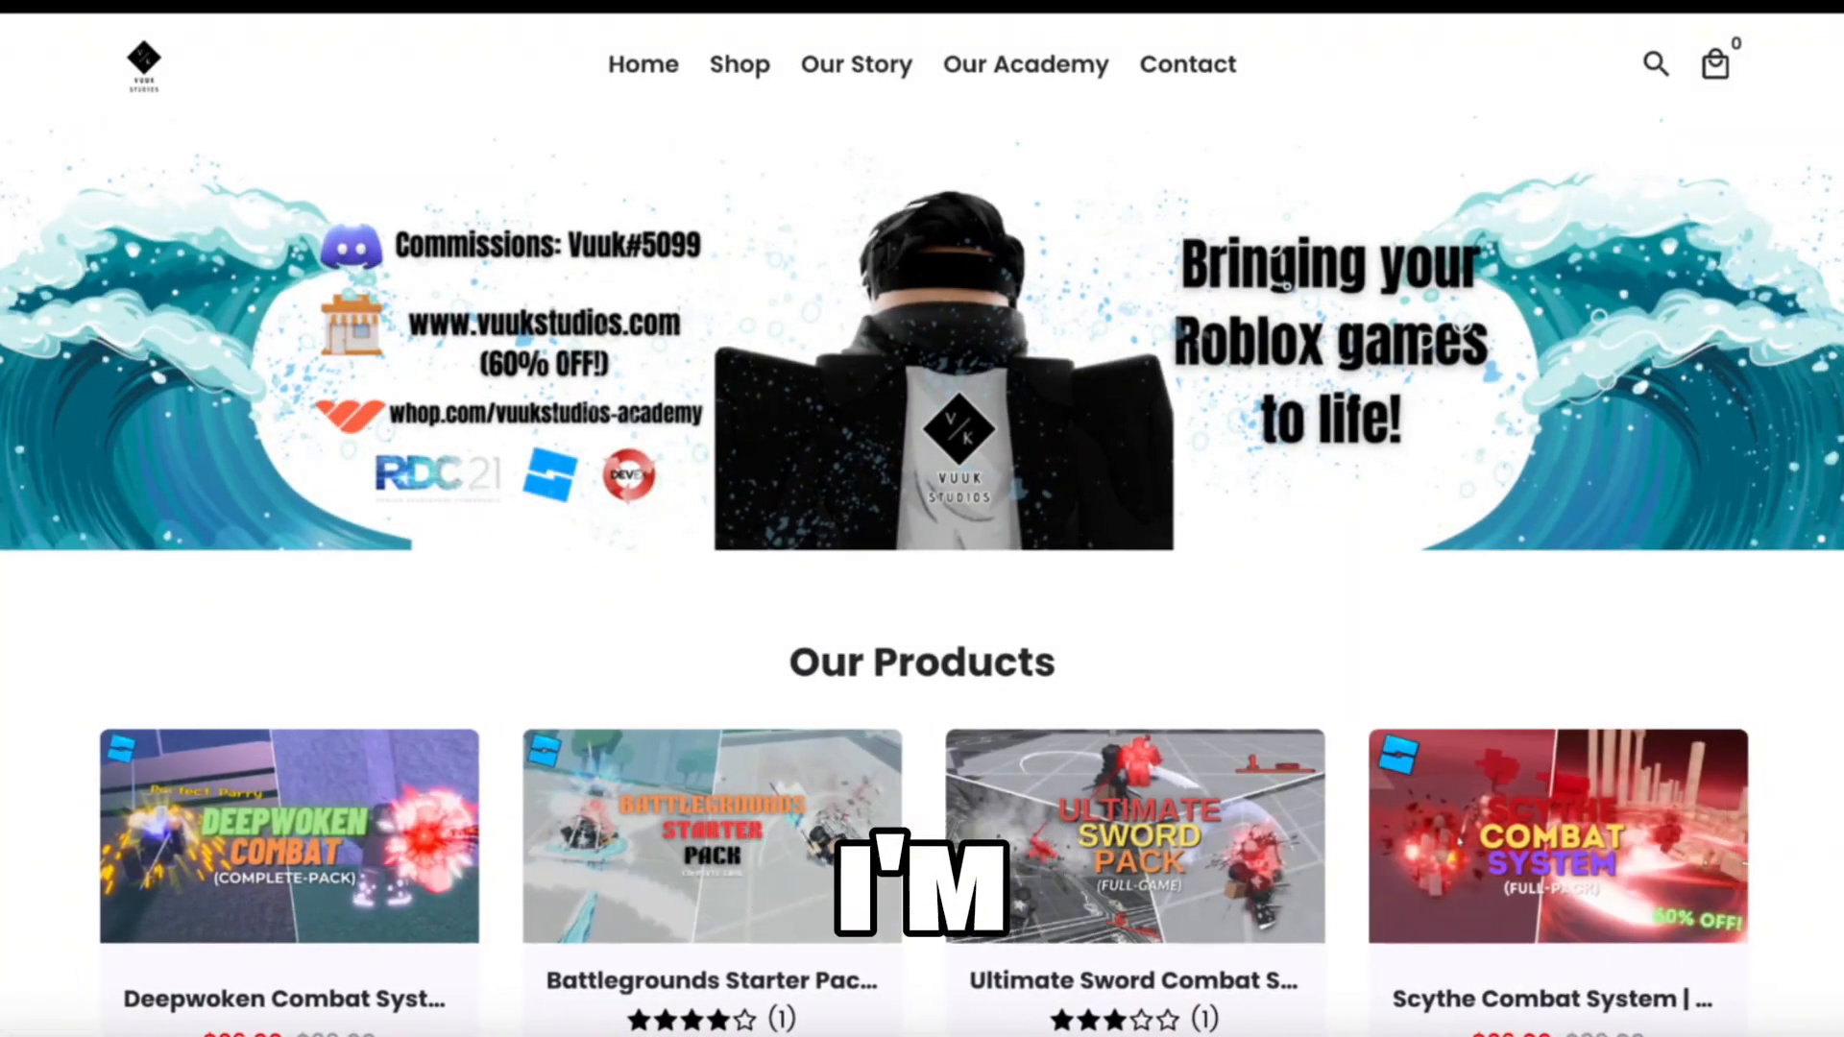
# Scroll down the Vuuk Studios homepage through the client payment screenshots.
pyautogui.scroll(-3)
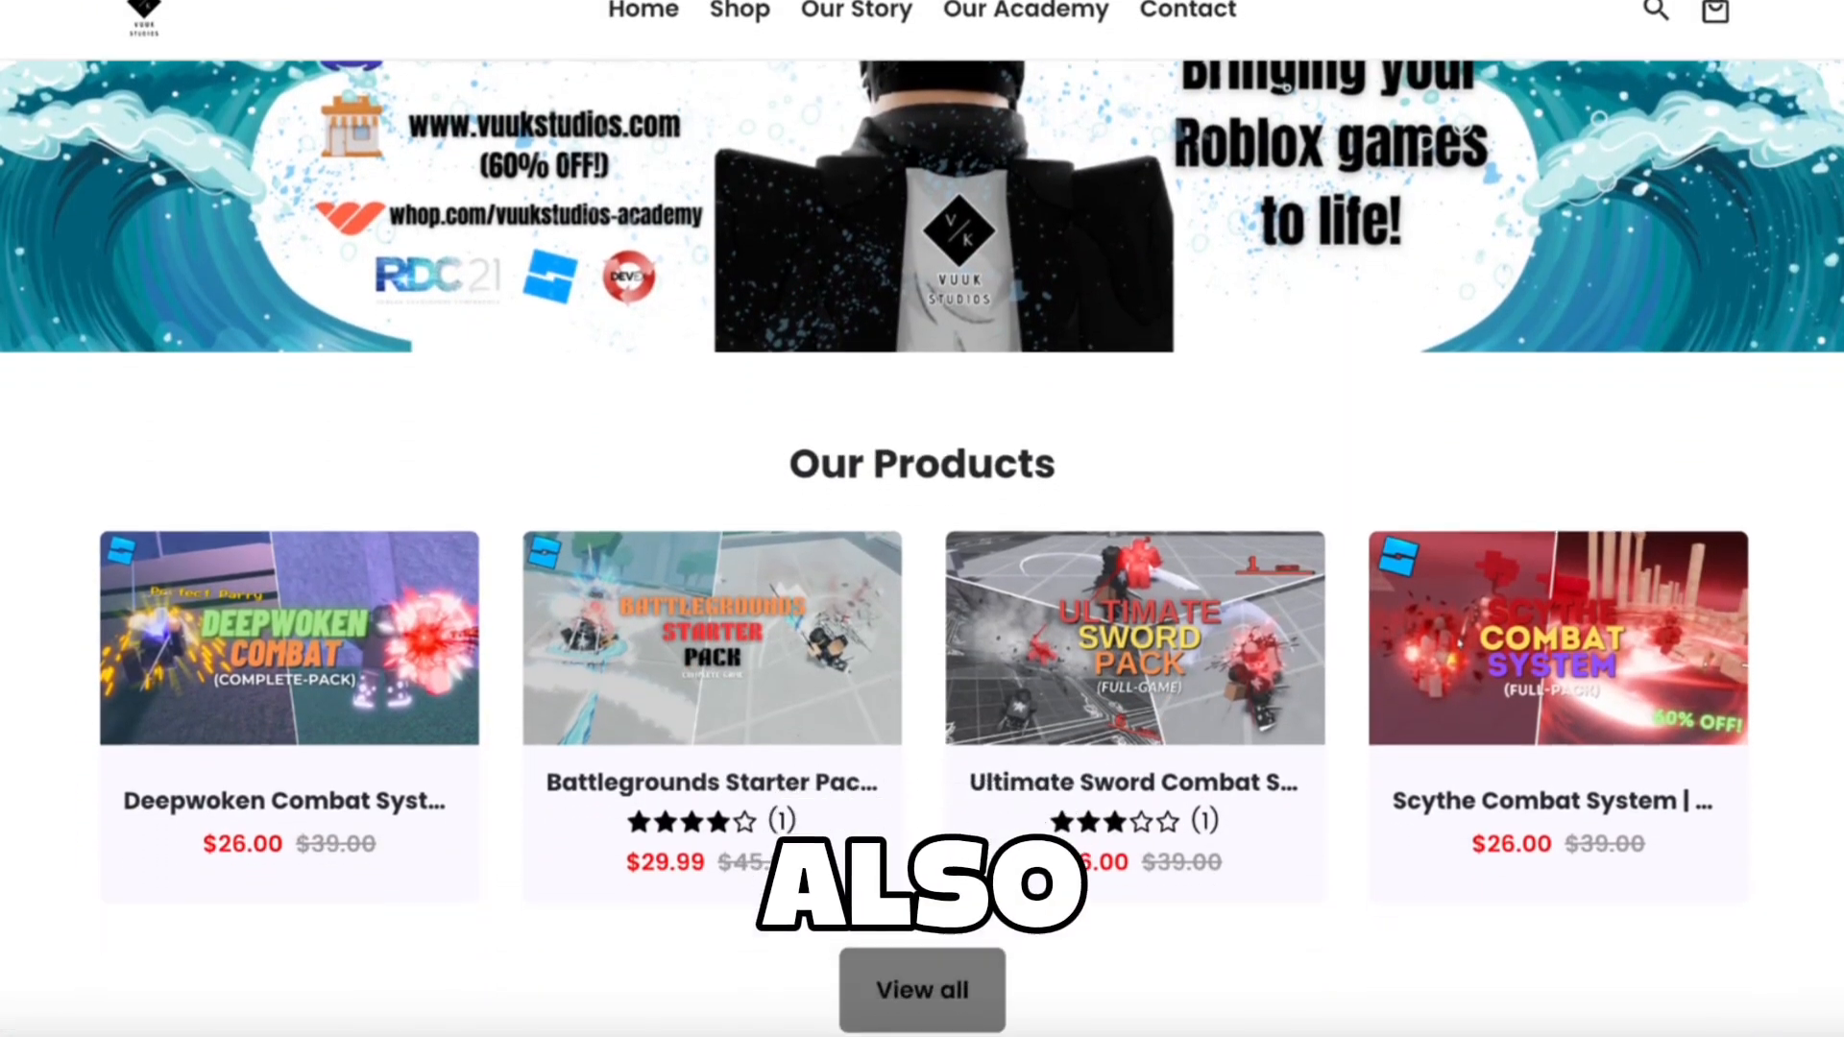
pyautogui.scroll(-3)
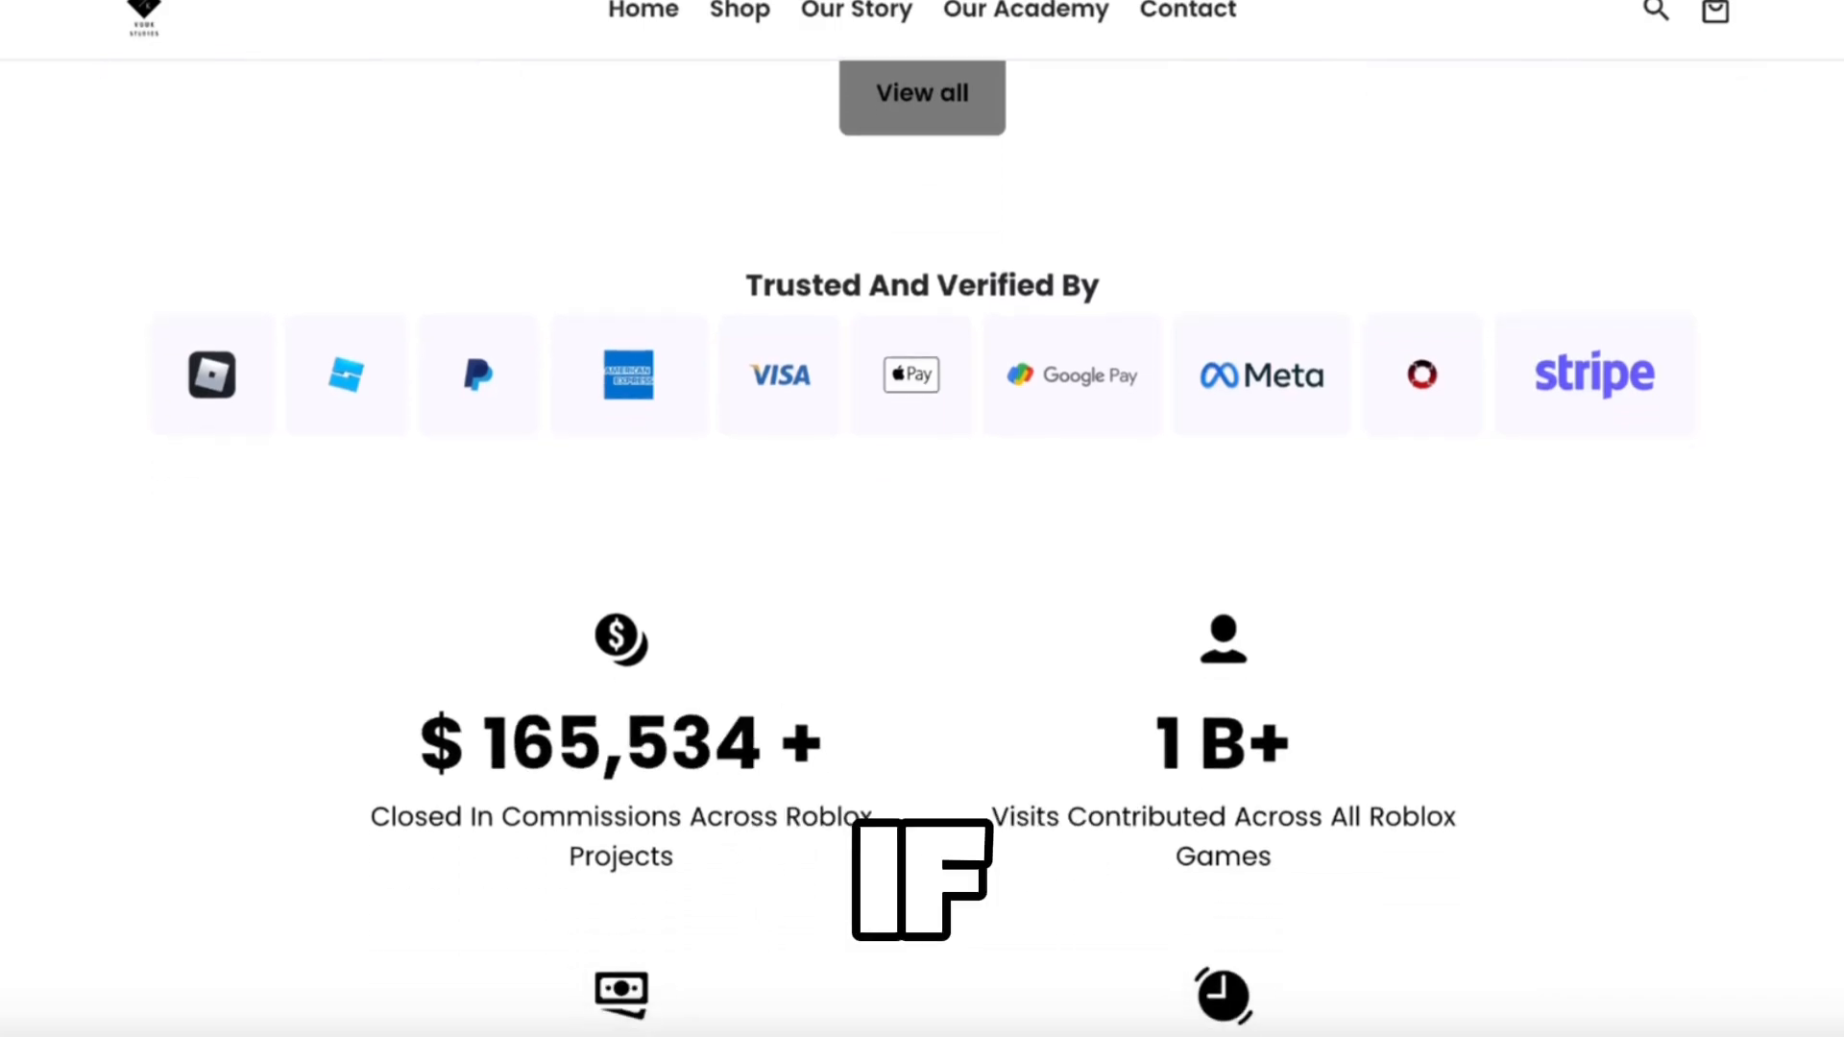
pyautogui.scroll(-3)
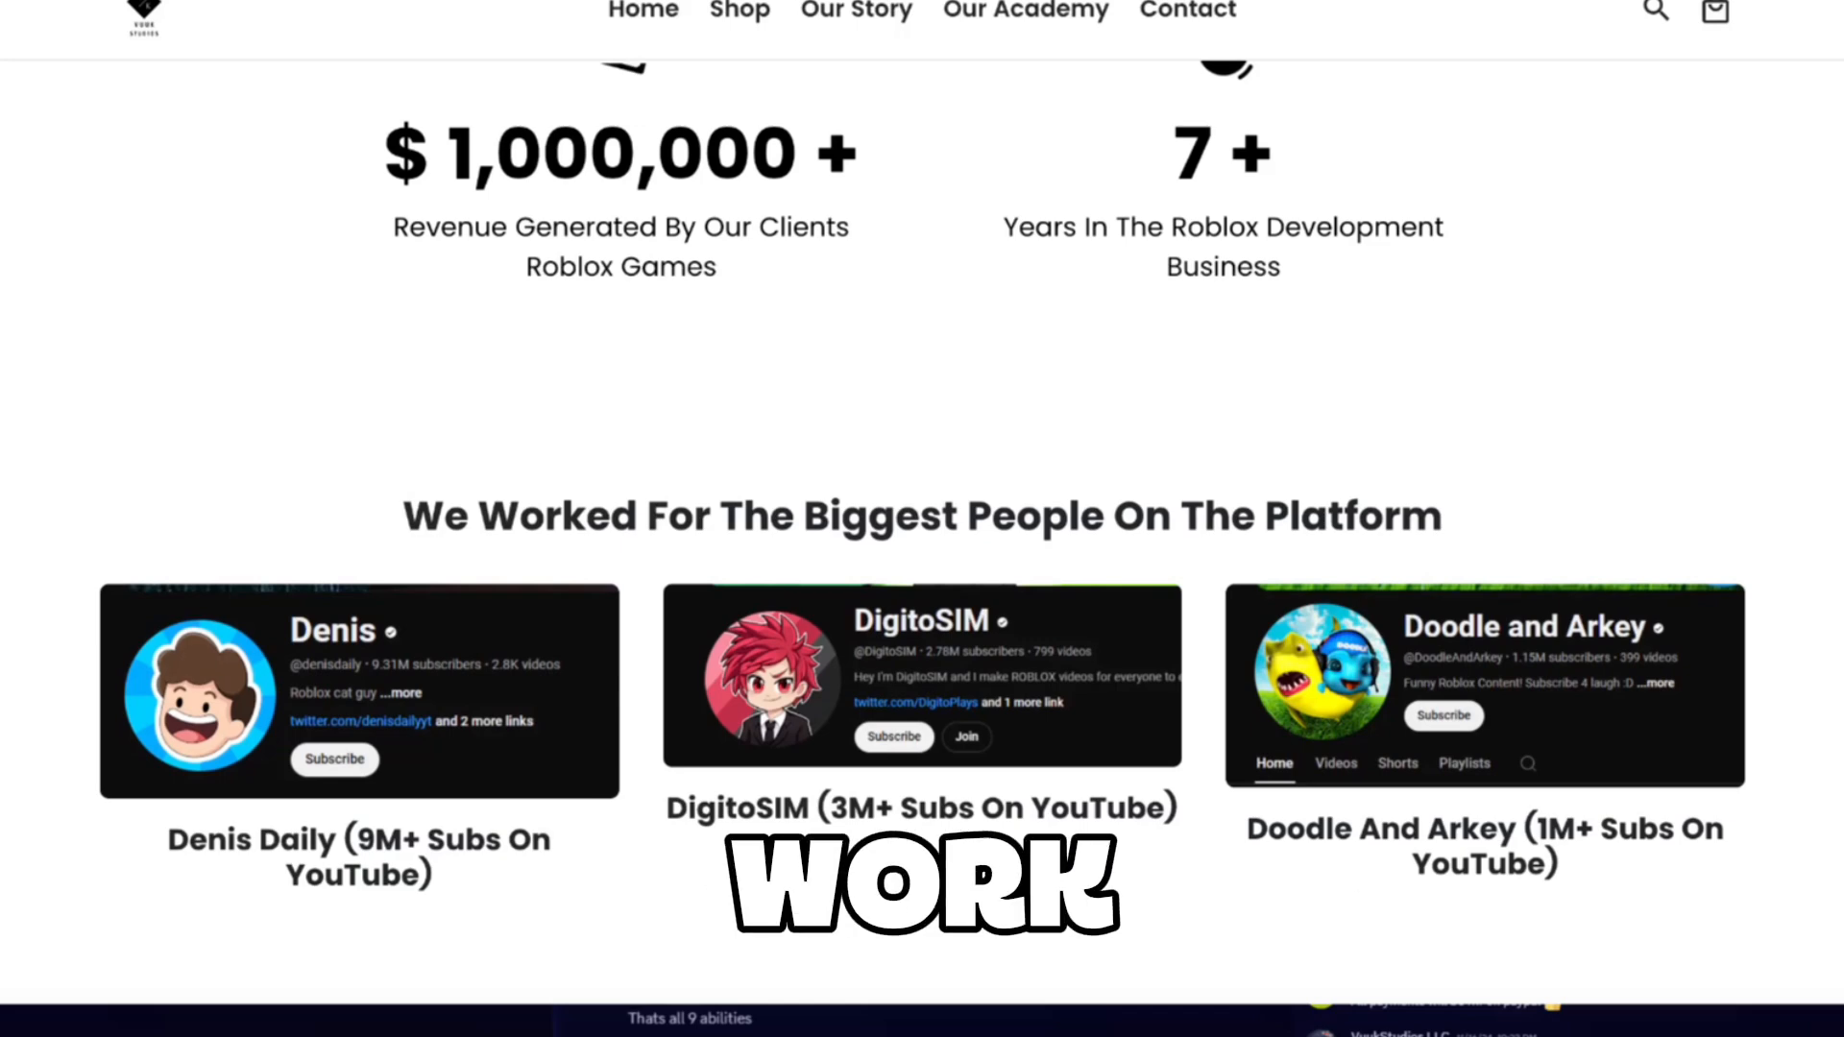
pyautogui.scroll(-3)
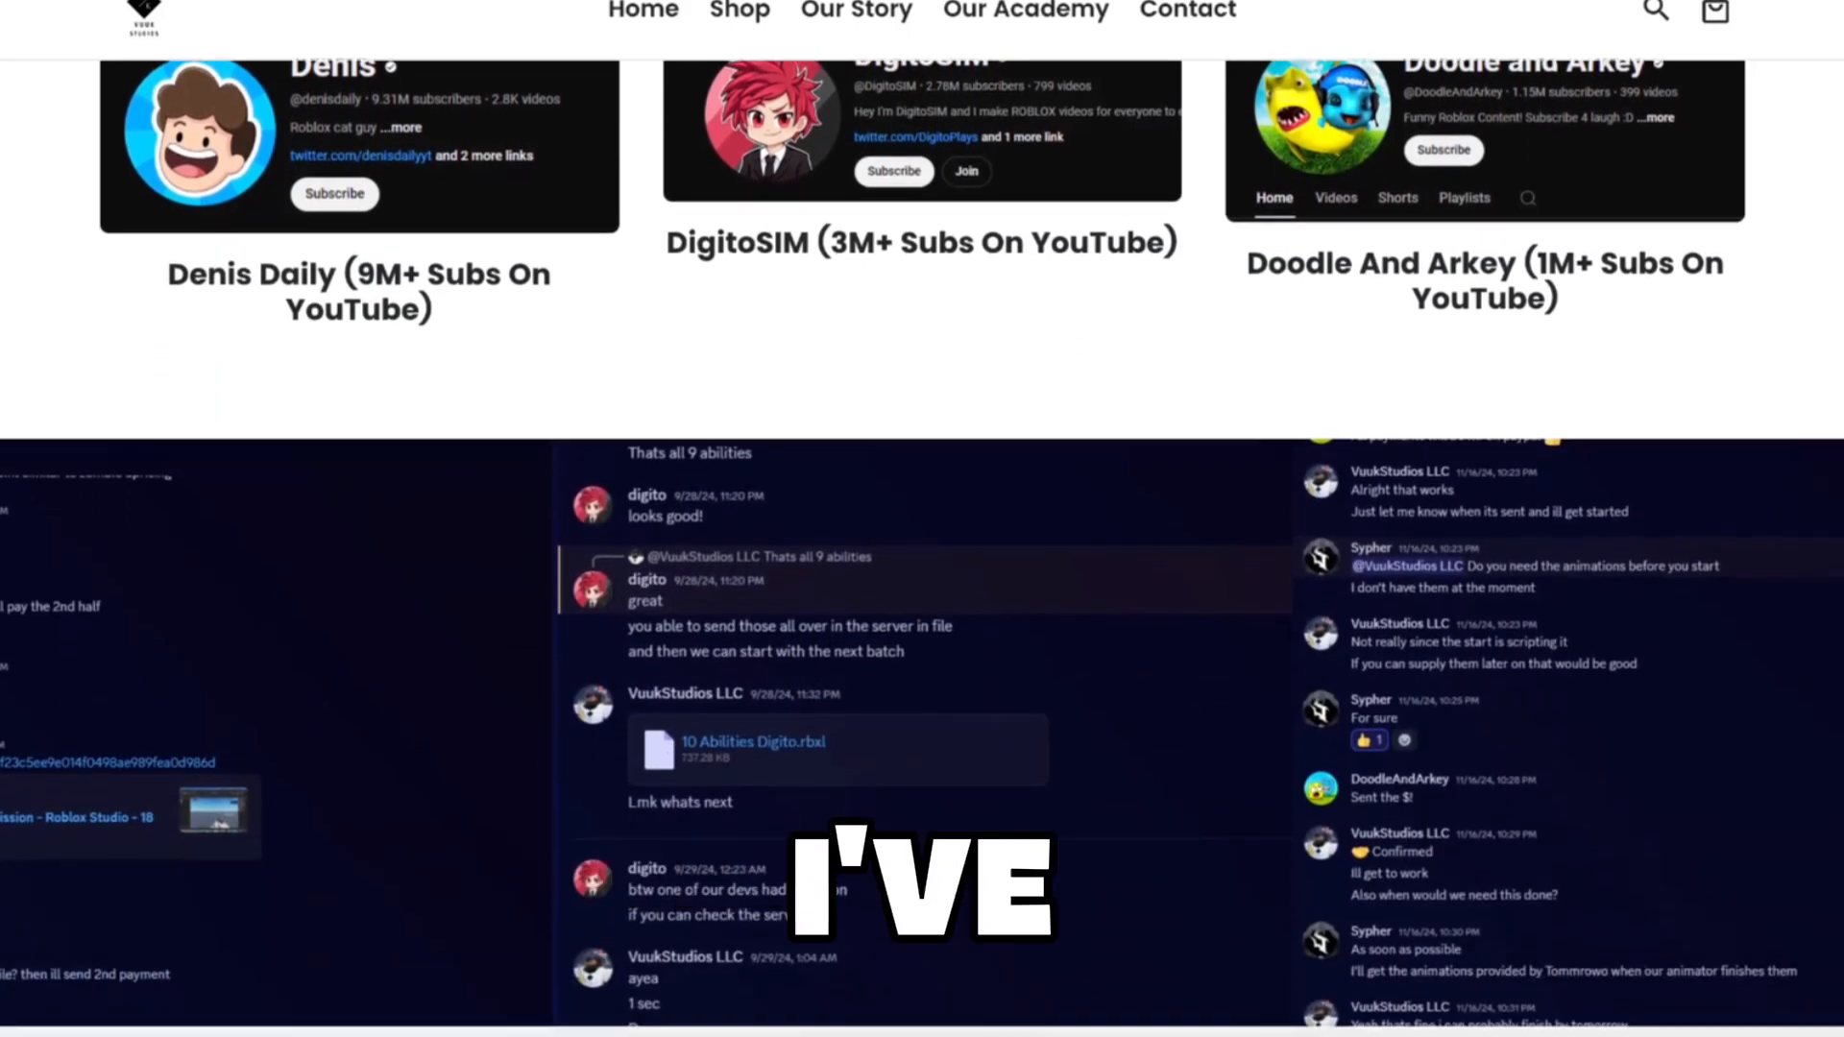
pyautogui.scroll(-3)
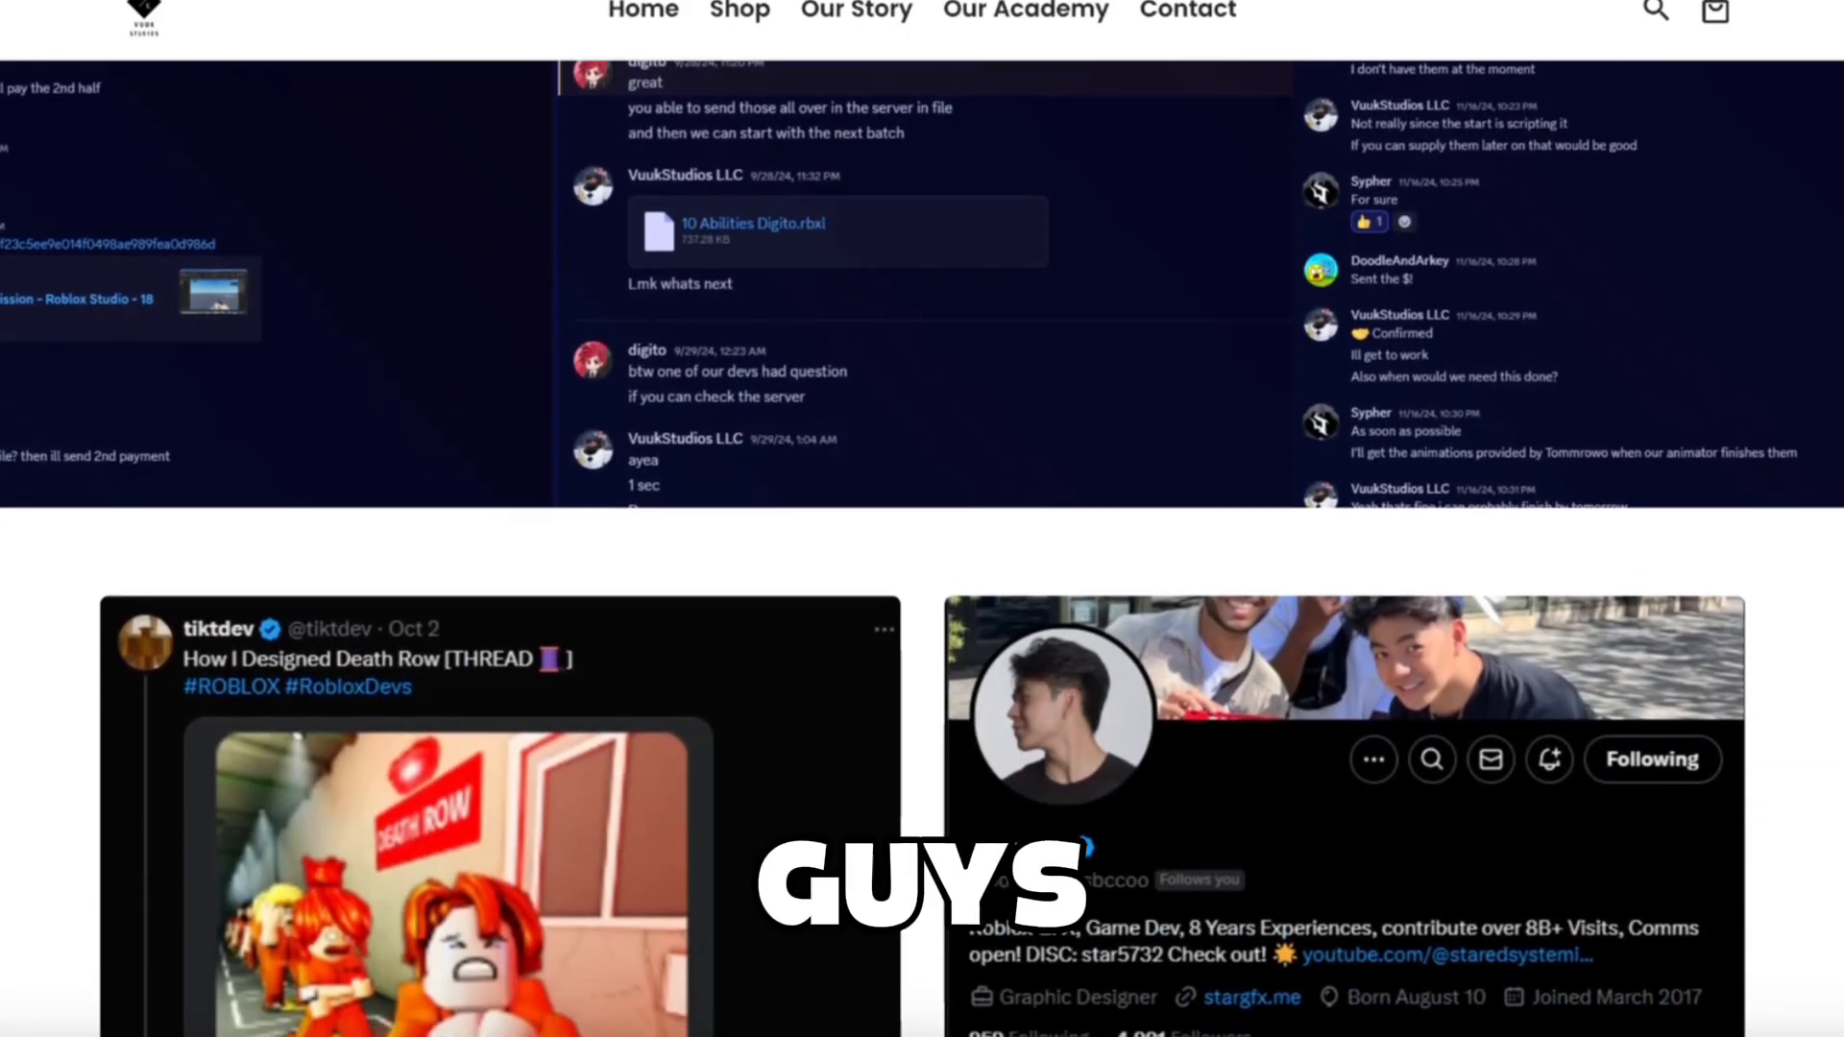
pyautogui.scroll(-3)
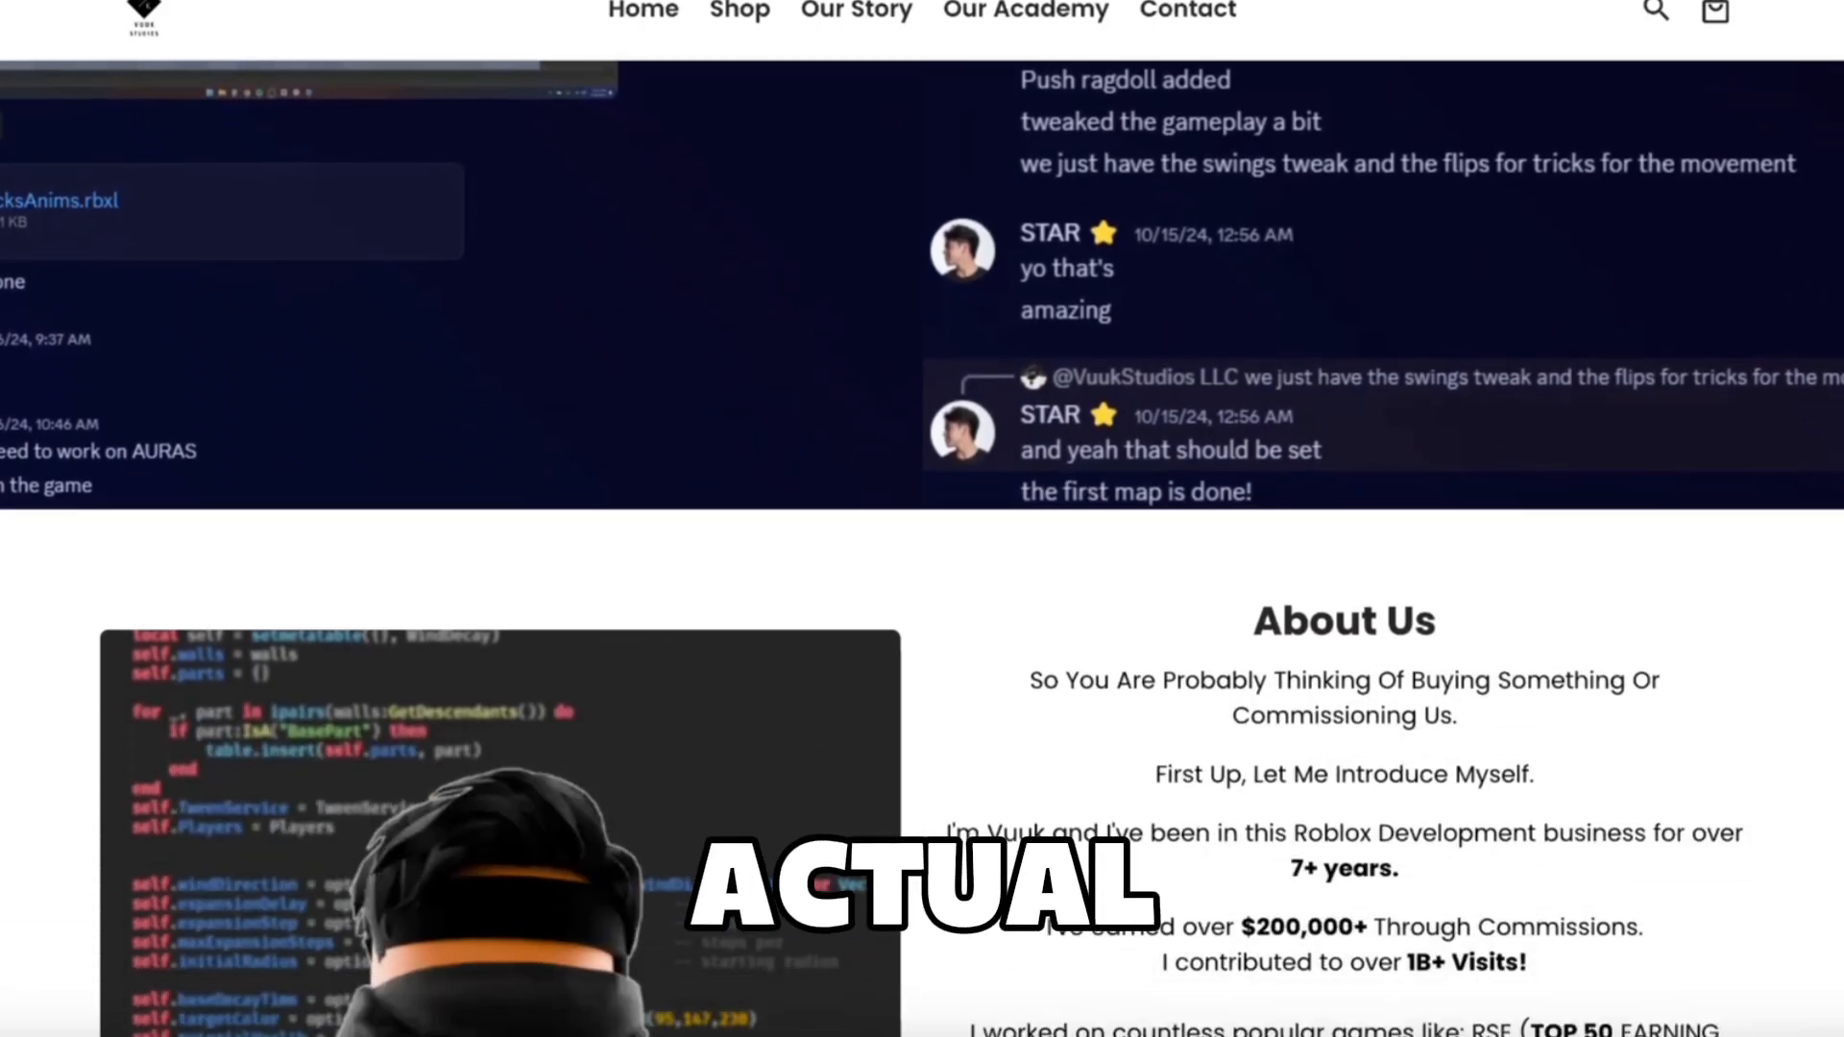
# Scroll on to the YouTube commission showcase videos.
pyautogui.scroll(-3)
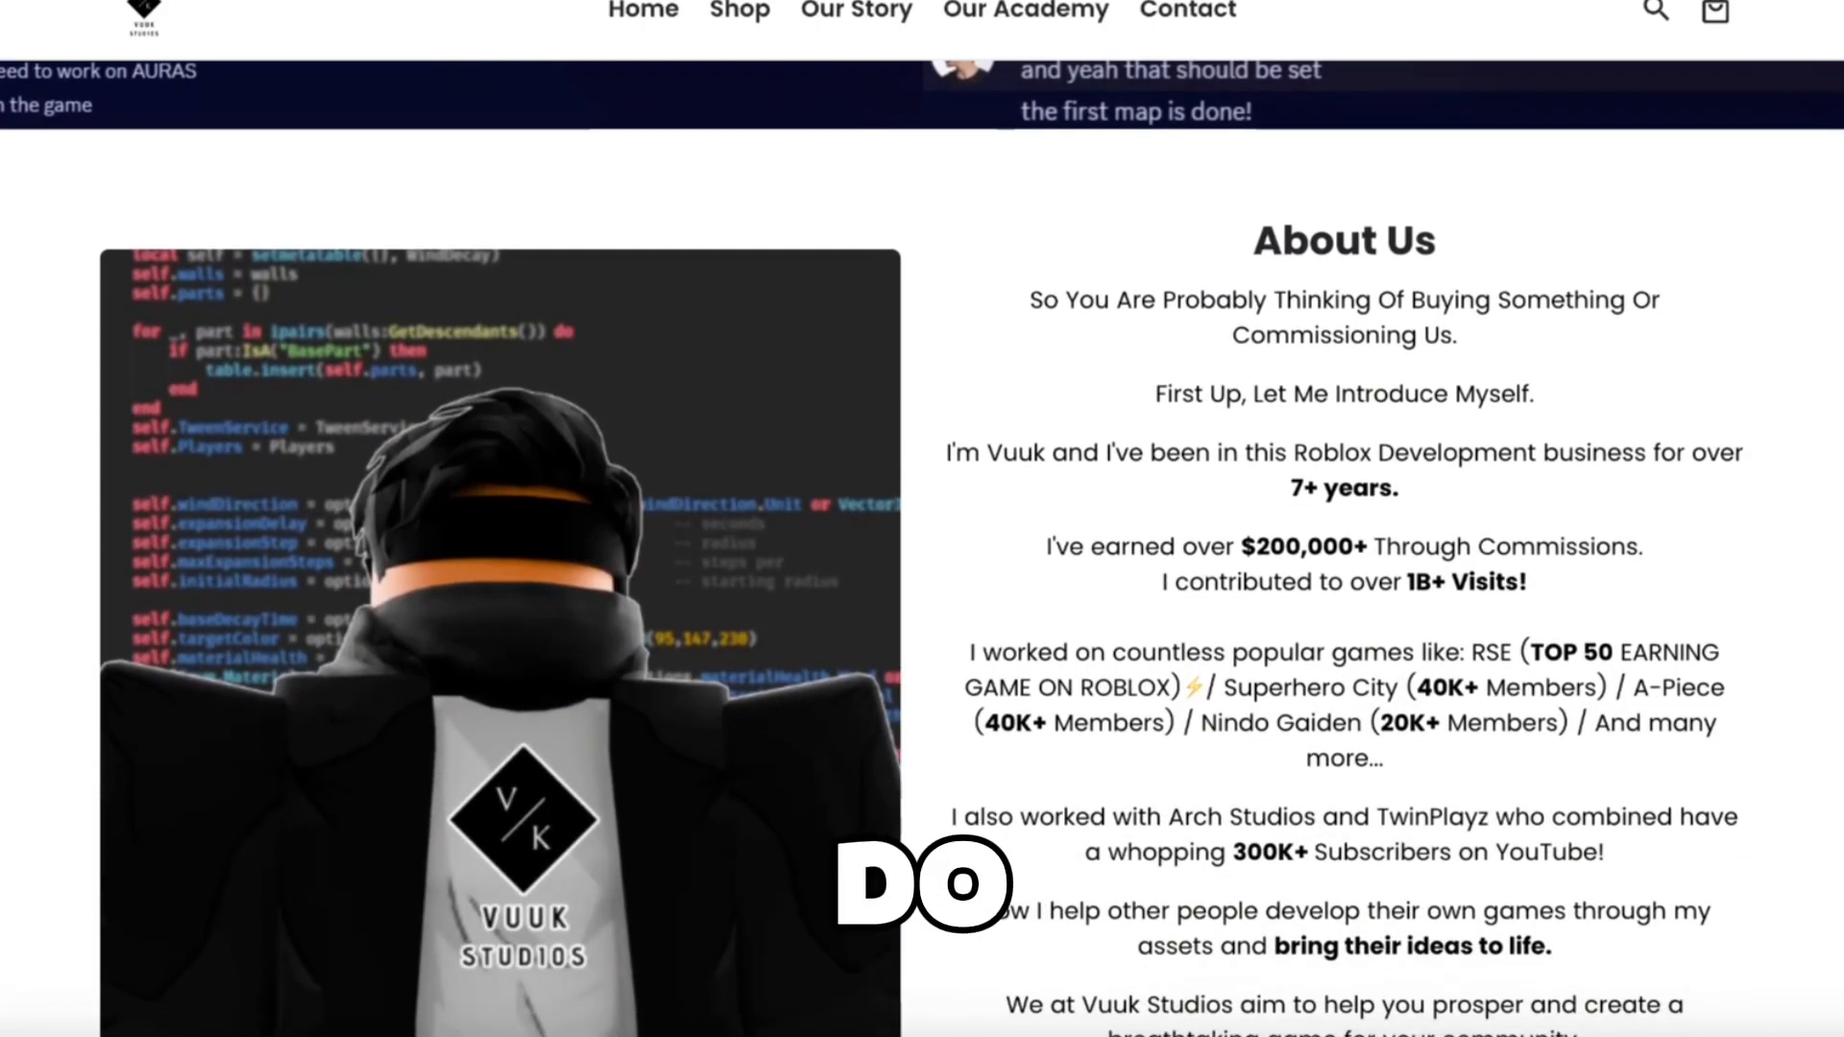
pyautogui.scroll(-3)
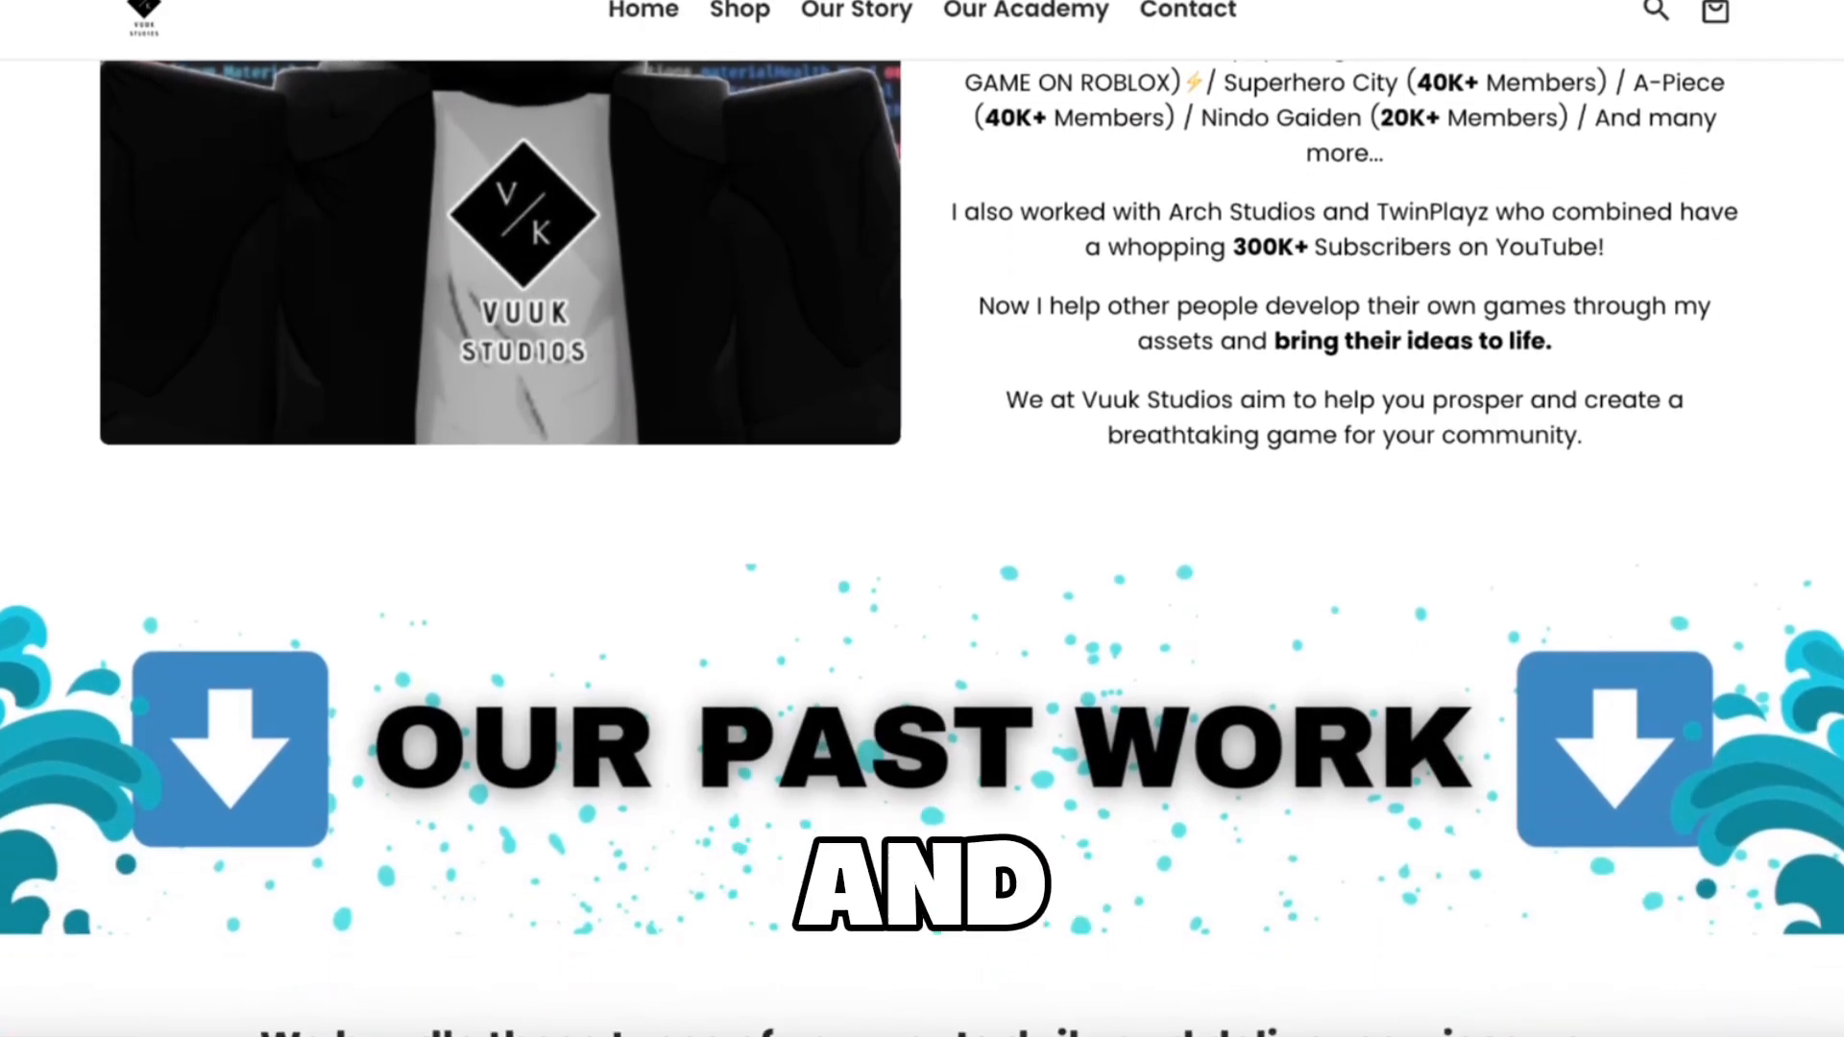
pyautogui.scroll(-3)
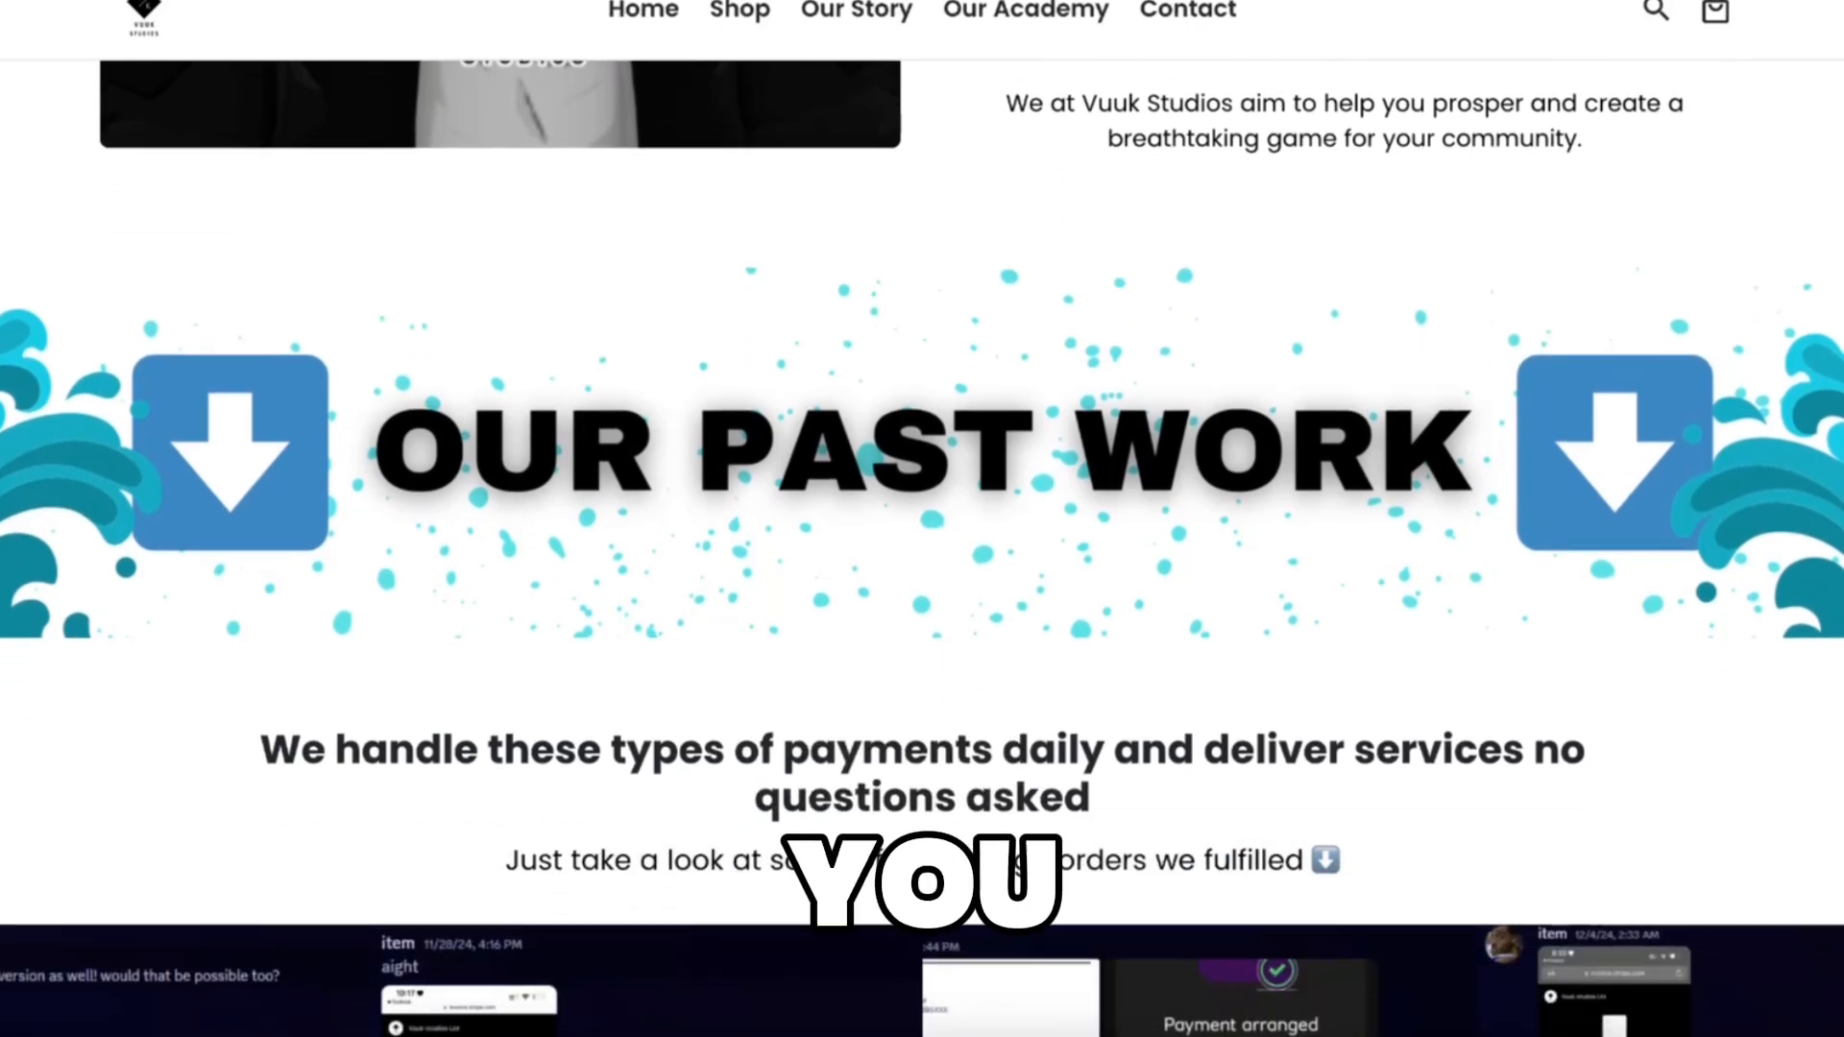
pyautogui.scroll(-3)
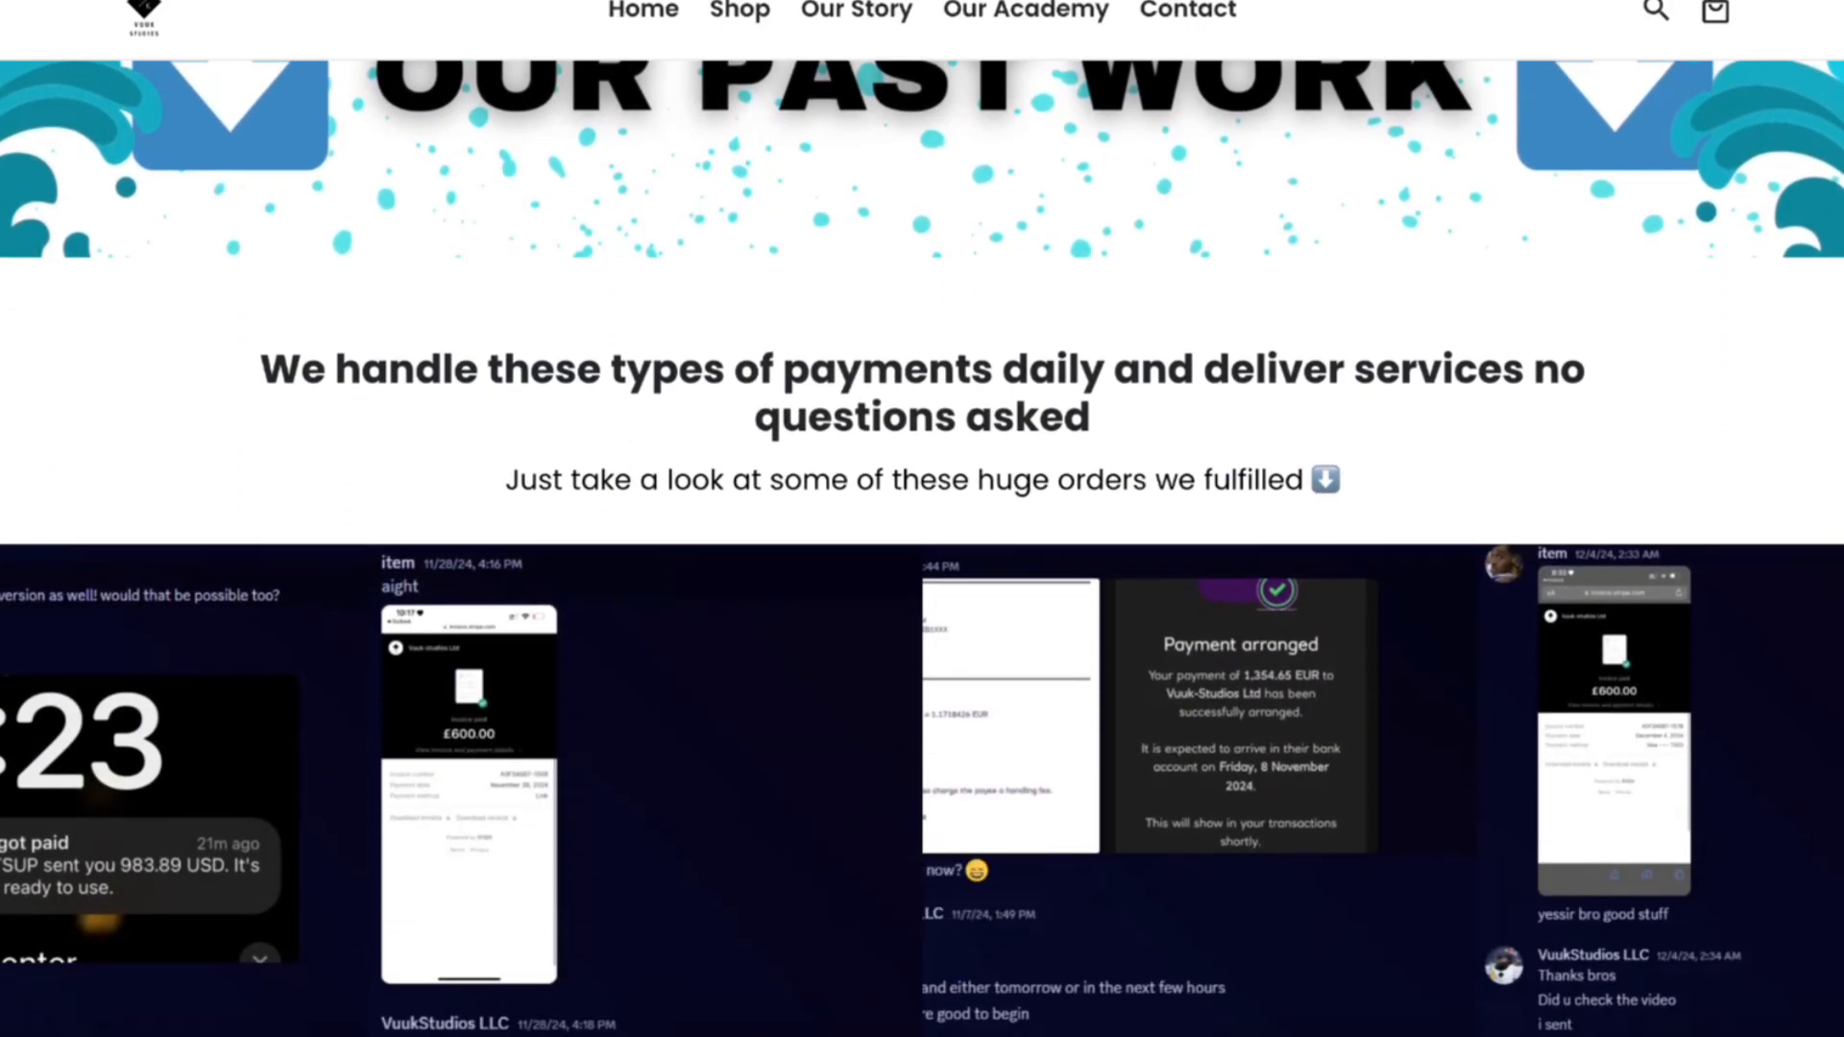
pyautogui.scroll(-3)
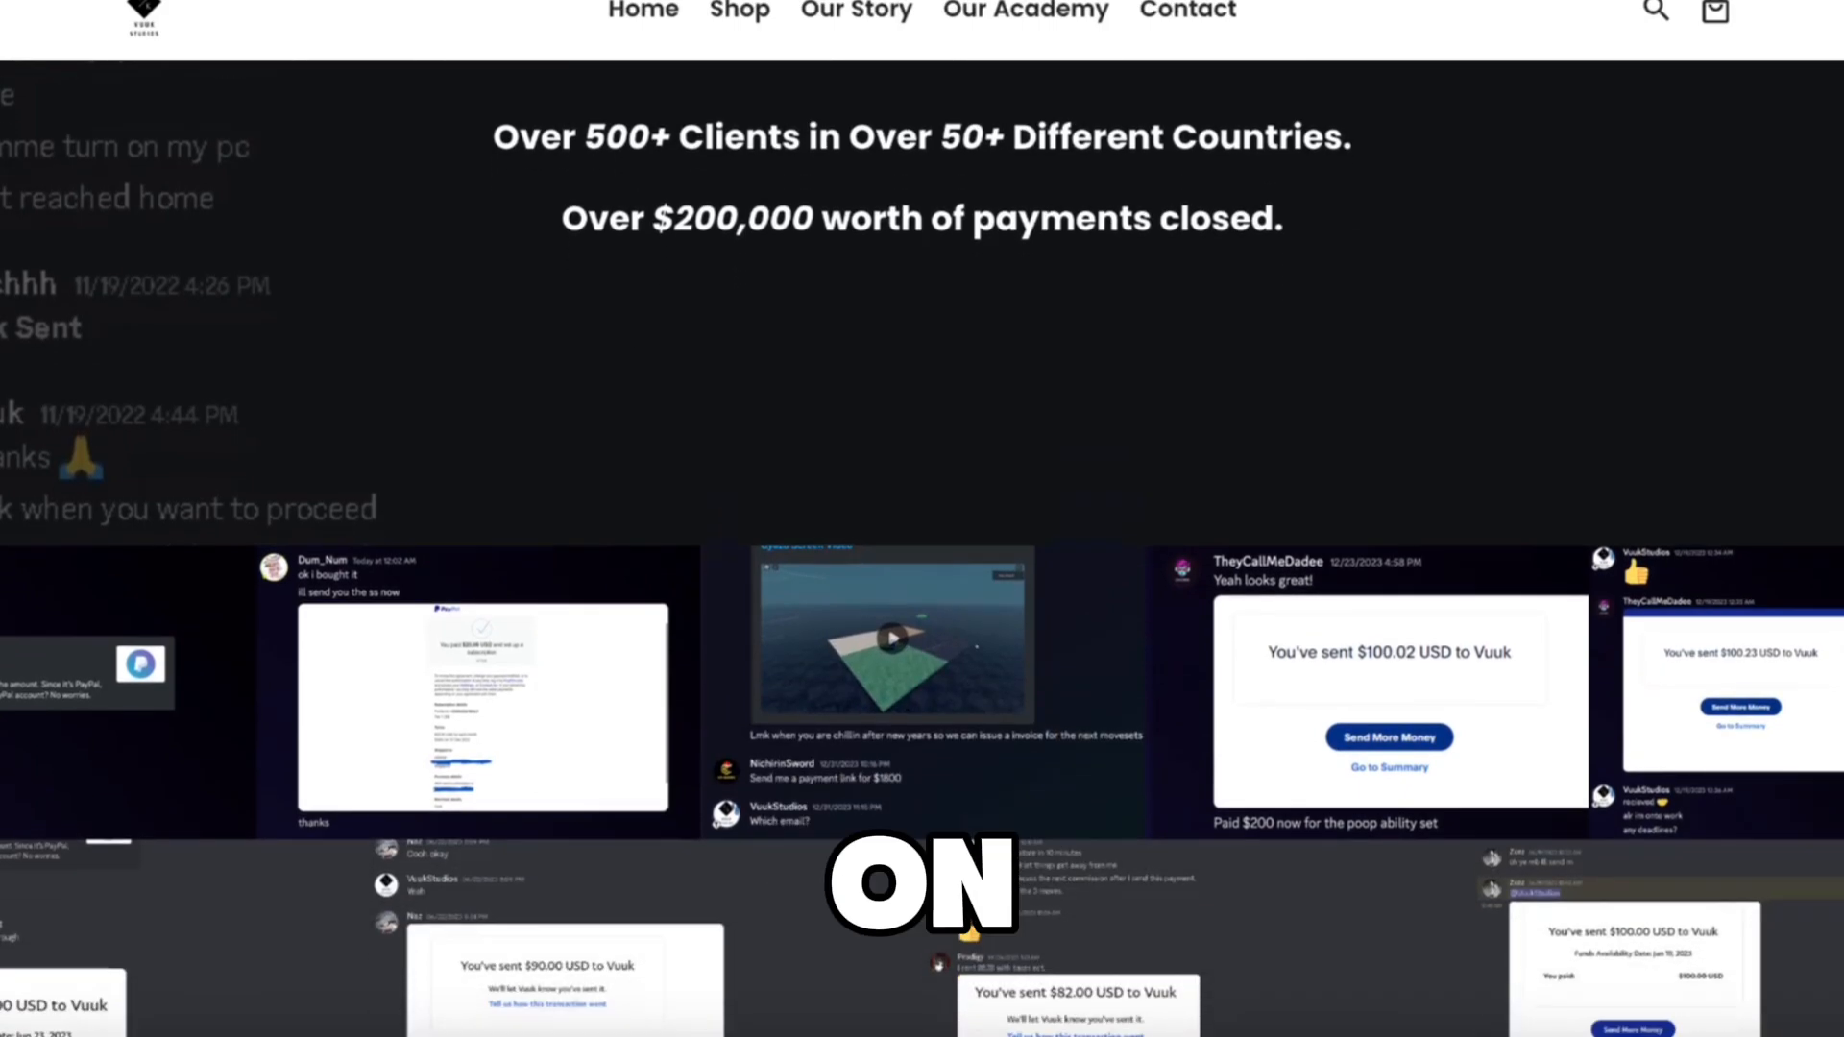
pyautogui.scroll(-3)
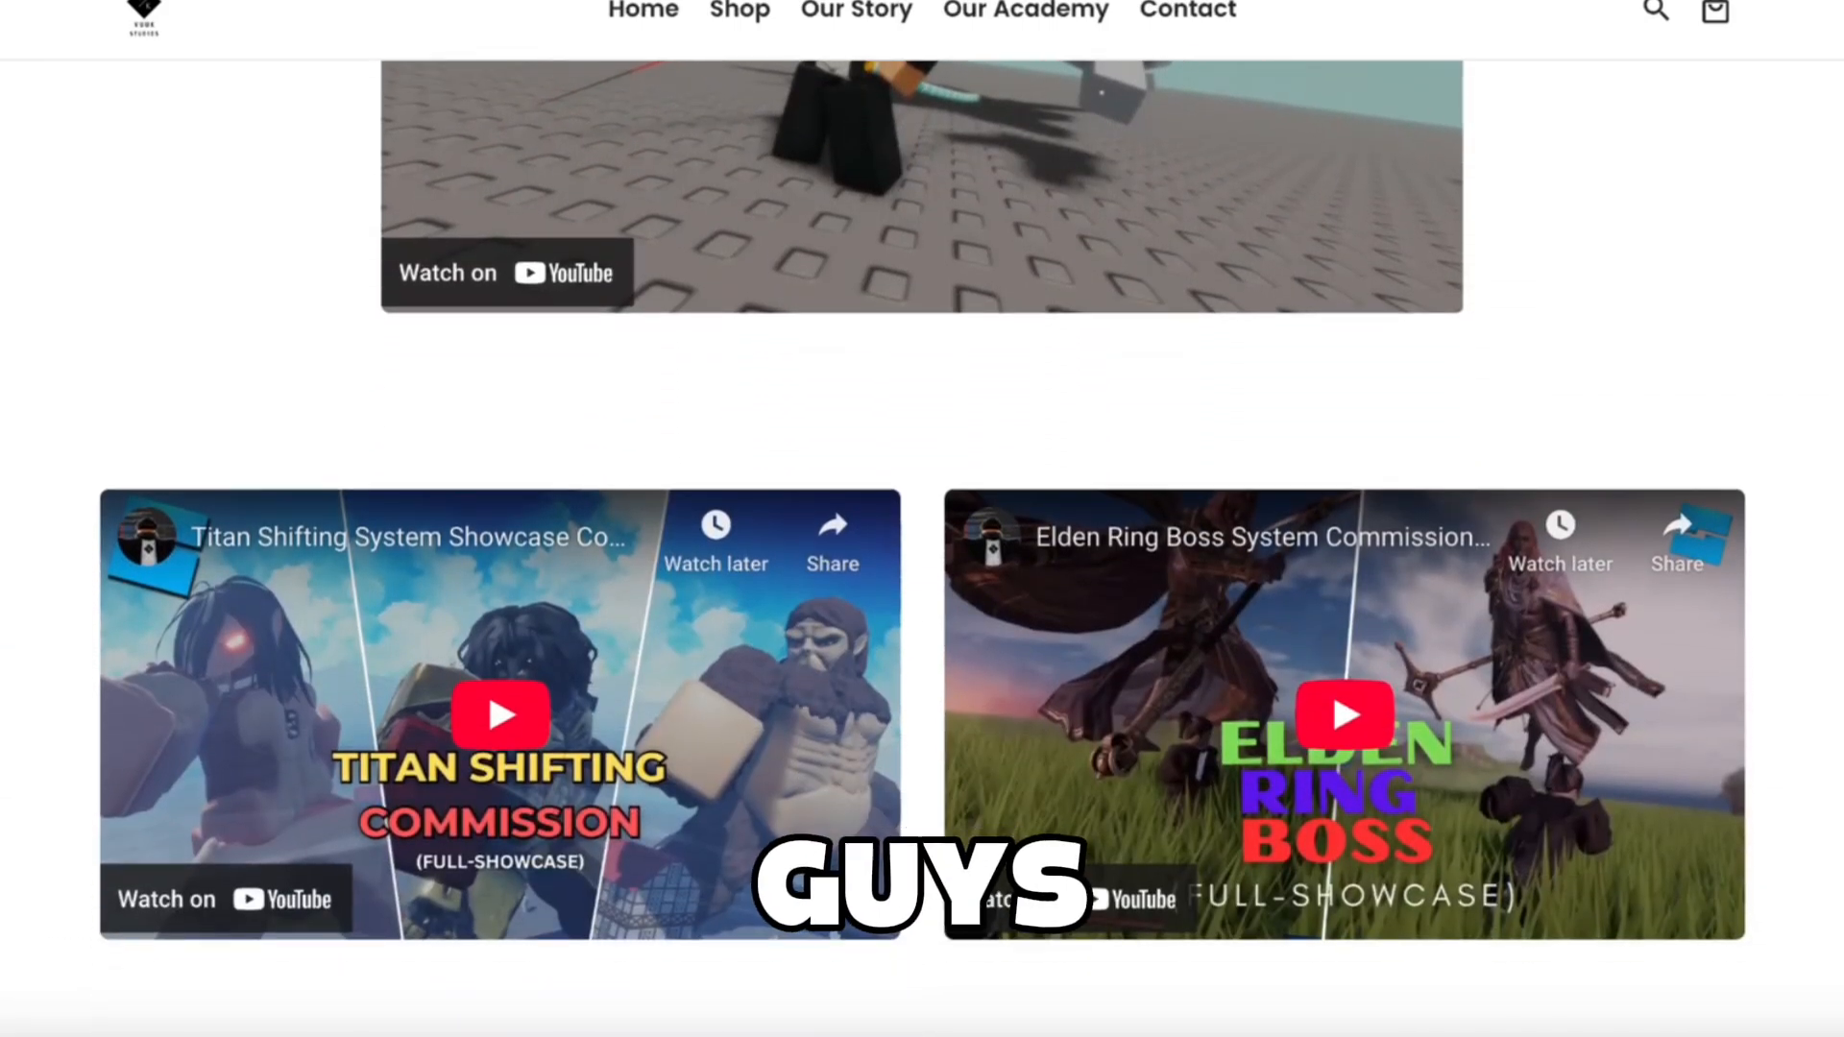
pyautogui.scroll(-3)
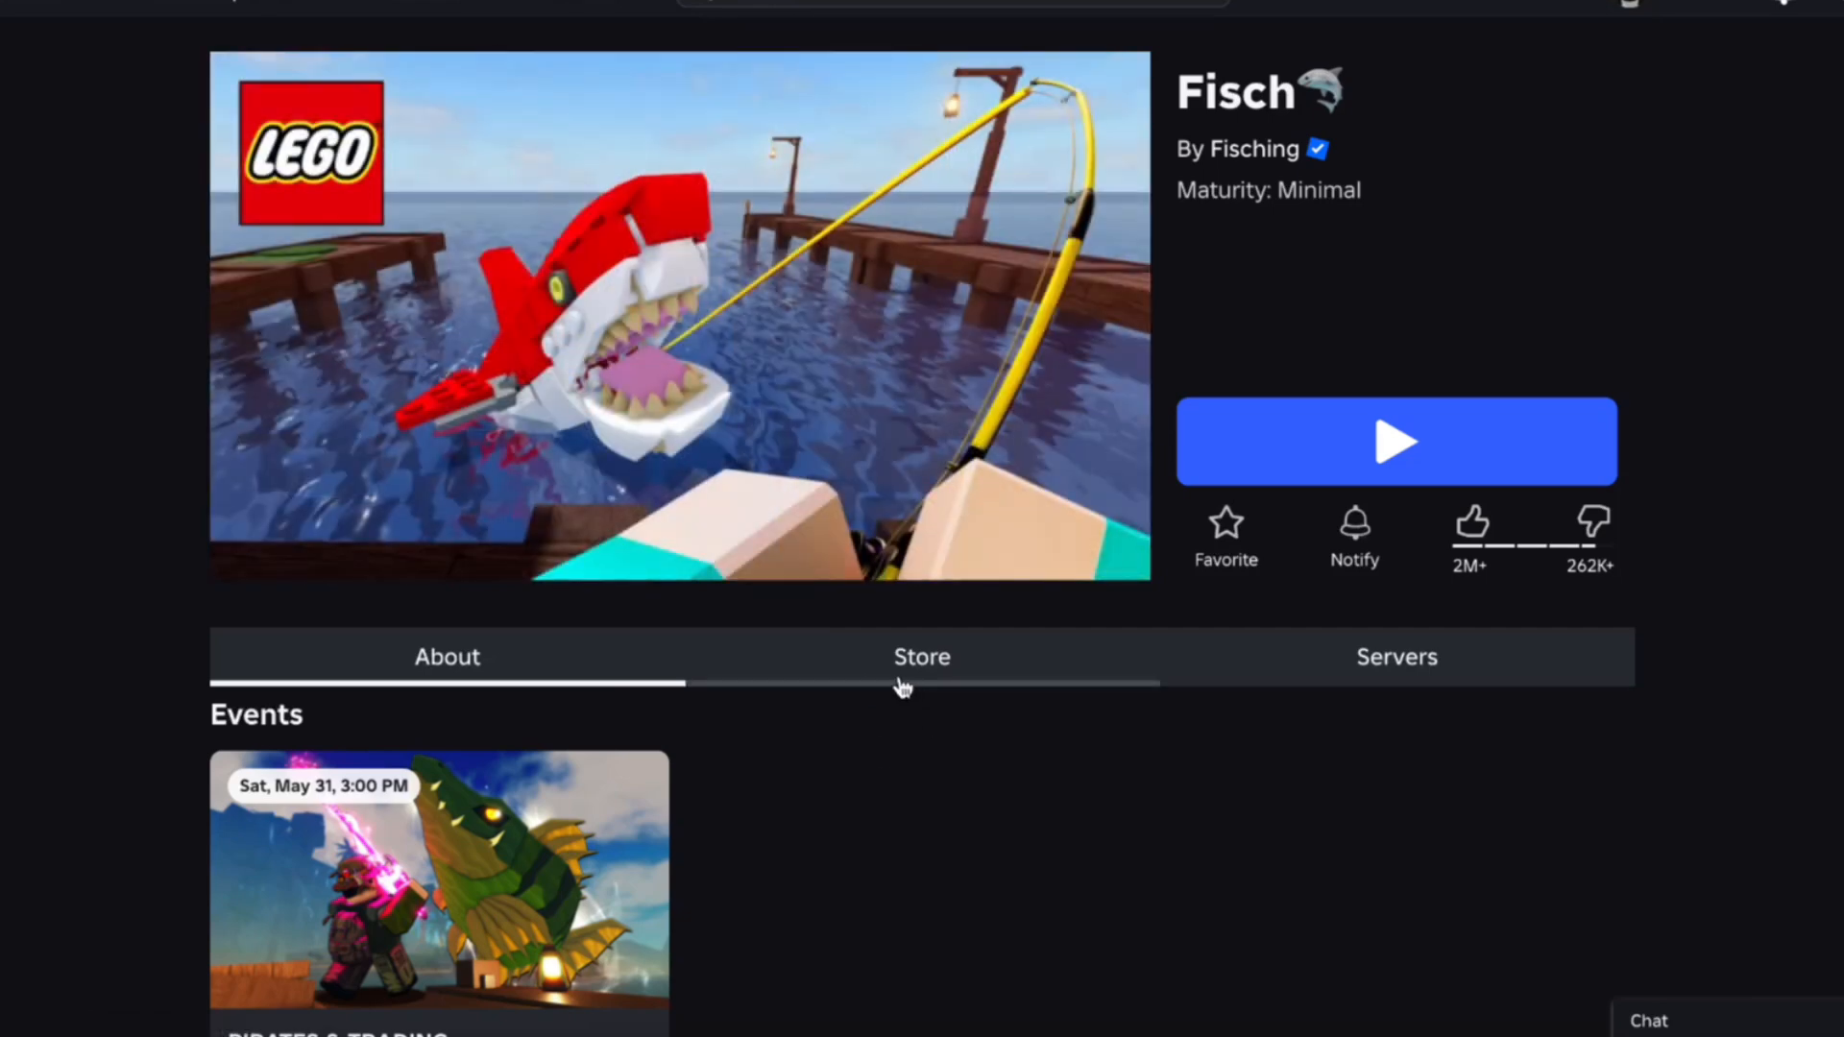
# Show the Fisch Store passes and scroll down through their Robux prices.
pyautogui.click(922, 657)
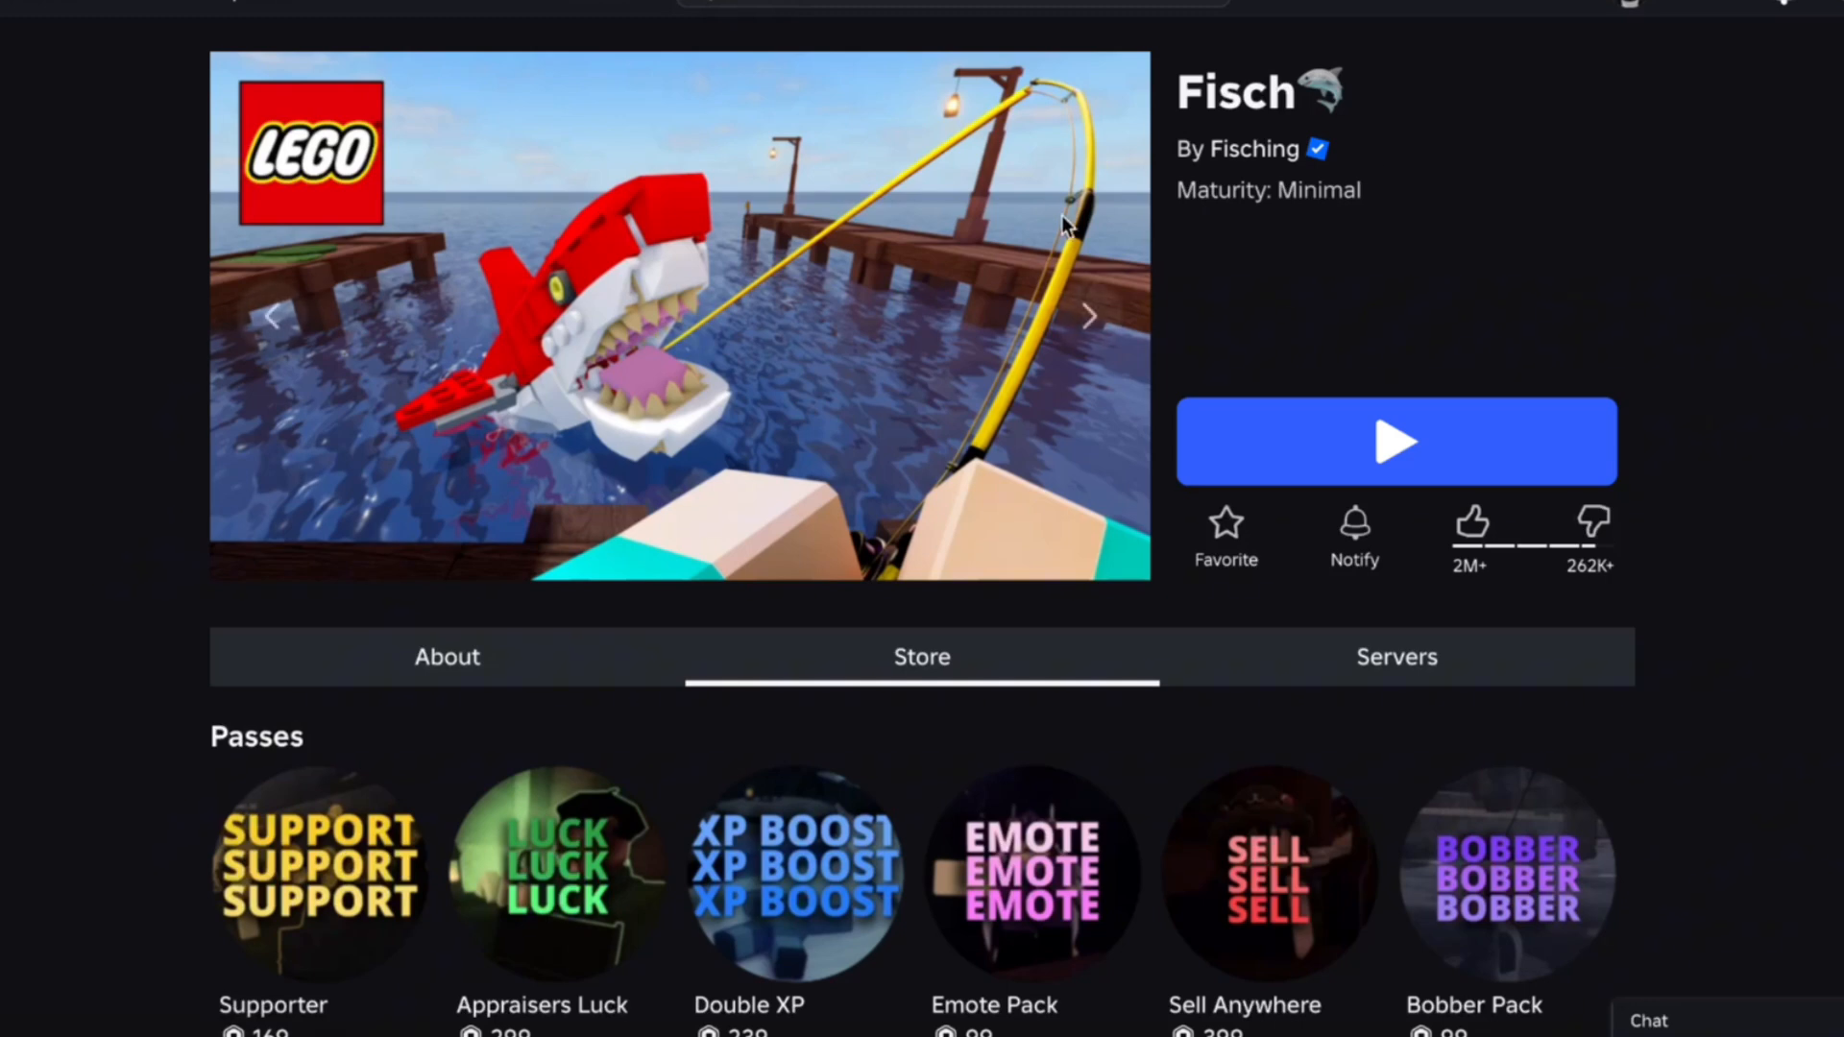
pyautogui.scroll(-3)
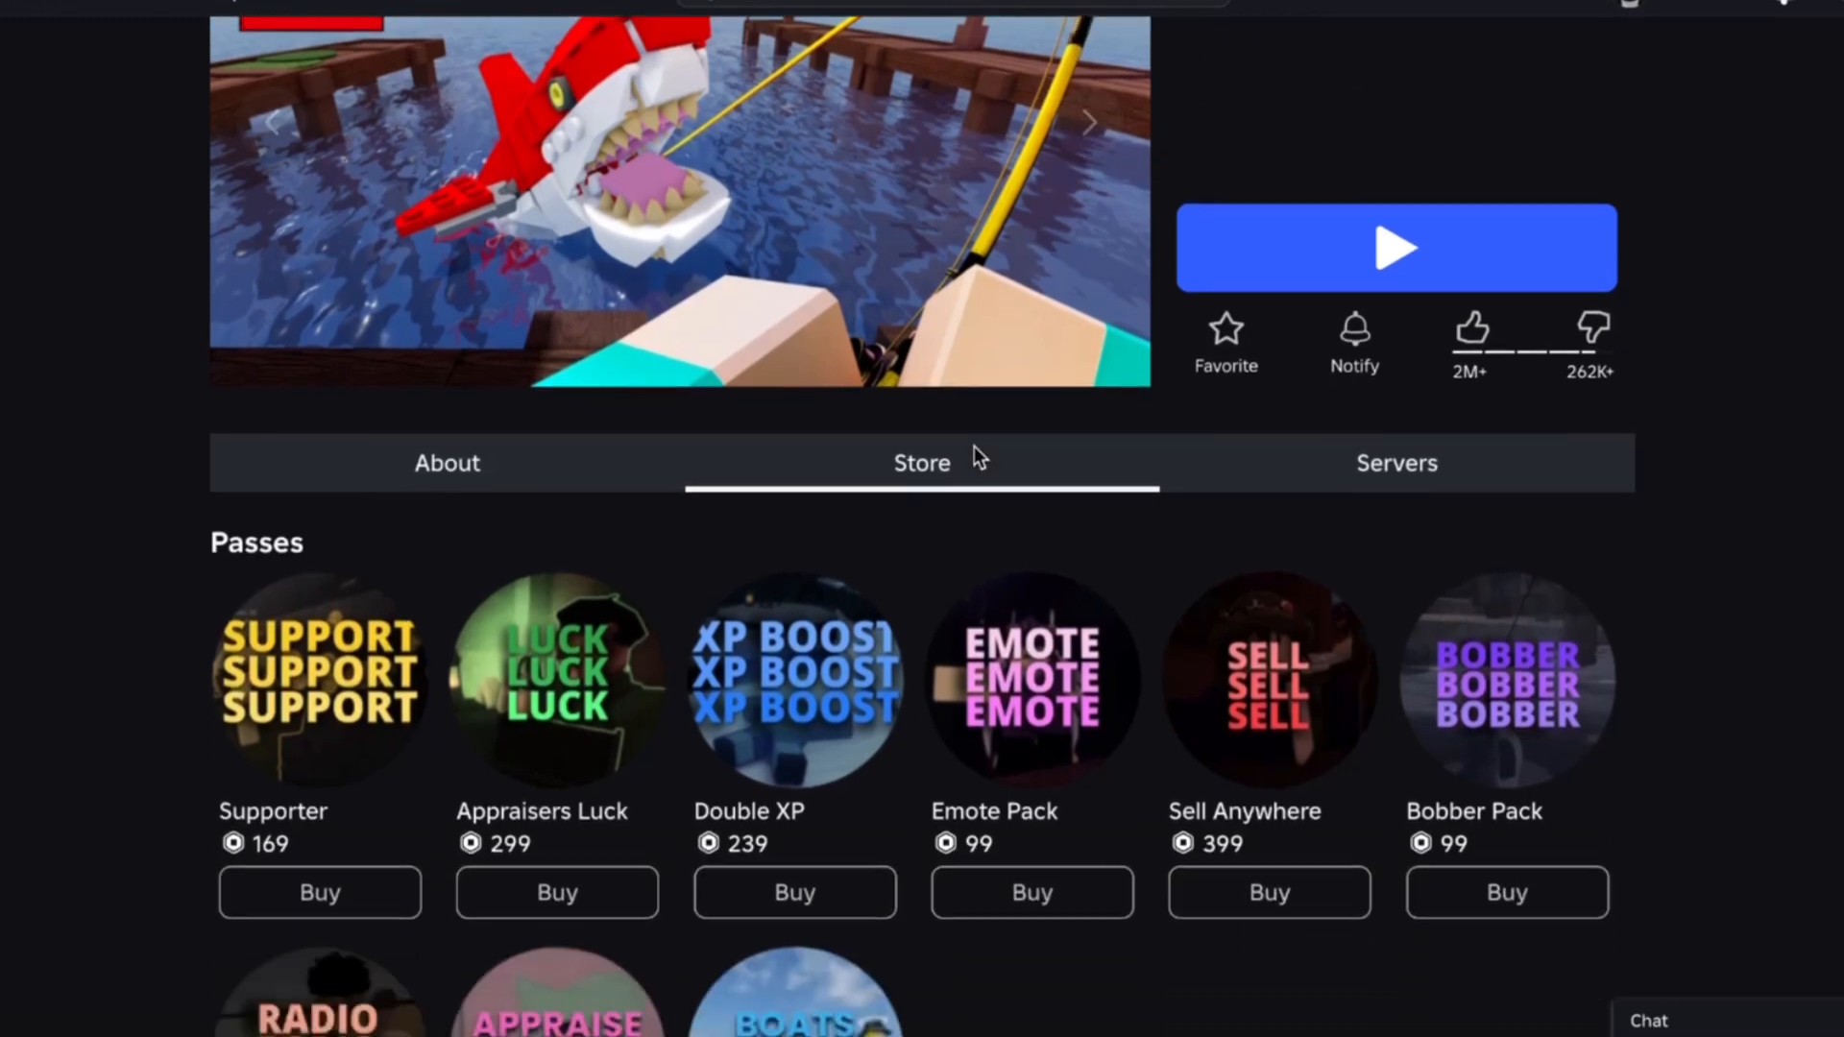
pyautogui.scroll(-3)
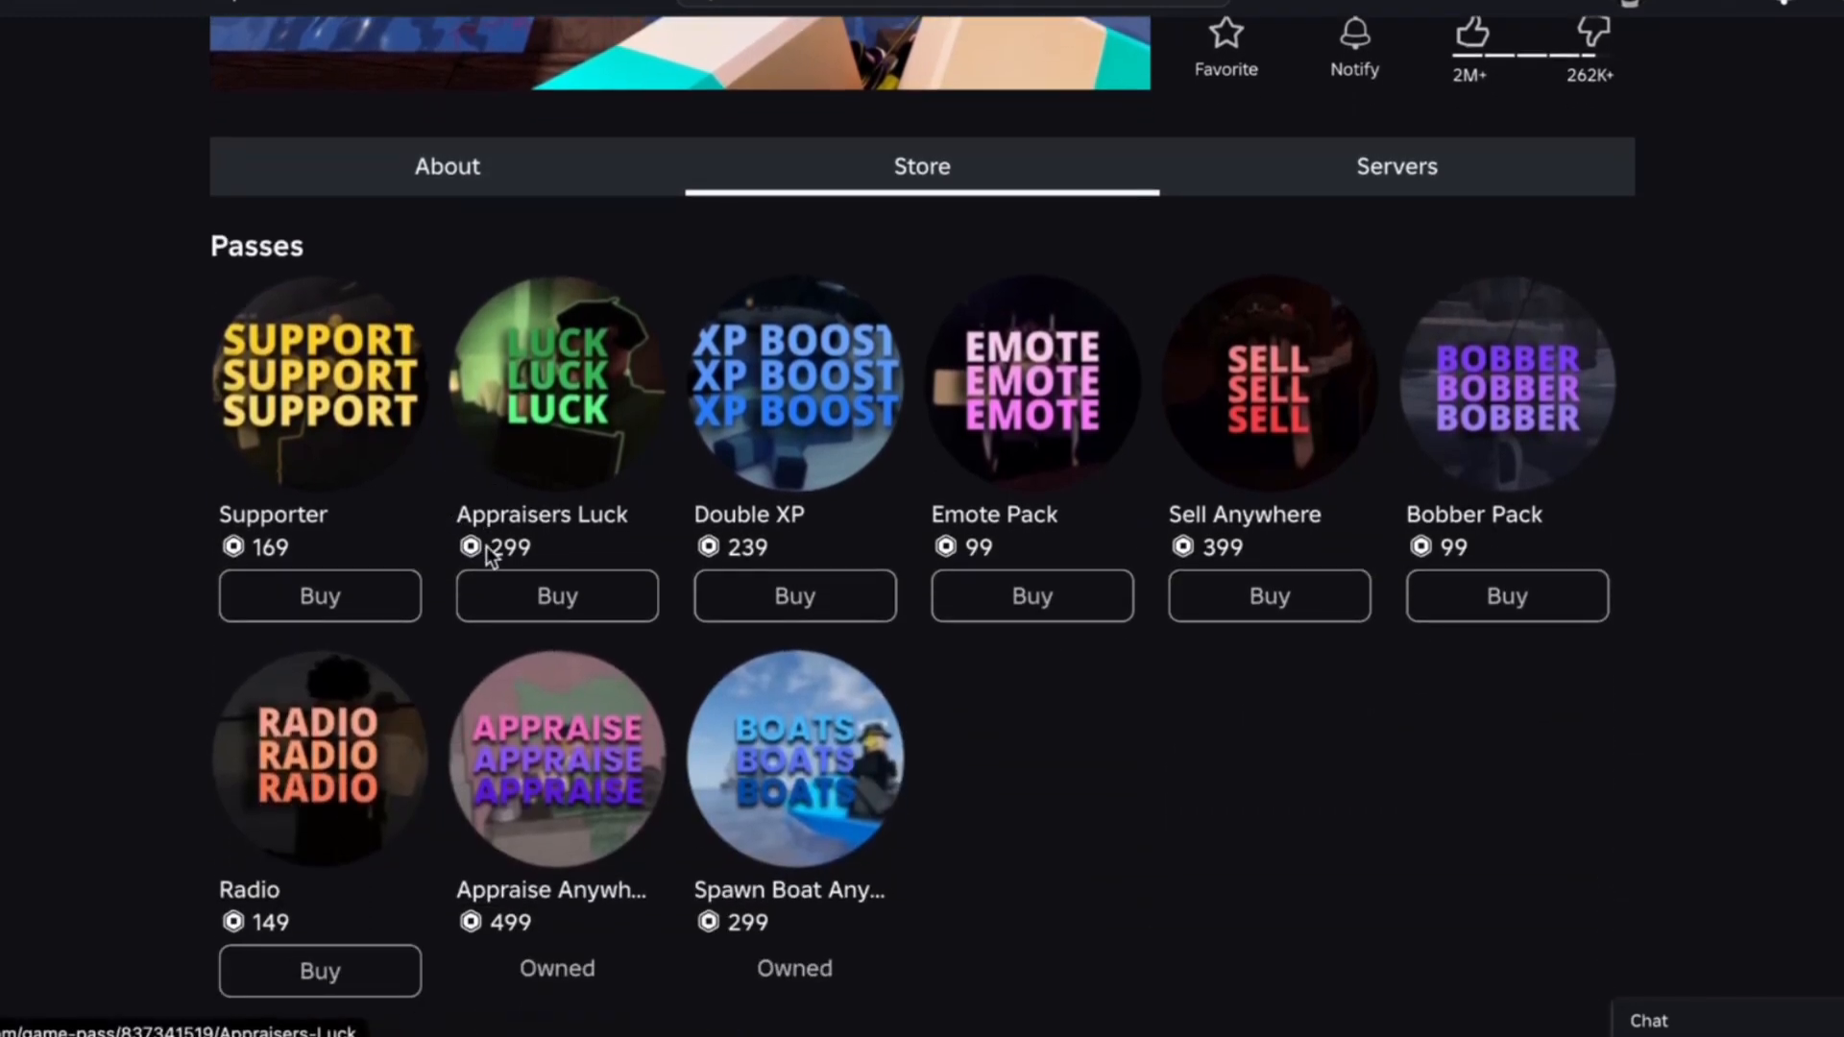
pyautogui.scroll(-3)
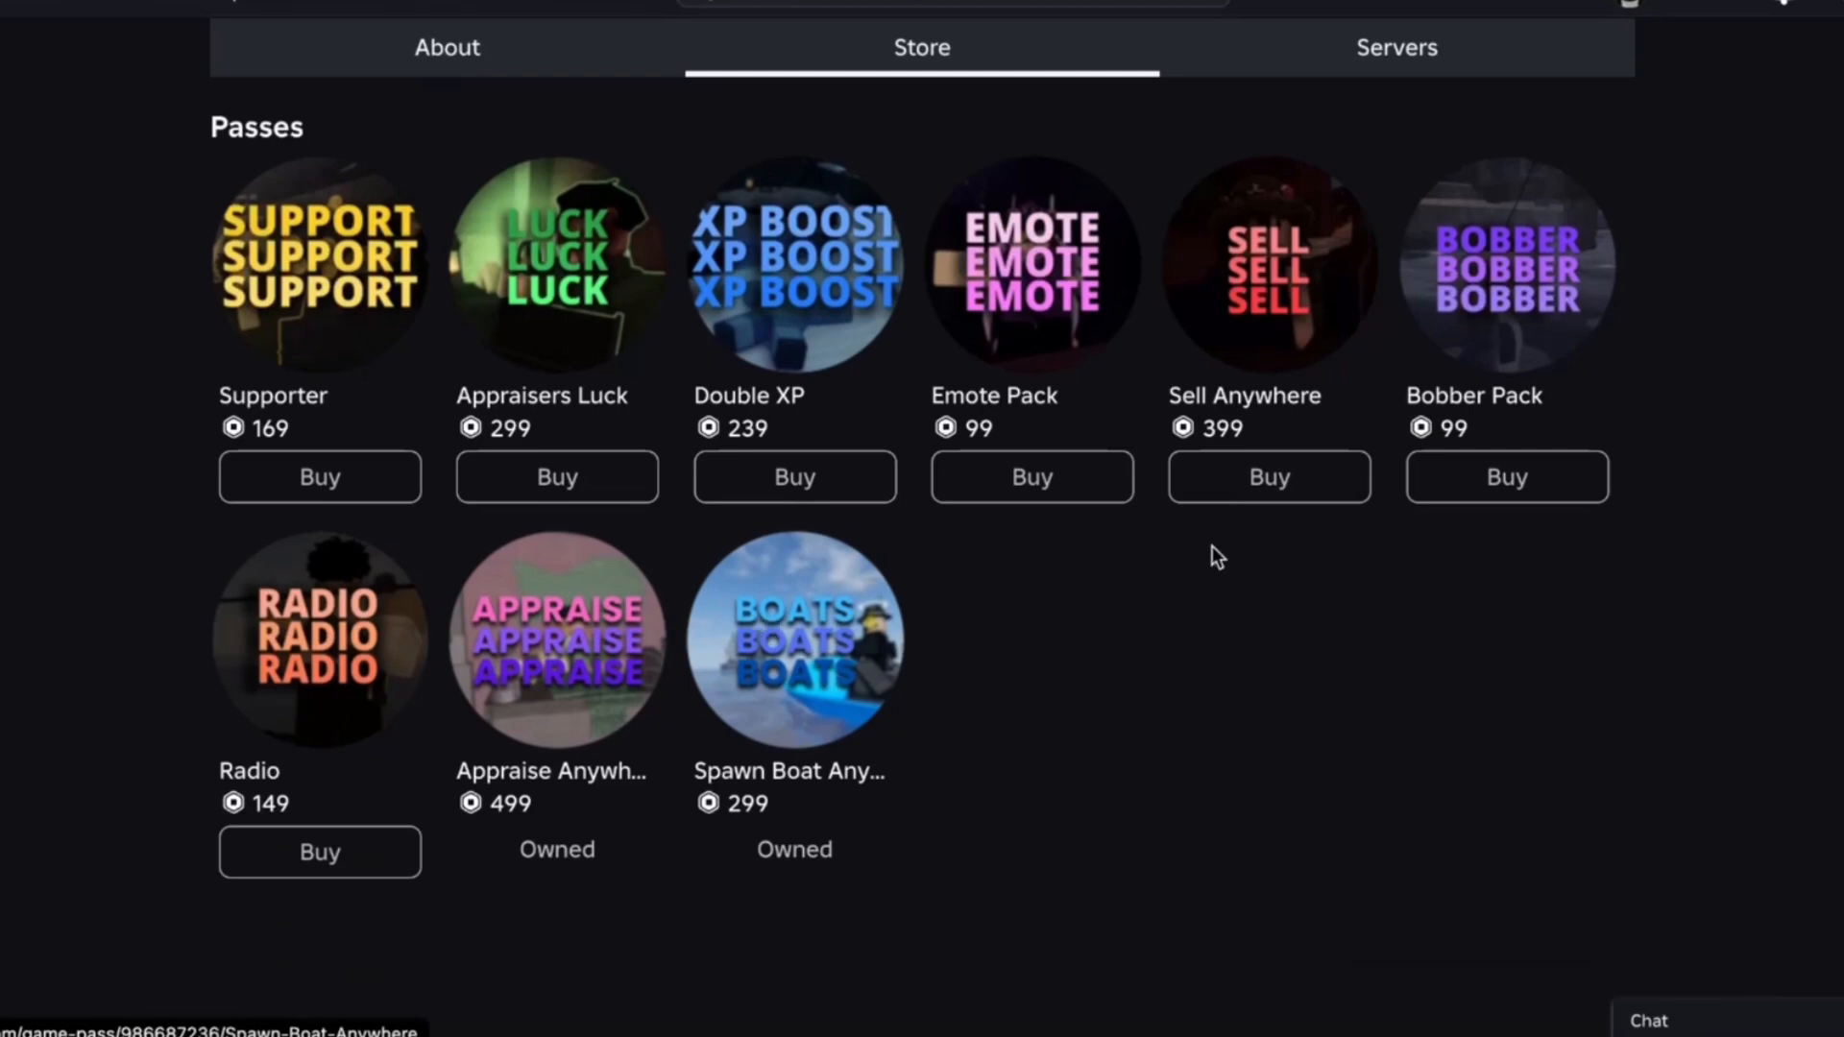
pyautogui.moveTo(824, 244)
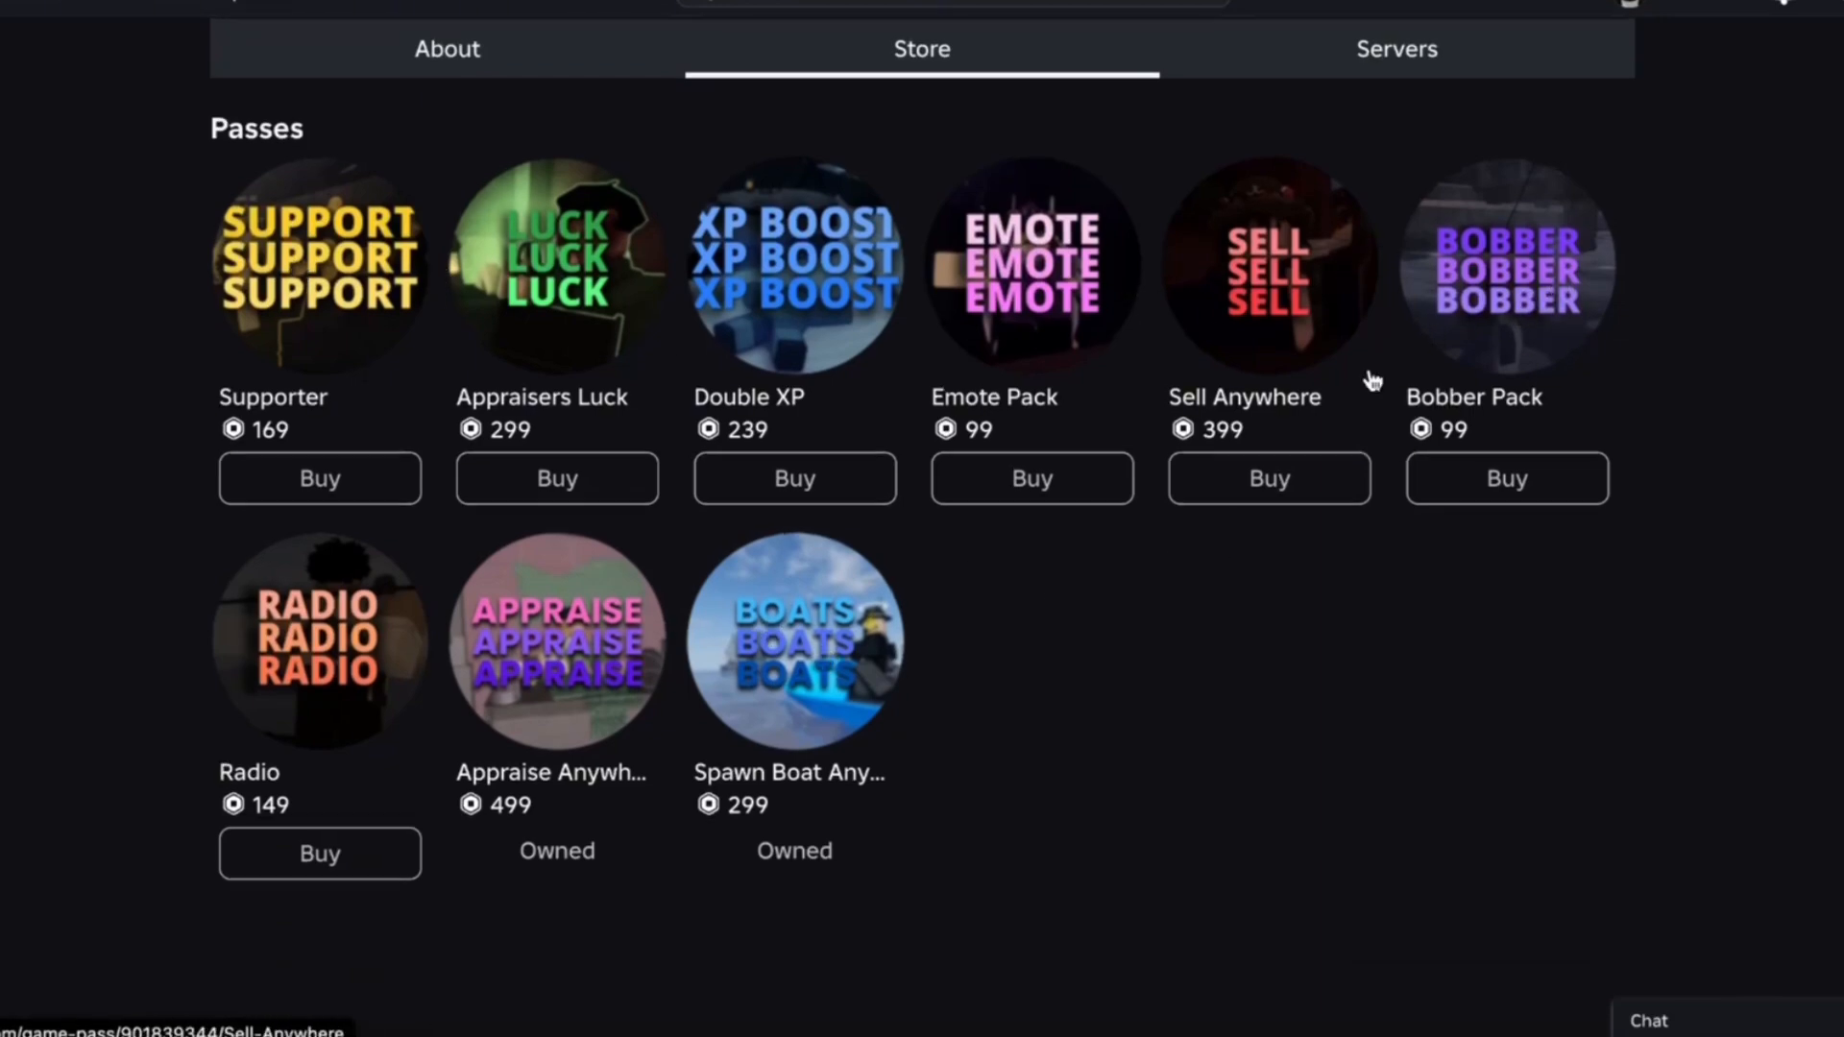
# Scroll back up and down again over the Fisch game passes.
pyautogui.scroll(3)
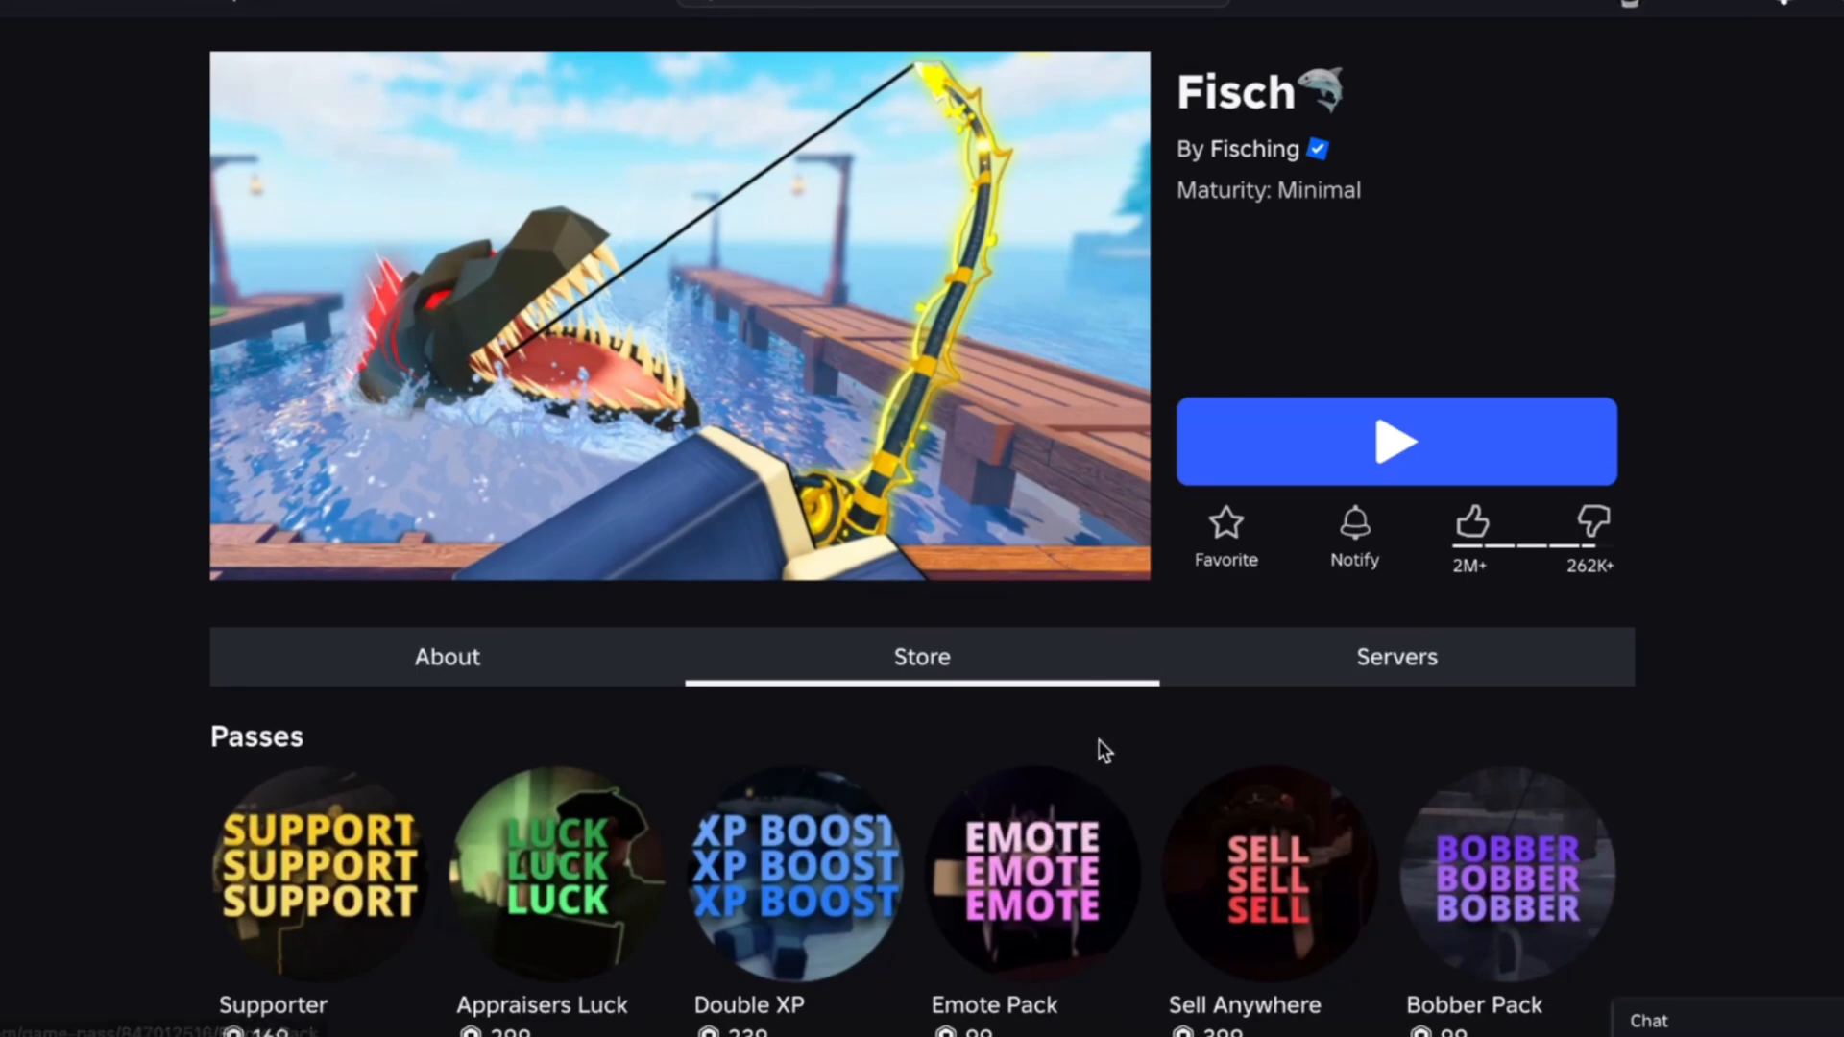
pyautogui.scroll(-3)
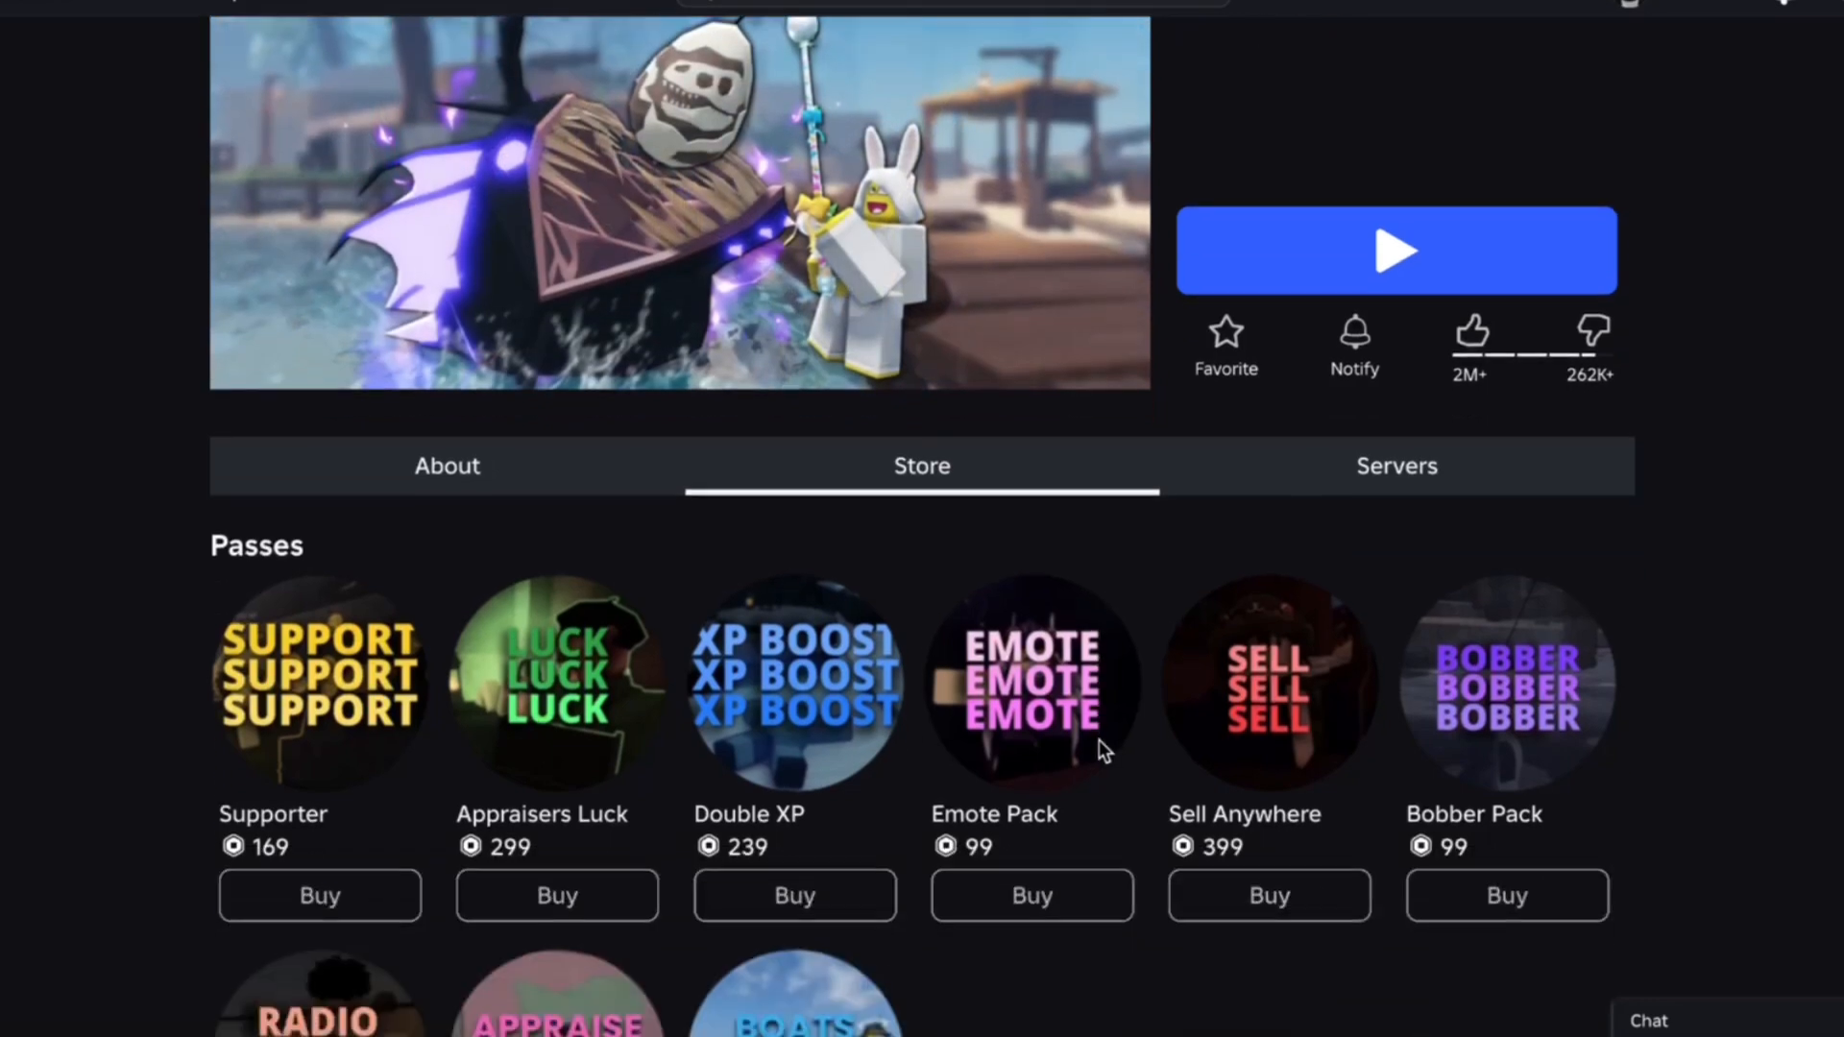
pyautogui.scroll(-3)
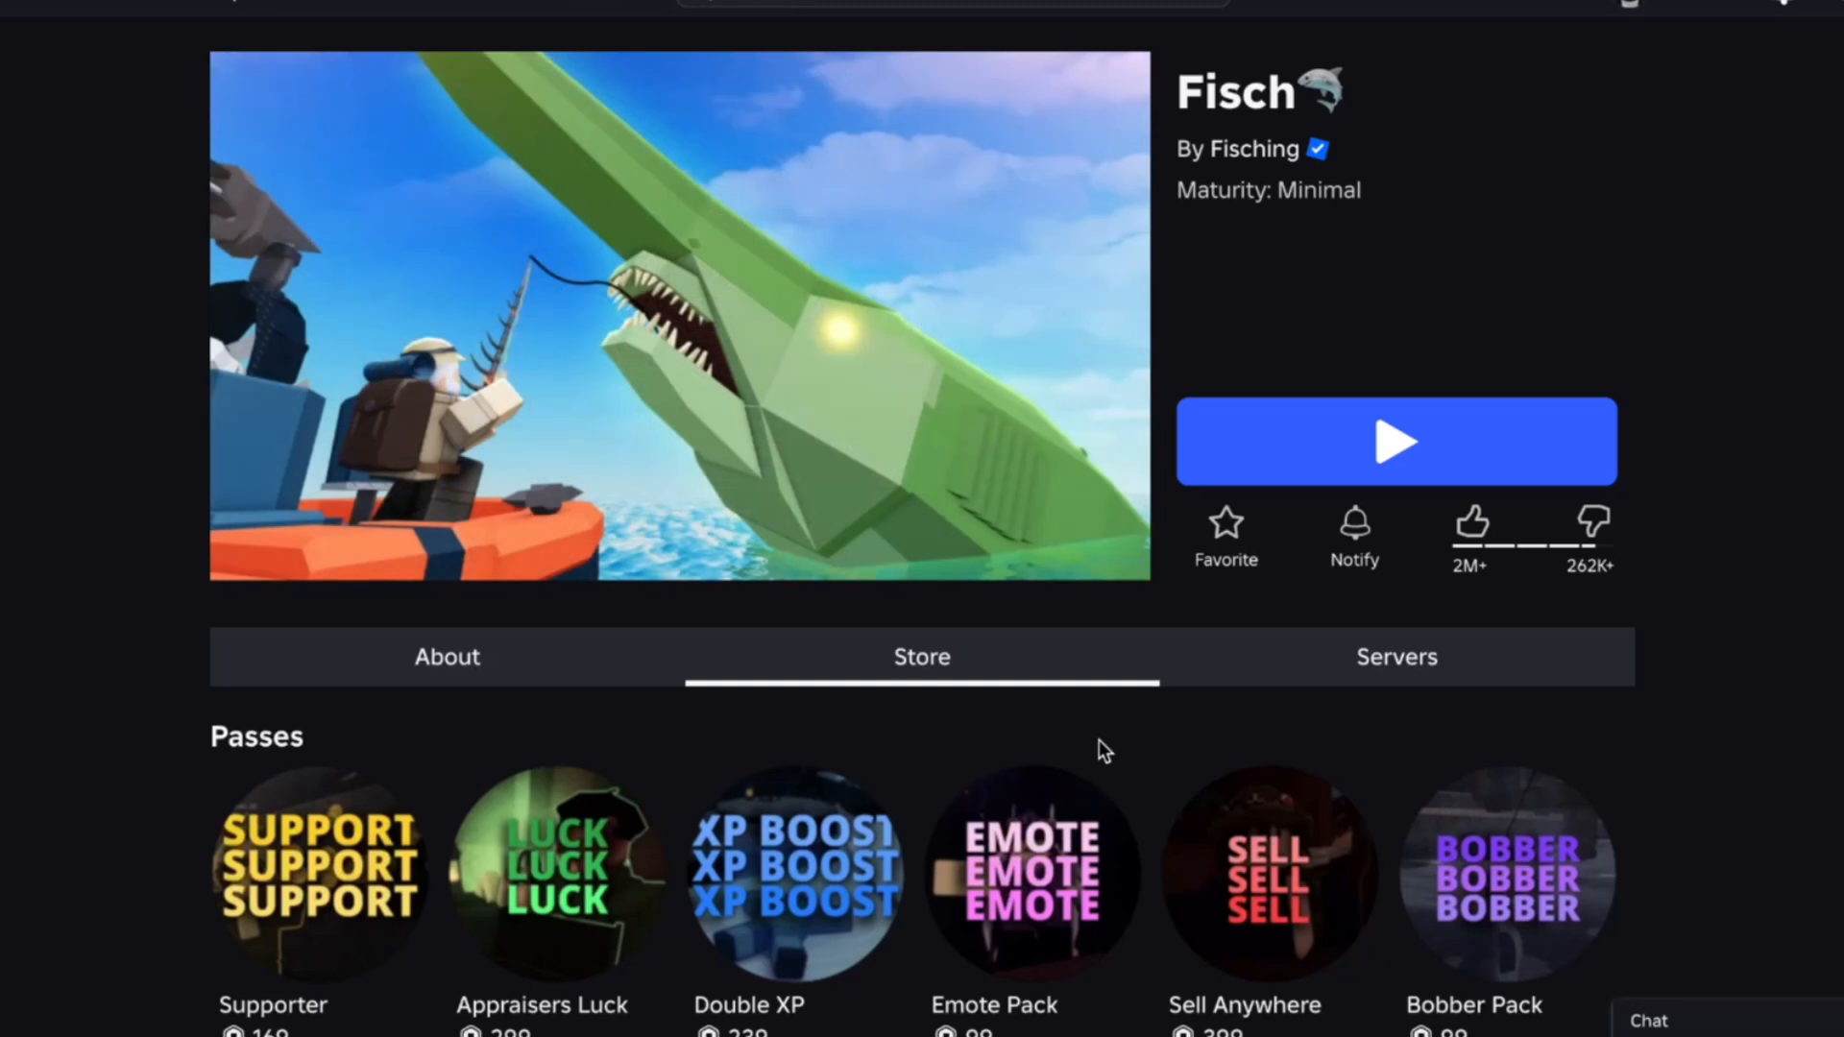
pyautogui.moveTo(1118, 588)
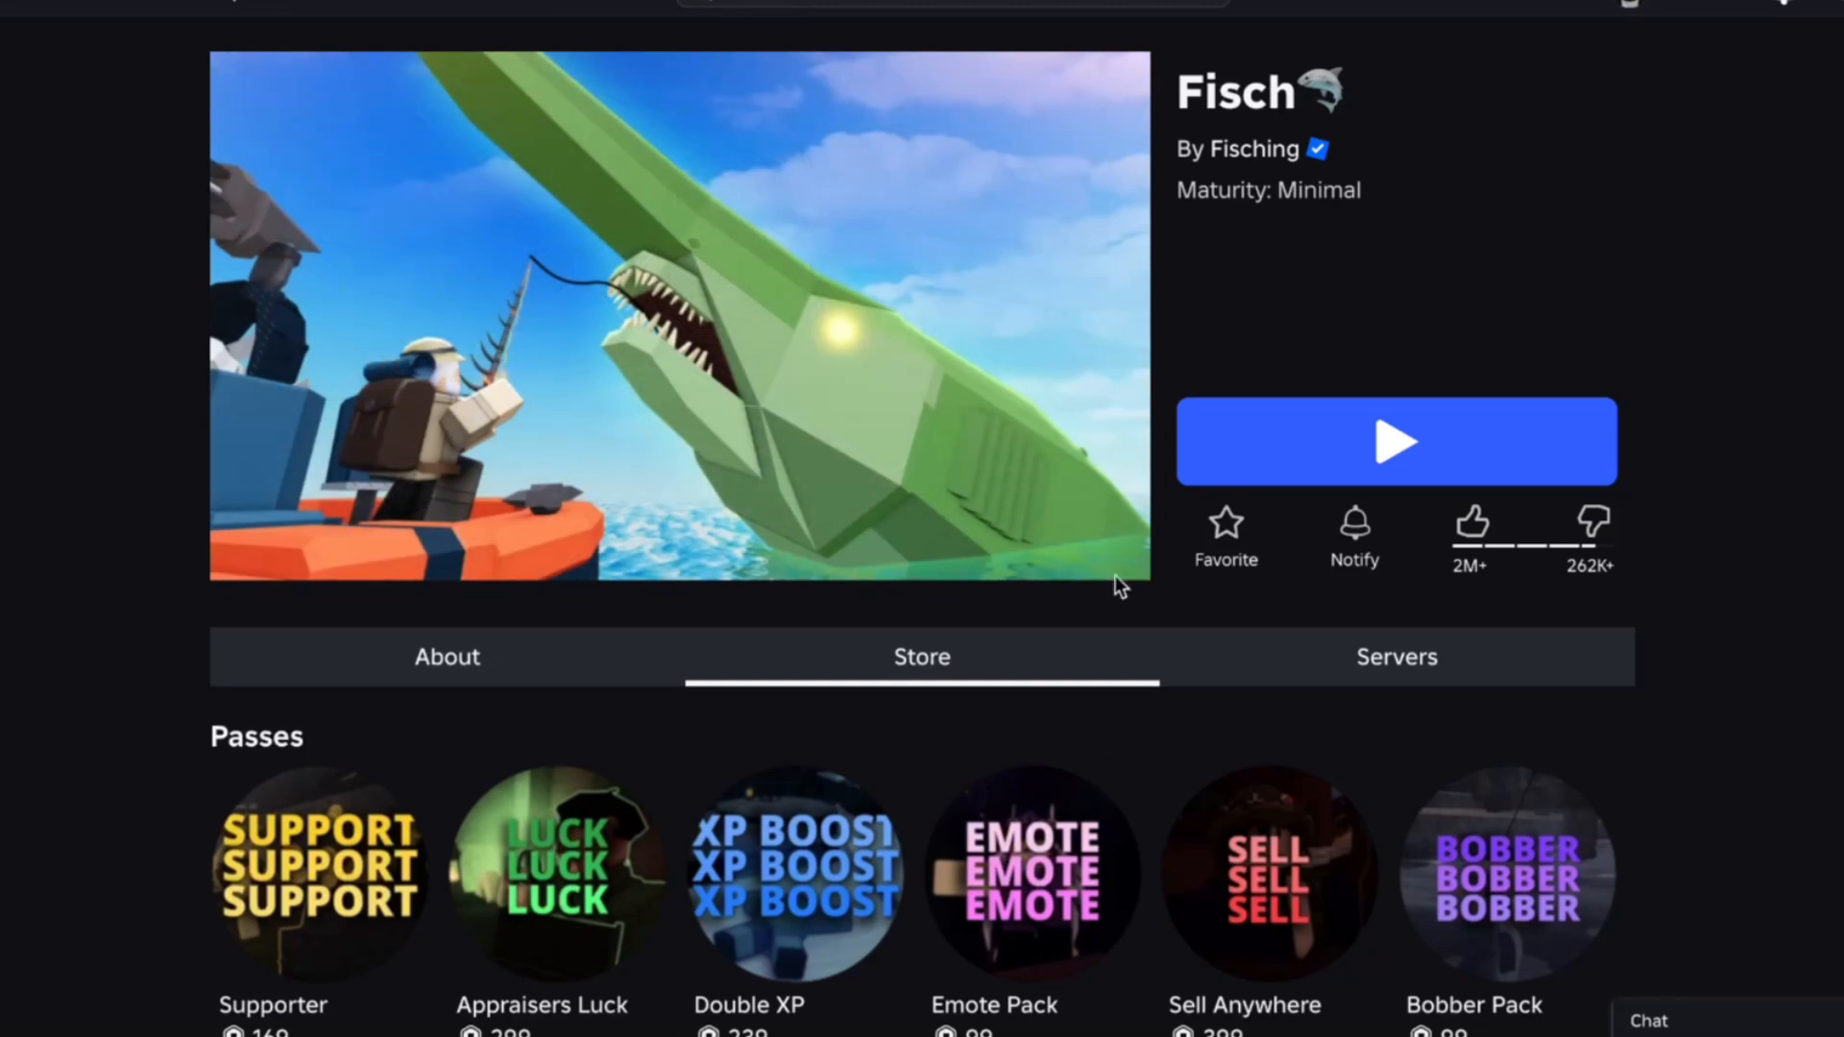
pyautogui.moveTo(1329, 263)
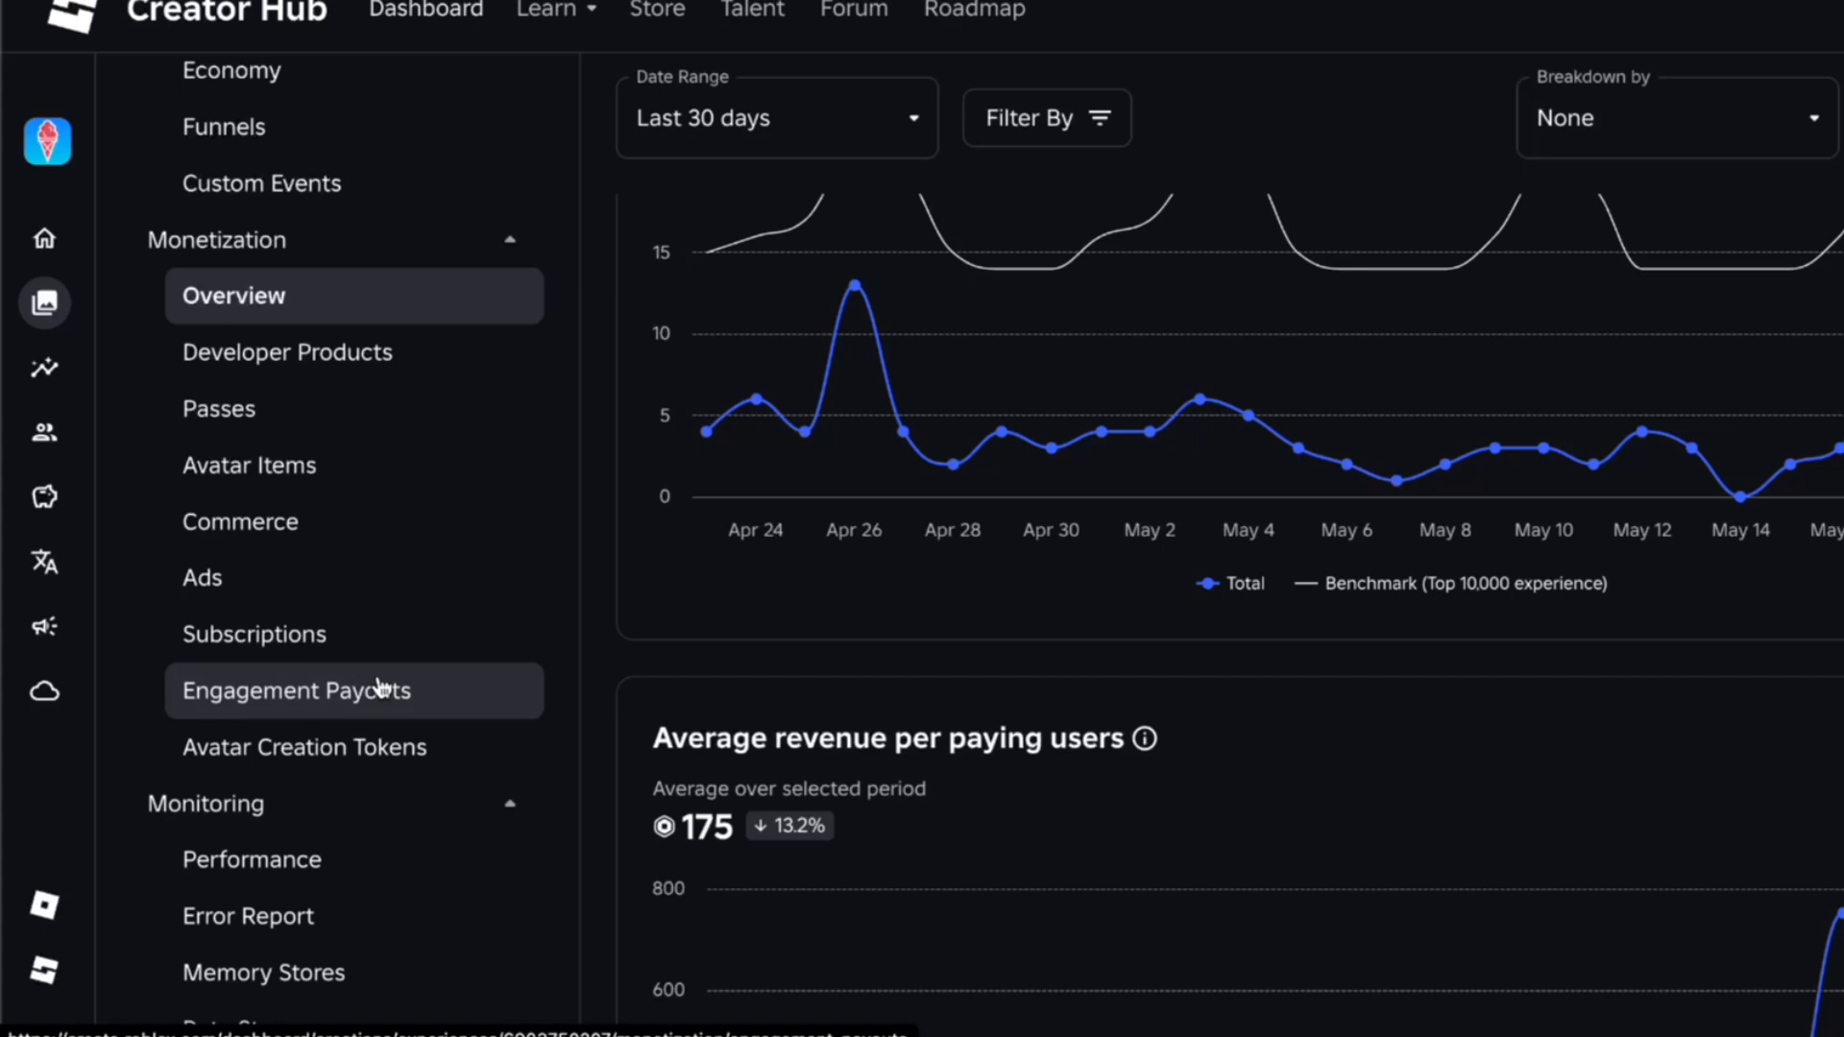
pyautogui.moveTo(588, 622)
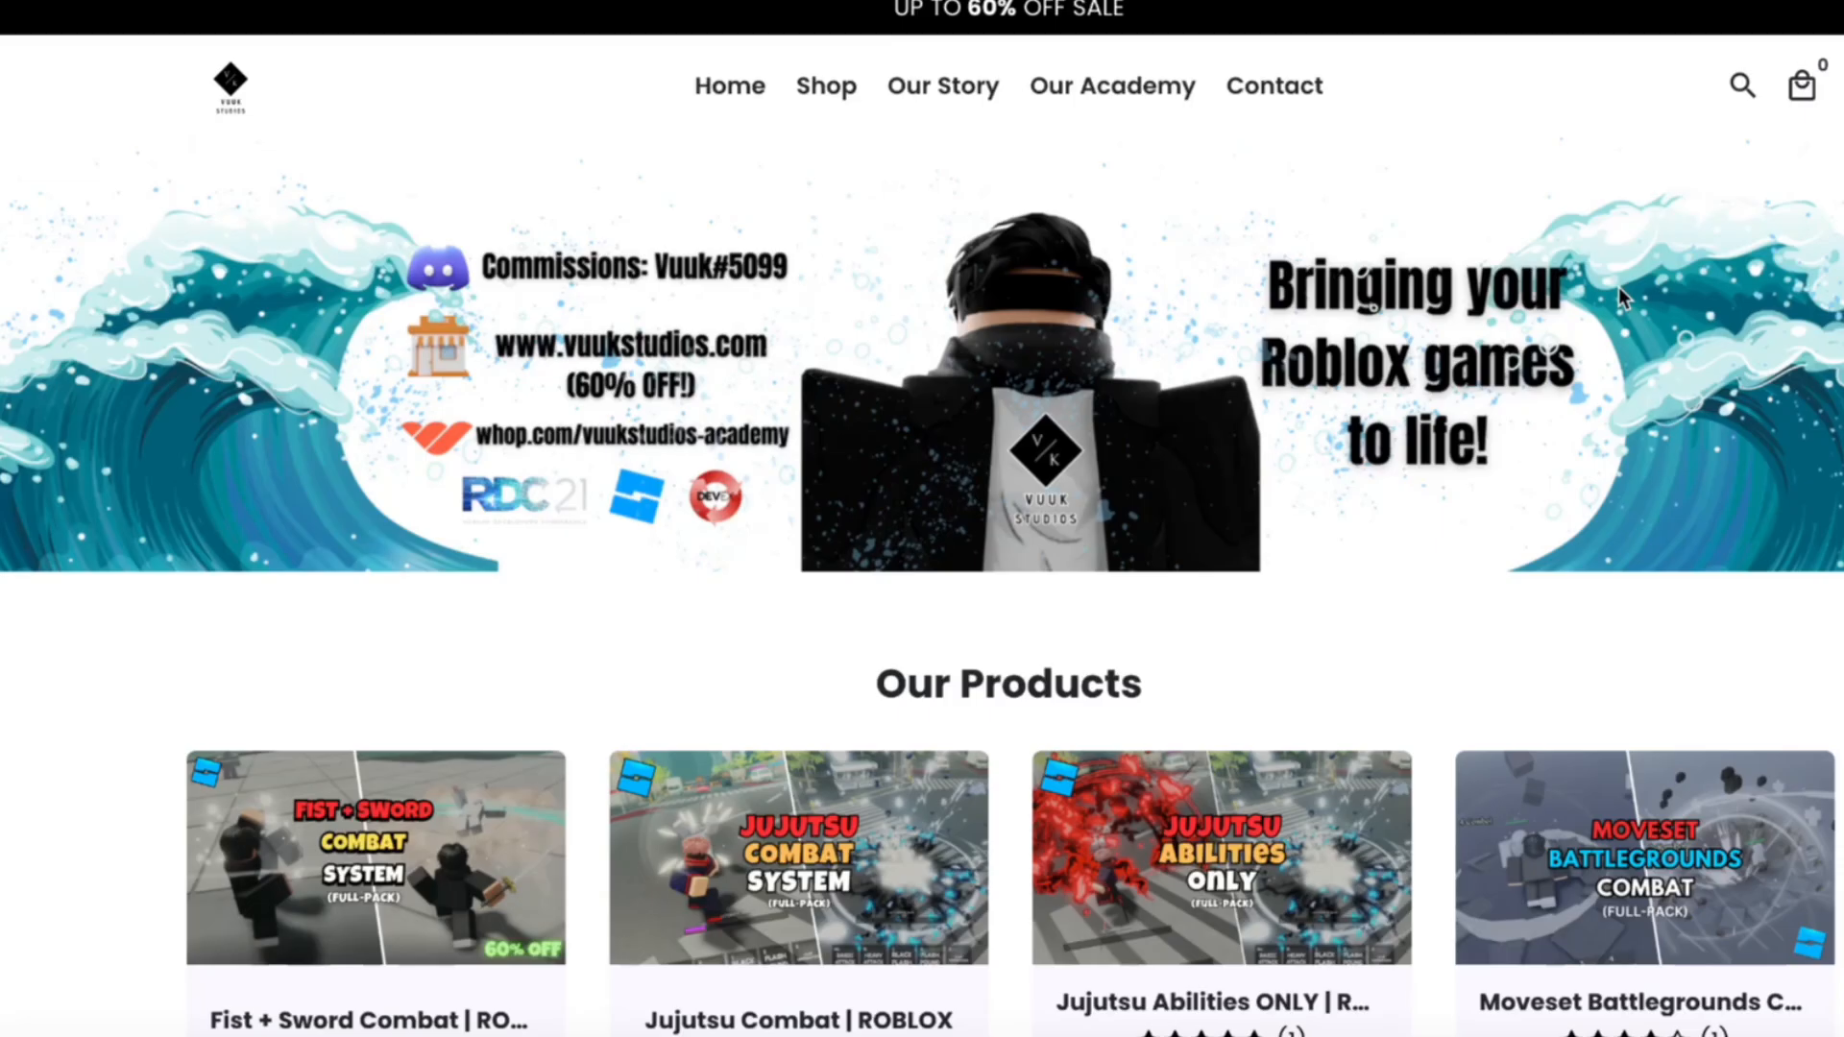
# Scroll down the Vuuk Studios homepage and reveal the next items in Our Products.
pyautogui.scroll(-3)
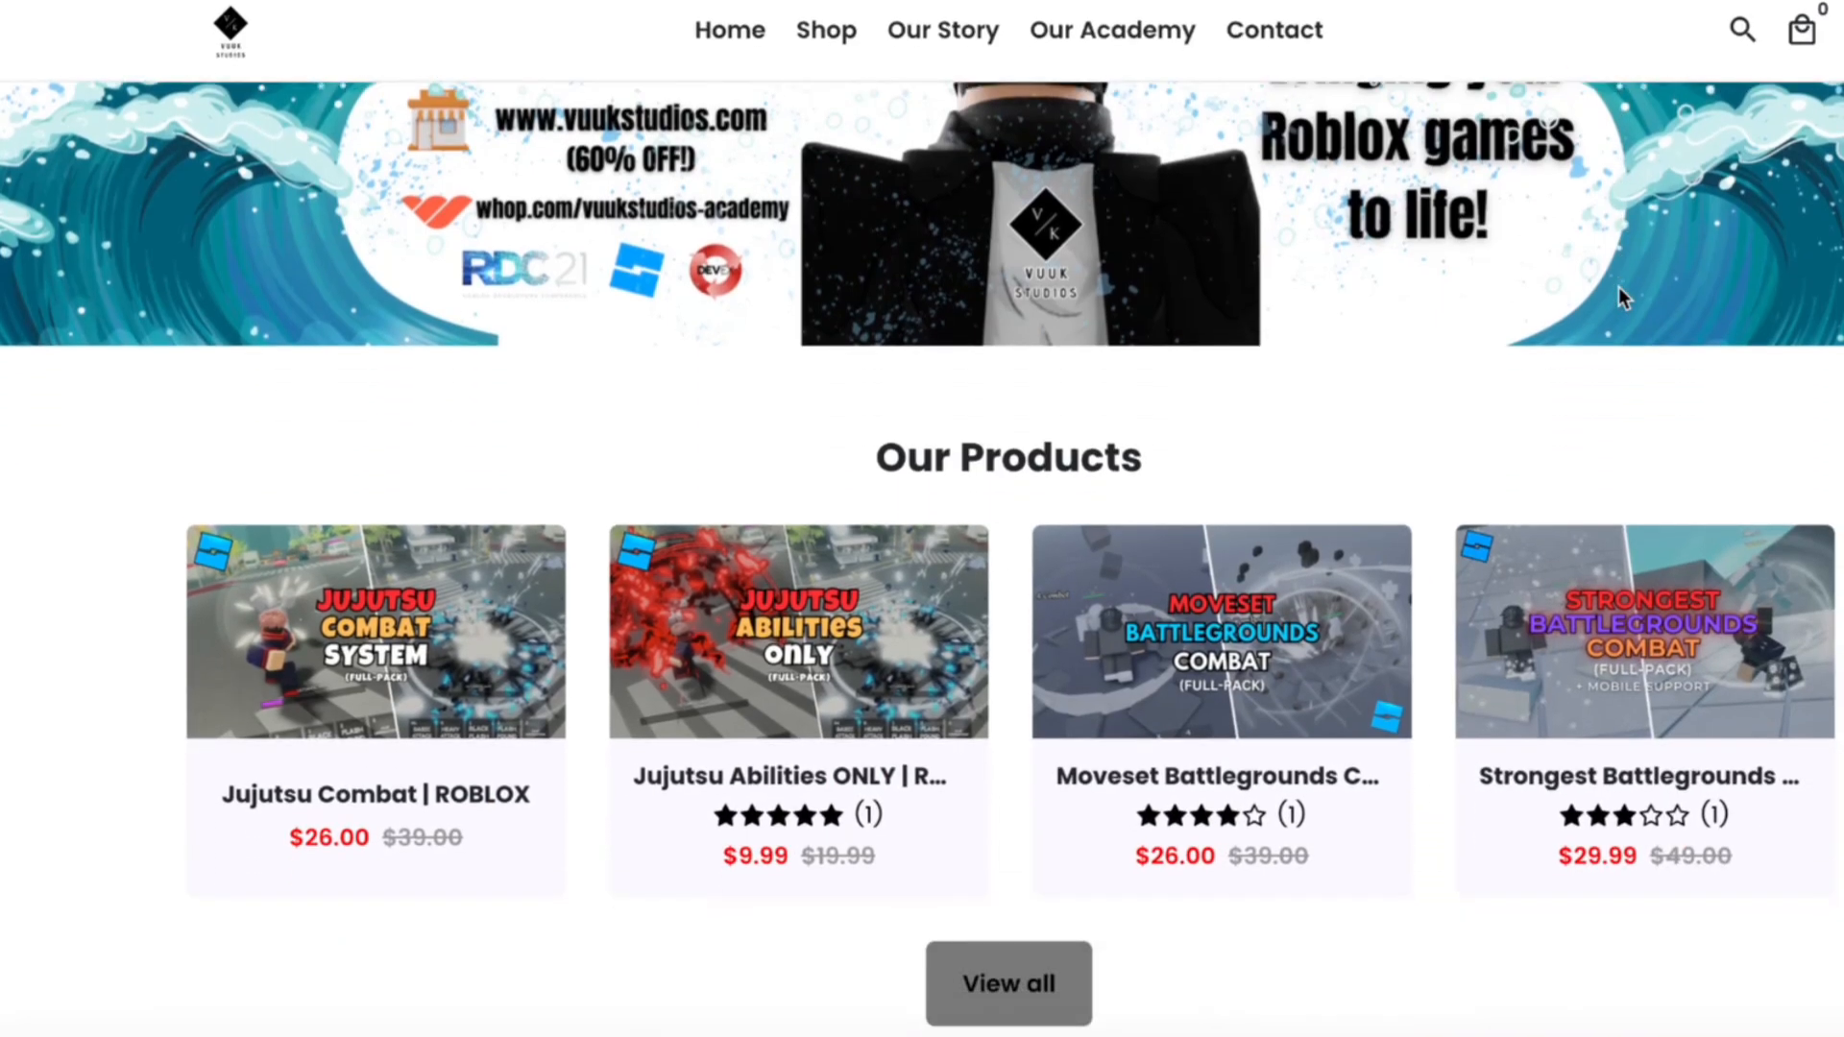
pyautogui.scroll(-3)
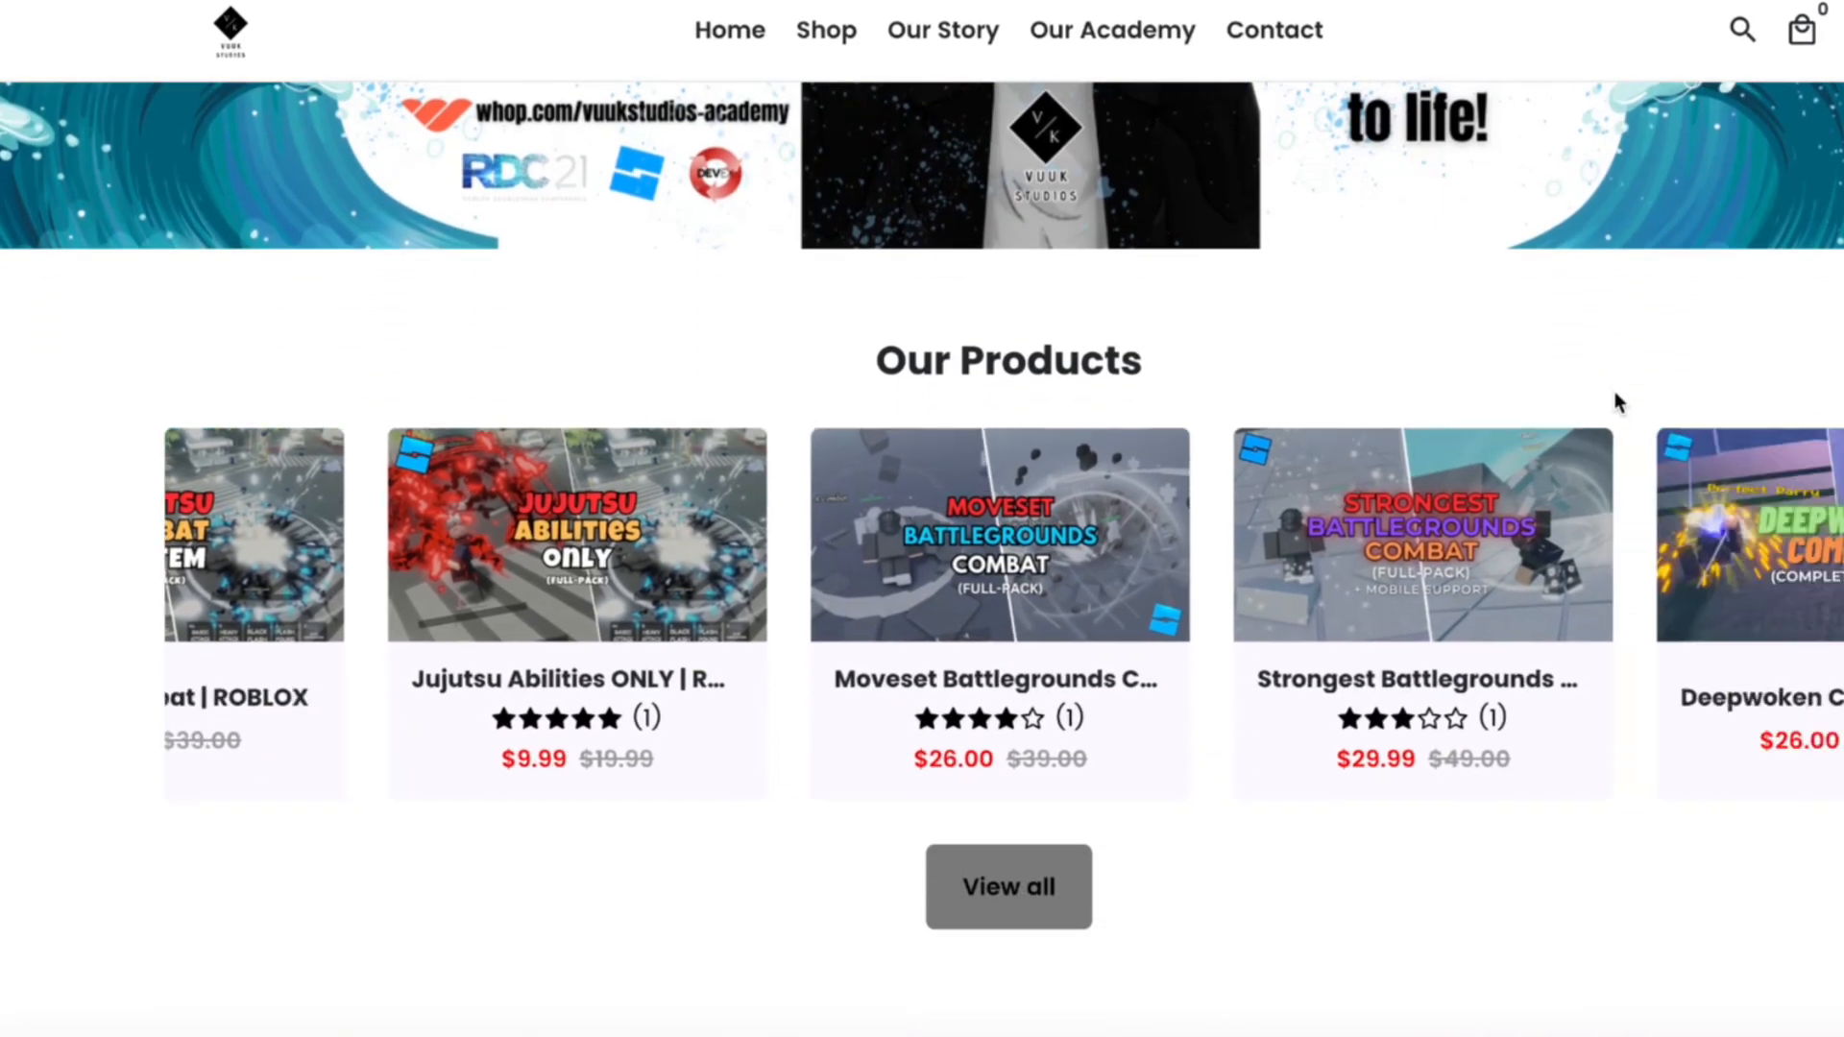
pyautogui.scroll(-3)
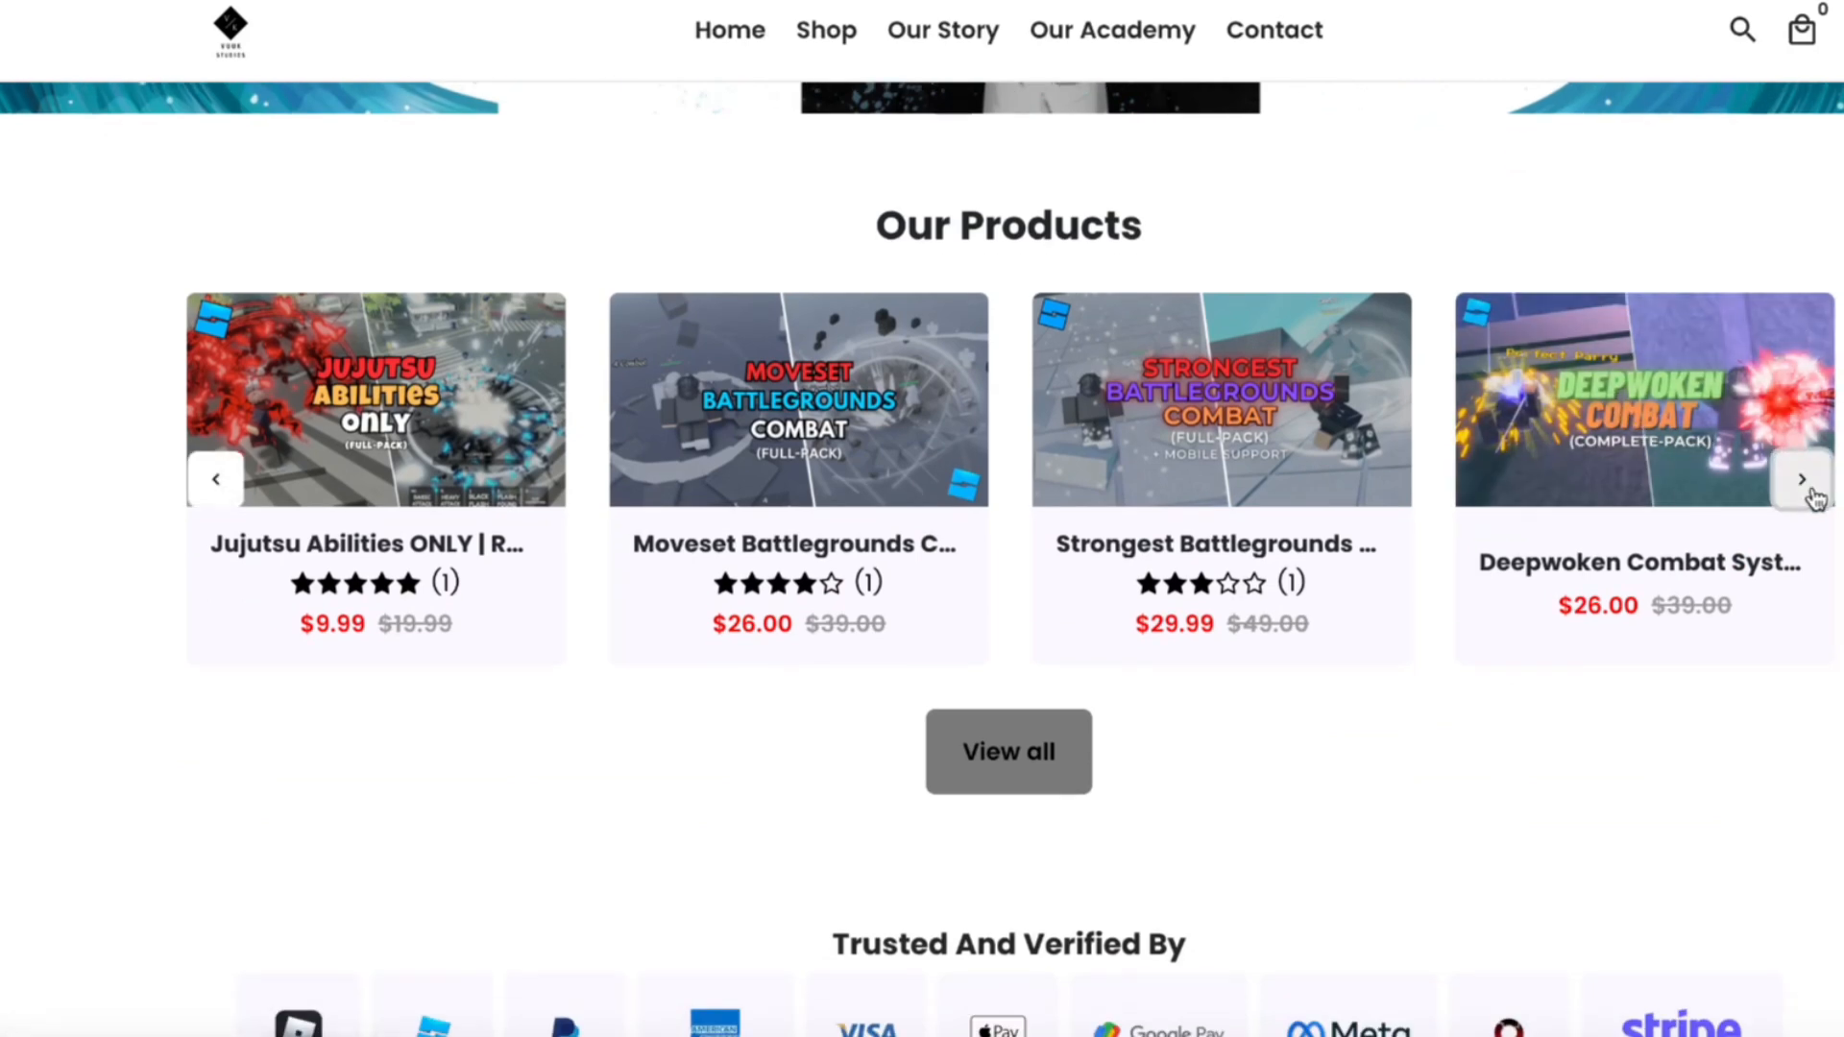
pyautogui.click(1802, 479)
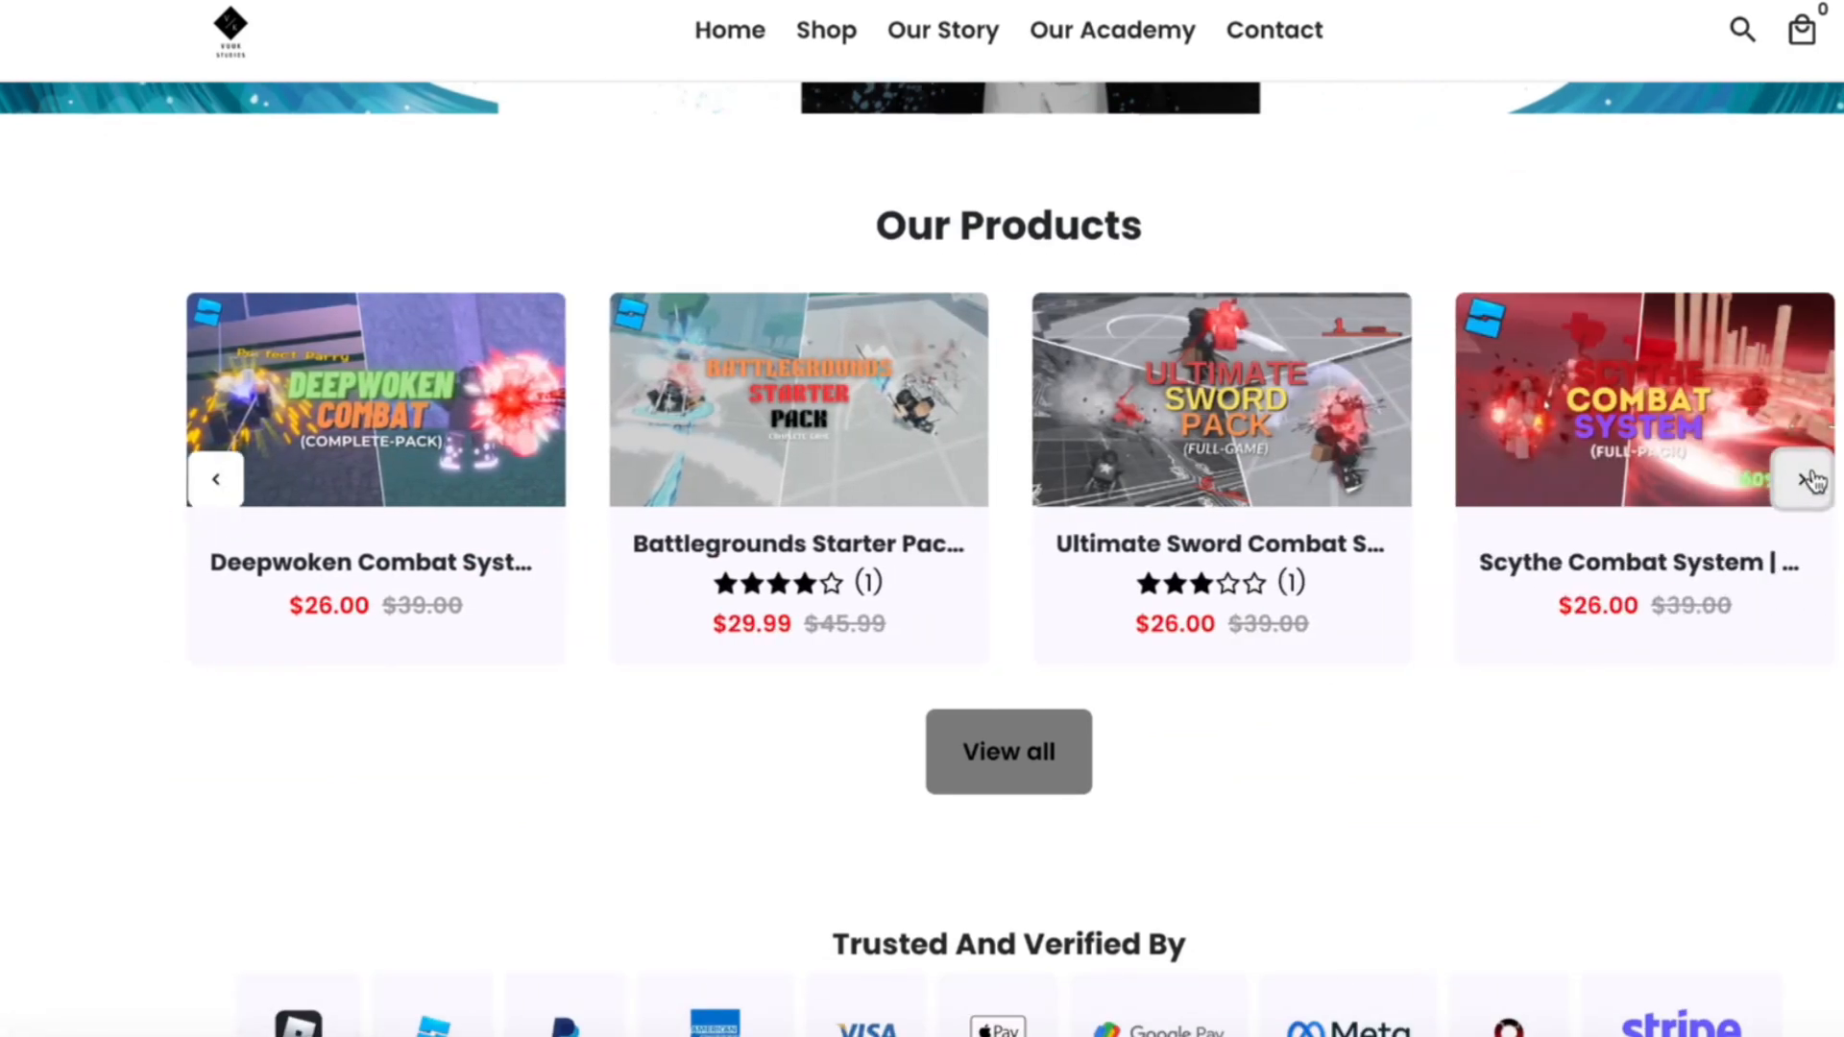
pyautogui.scroll(-3)
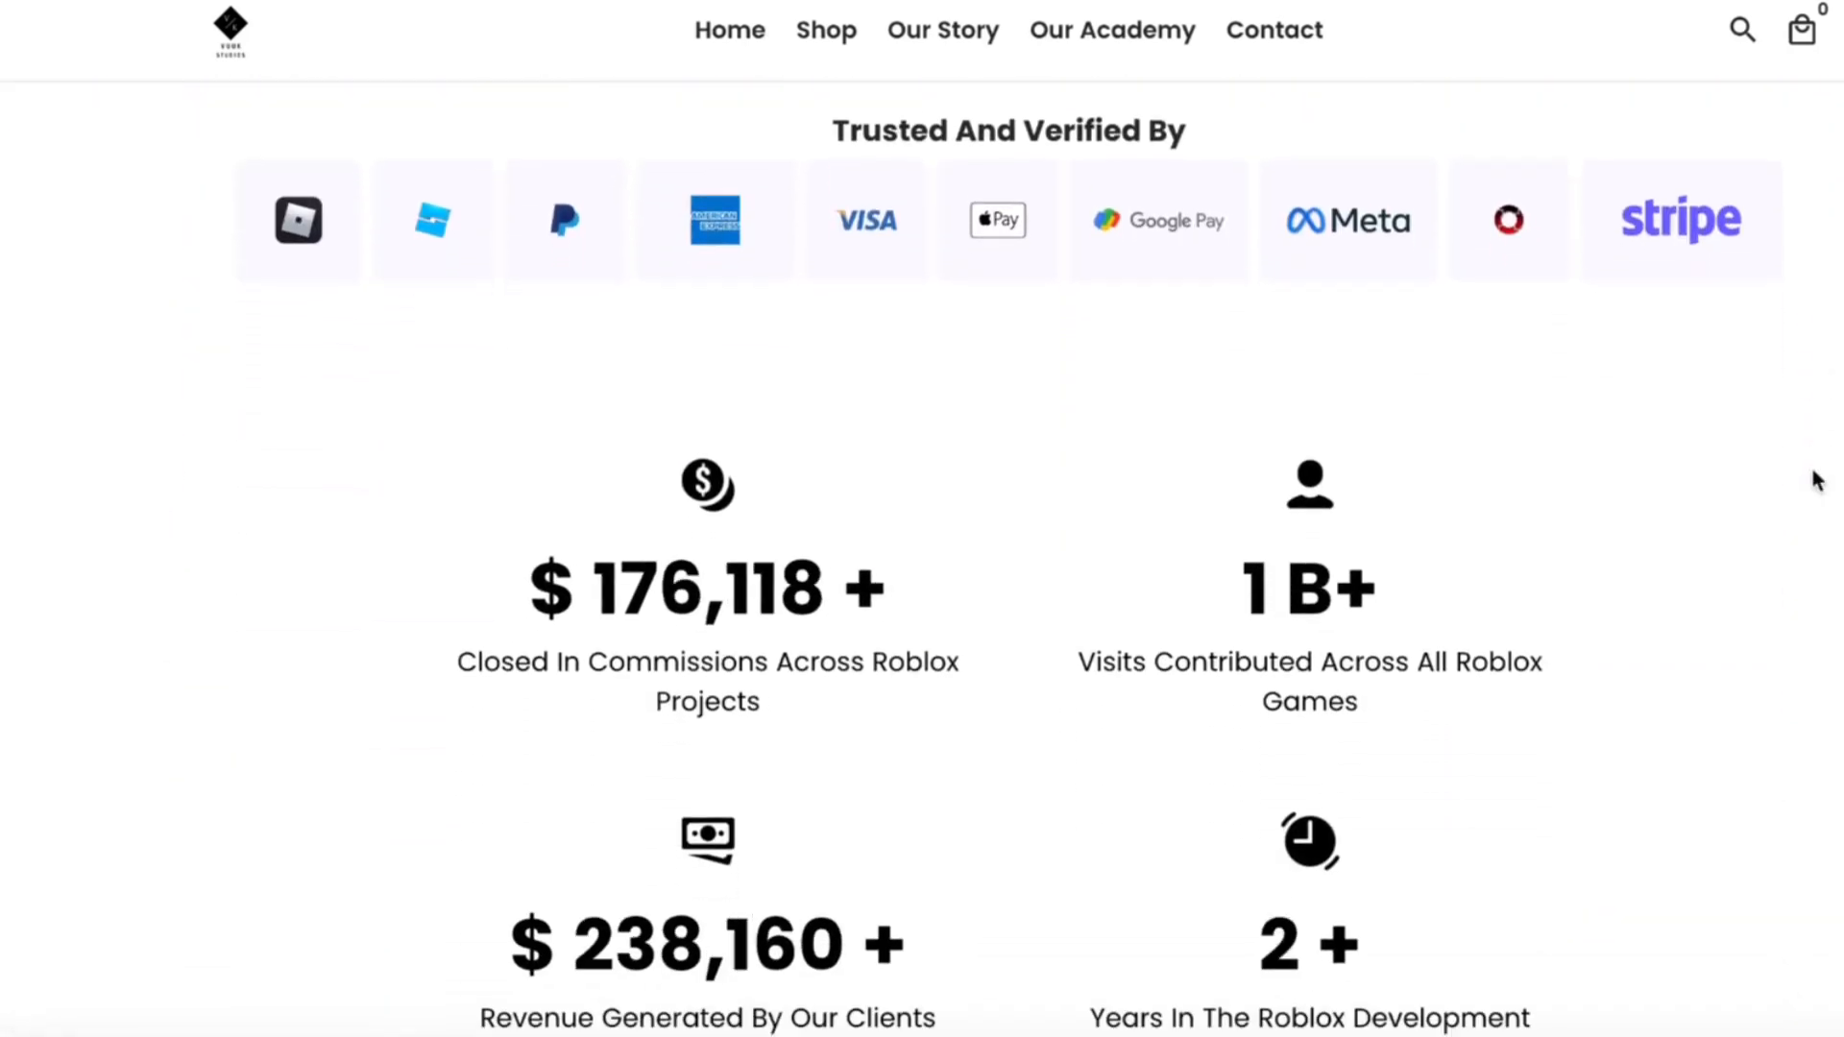
pyautogui.scroll(-3)
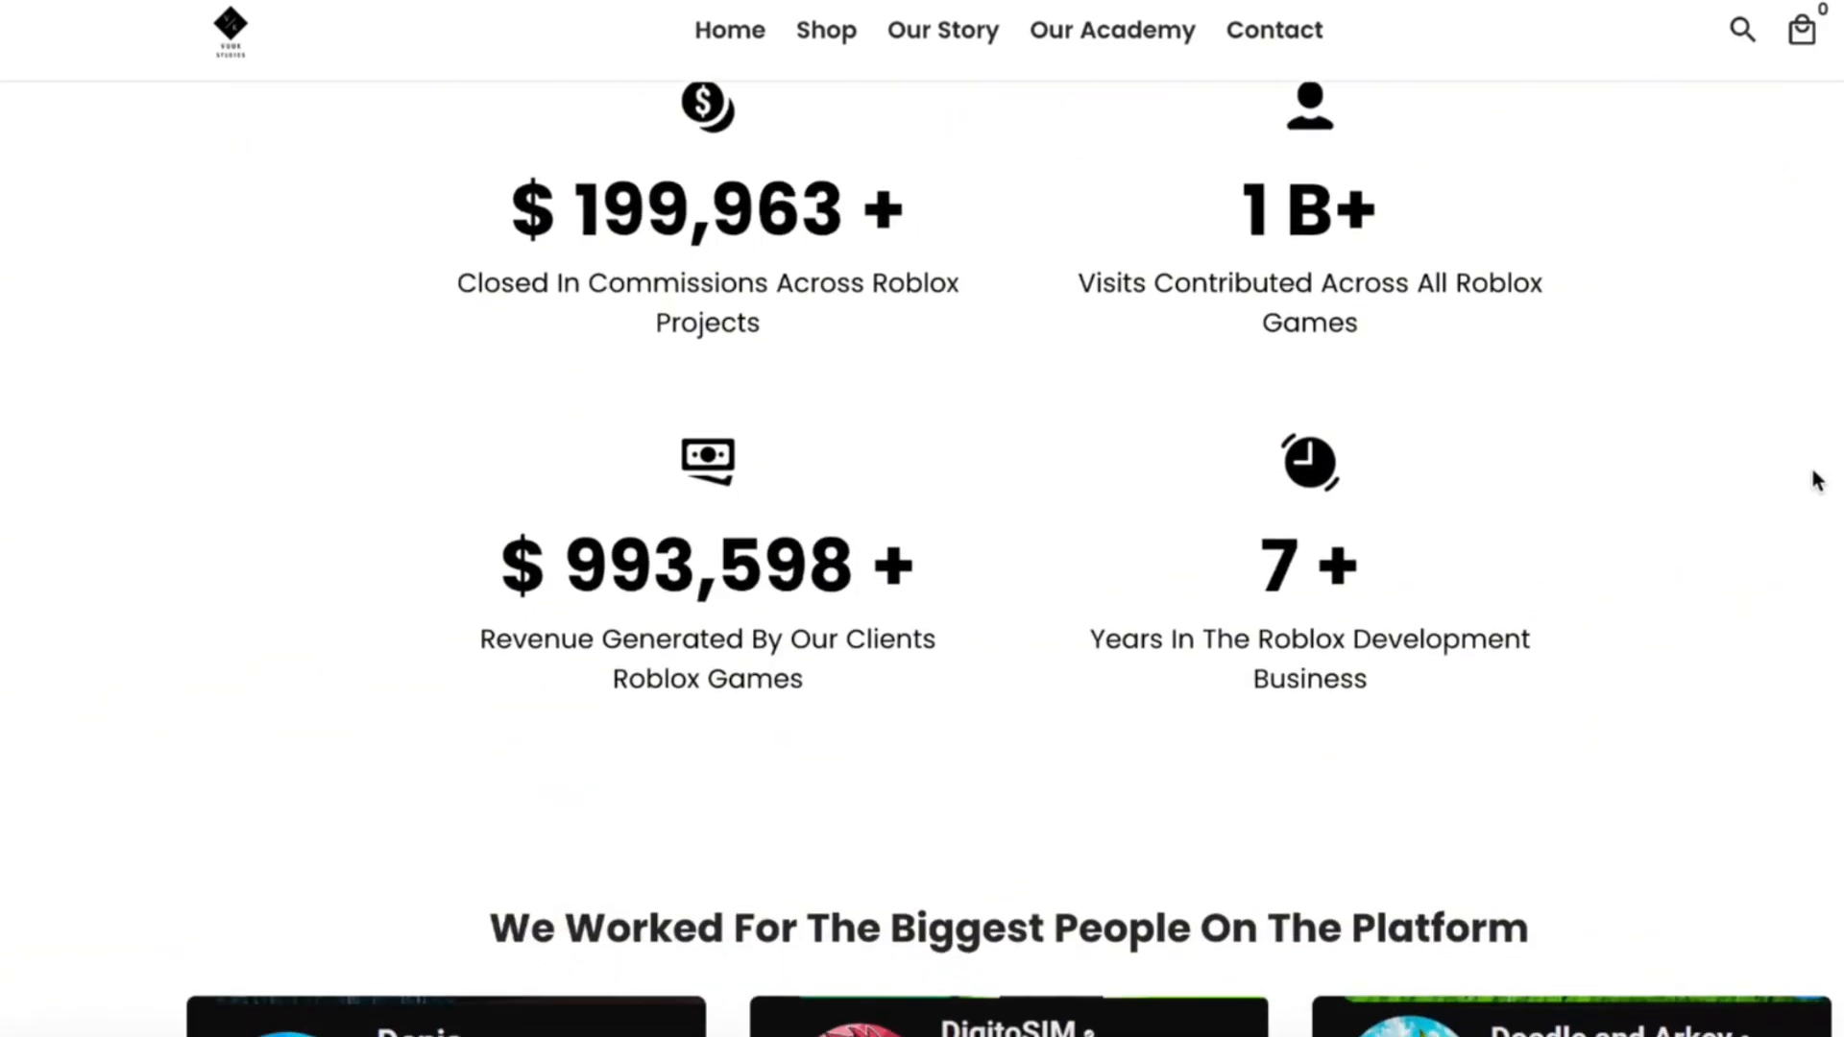
pyautogui.scroll(-3)
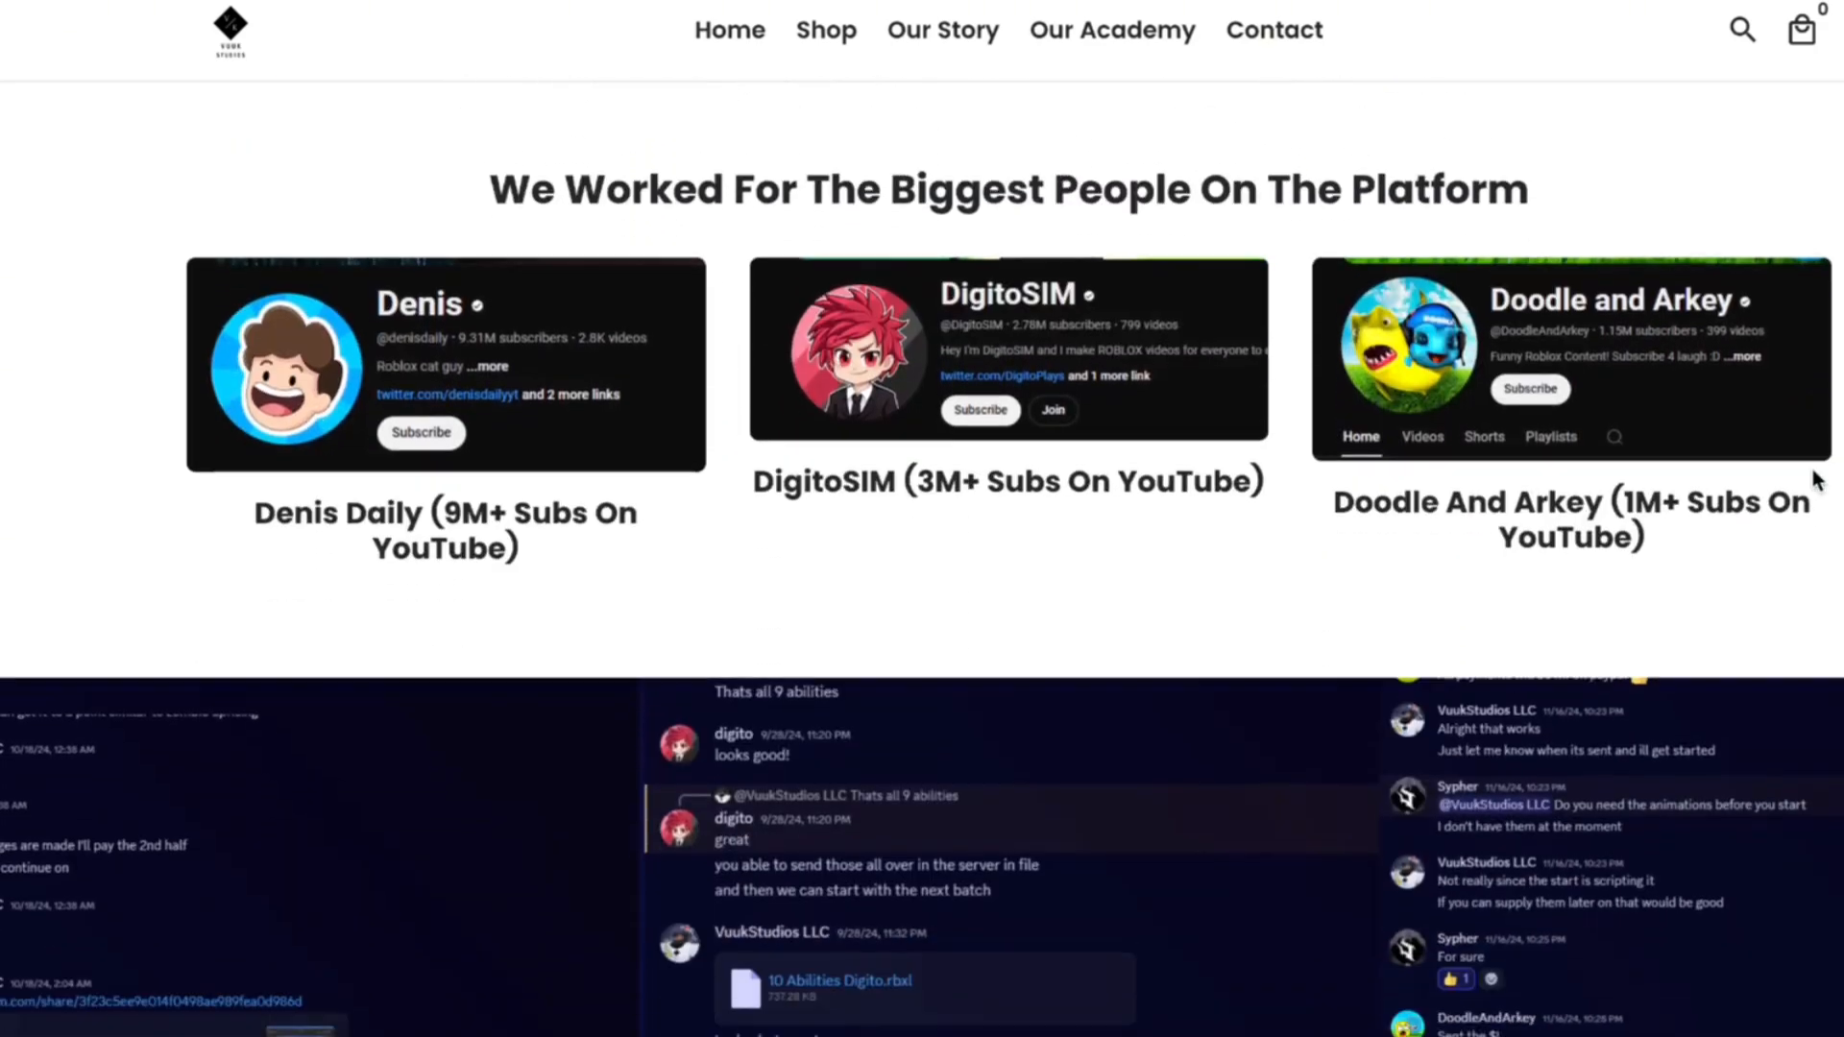
pyautogui.scroll(-3)
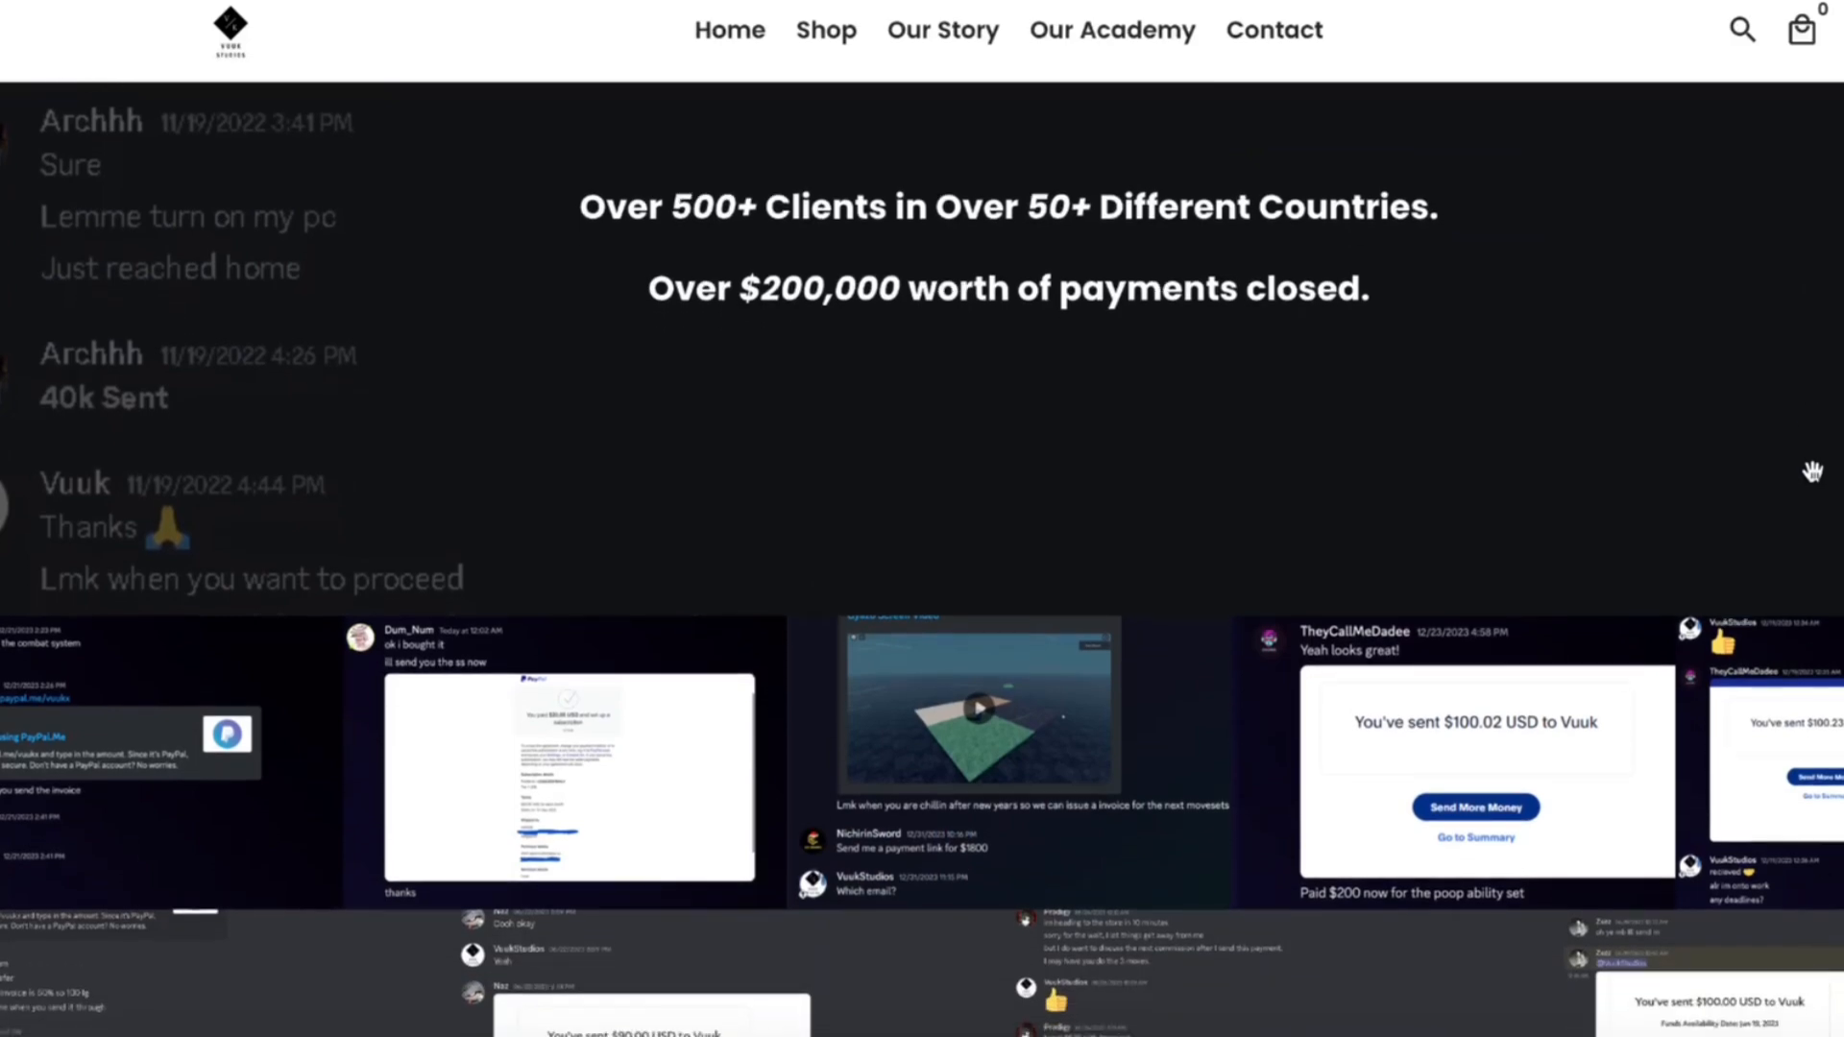
# Scroll past the videos and testimonials to the Book A Free Call section with contact details.
pyautogui.scroll(-3)
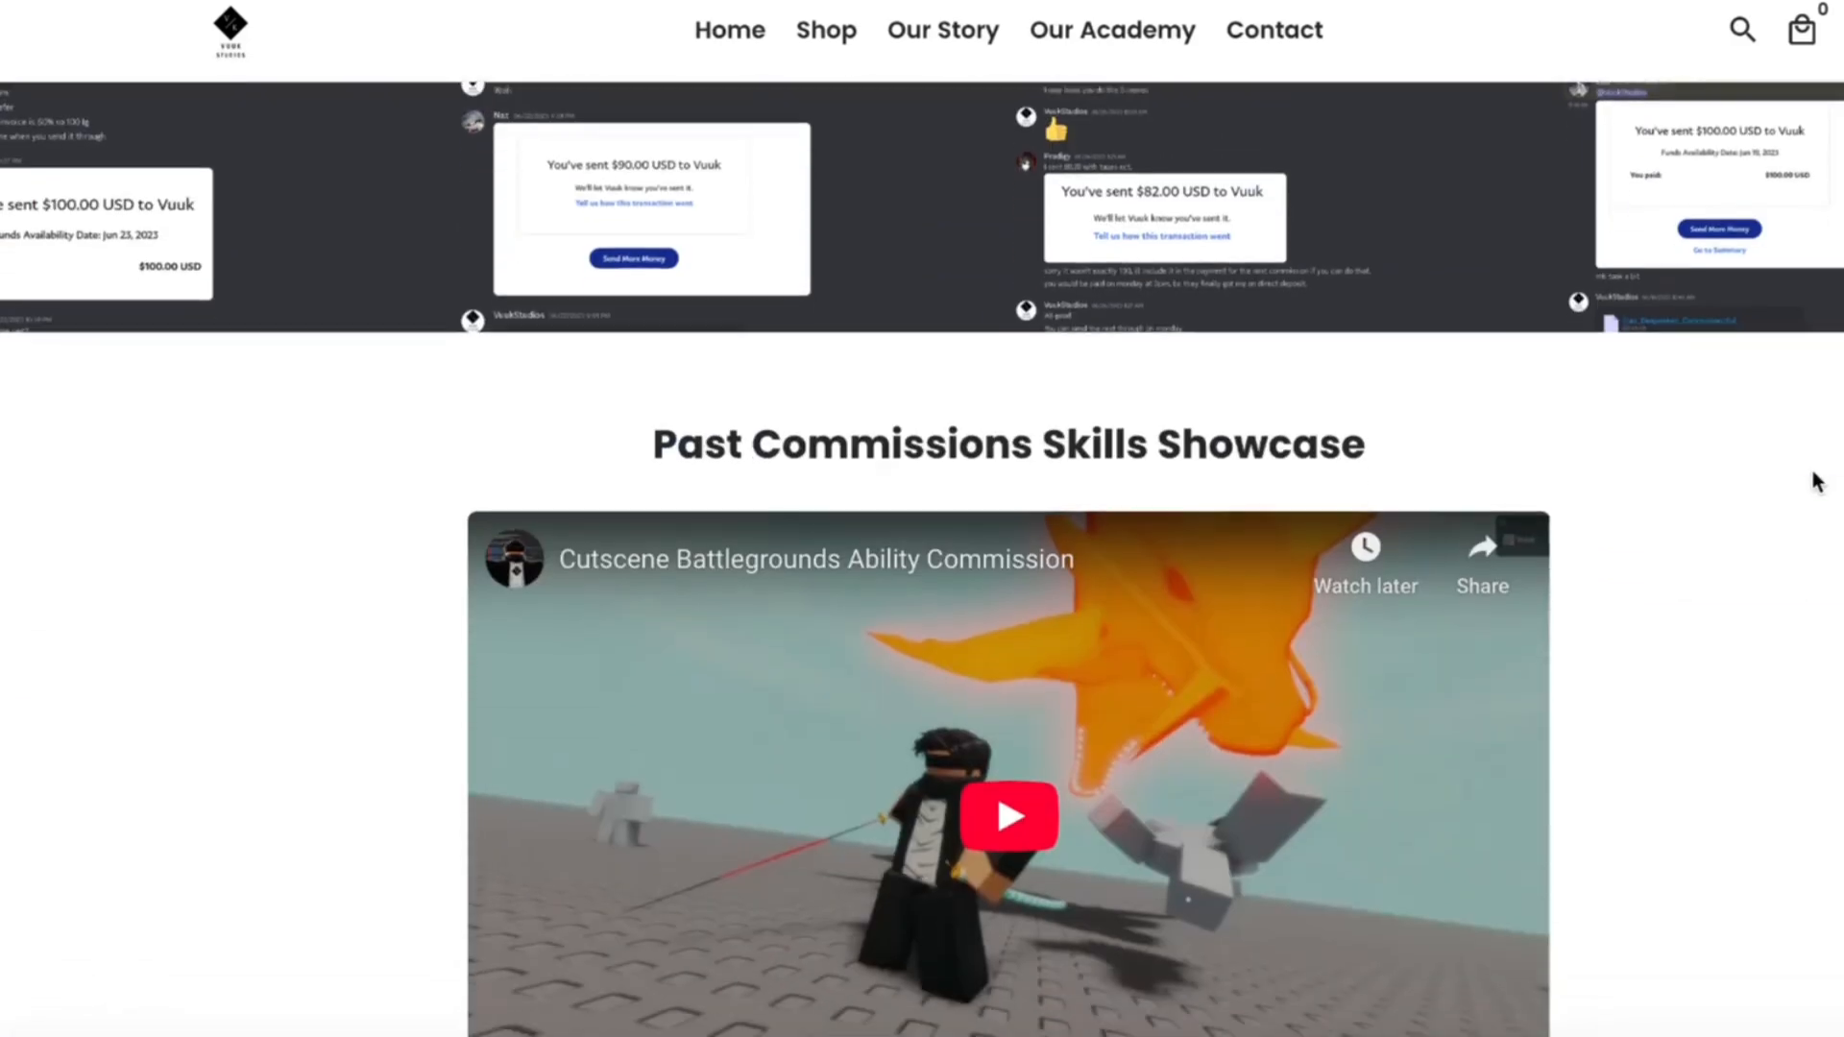
pyautogui.scroll(-3)
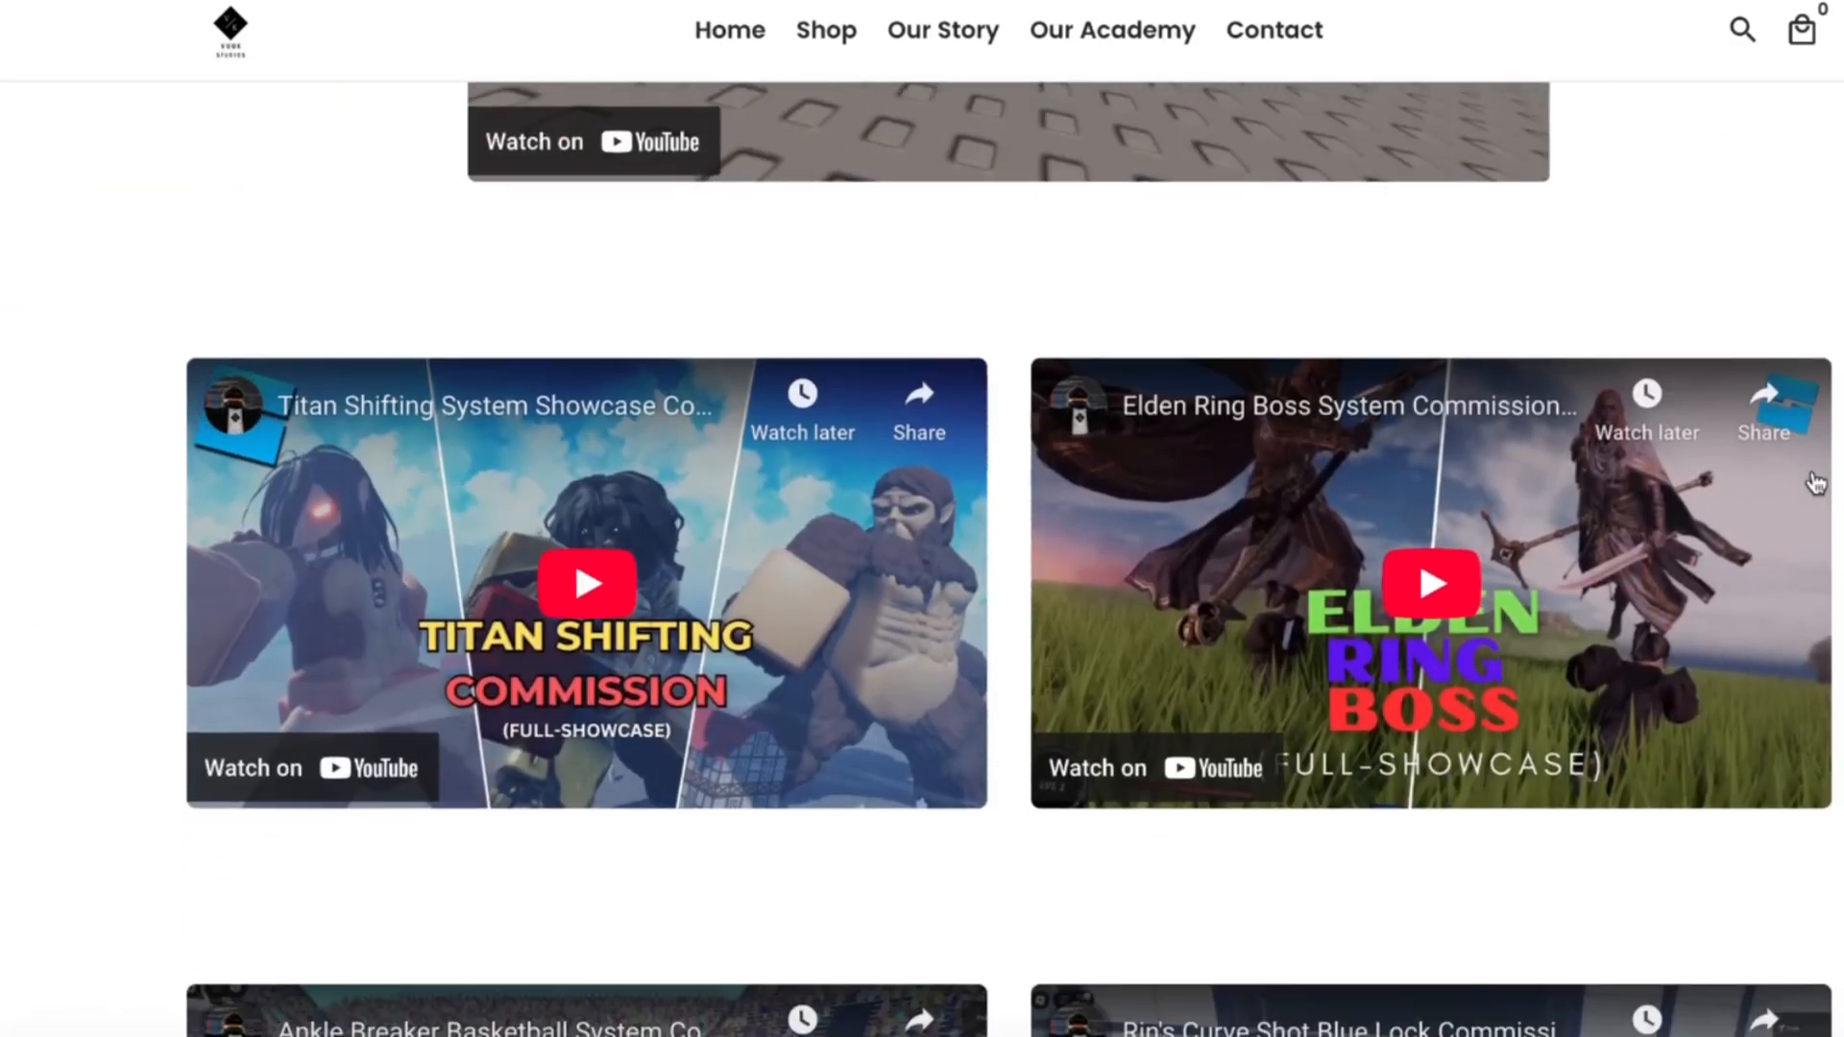
pyautogui.scroll(-3)
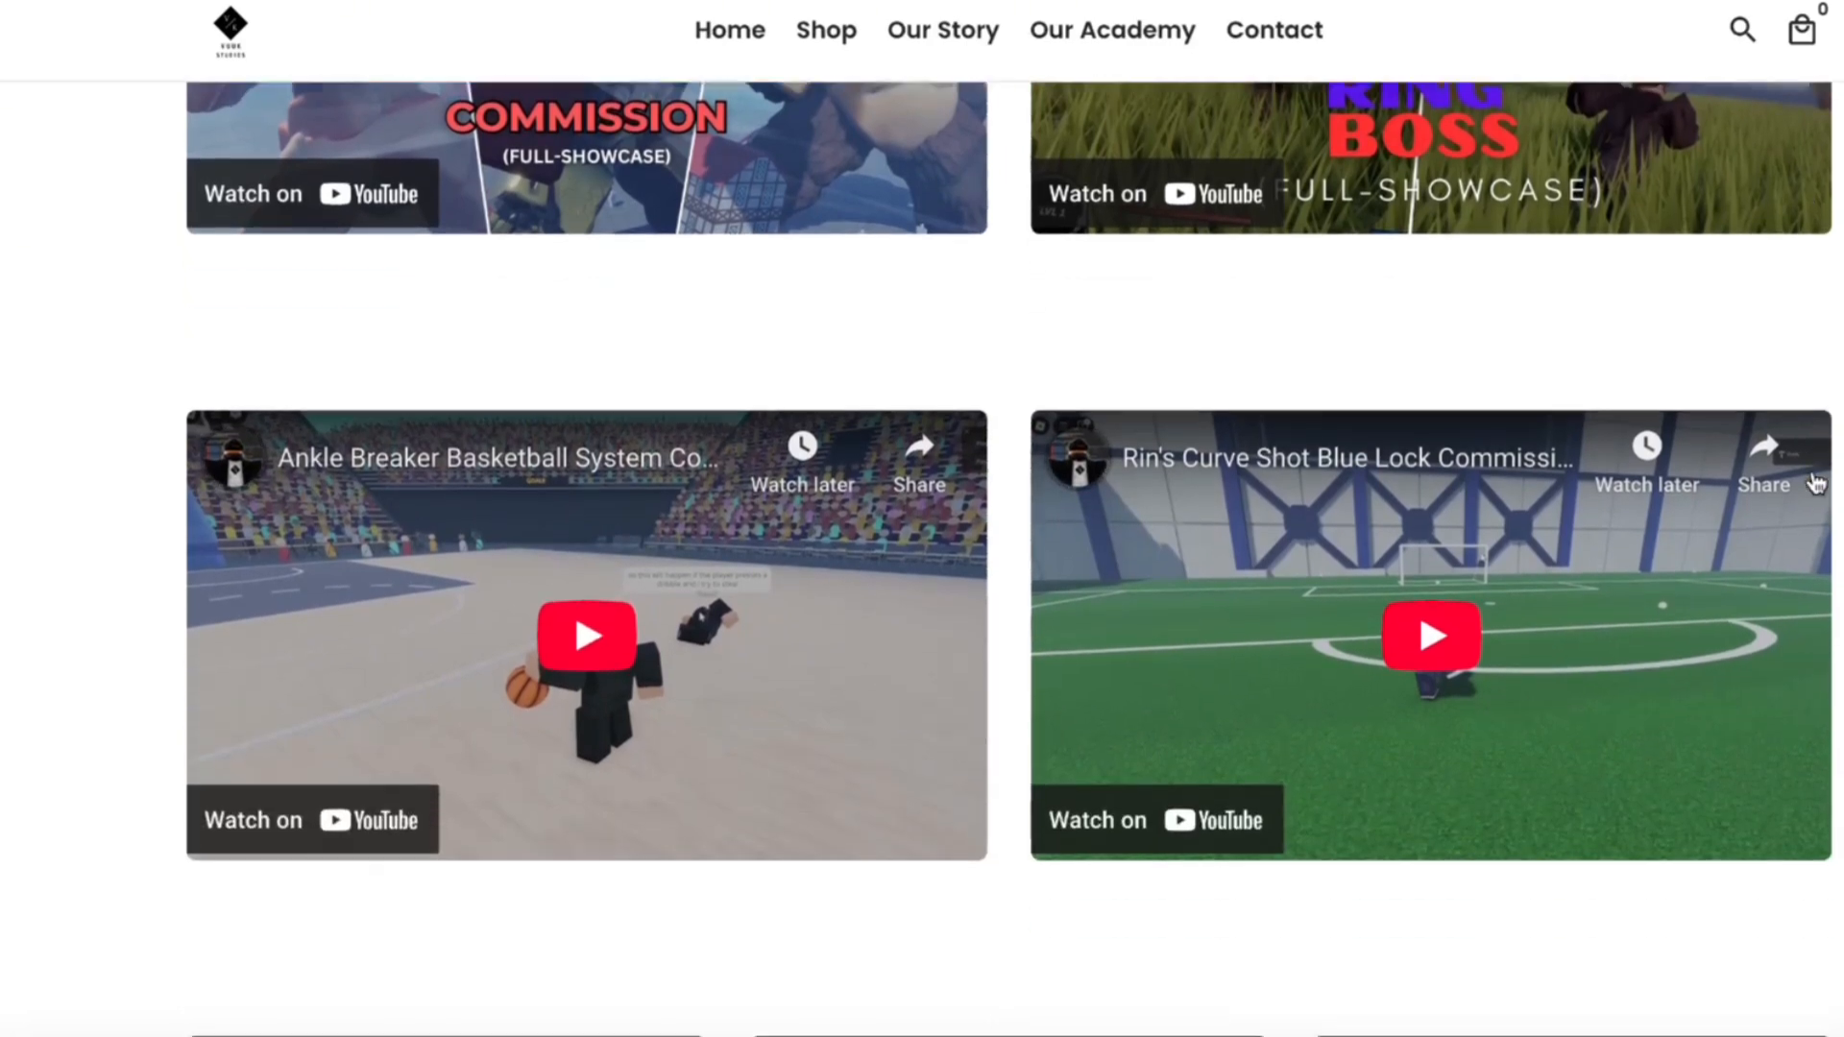
pyautogui.scroll(-3)
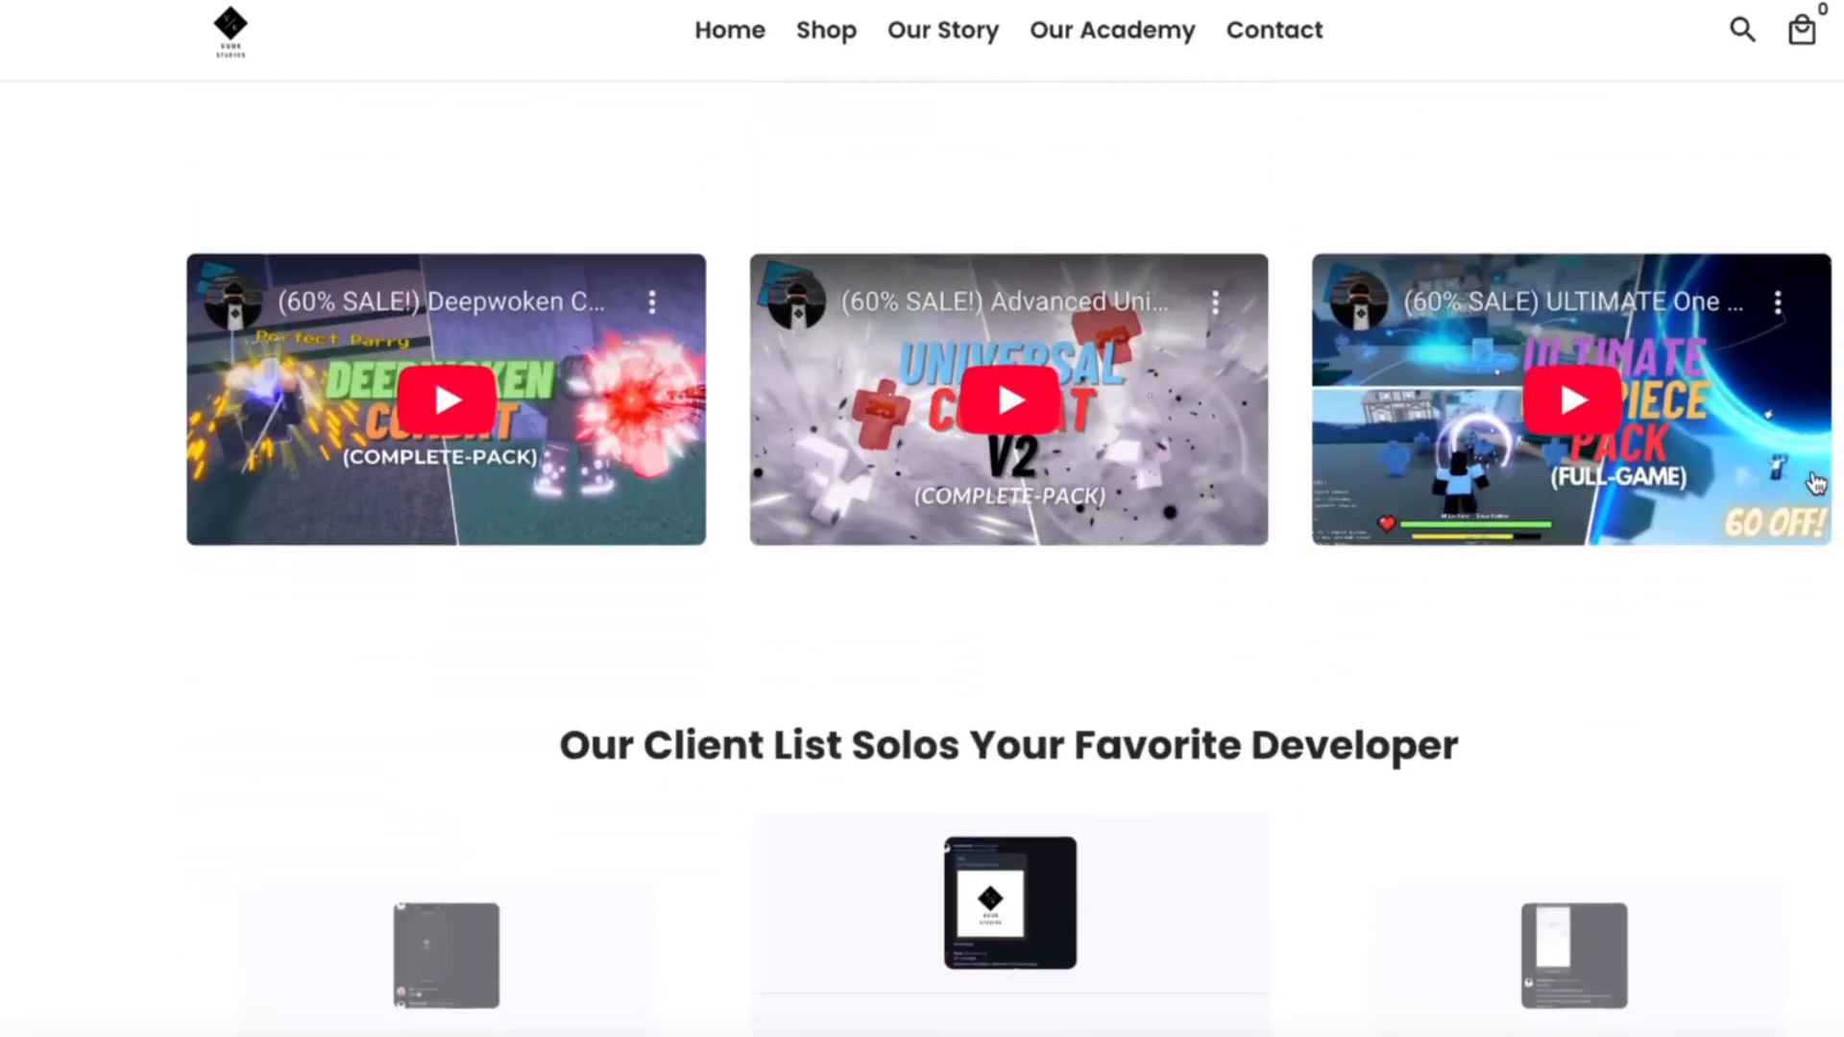
pyautogui.scroll(-3)
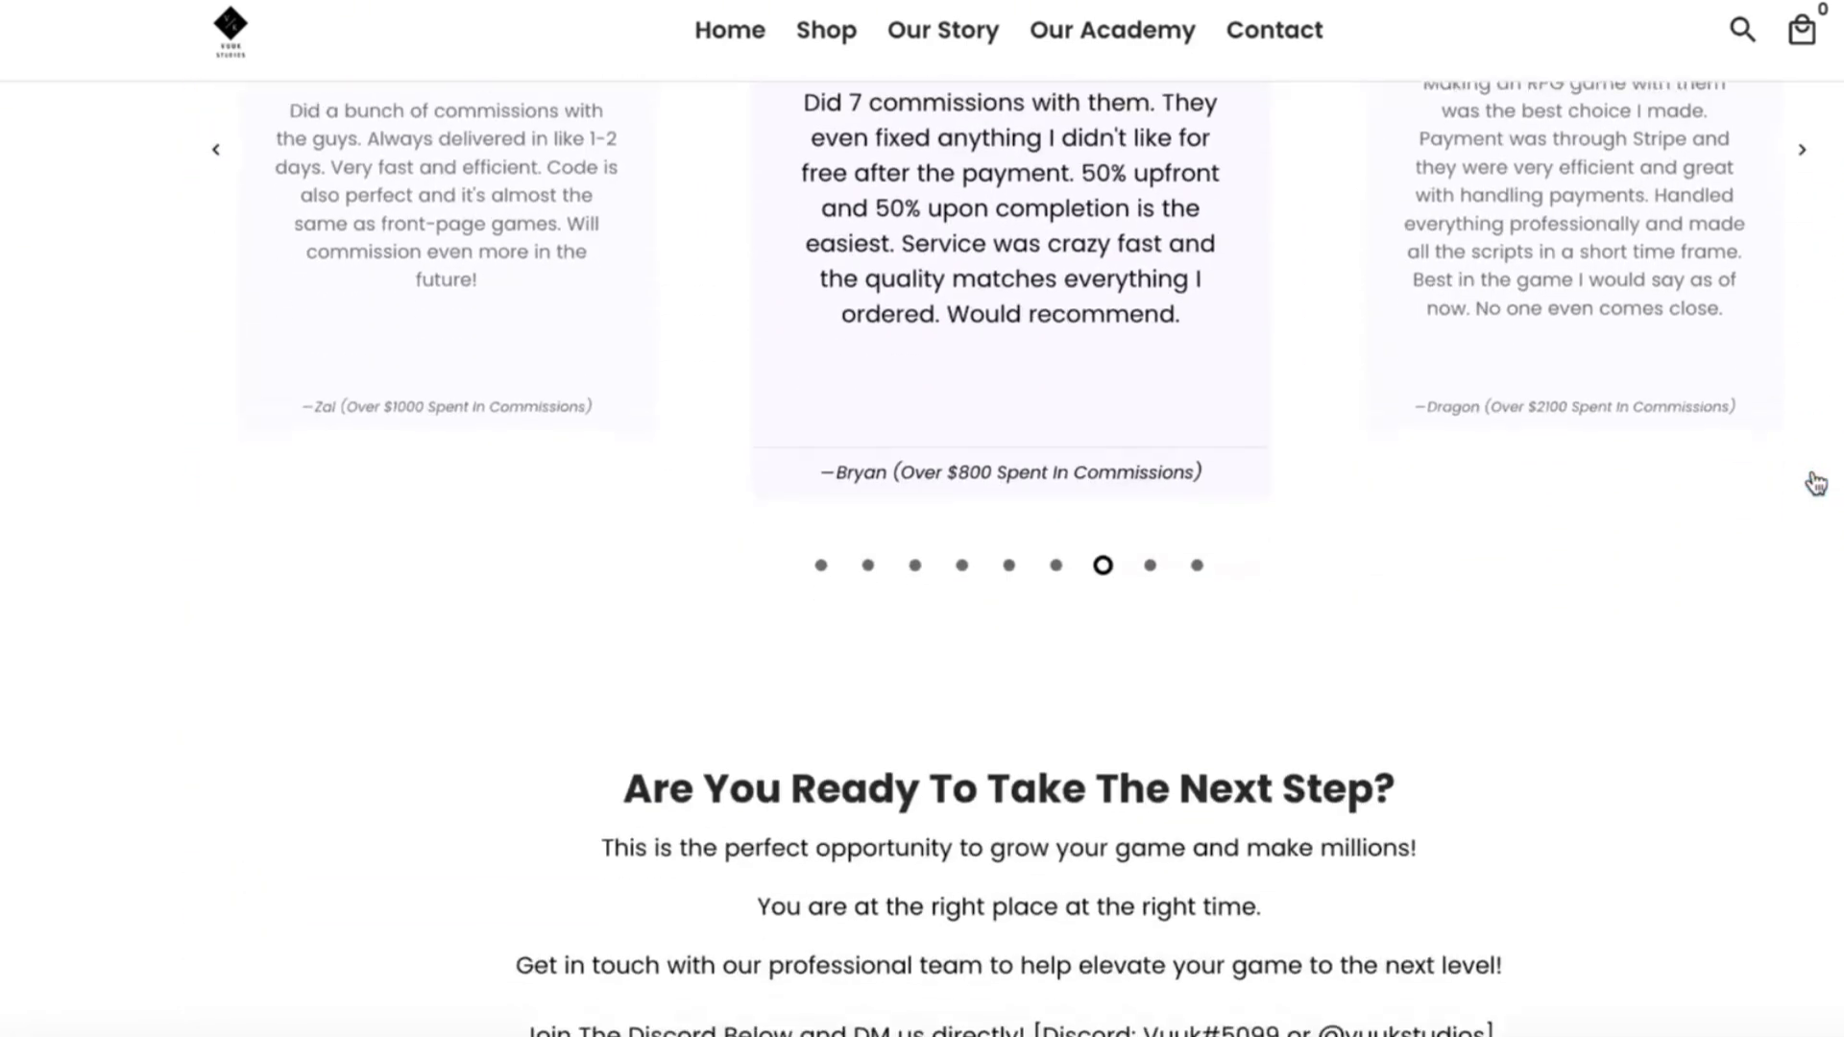
pyautogui.scroll(-3)
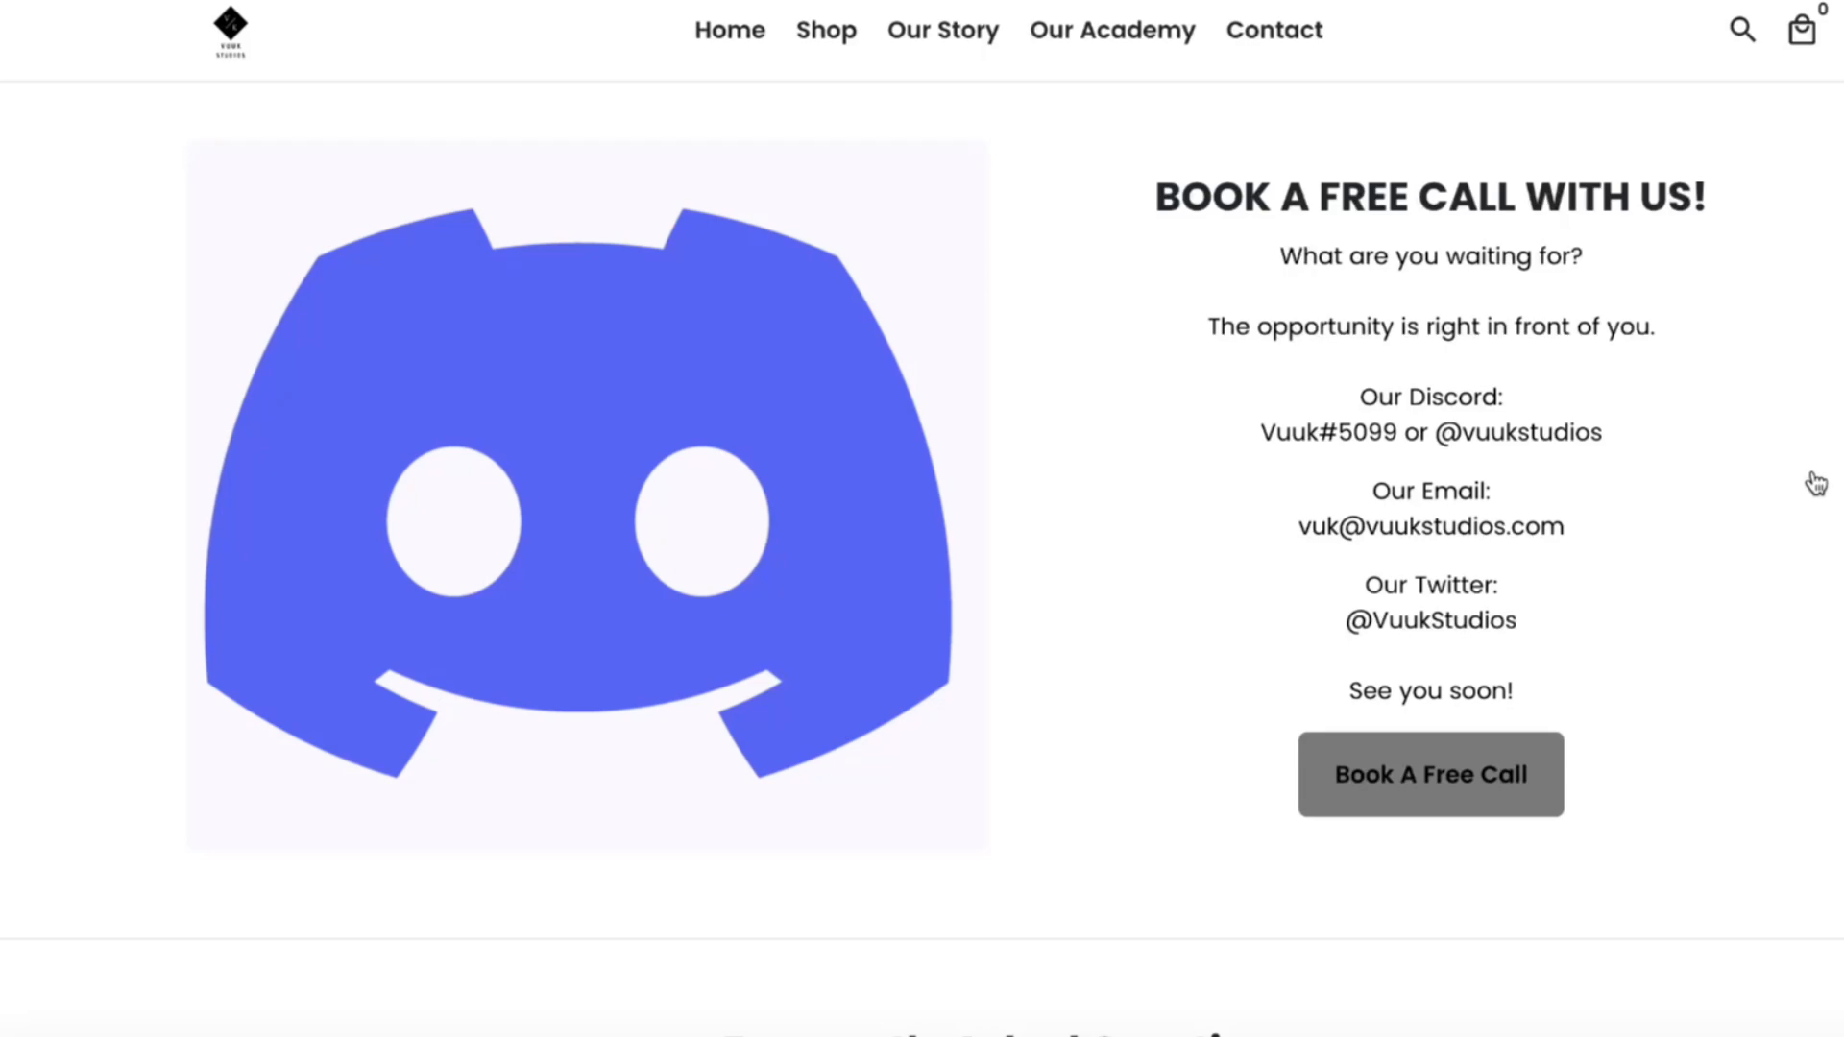
pyautogui.scroll(-3)
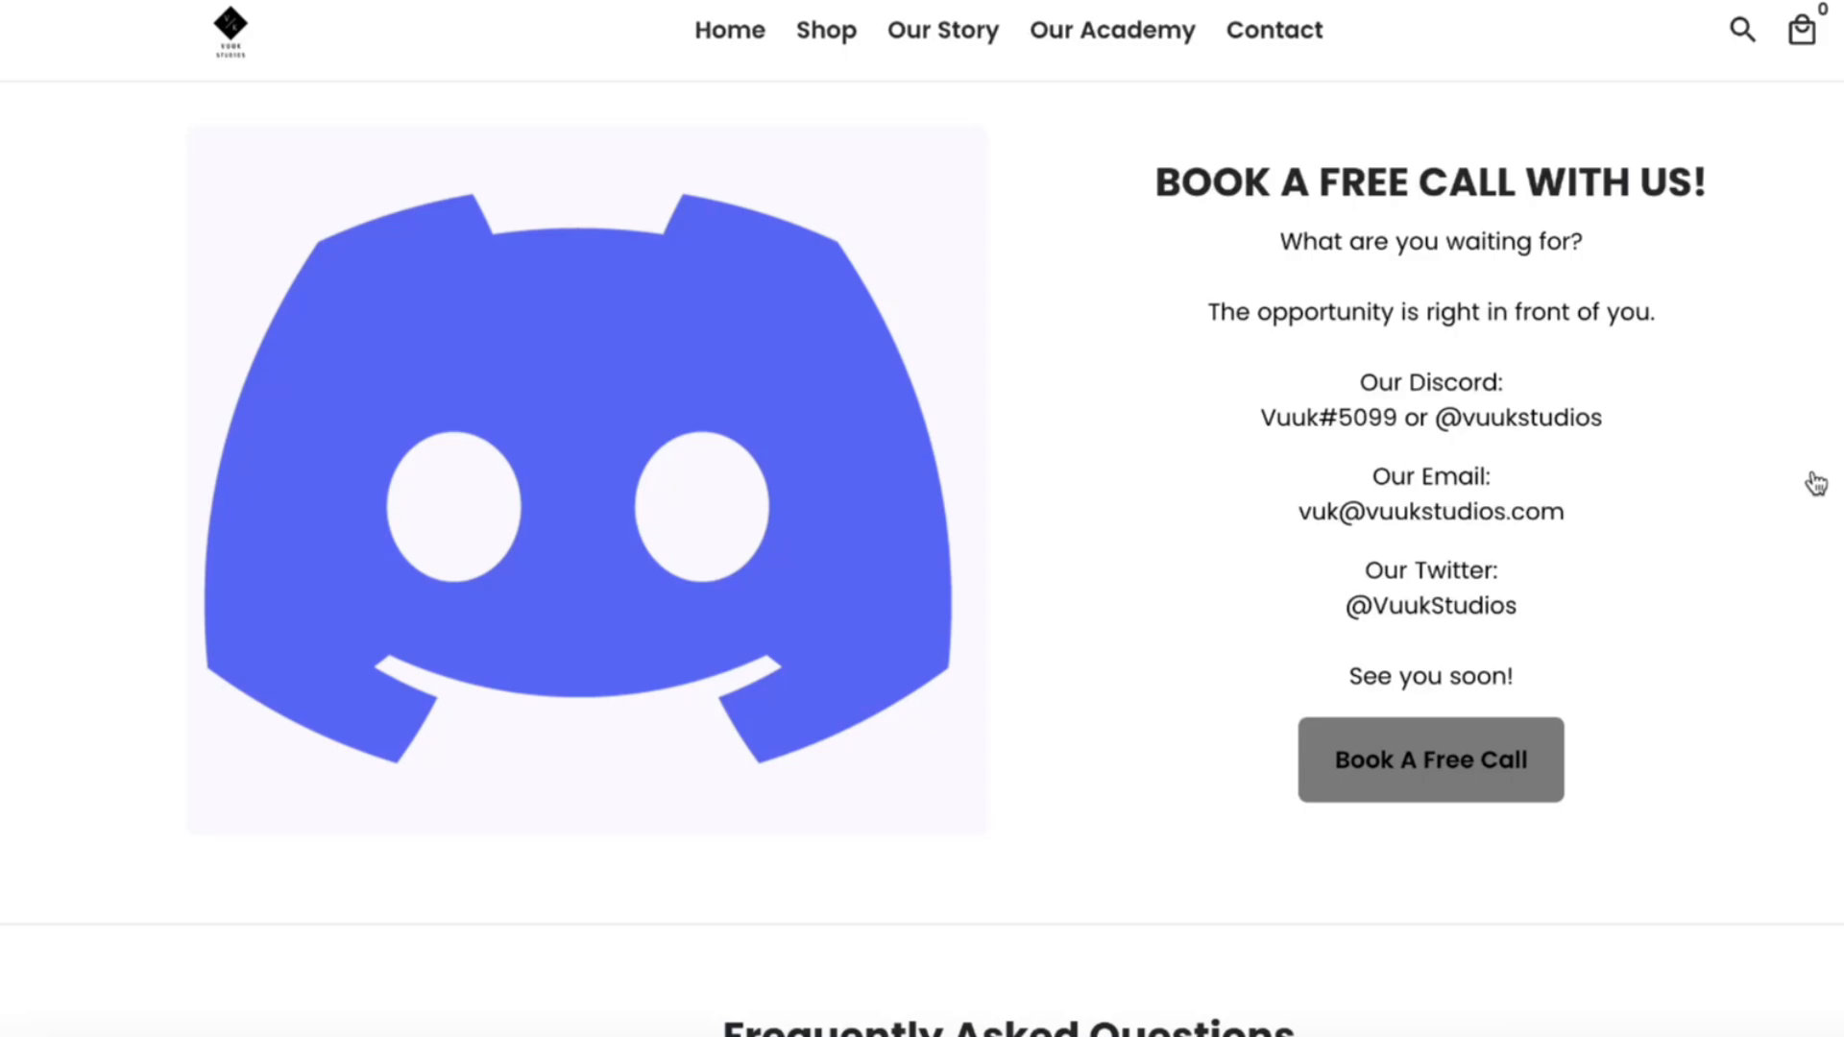
pyautogui.click(1430, 759)
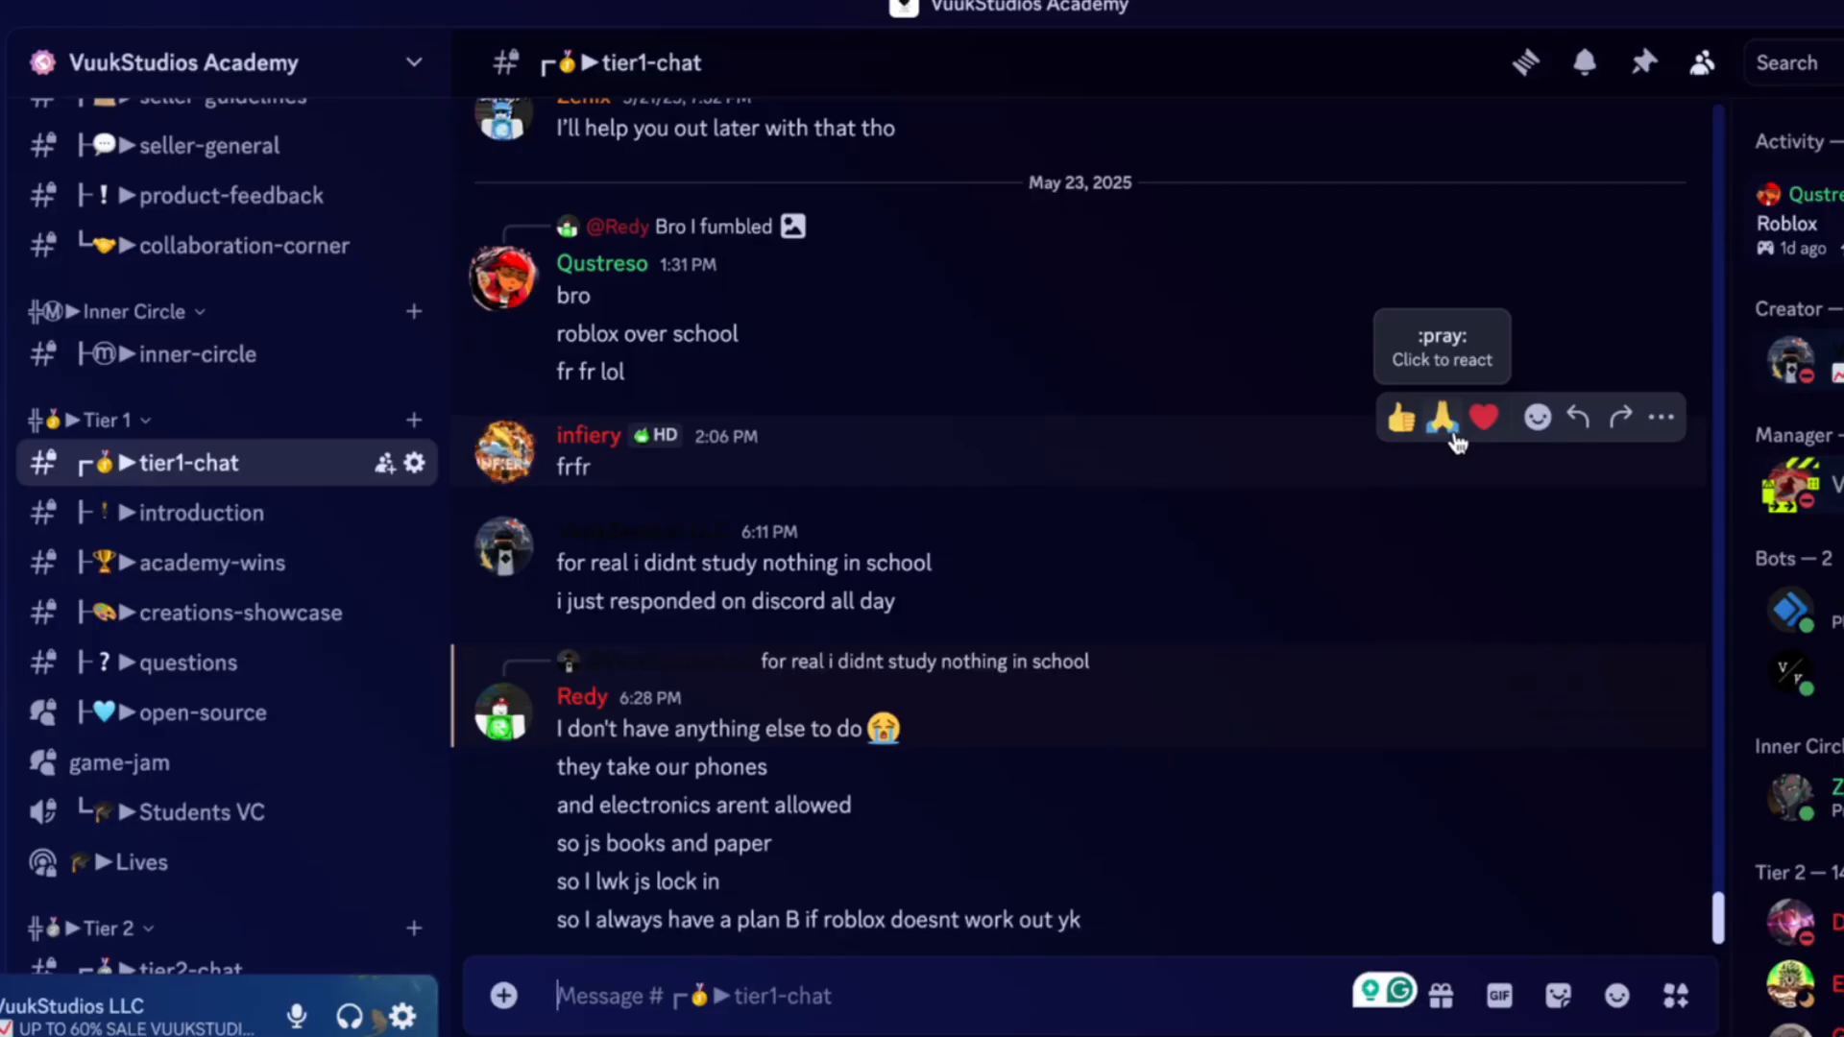
pyautogui.moveTo(1140, 394)
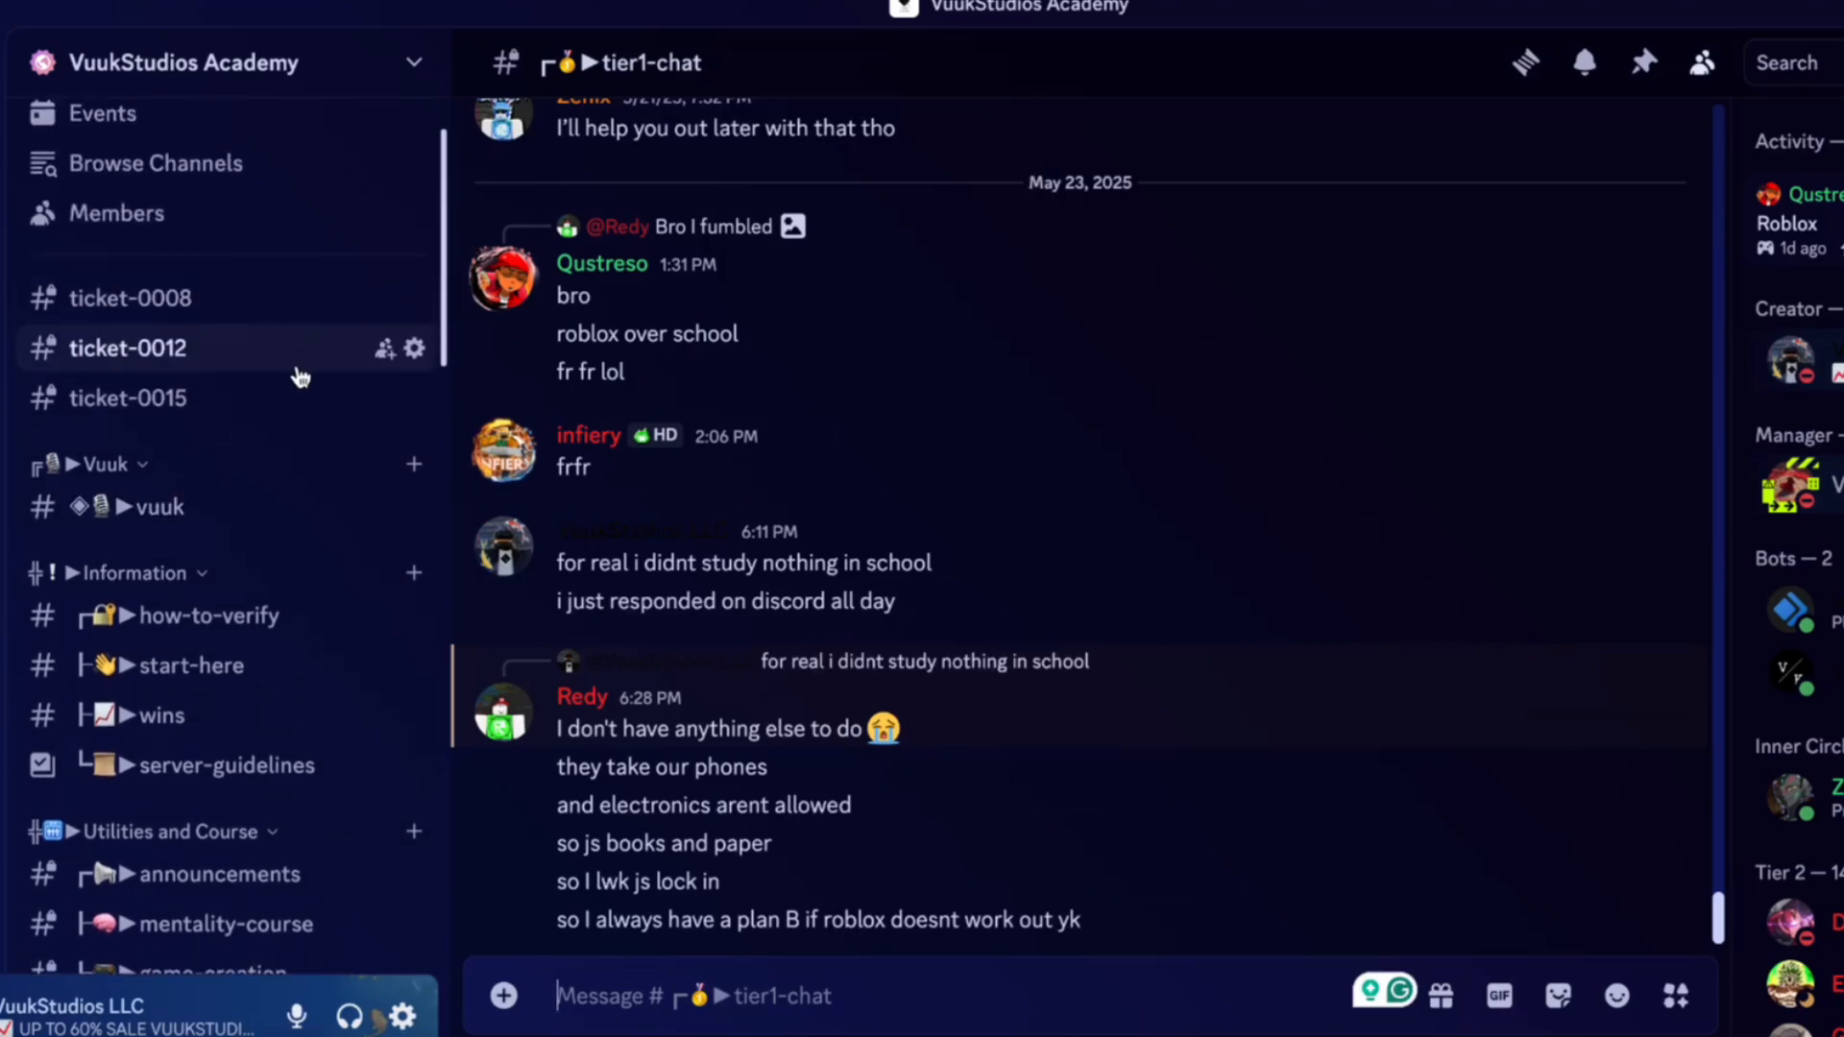
pyautogui.moveTo(297, 311)
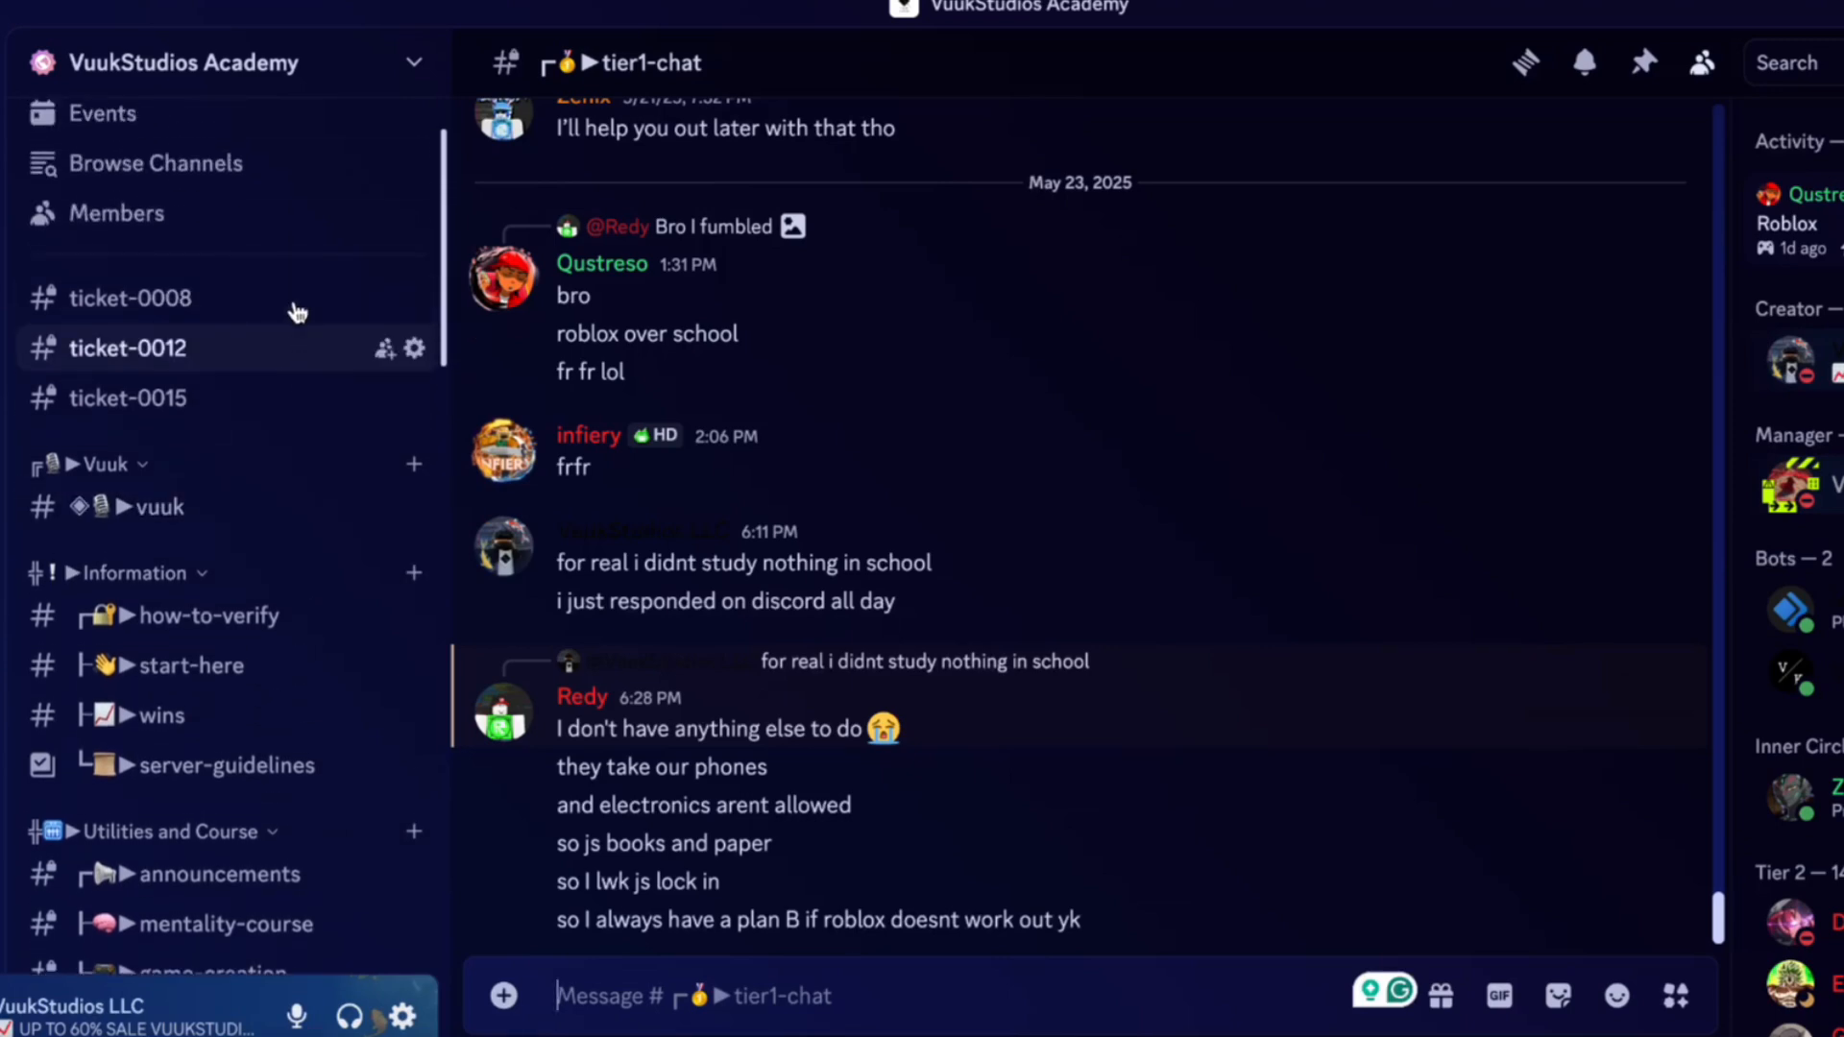
pyautogui.scroll(-3)
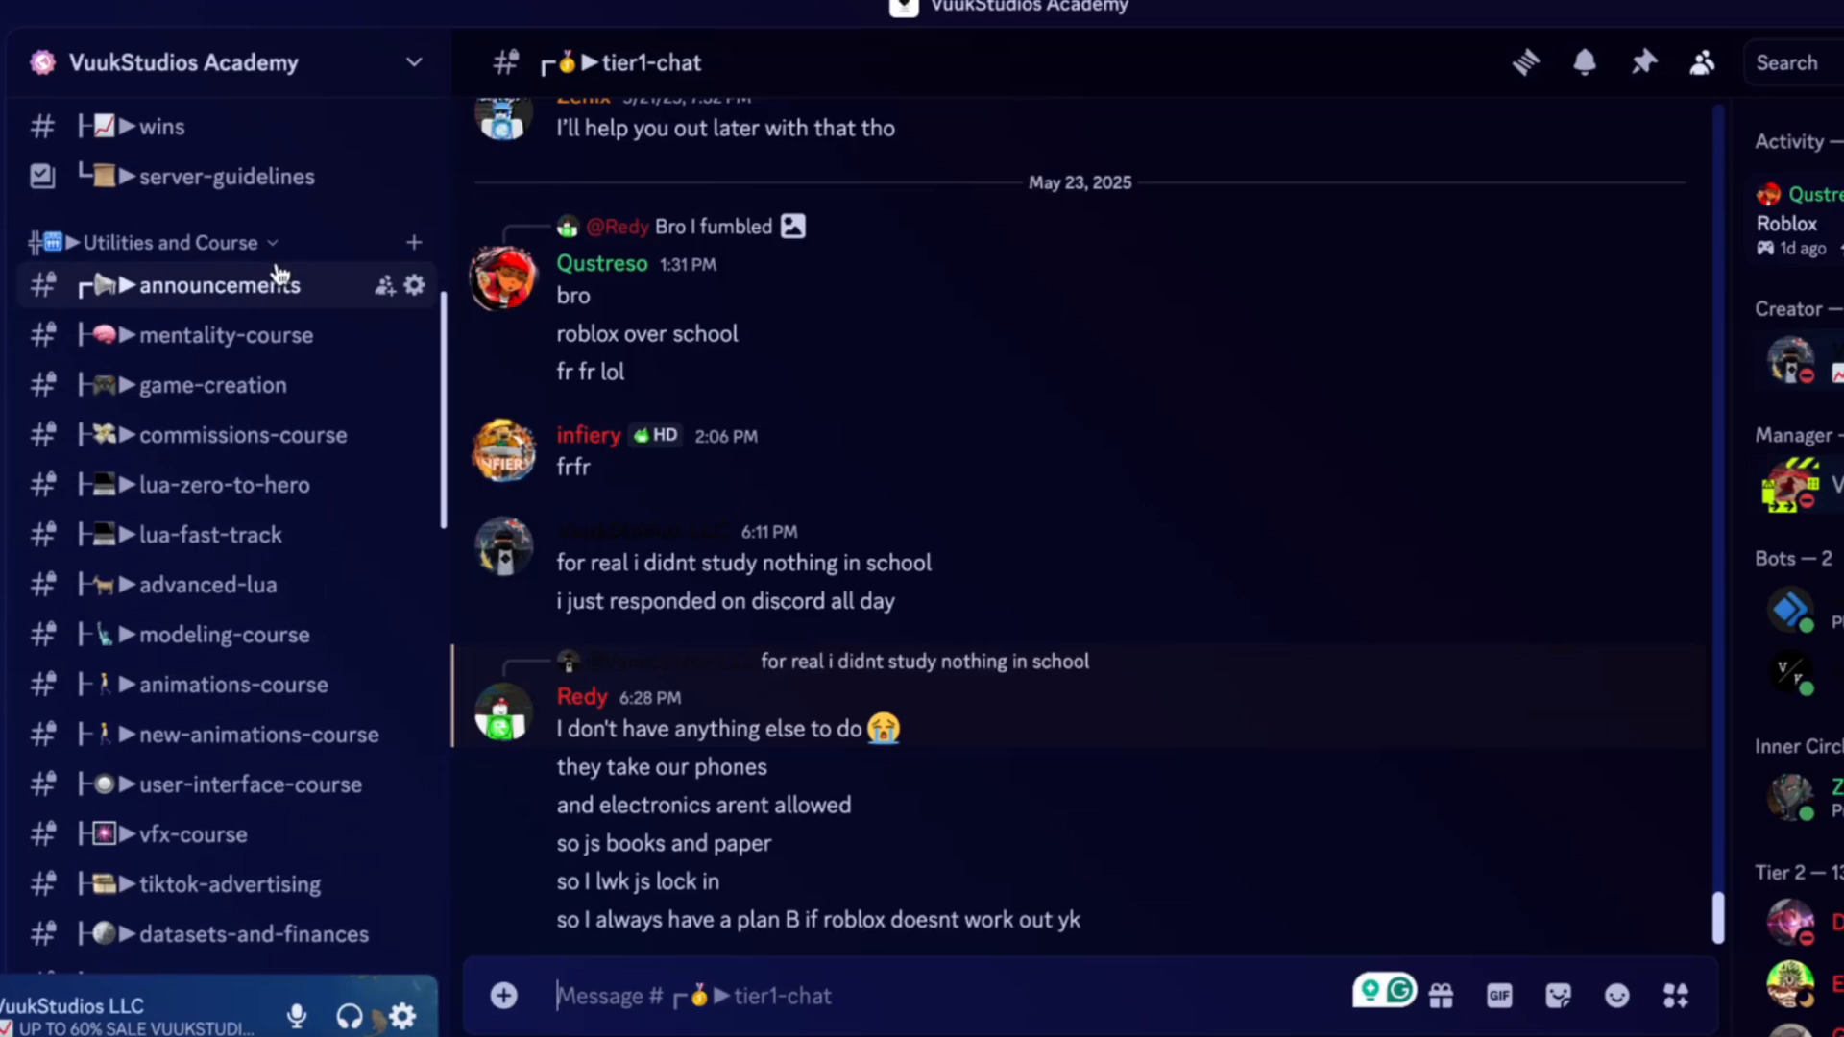
# Switch to the academy's #announcements channel showing the new course videos post.
pyautogui.click(219, 284)
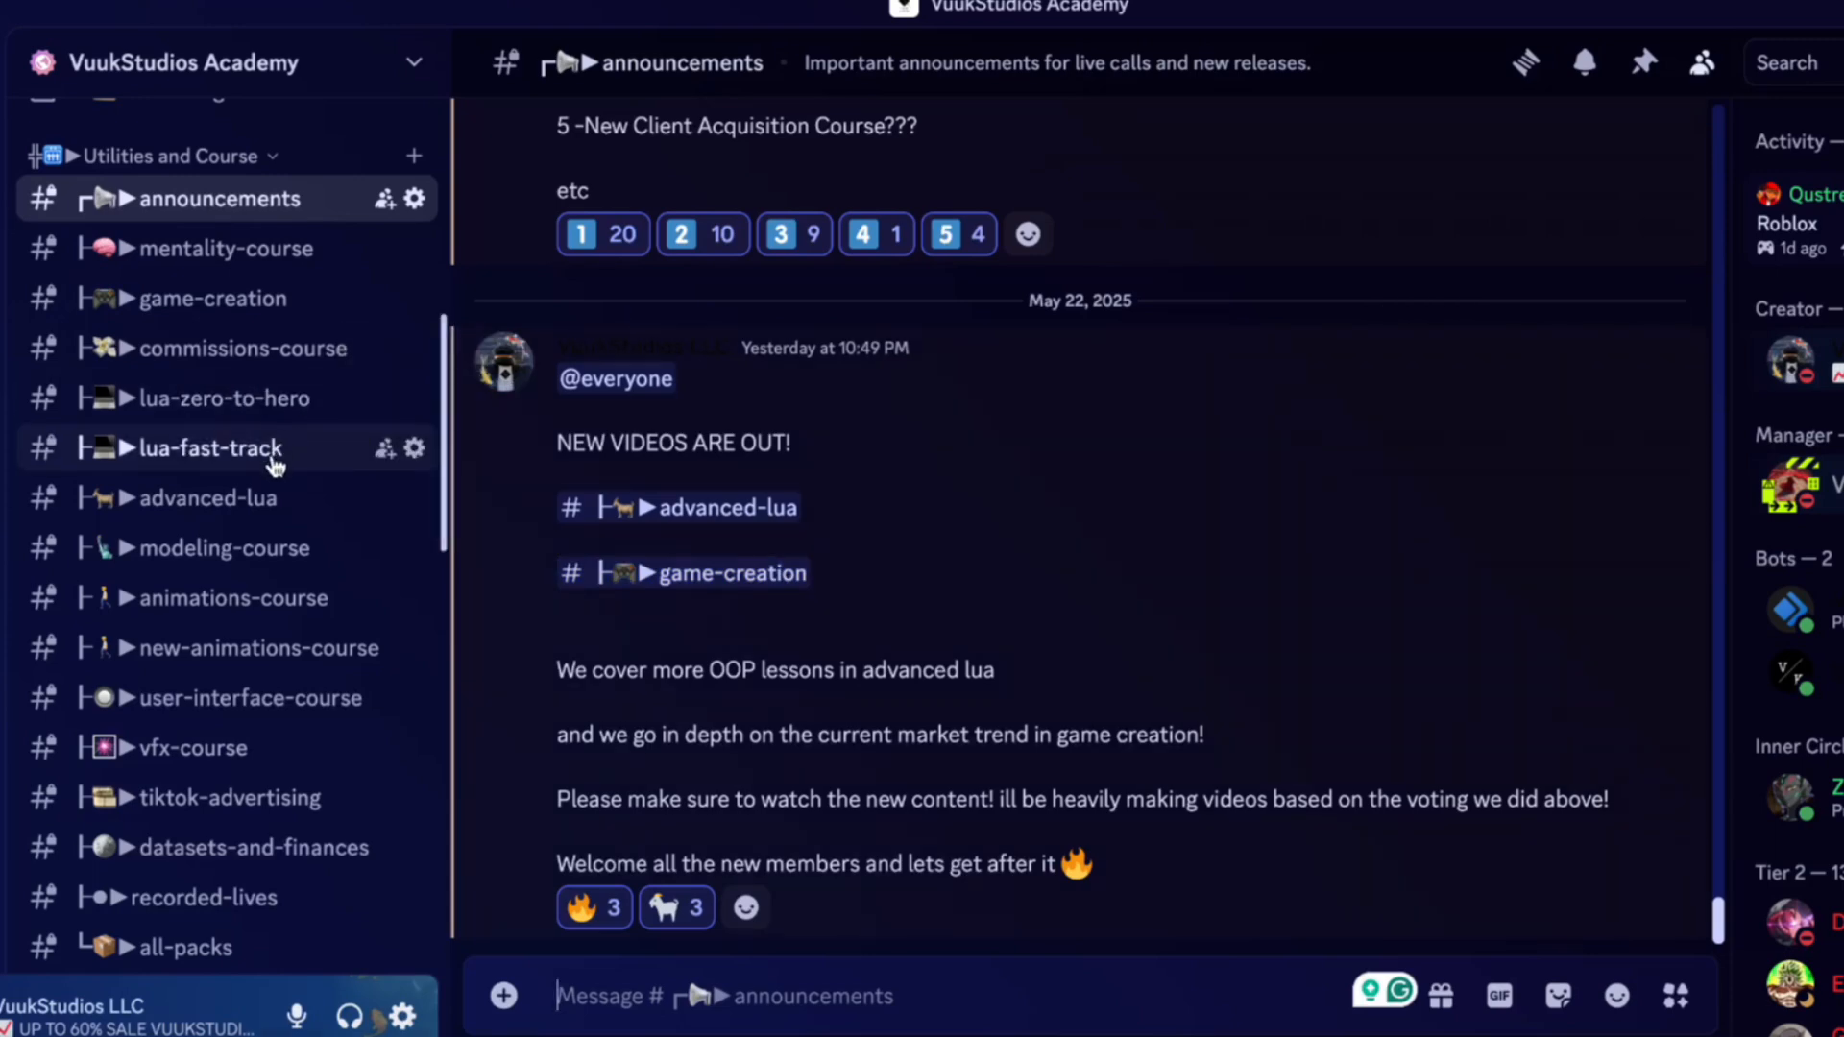
pyautogui.moveTo(263, 517)
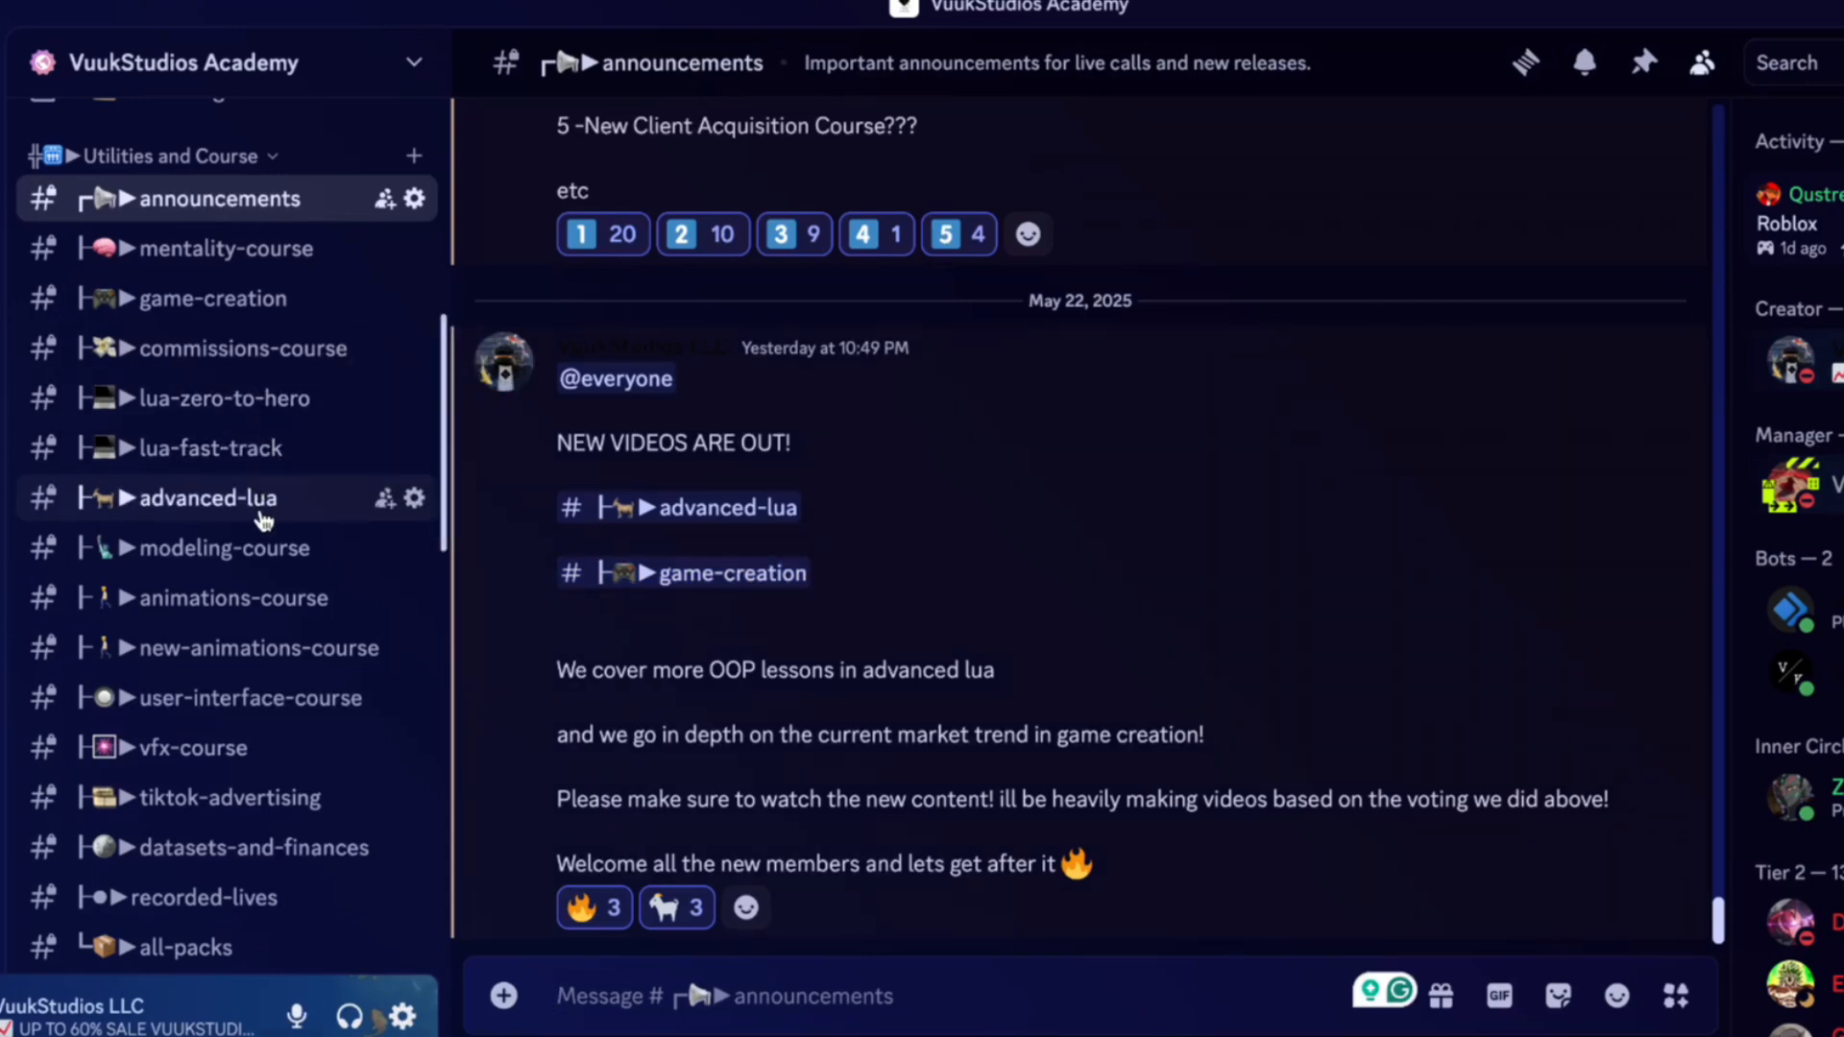
pyautogui.moveTo(213, 298)
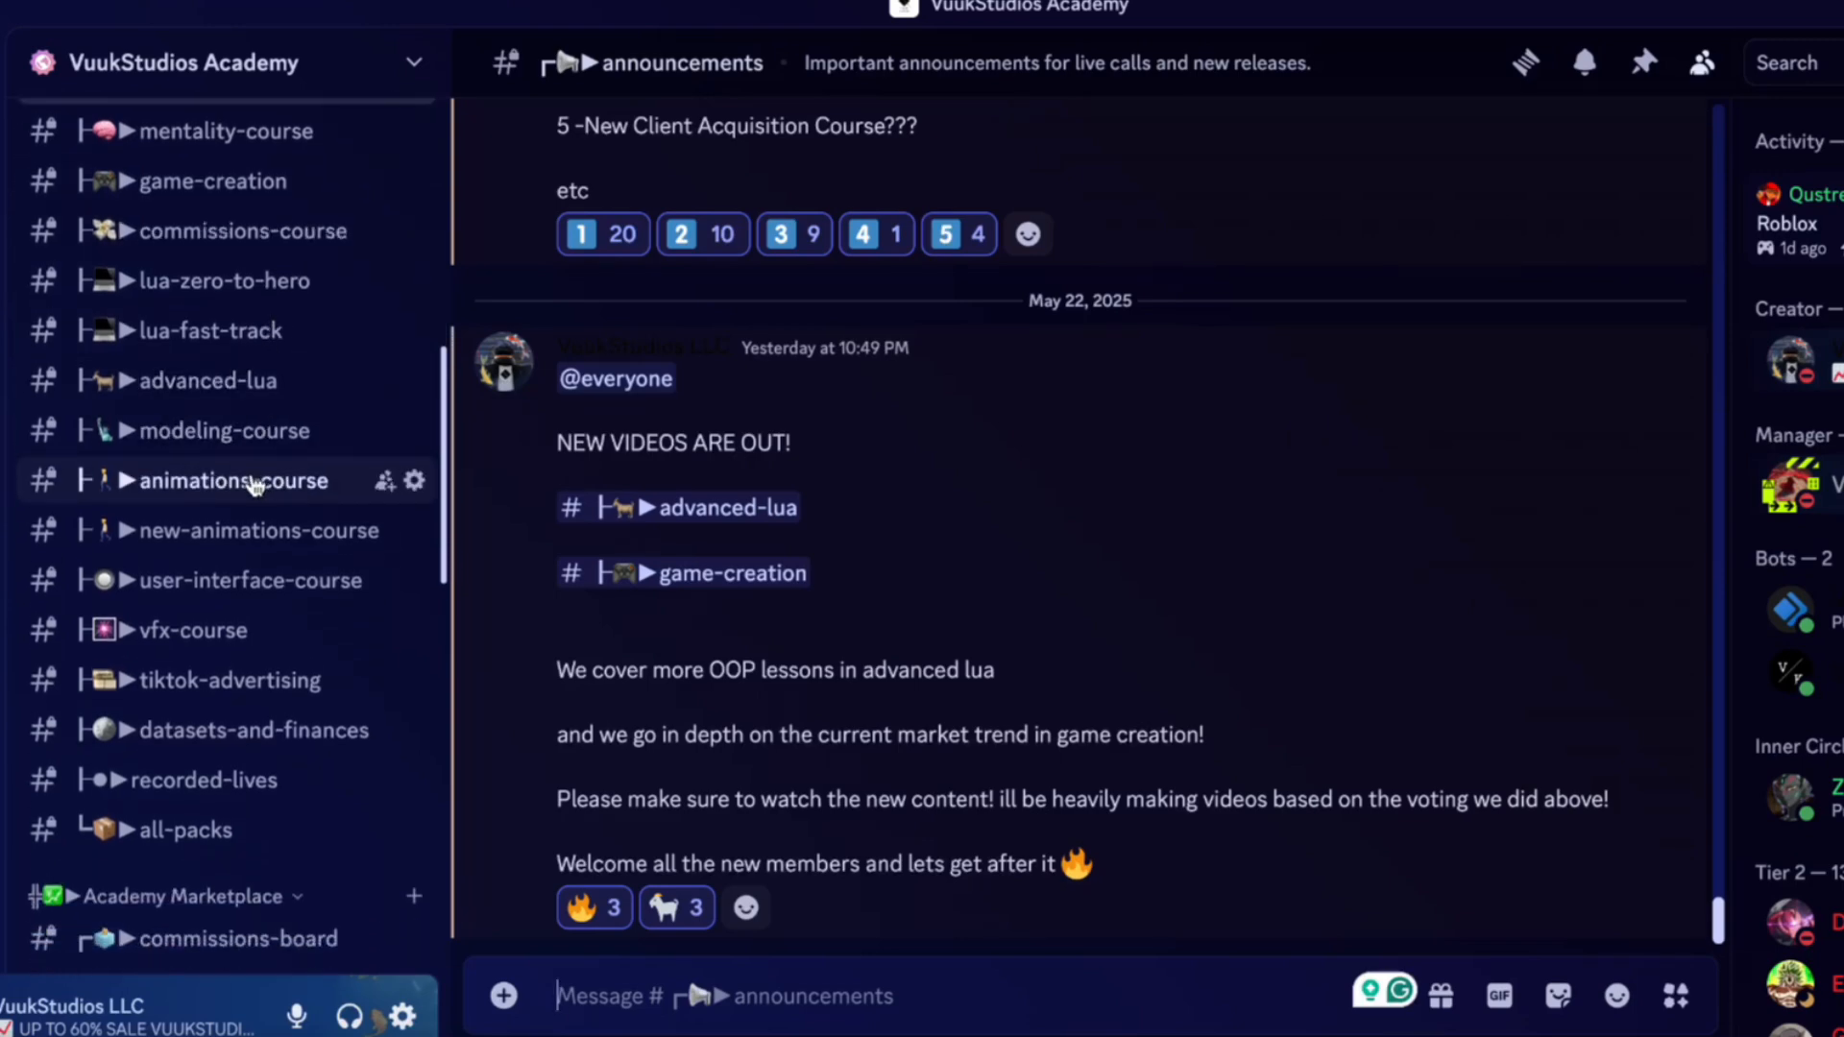
pyautogui.moveTo(228, 580)
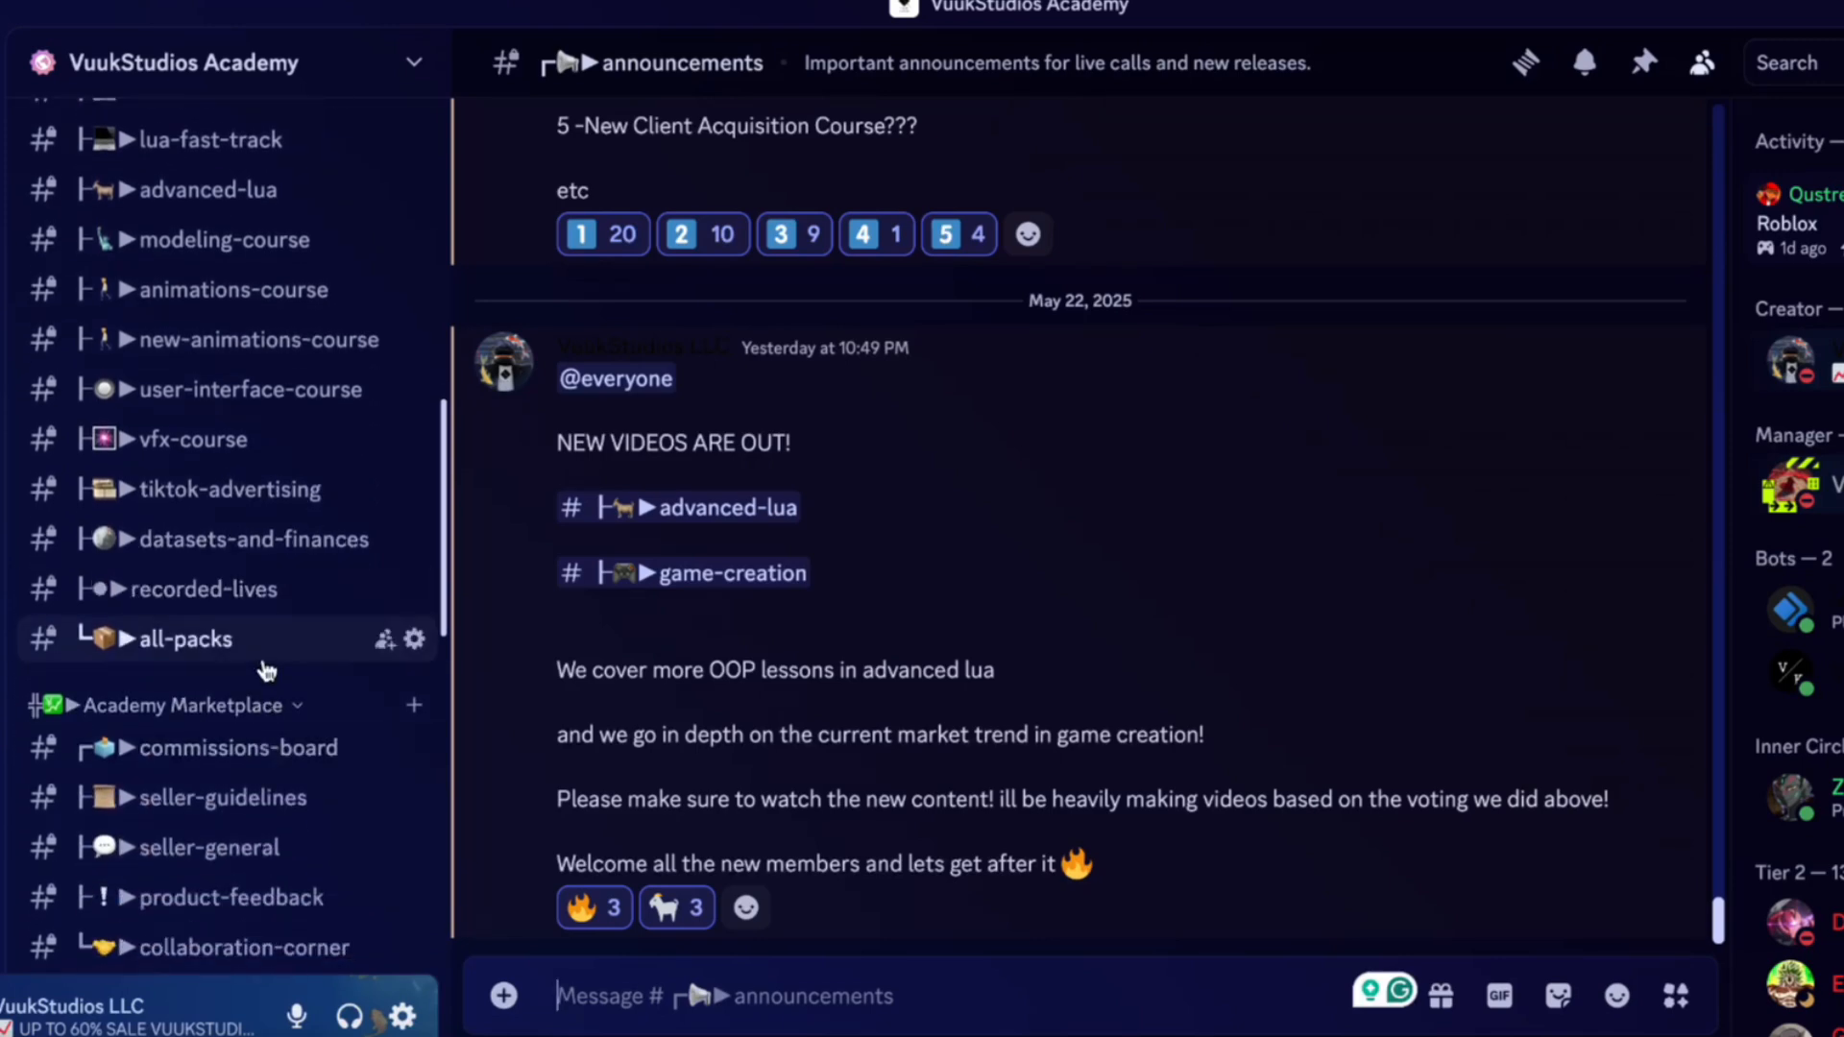
pyautogui.moveTo(265, 644)
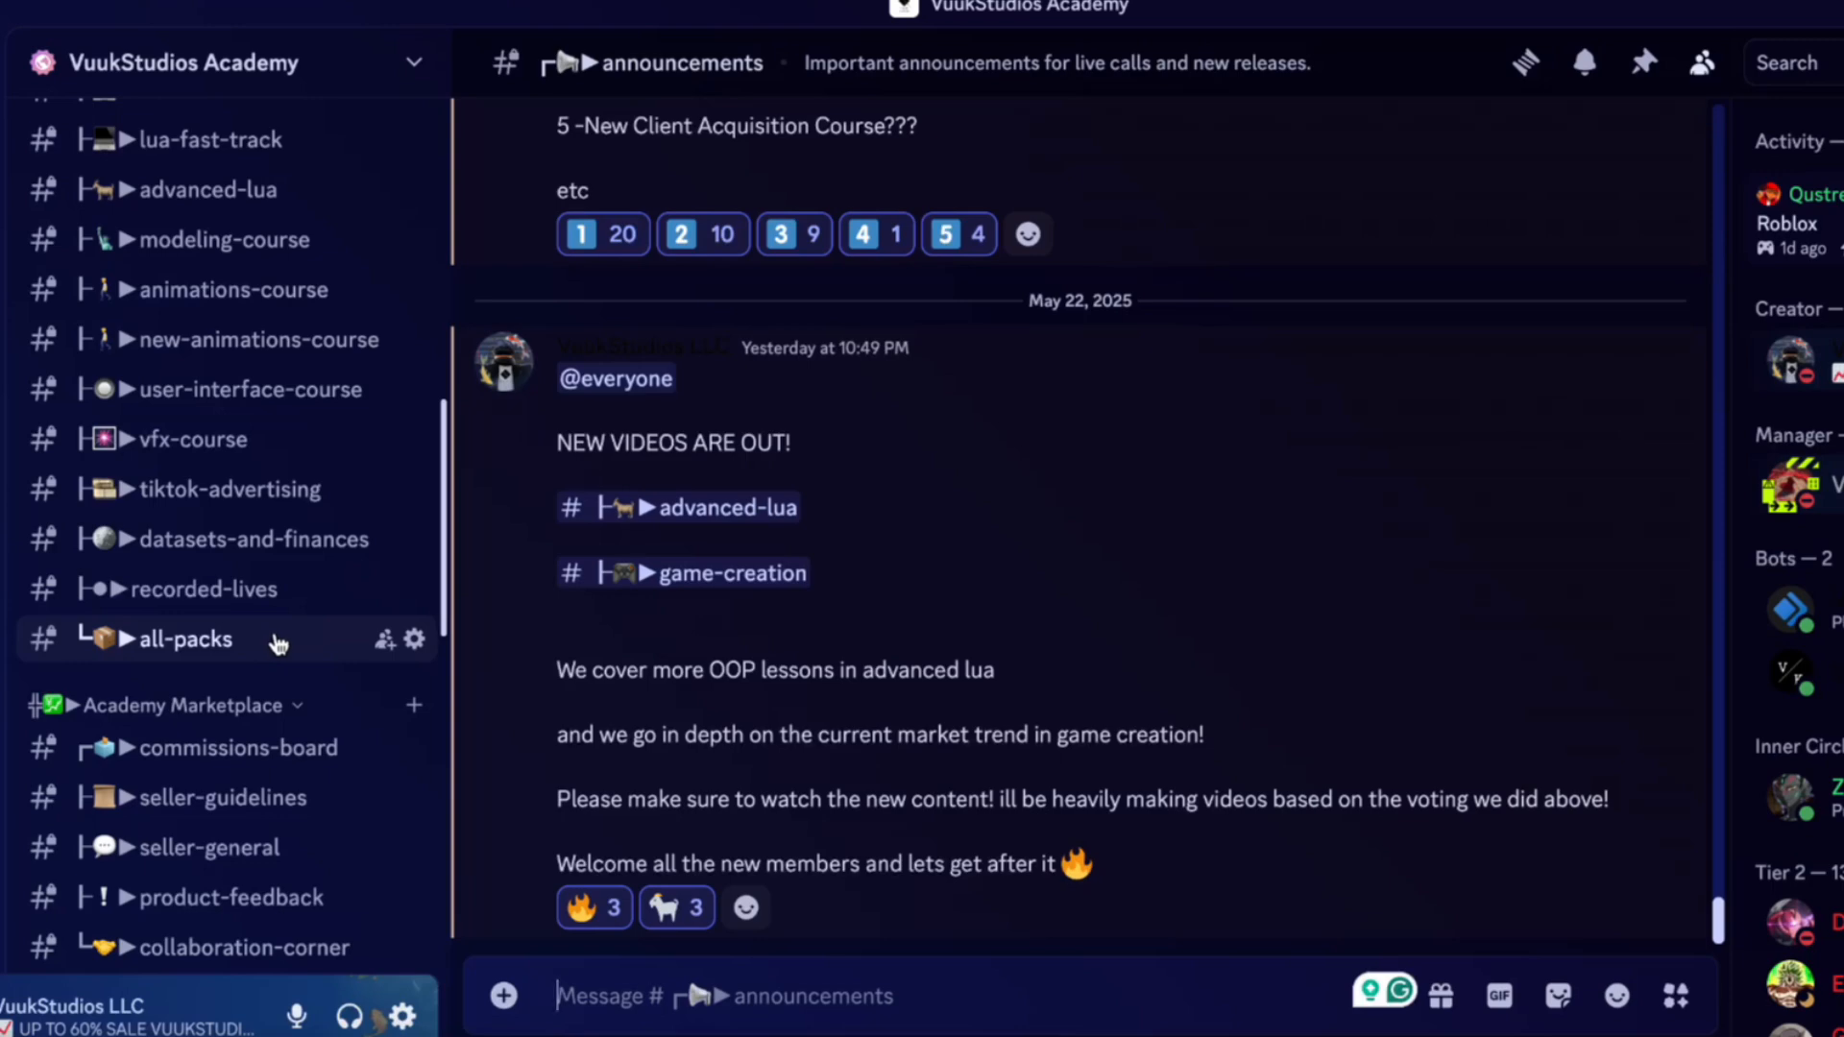
# Scroll the sidebar to Tier 1, enter #academy-wins and browse members' shared payment proofs.
pyautogui.scroll(-3)
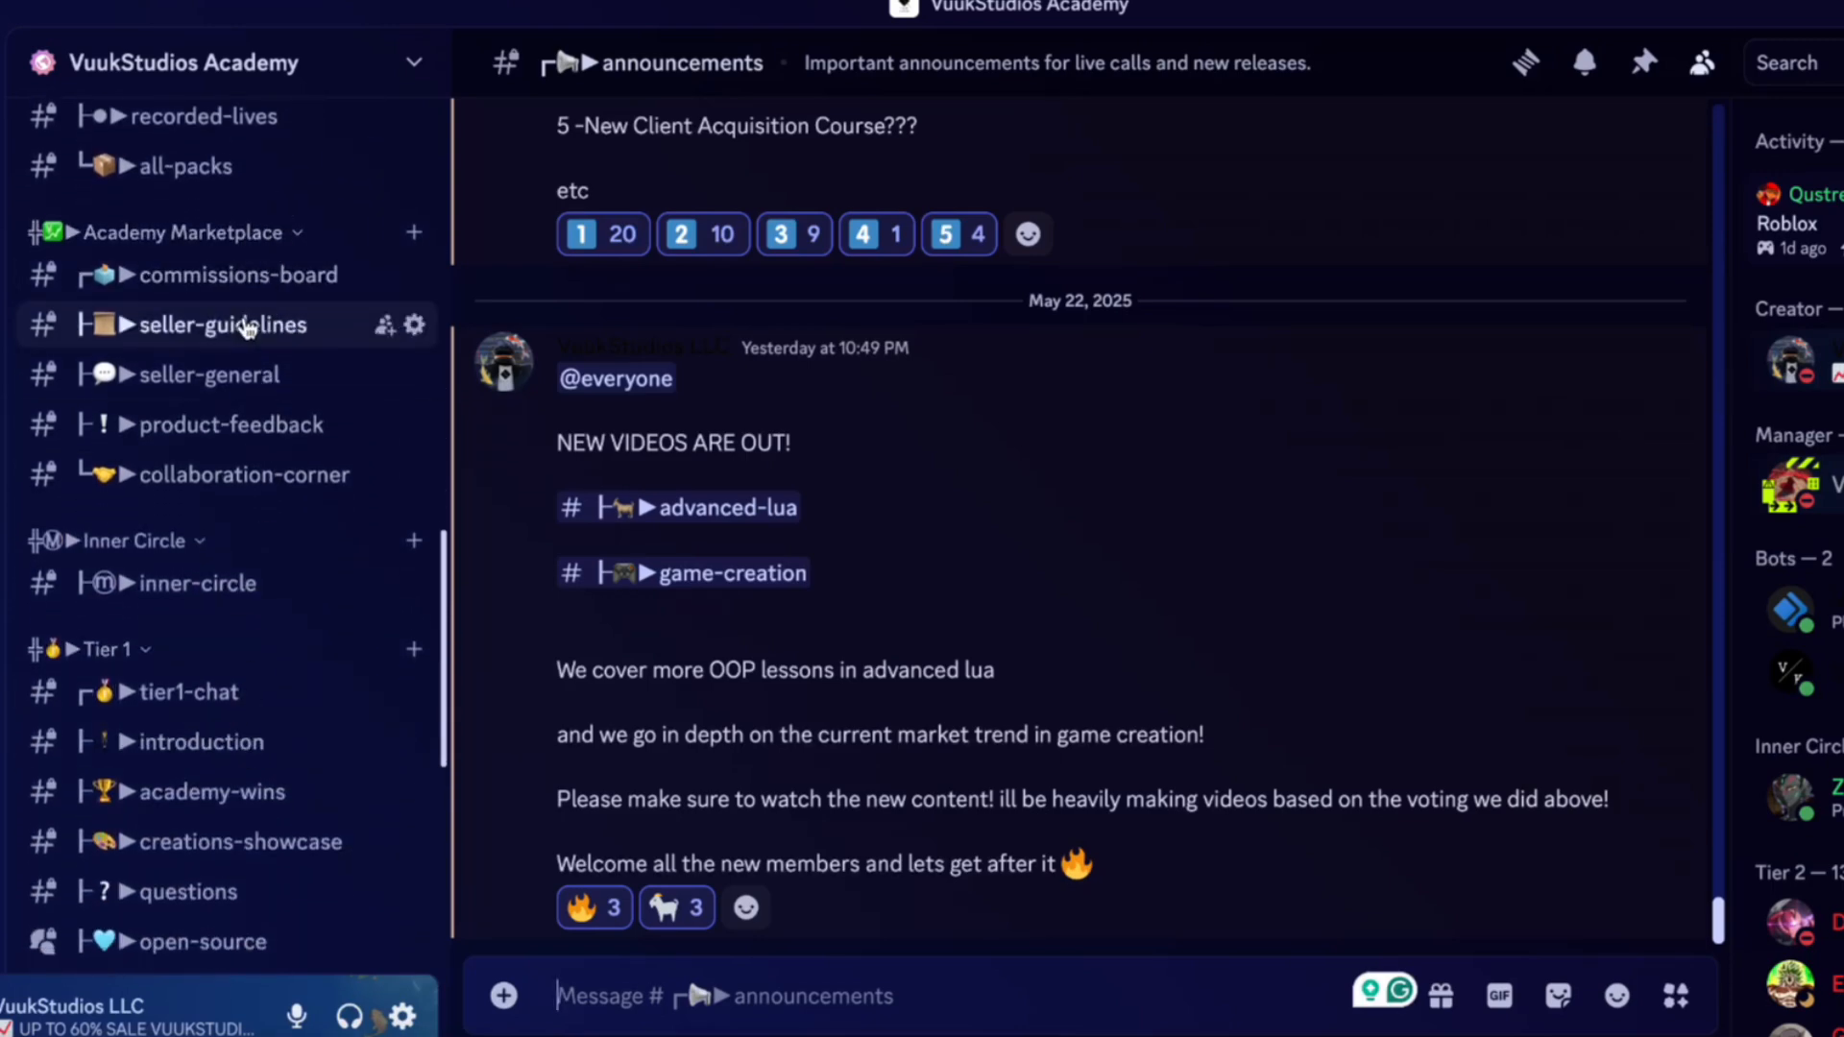
pyautogui.scroll(-3)
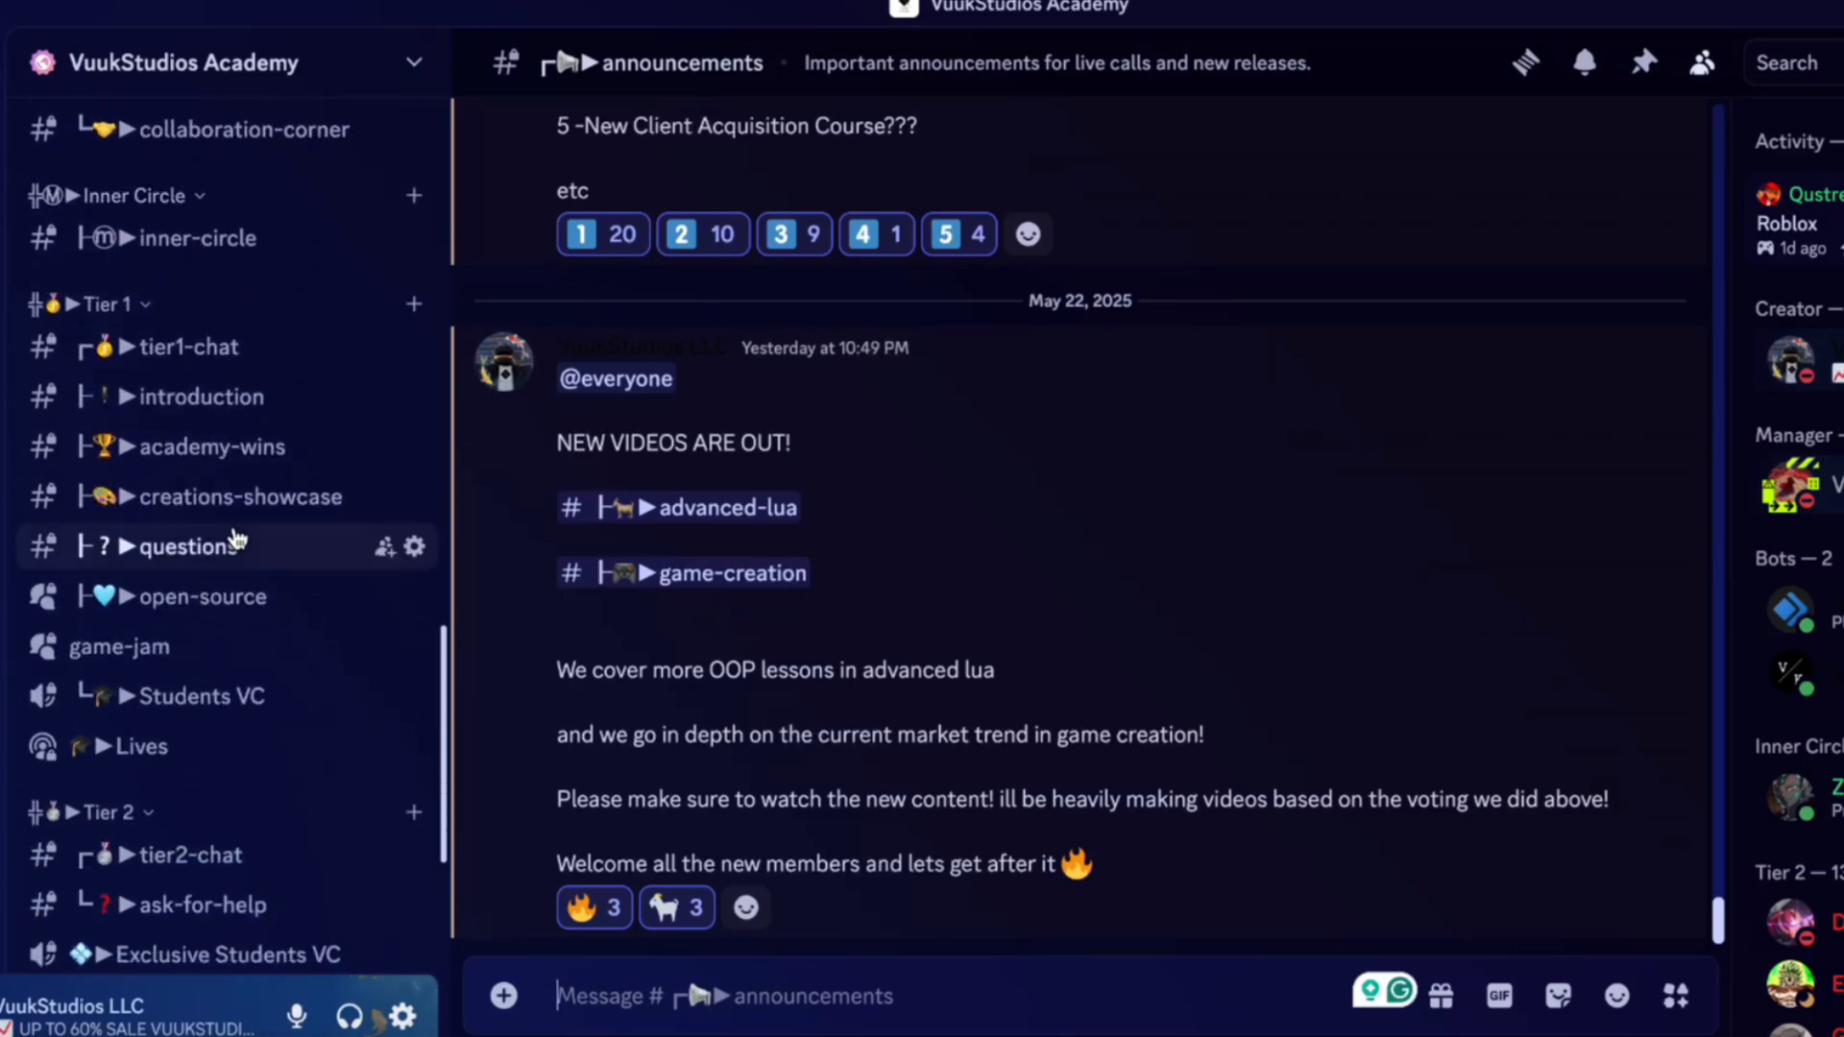
pyautogui.moveTo(211, 446)
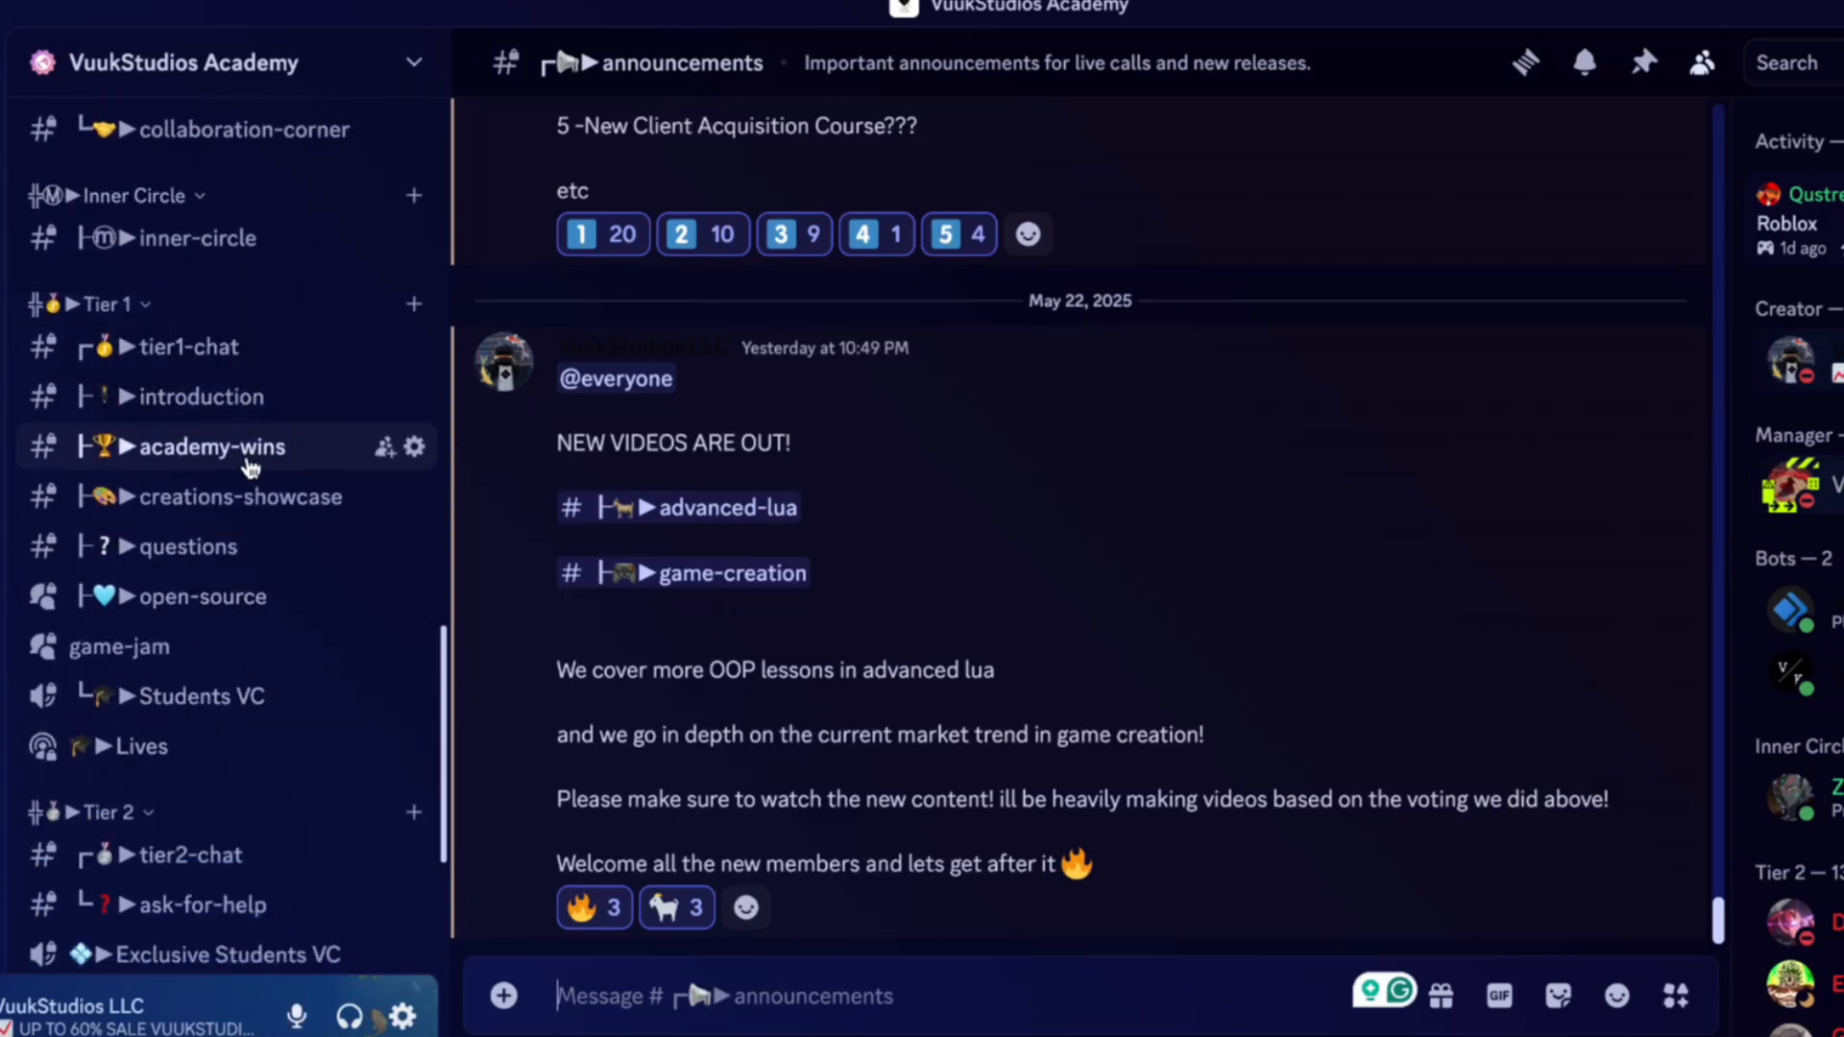
pyautogui.click(209, 446)
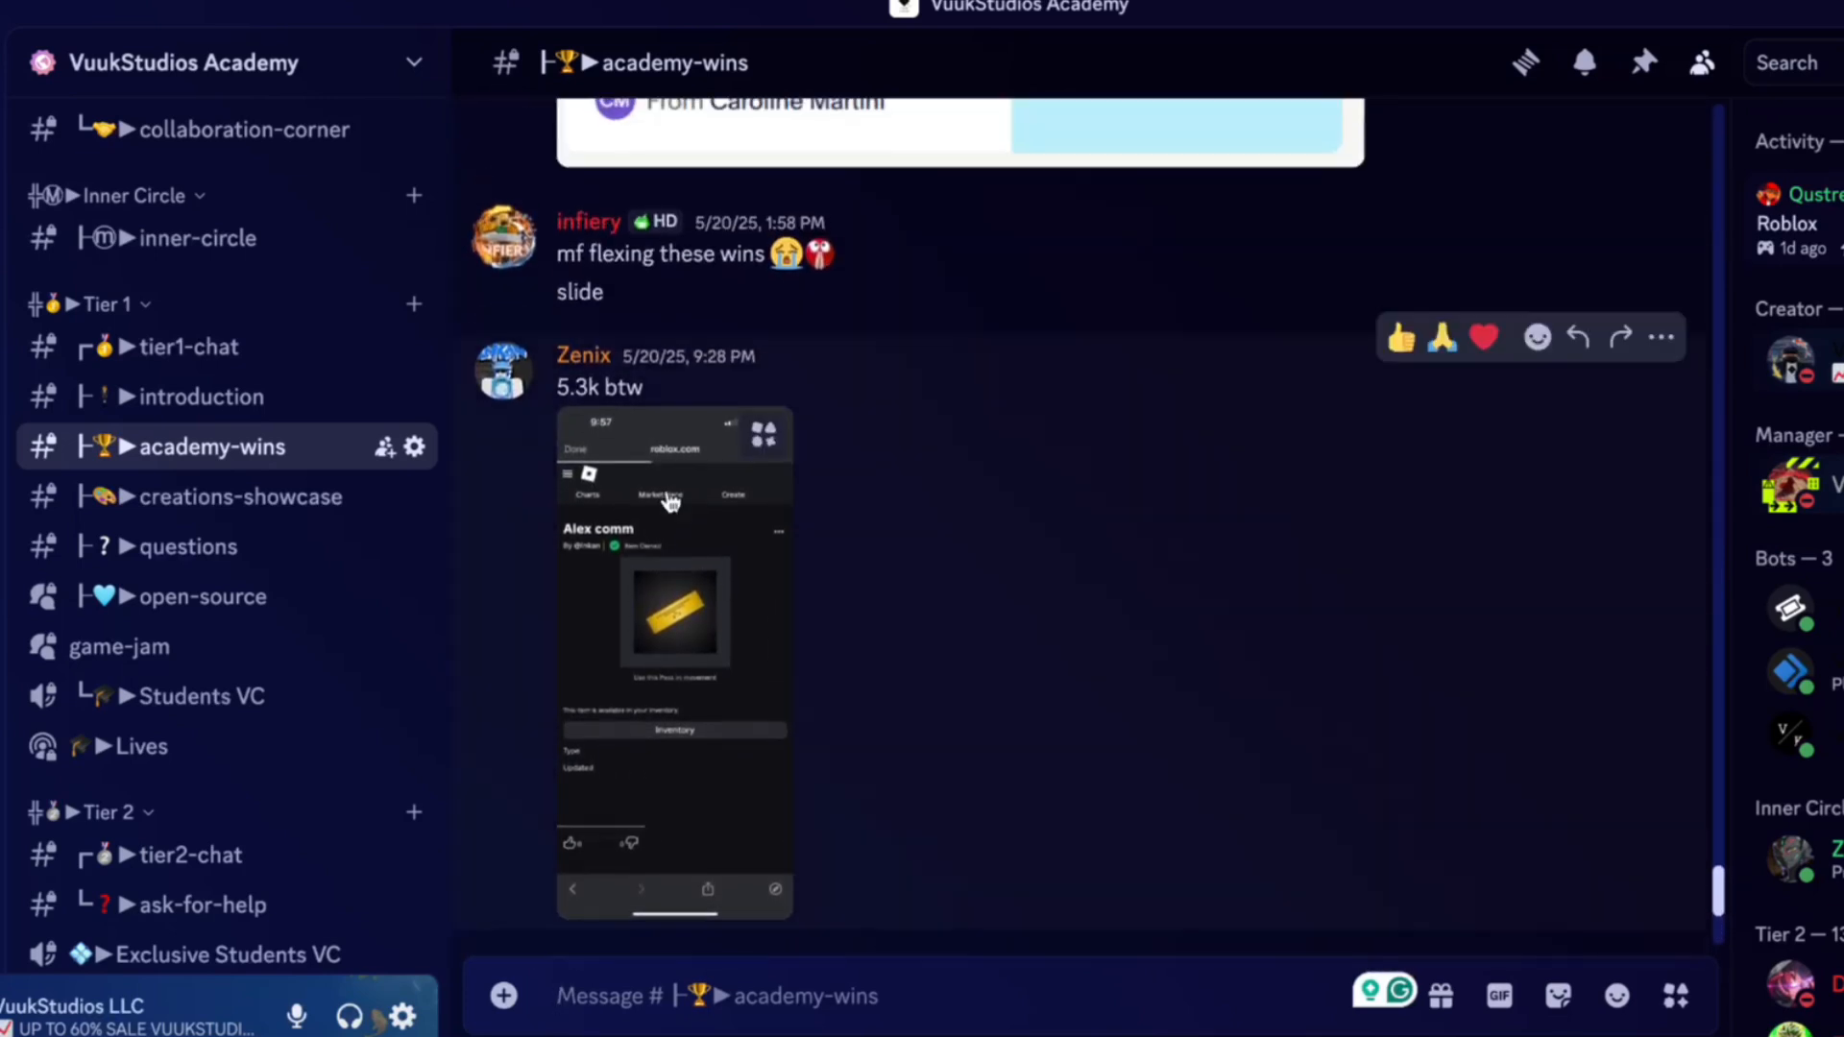
pyautogui.scroll(-3)
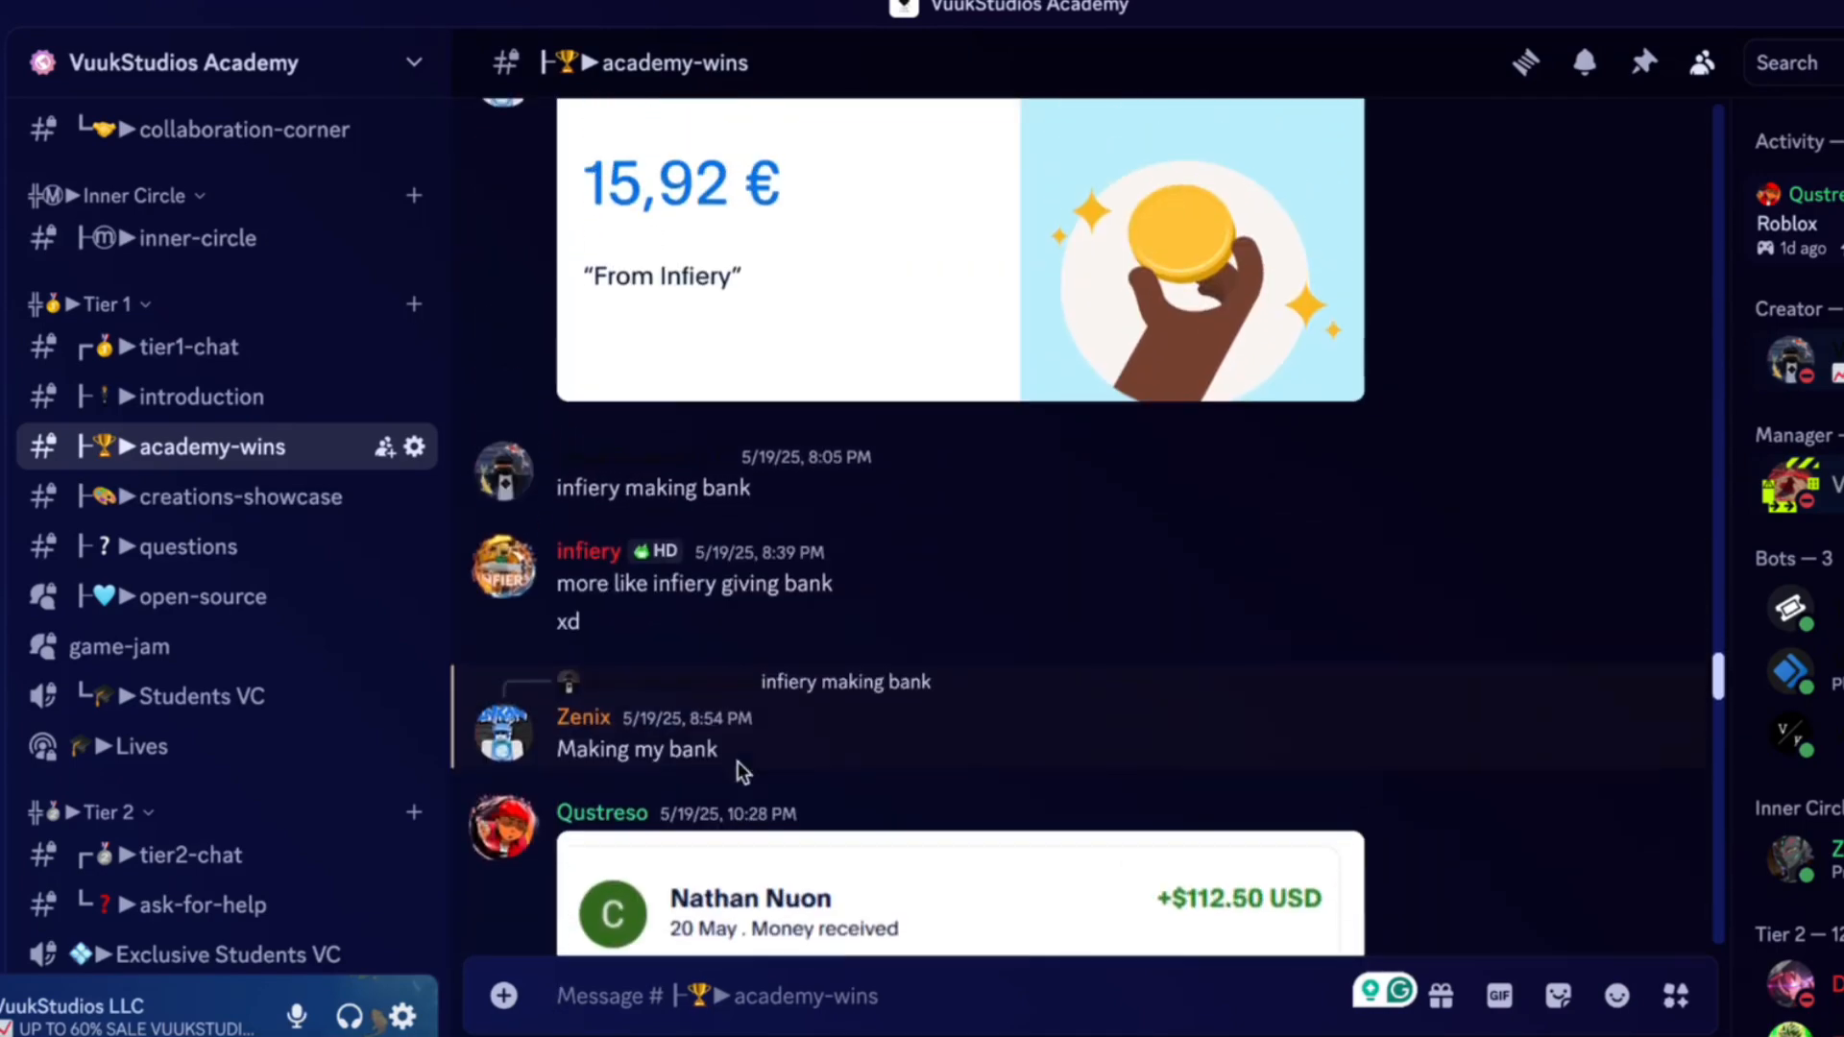
pyautogui.scroll(-3)
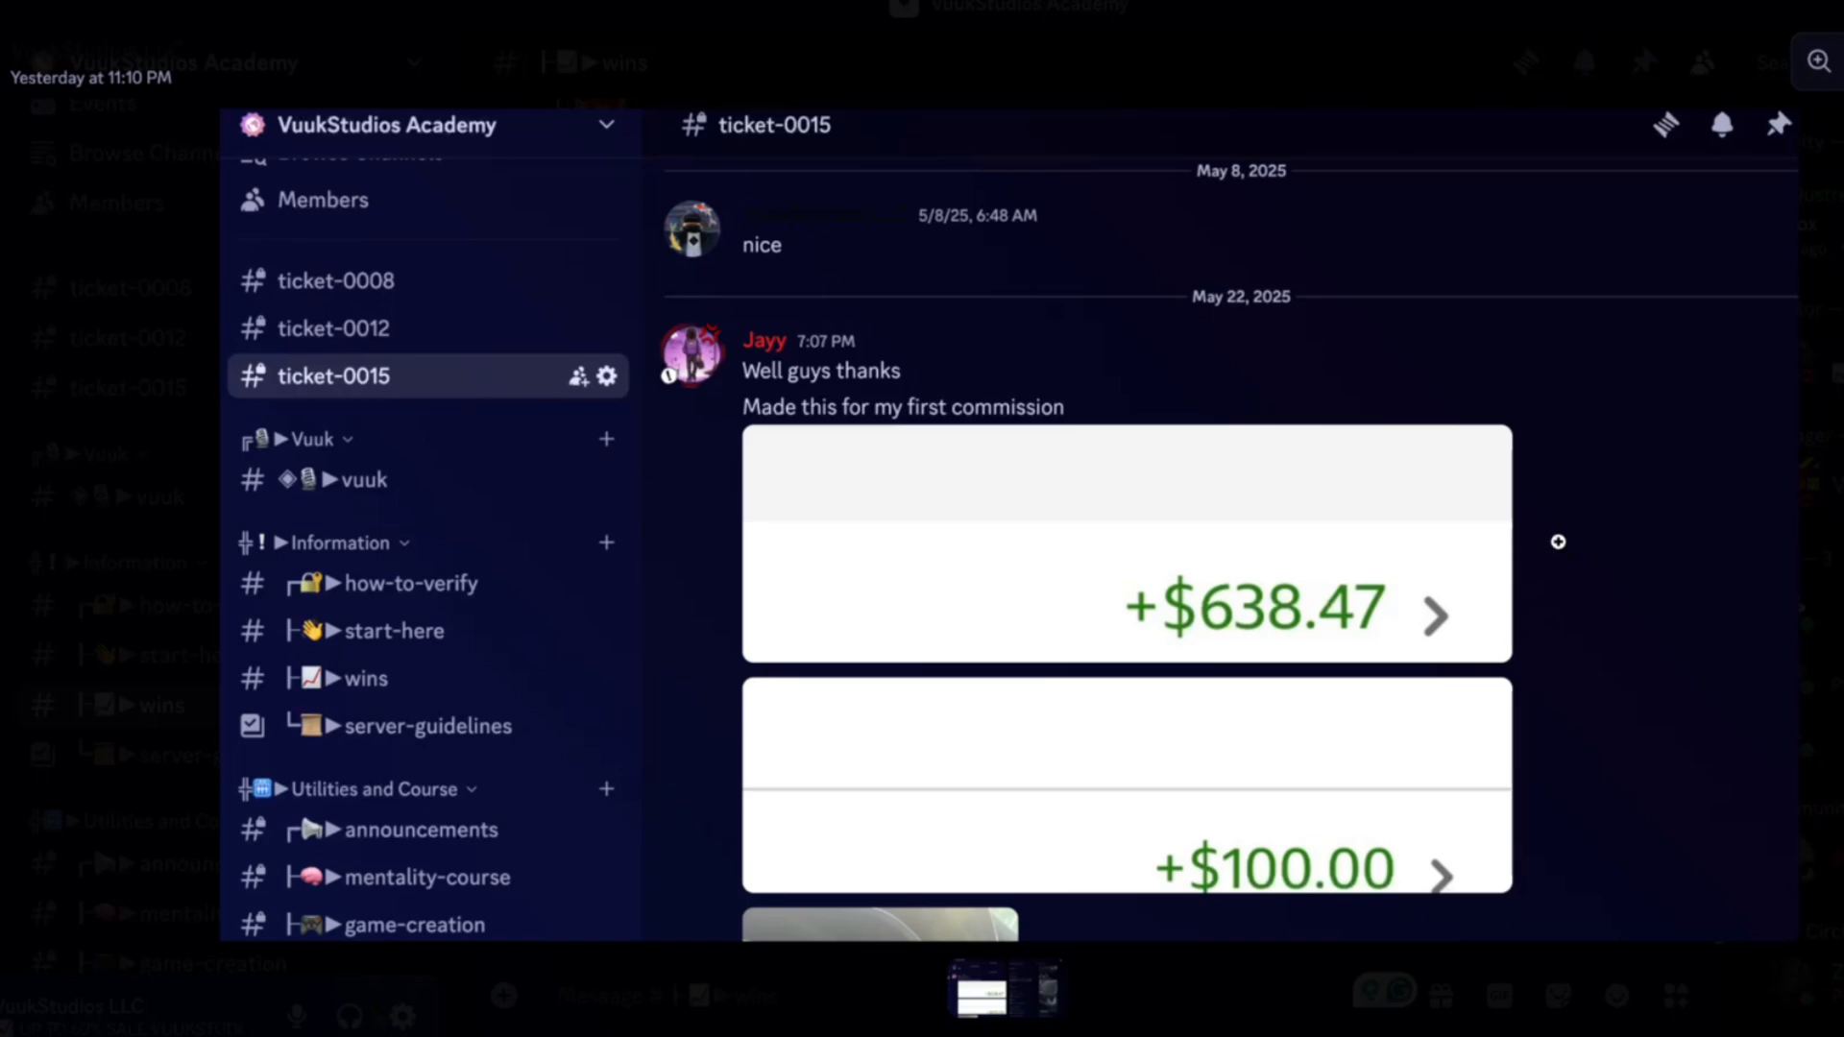
pyautogui.moveTo(1620, 422)
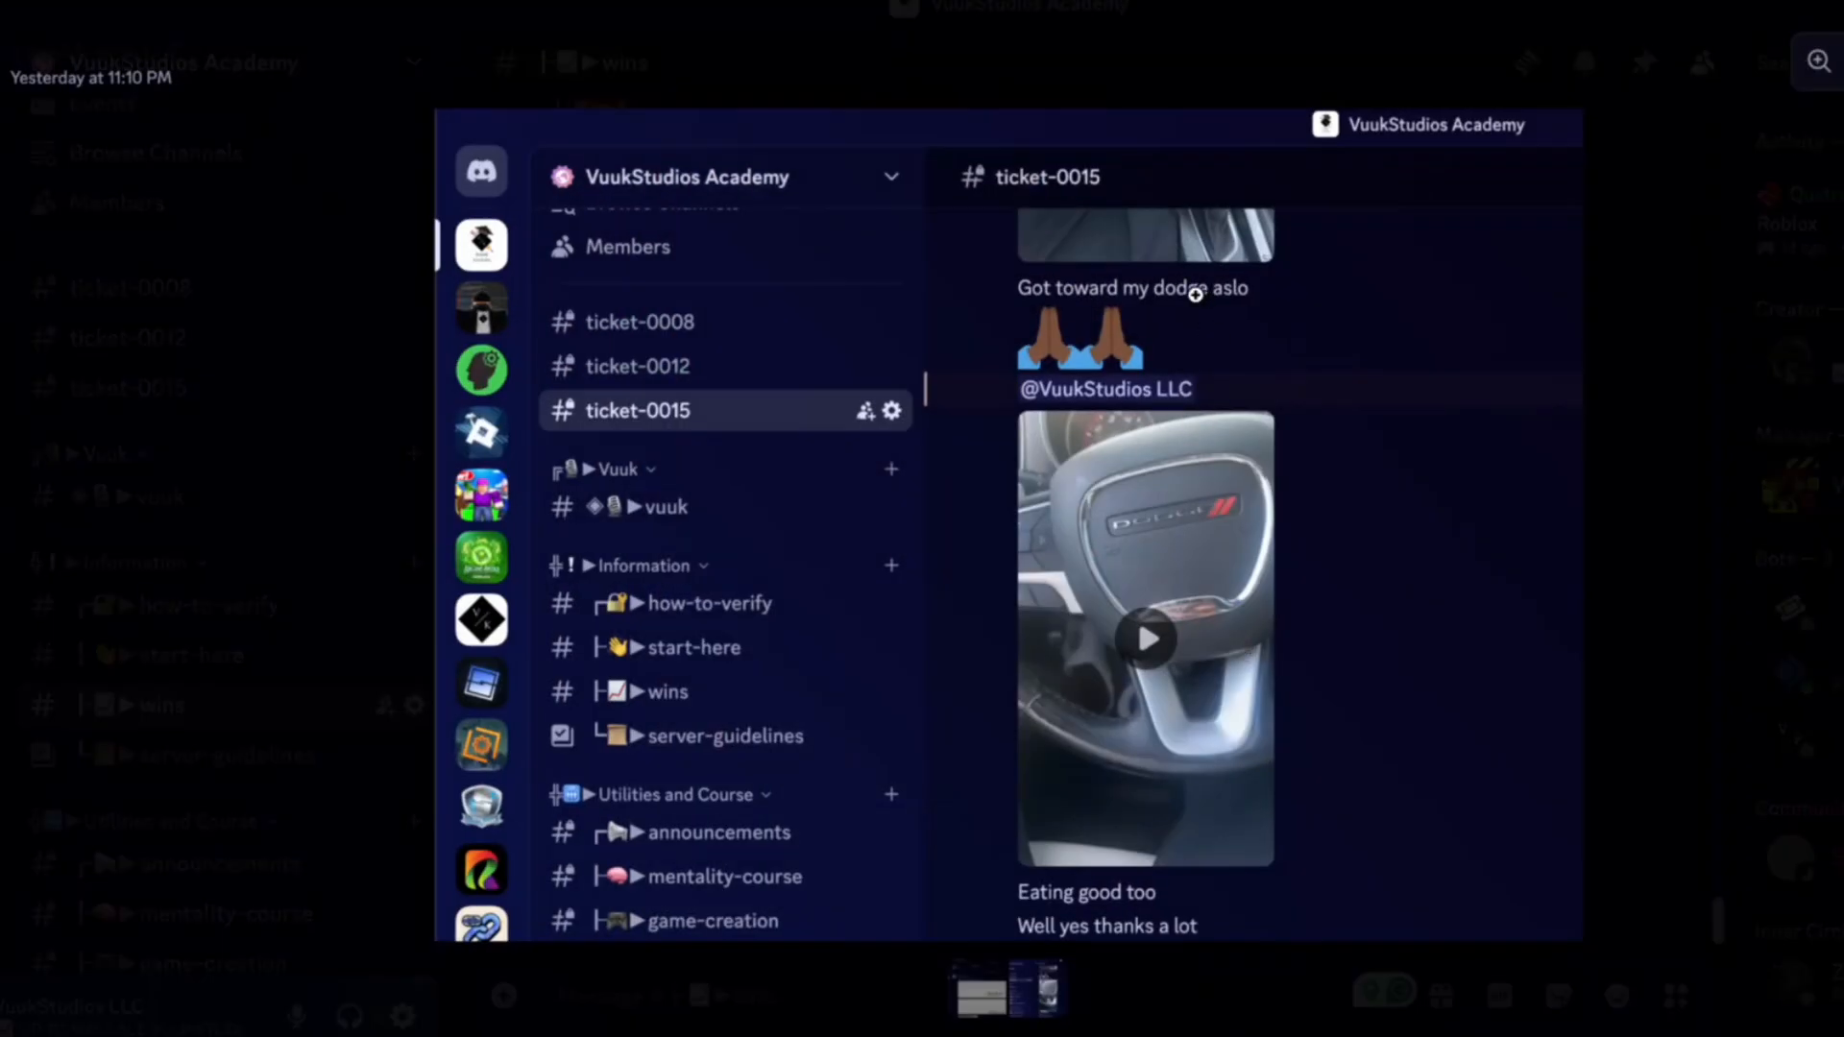
pyautogui.moveTo(1397, 711)
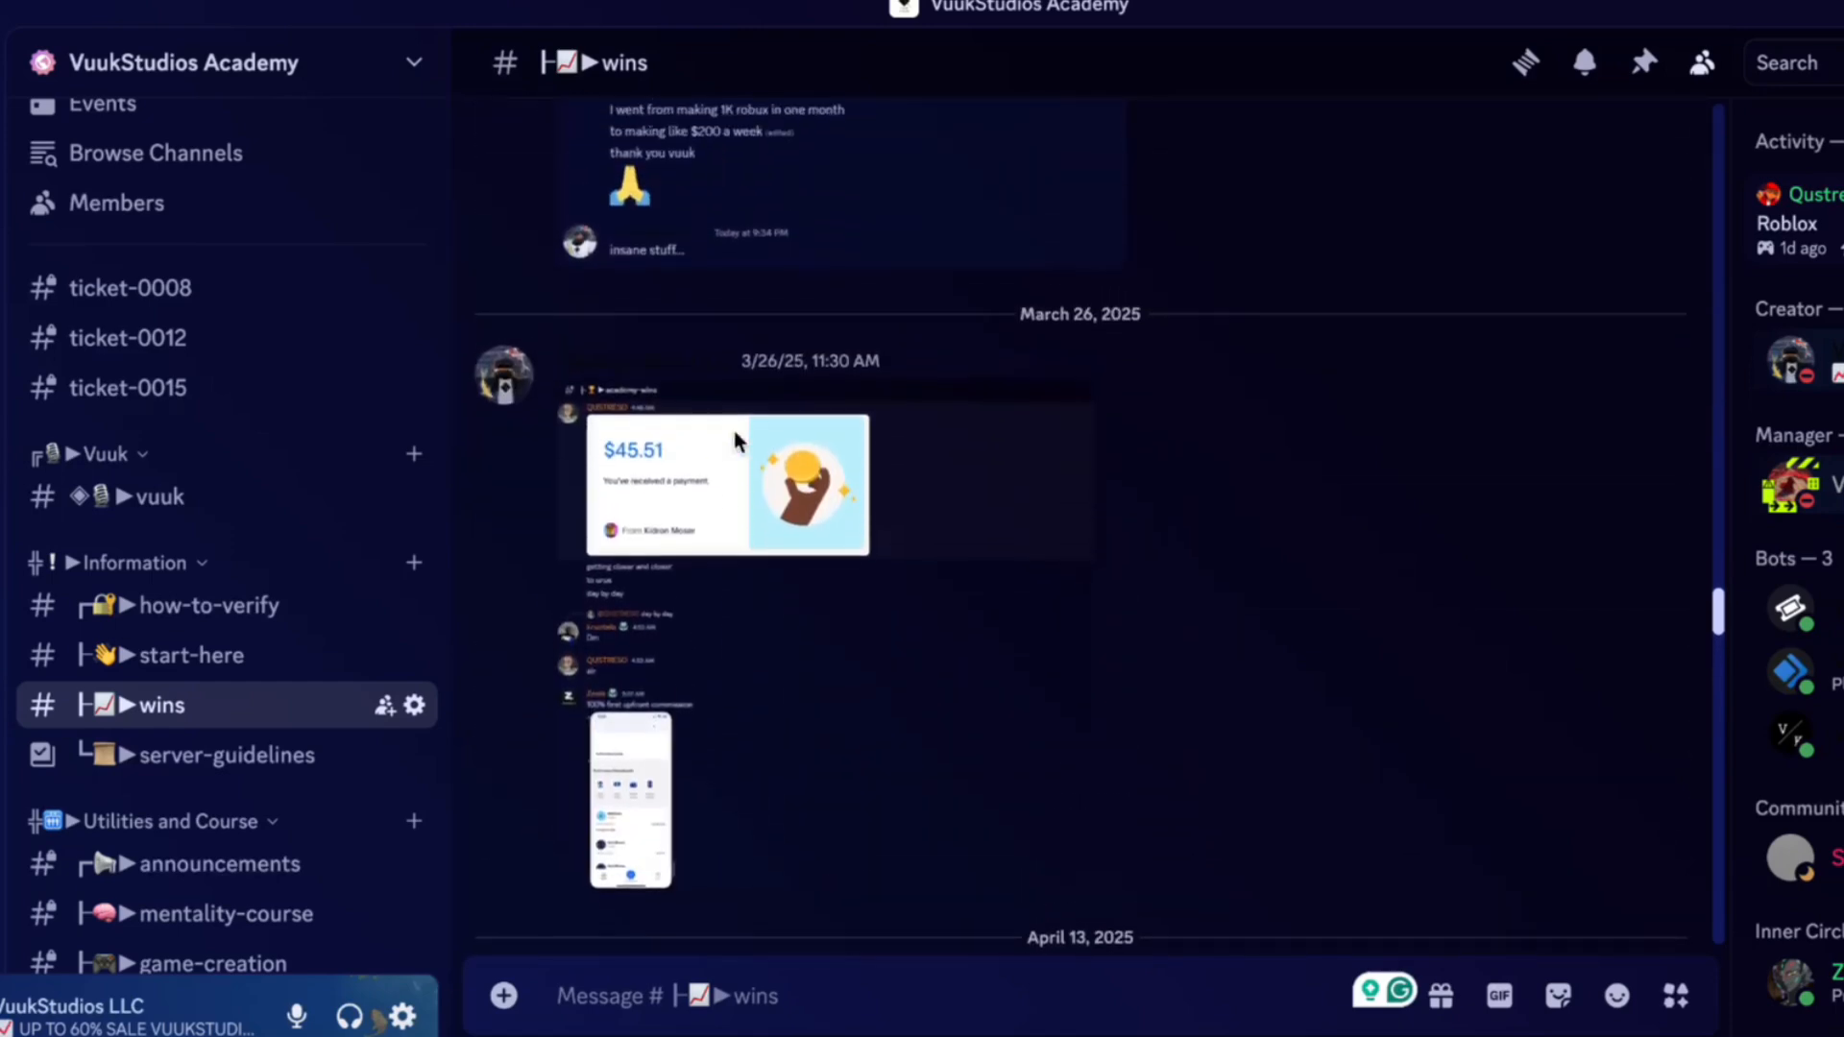
pyautogui.scroll(-3)
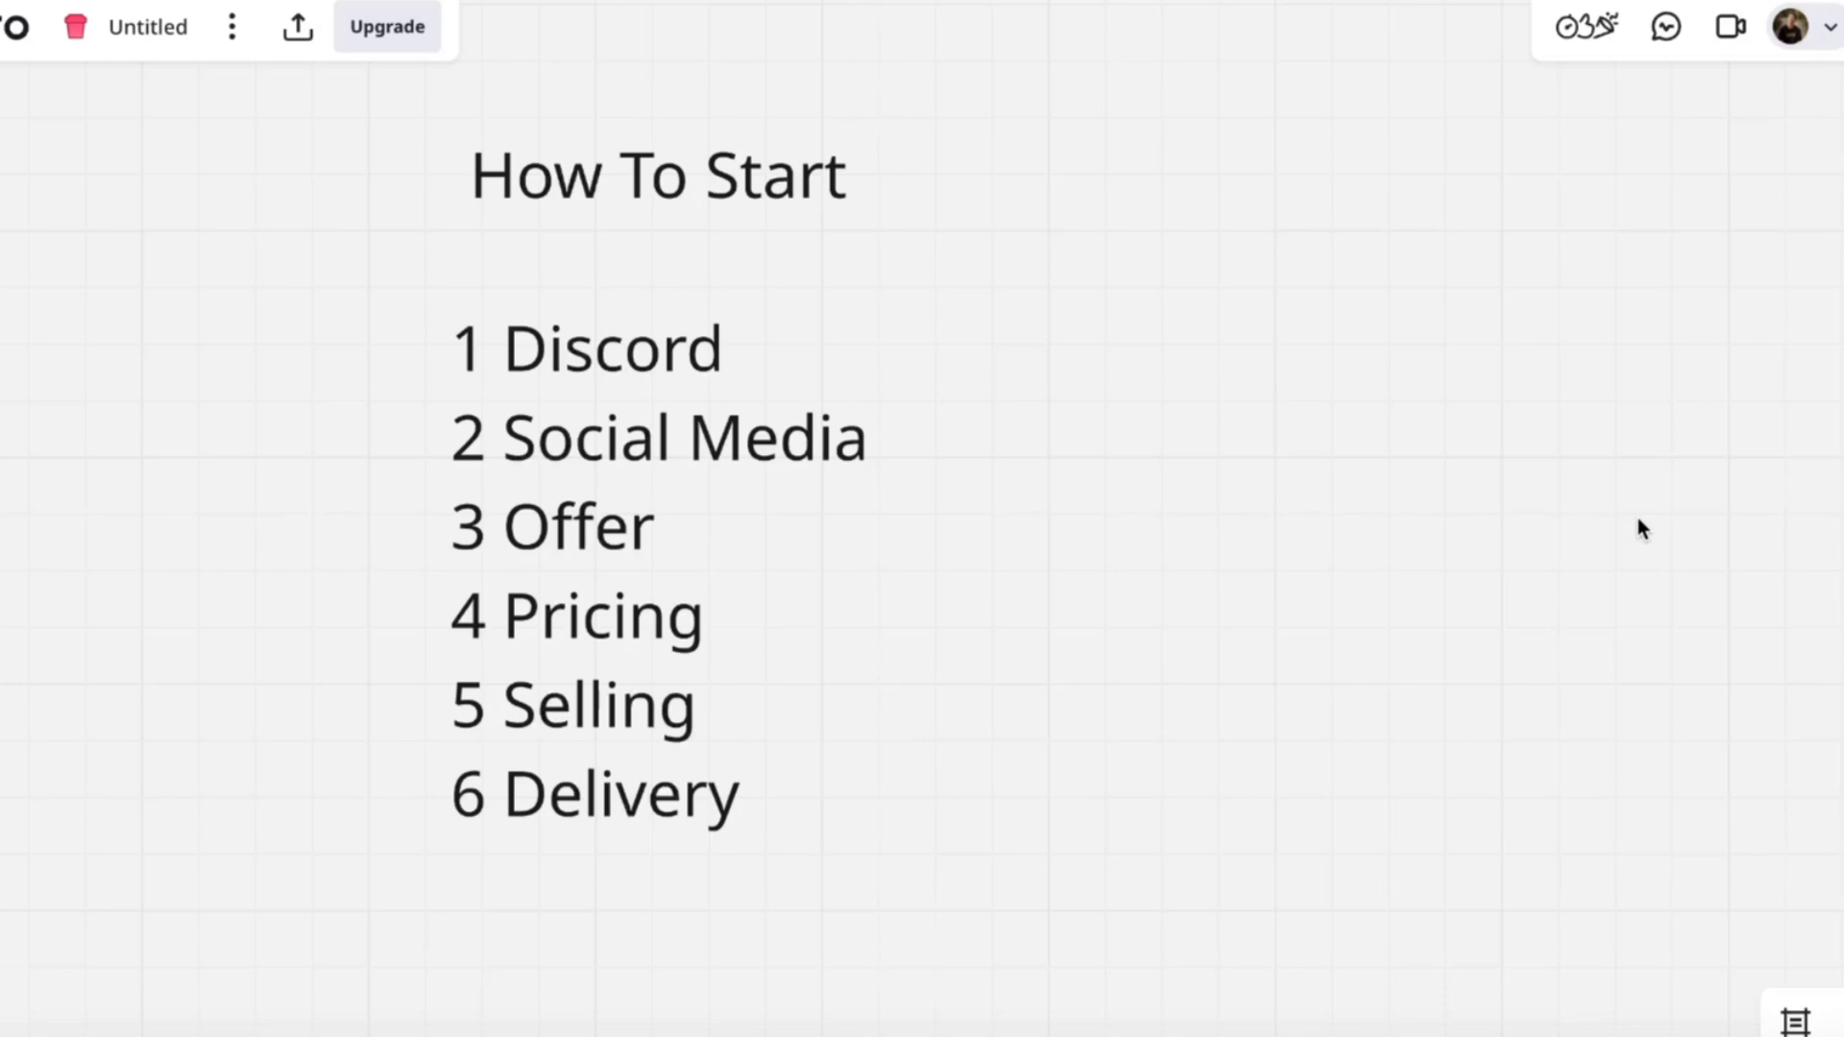
pyautogui.moveTo(1622, 494)
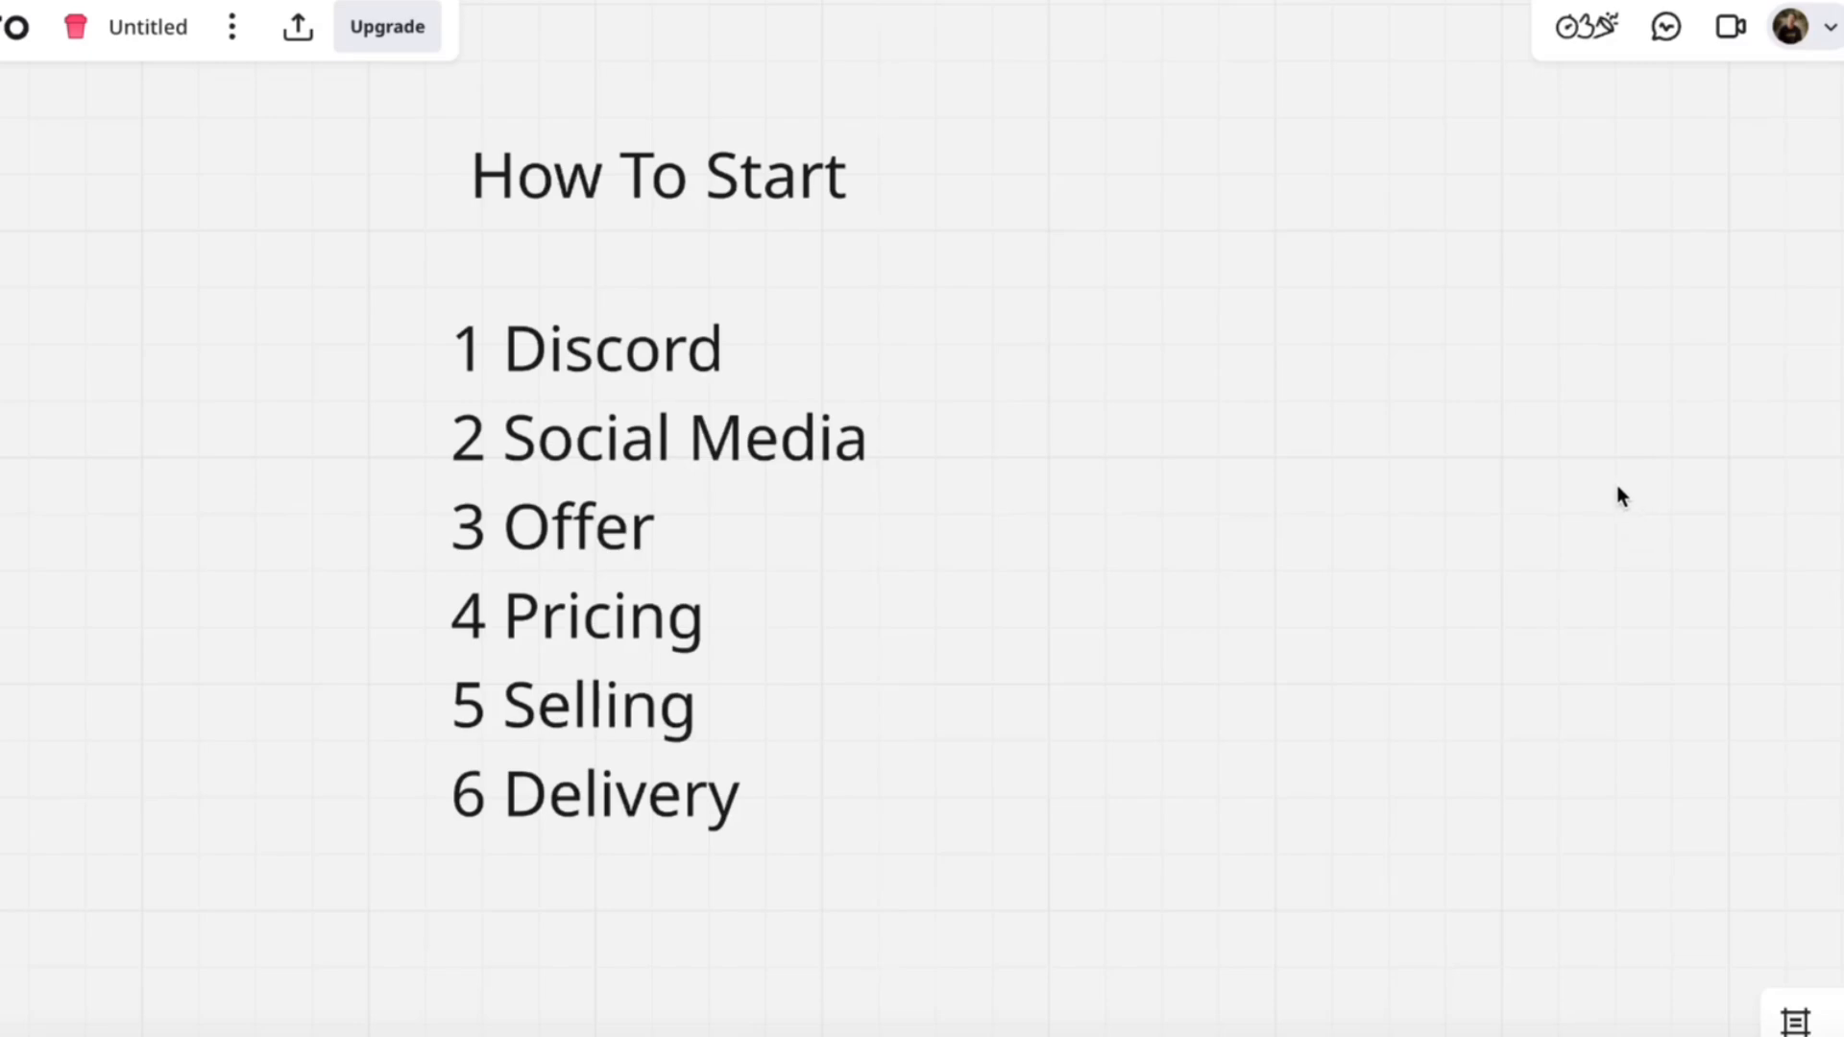
pyautogui.moveTo(1423, 688)
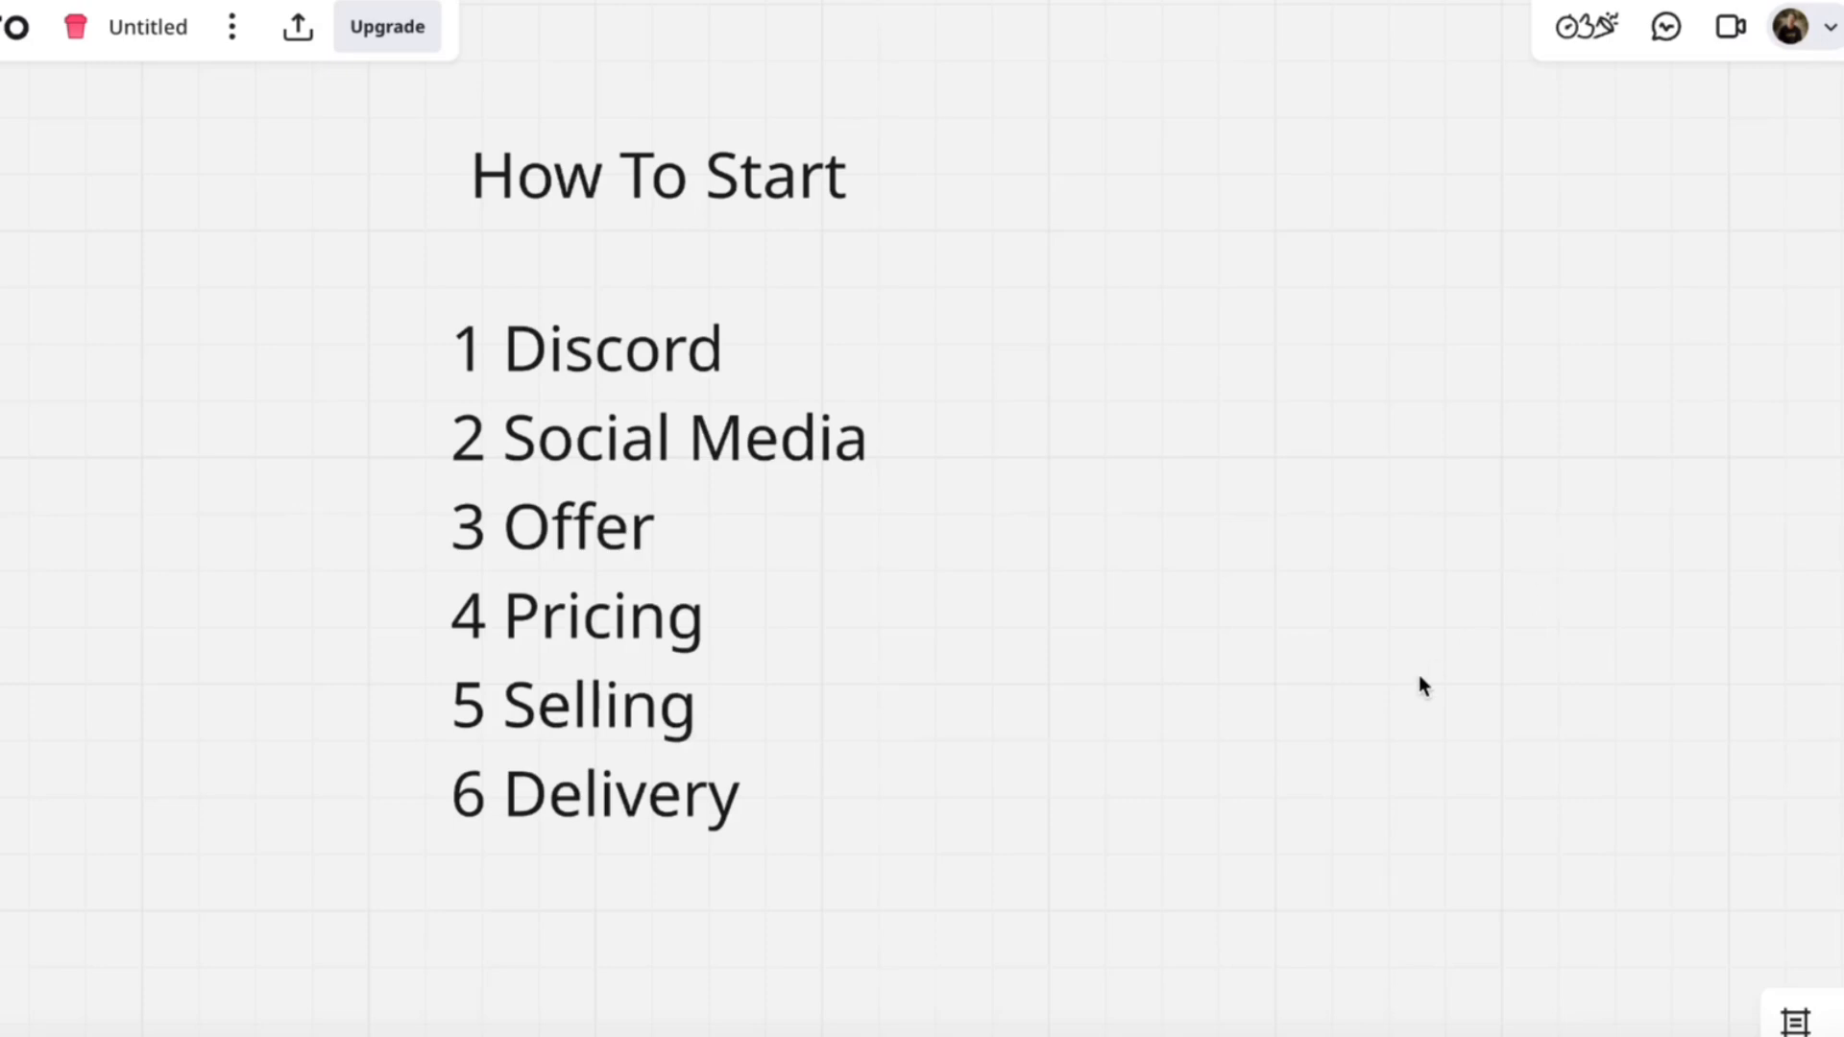
pyautogui.moveTo(1352, 805)
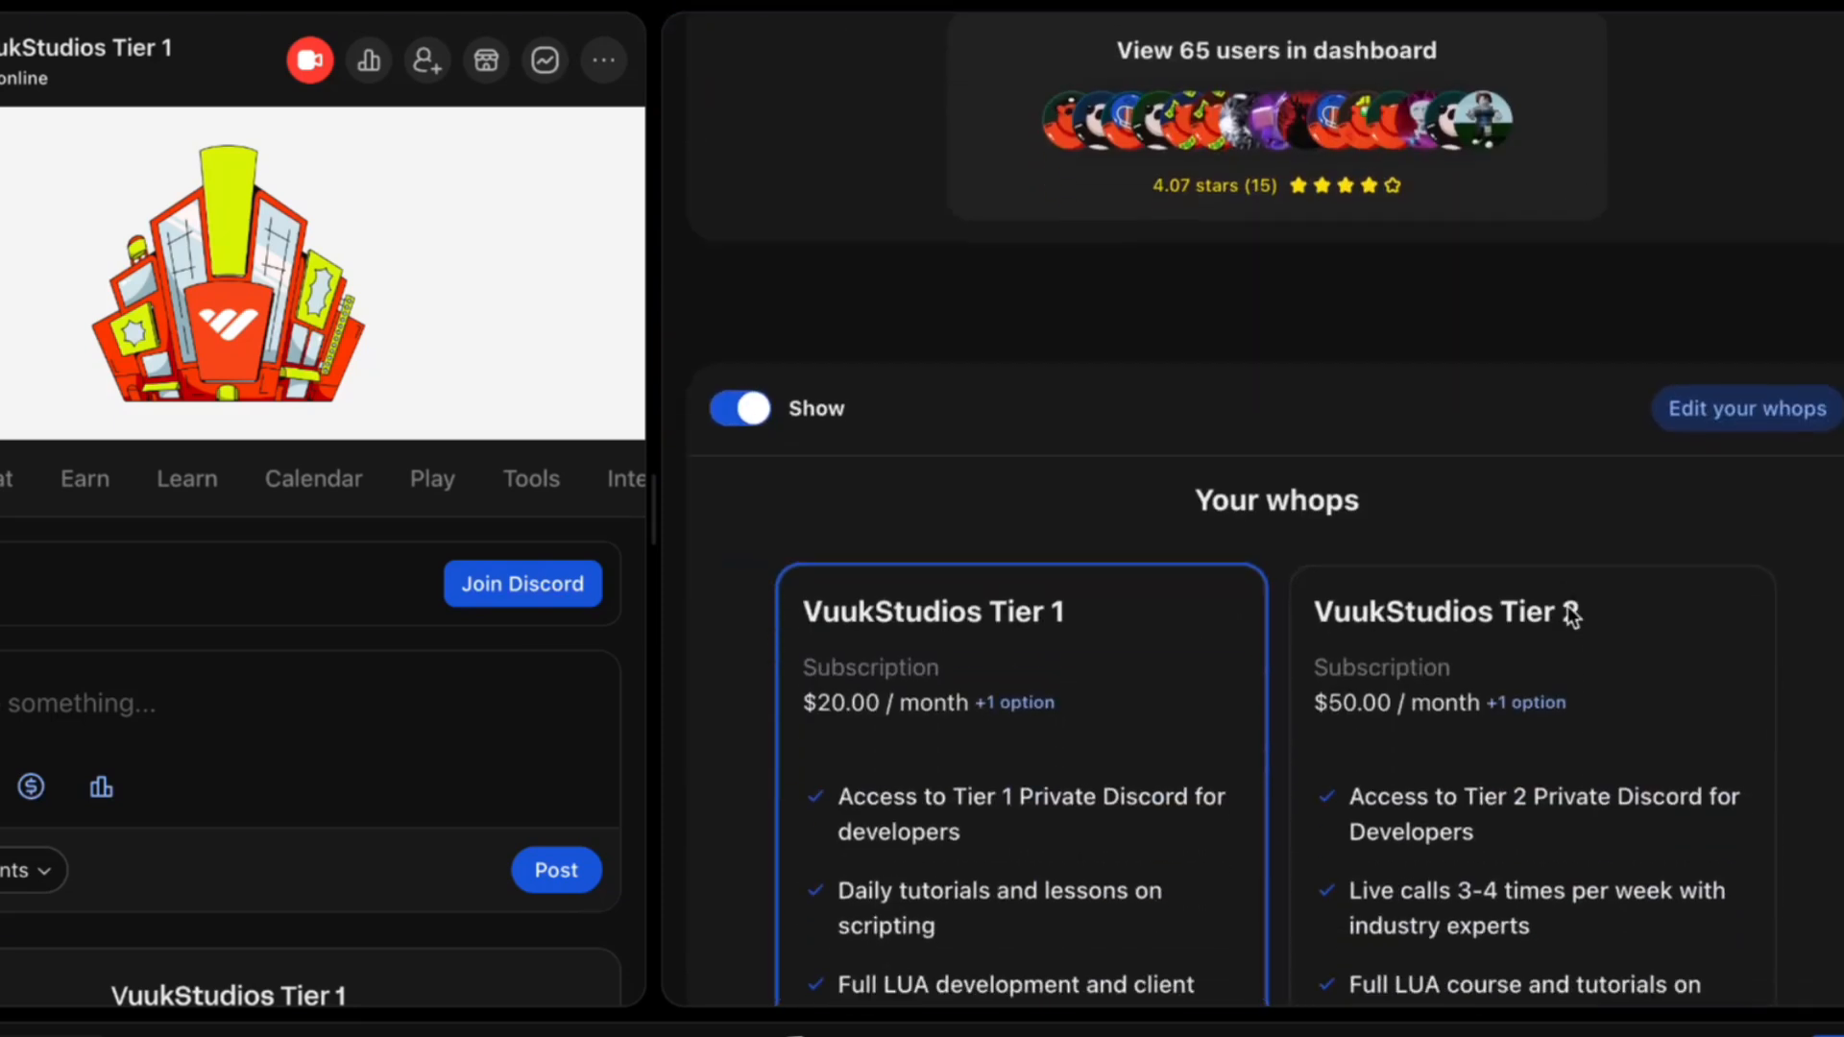
# Scroll the Whop Tier 1 page past the tier cards and five-star member reviews.
pyautogui.scroll(-3)
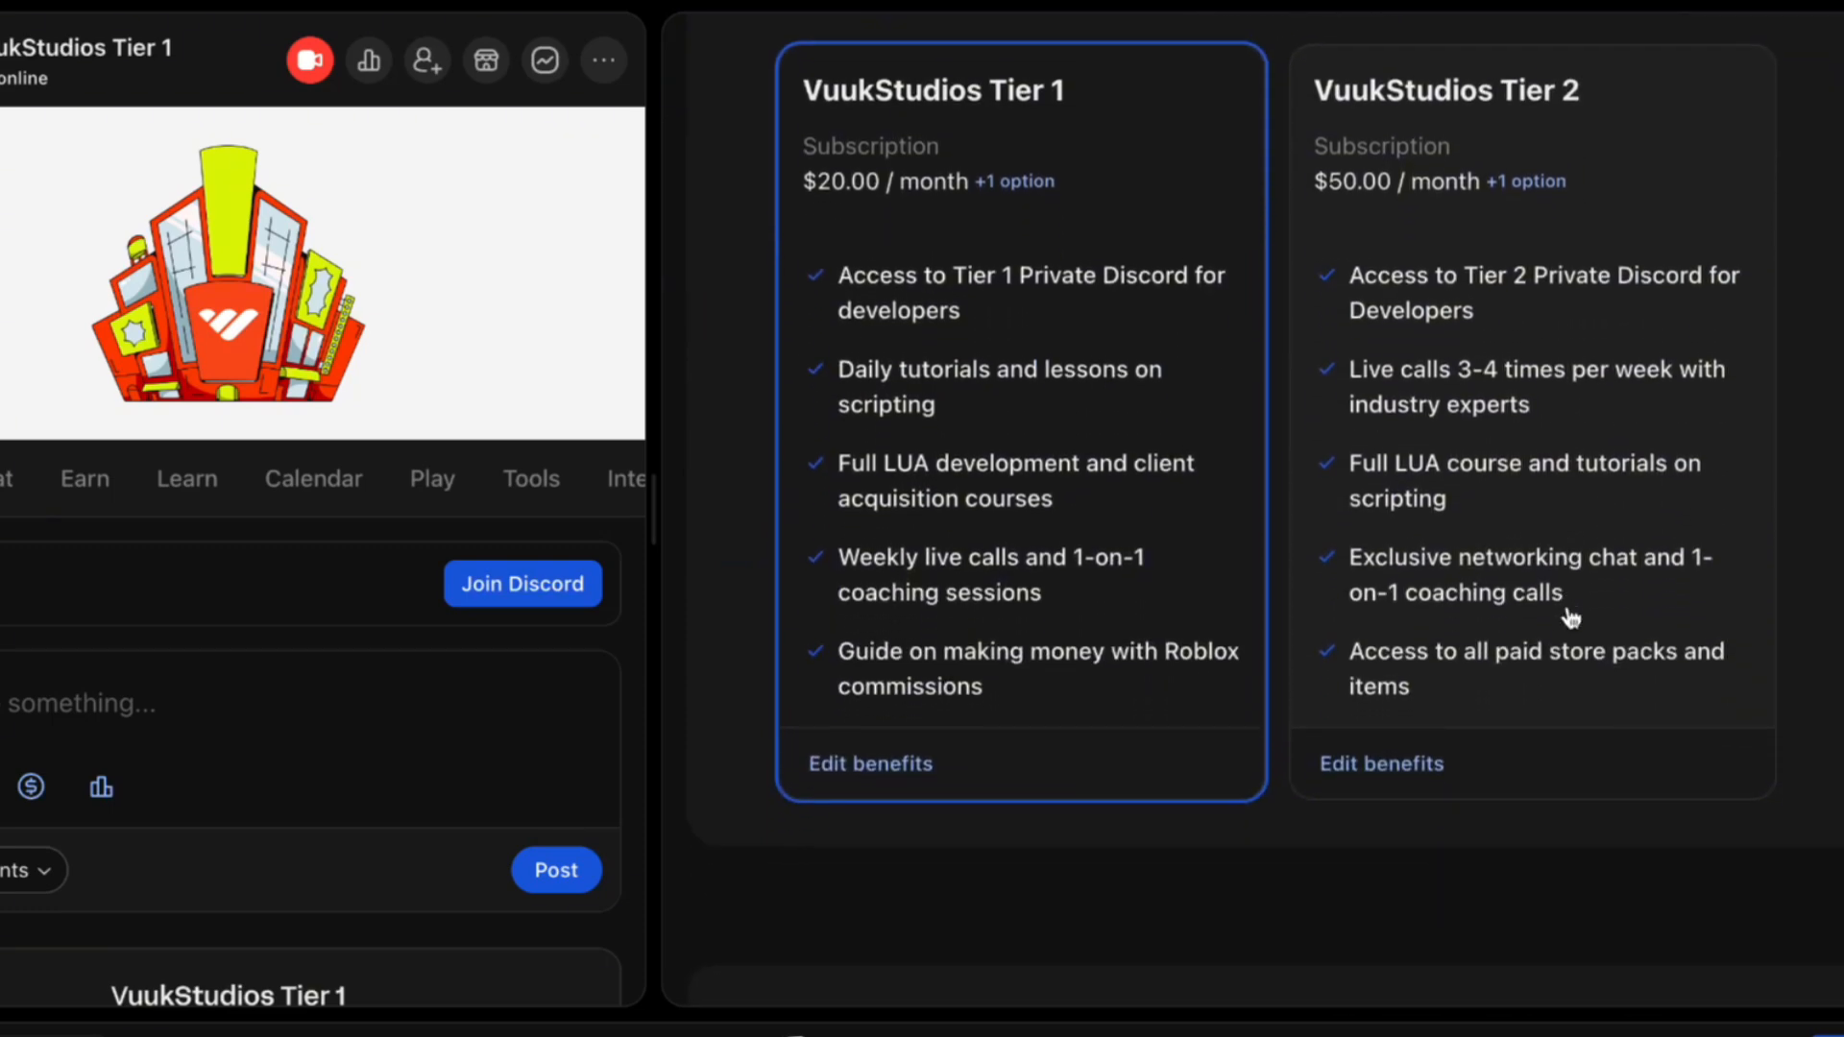
pyautogui.scroll(-3)
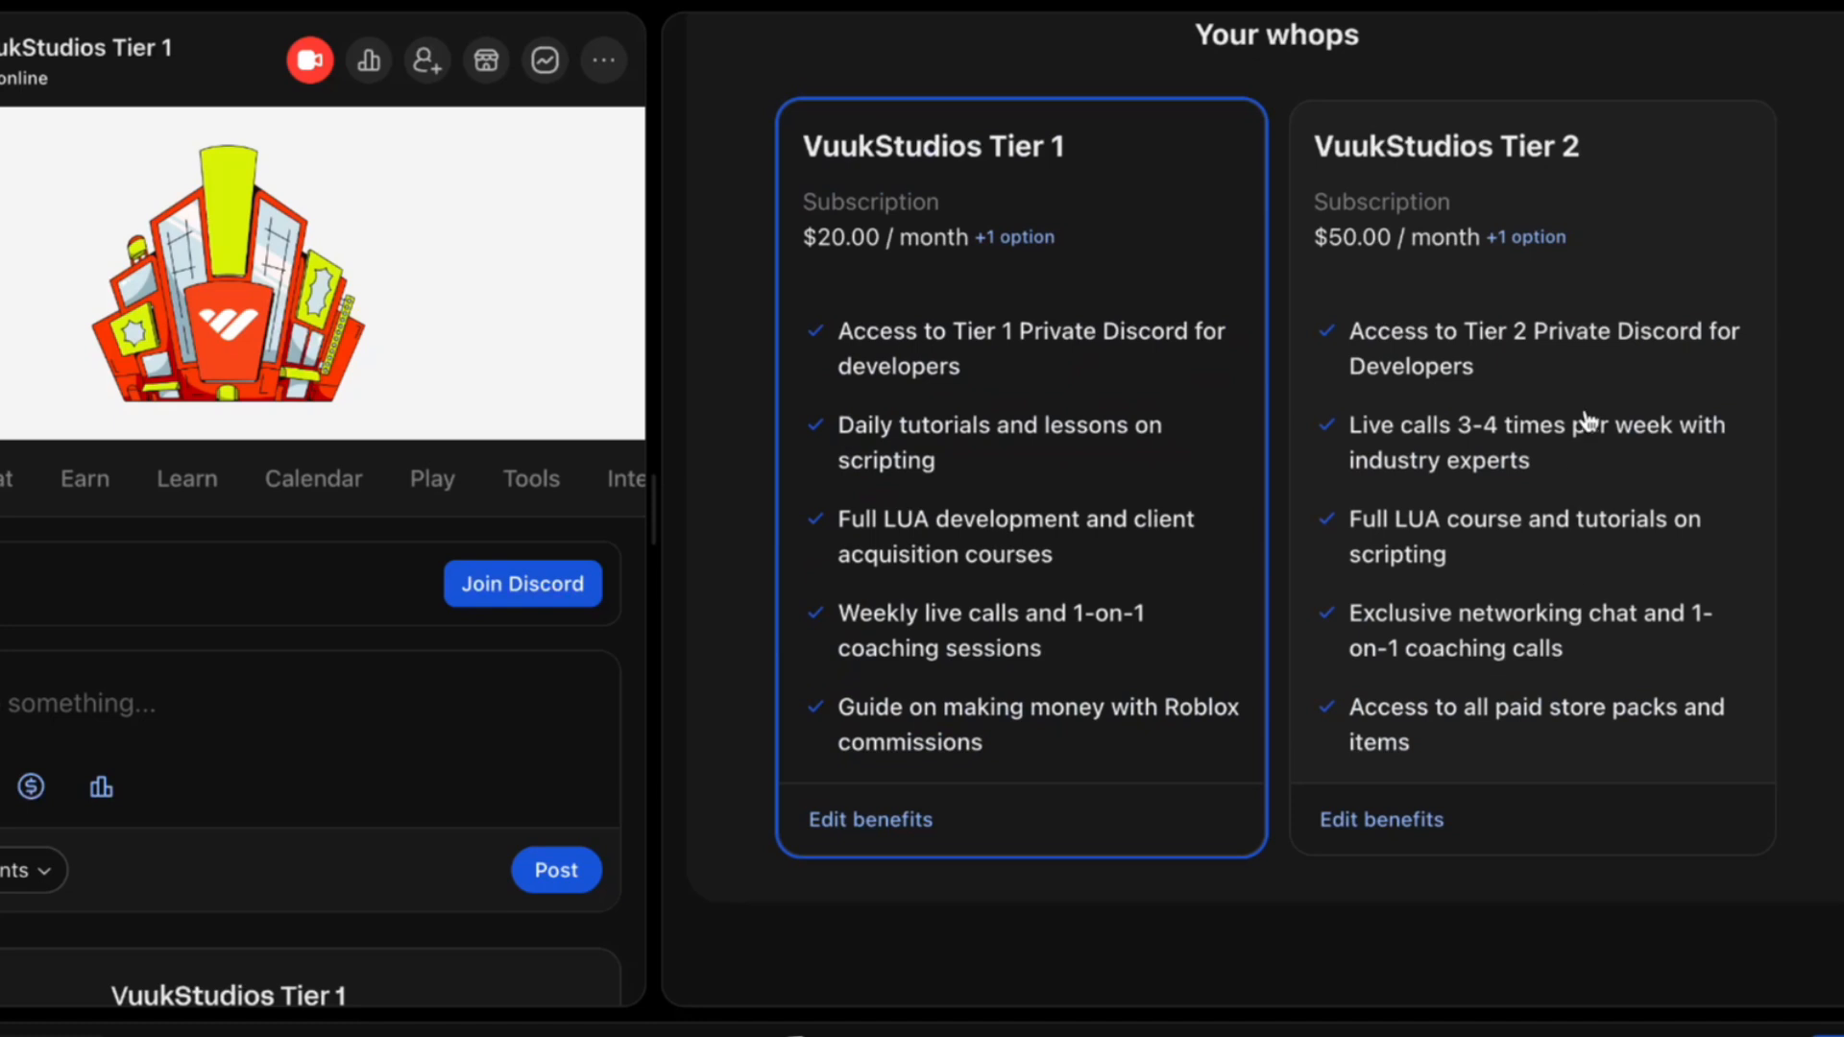
pyautogui.scroll(-3)
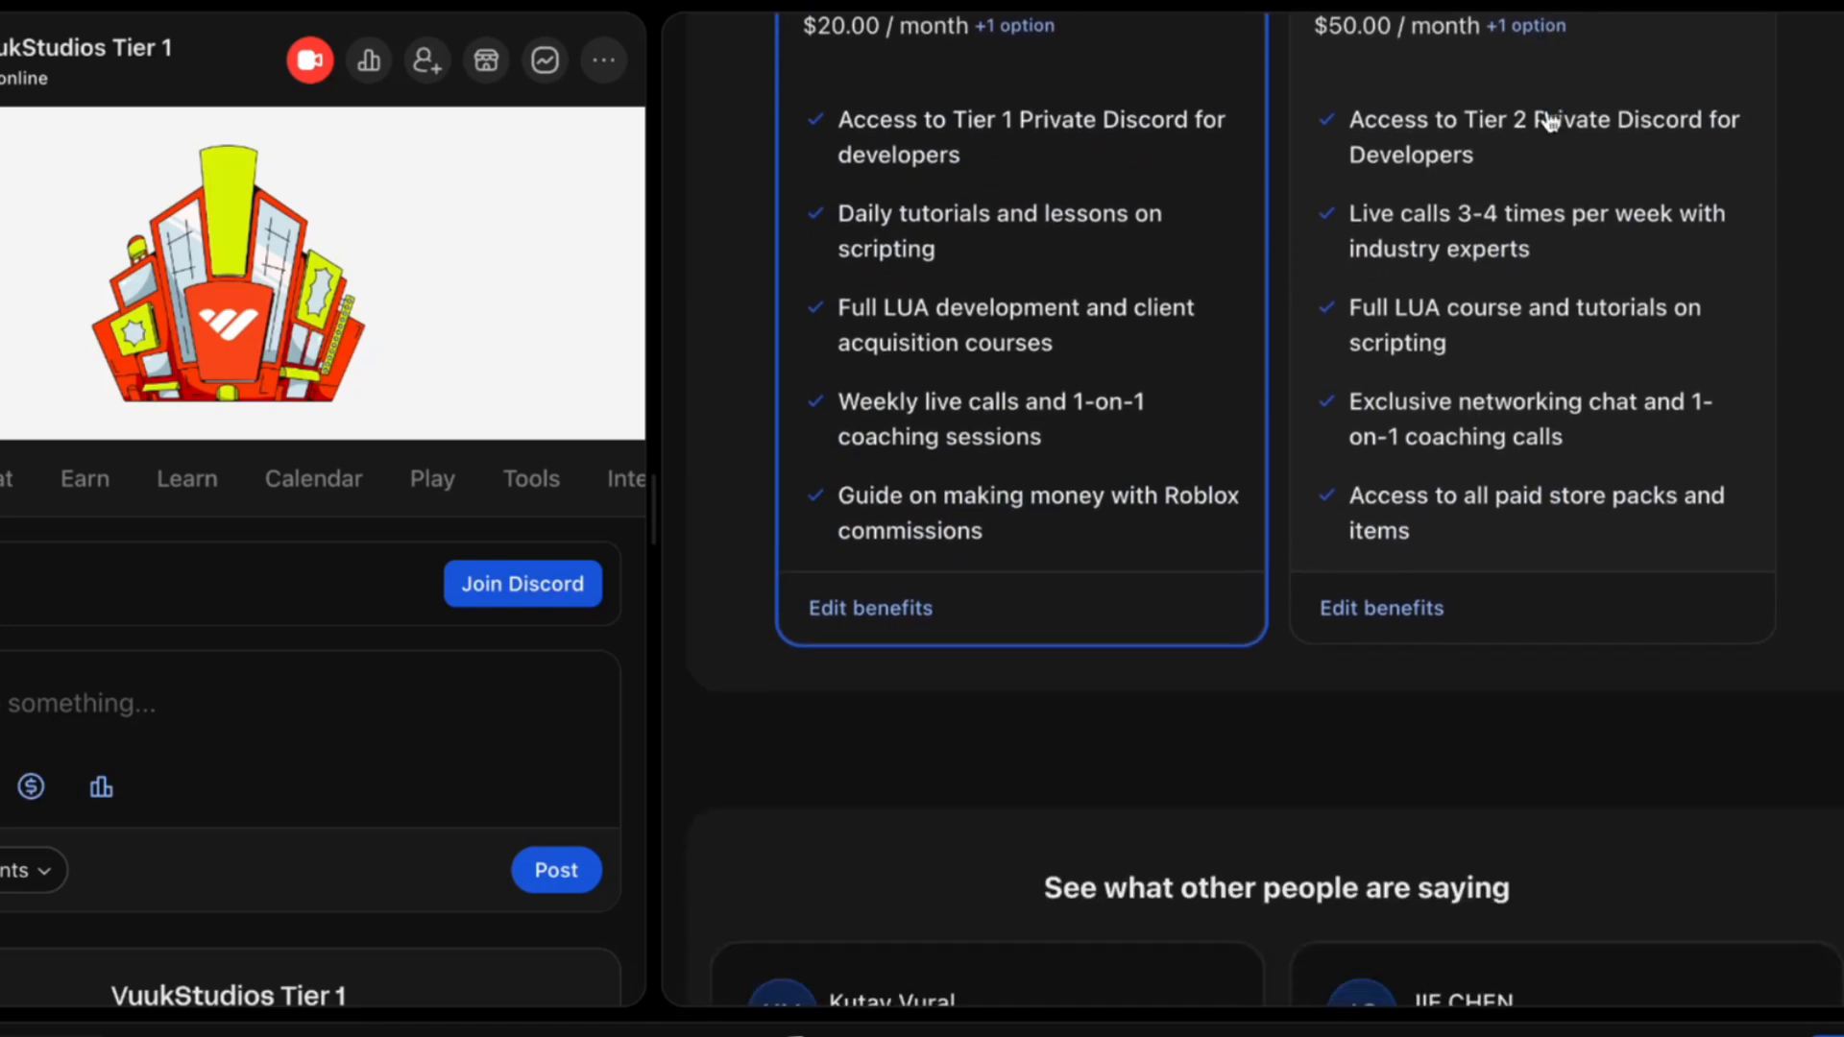
pyautogui.scroll(-3)
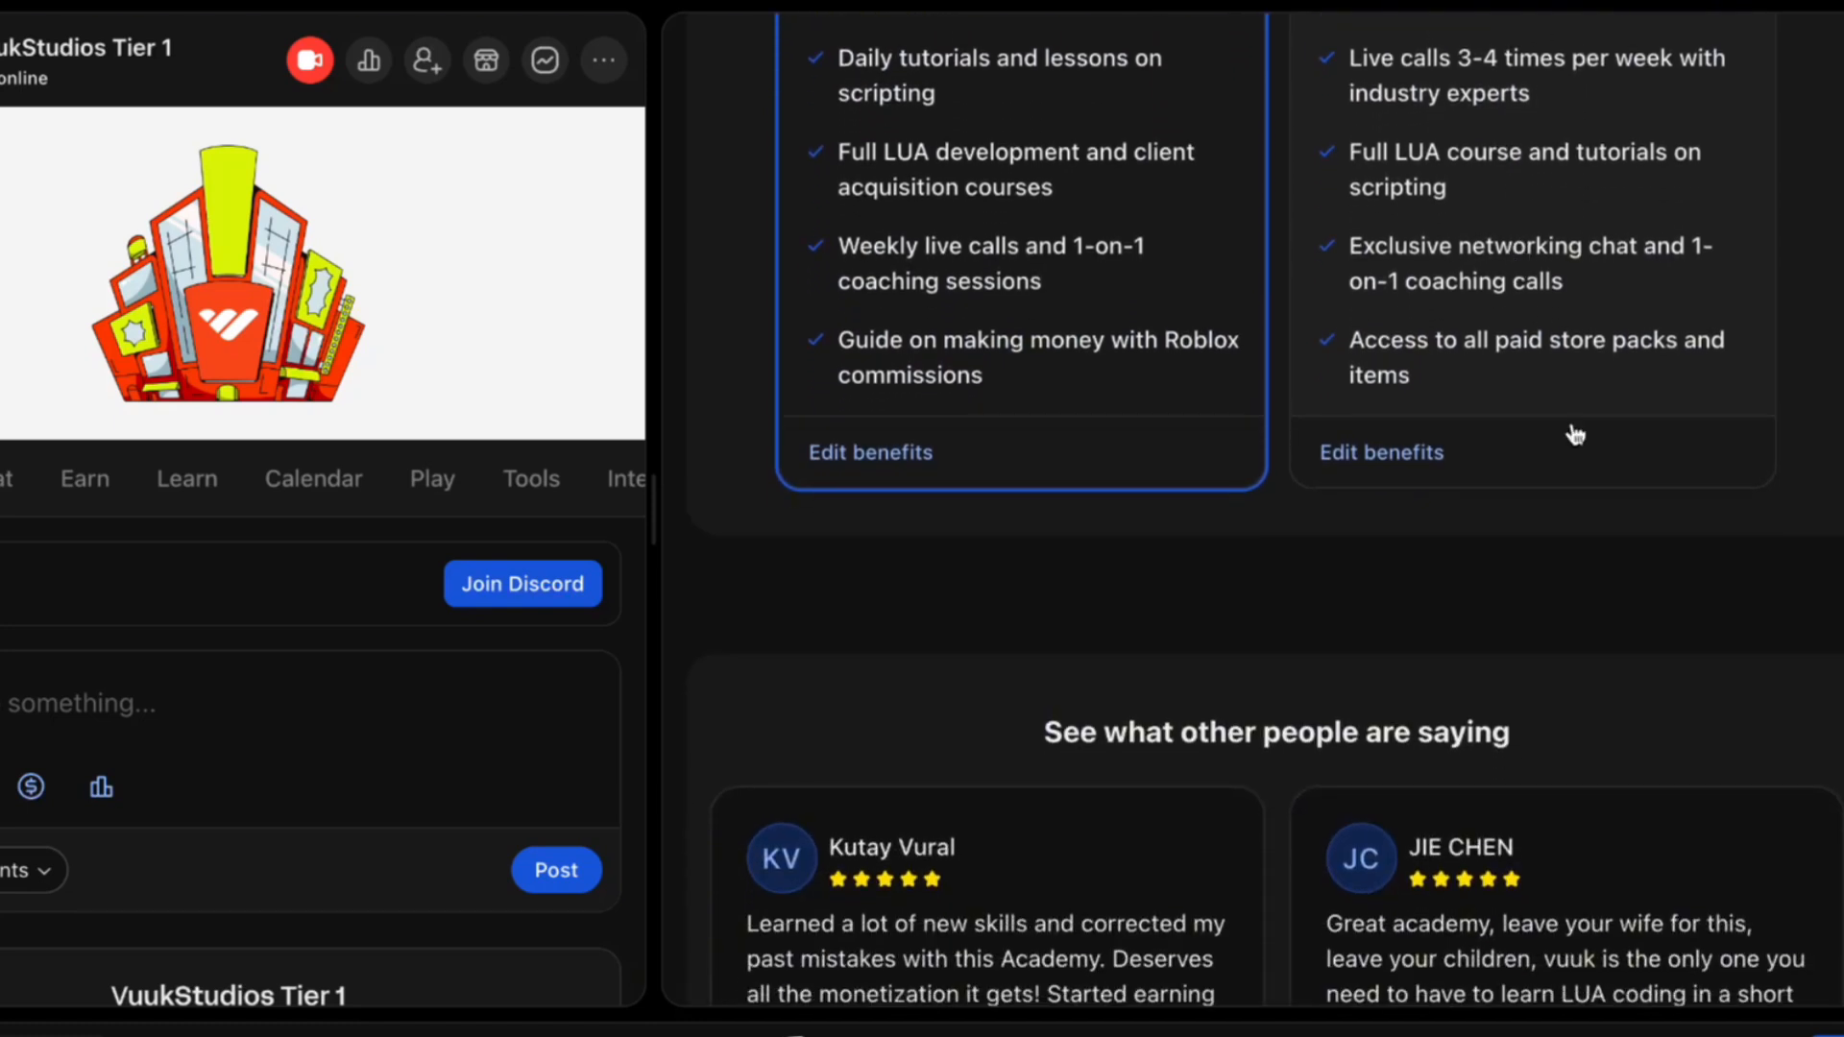
pyautogui.scroll(-3)
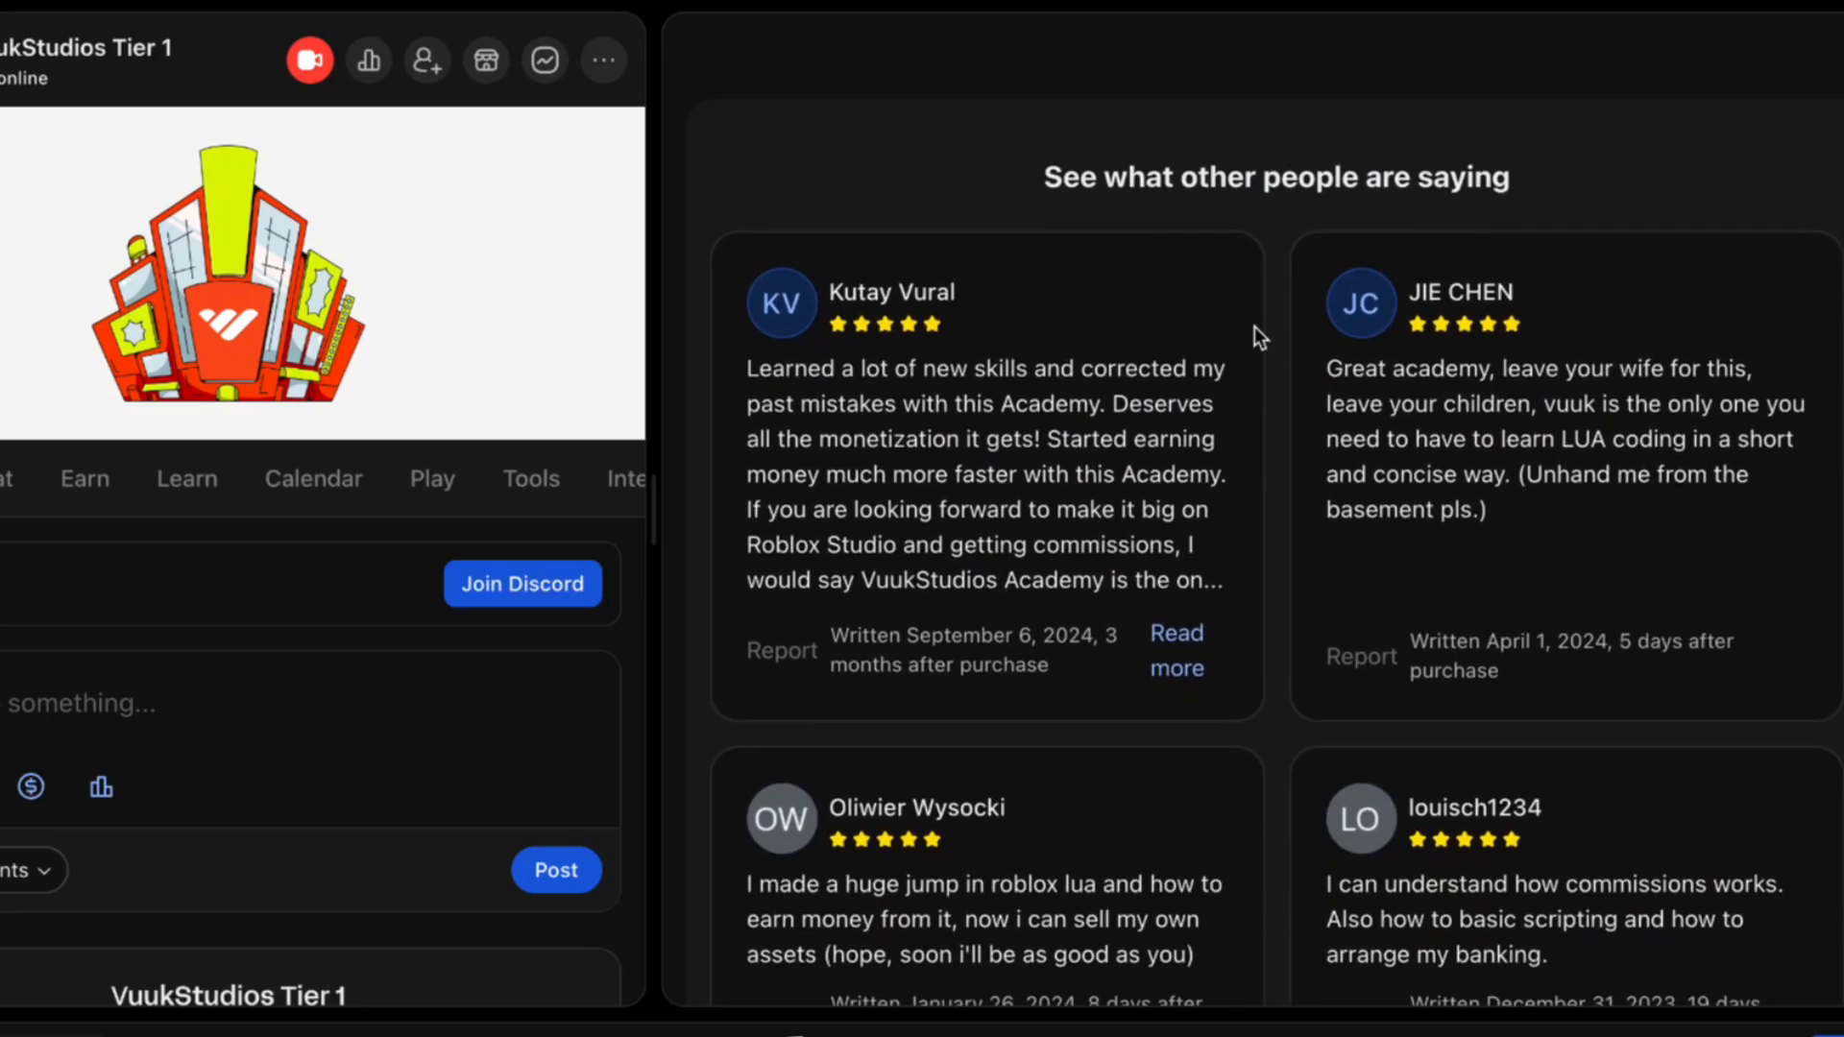
pyautogui.scroll(-3)
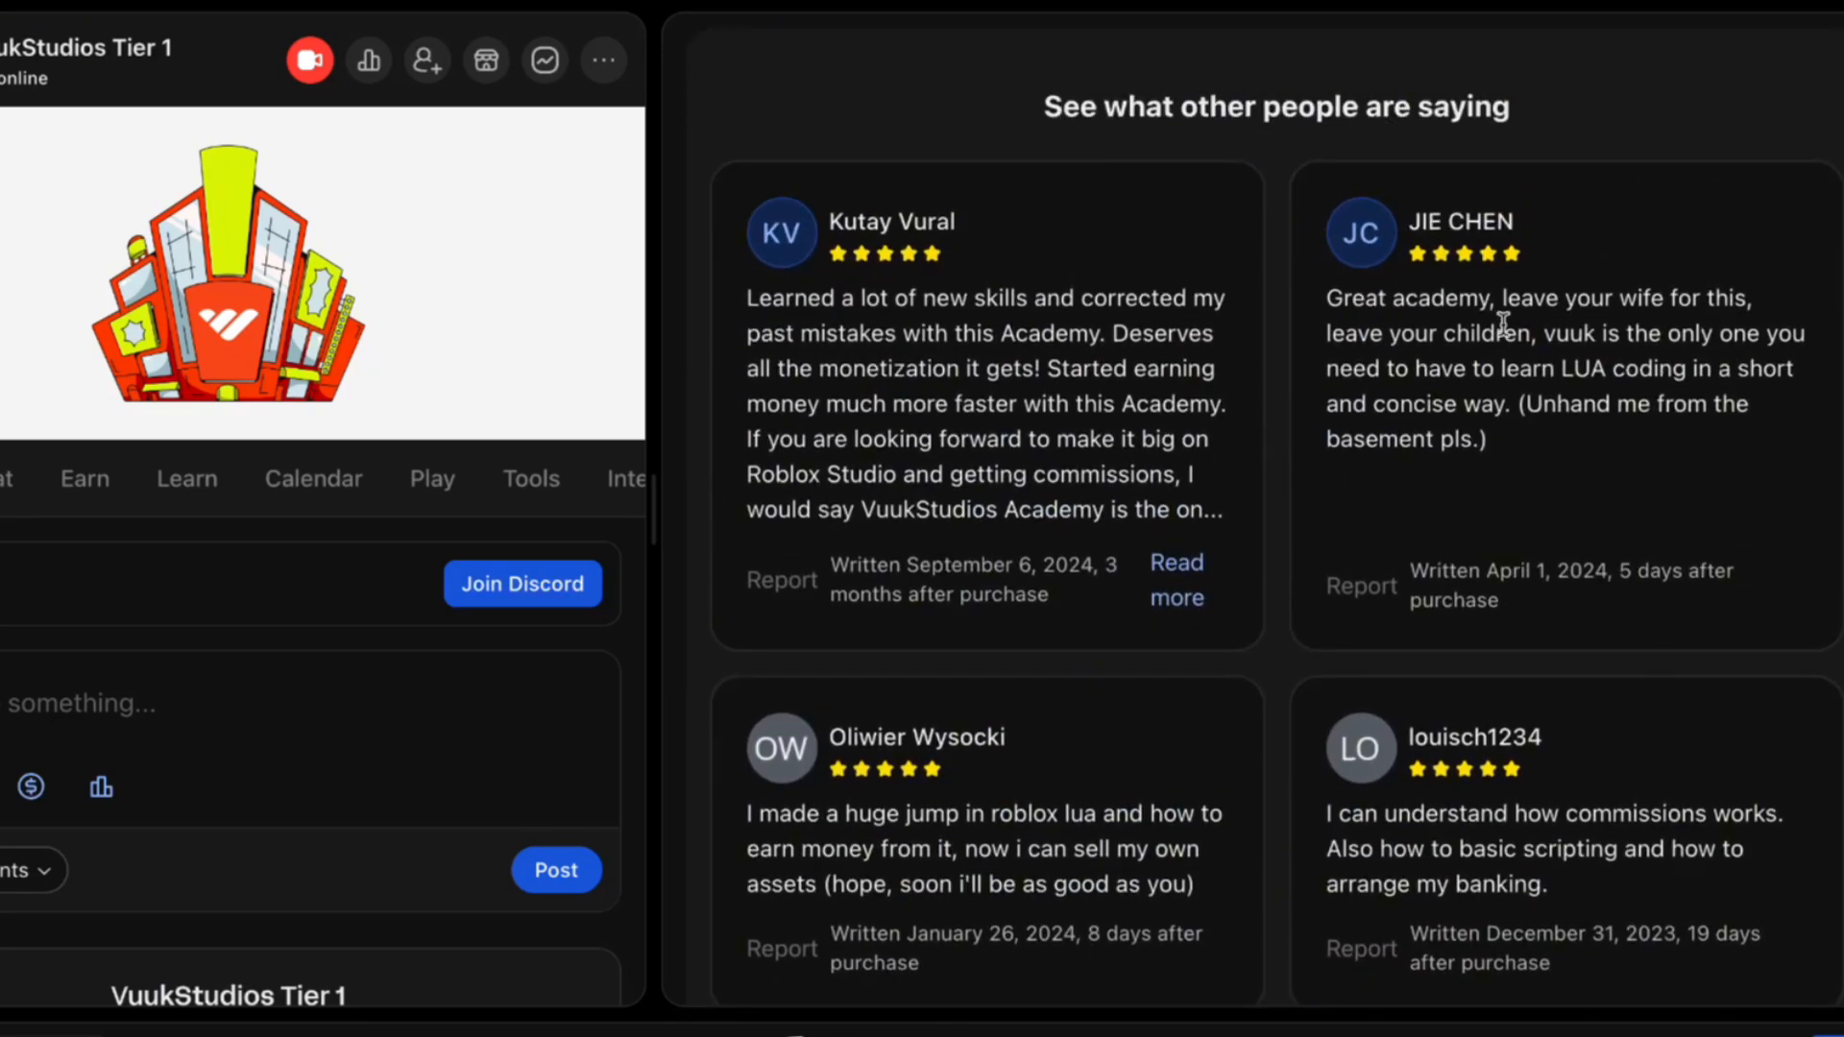
pyautogui.moveTo(1018, 303)
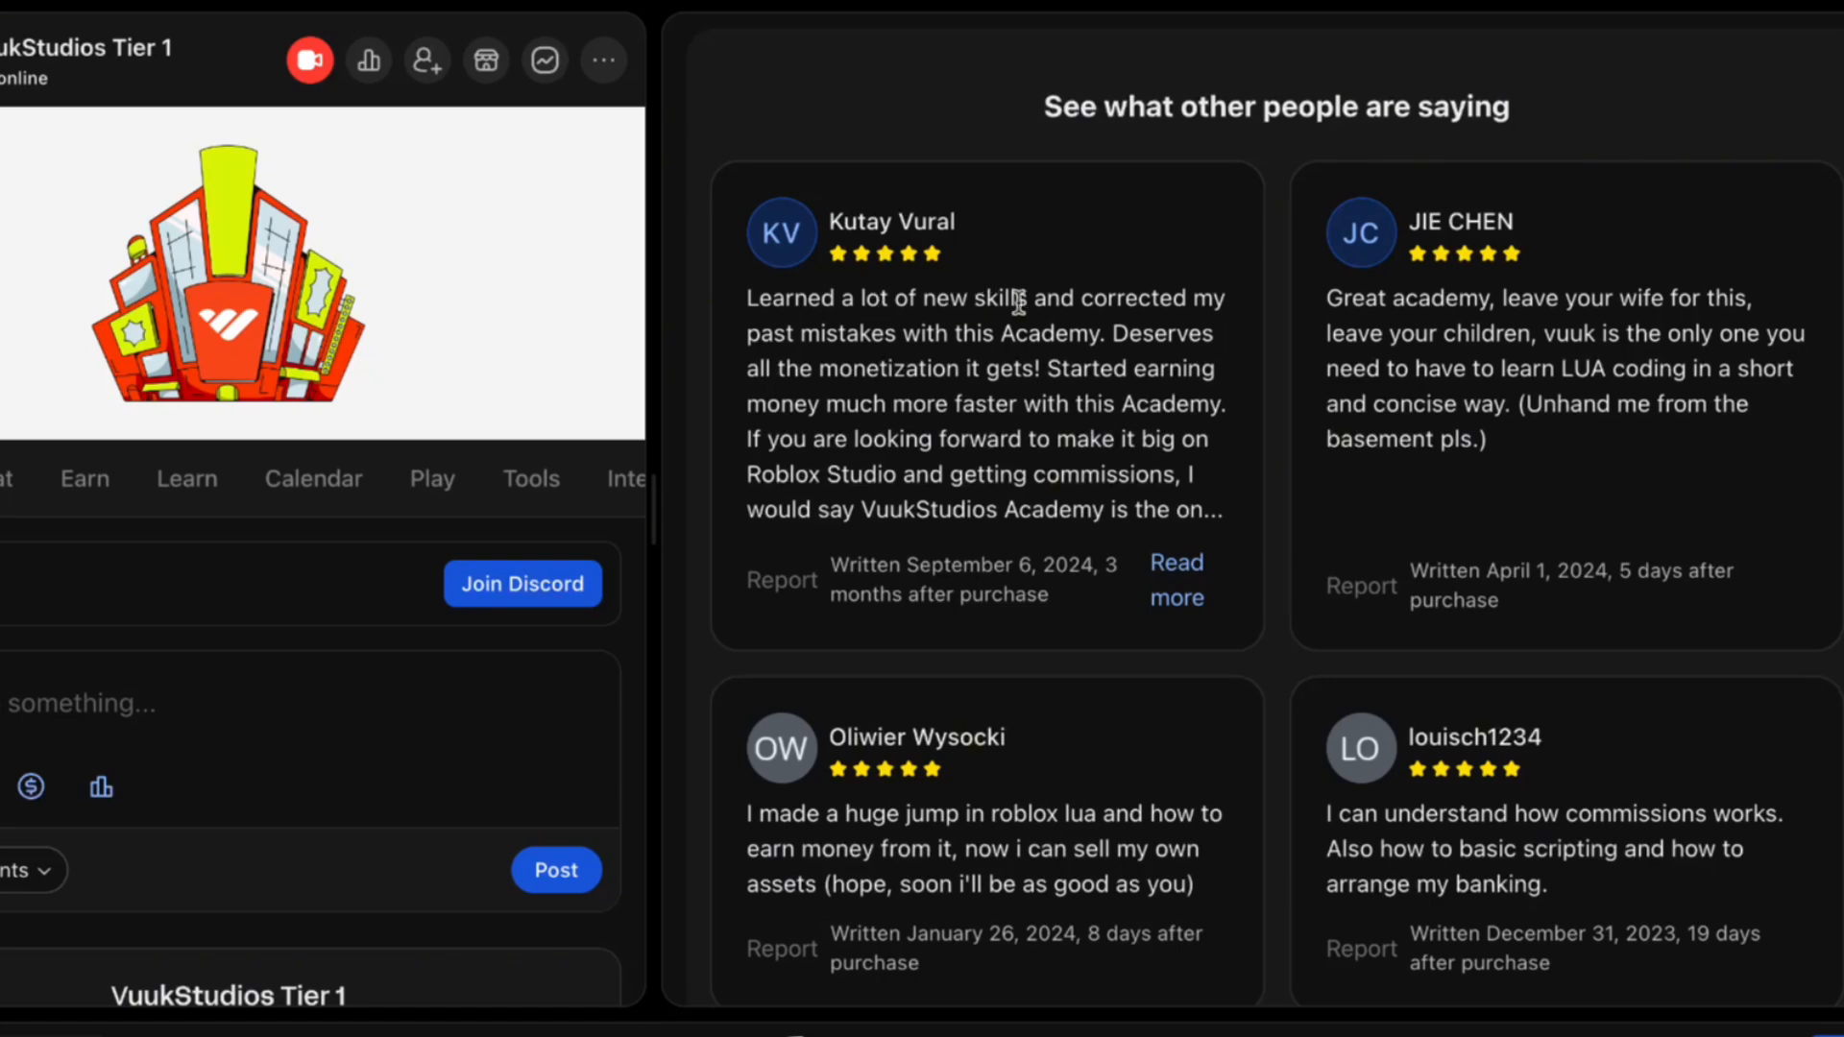
# Scroll on past 'Here's what you'll get' and 'Who this is for' to the FAQ section.
pyautogui.scroll(-3)
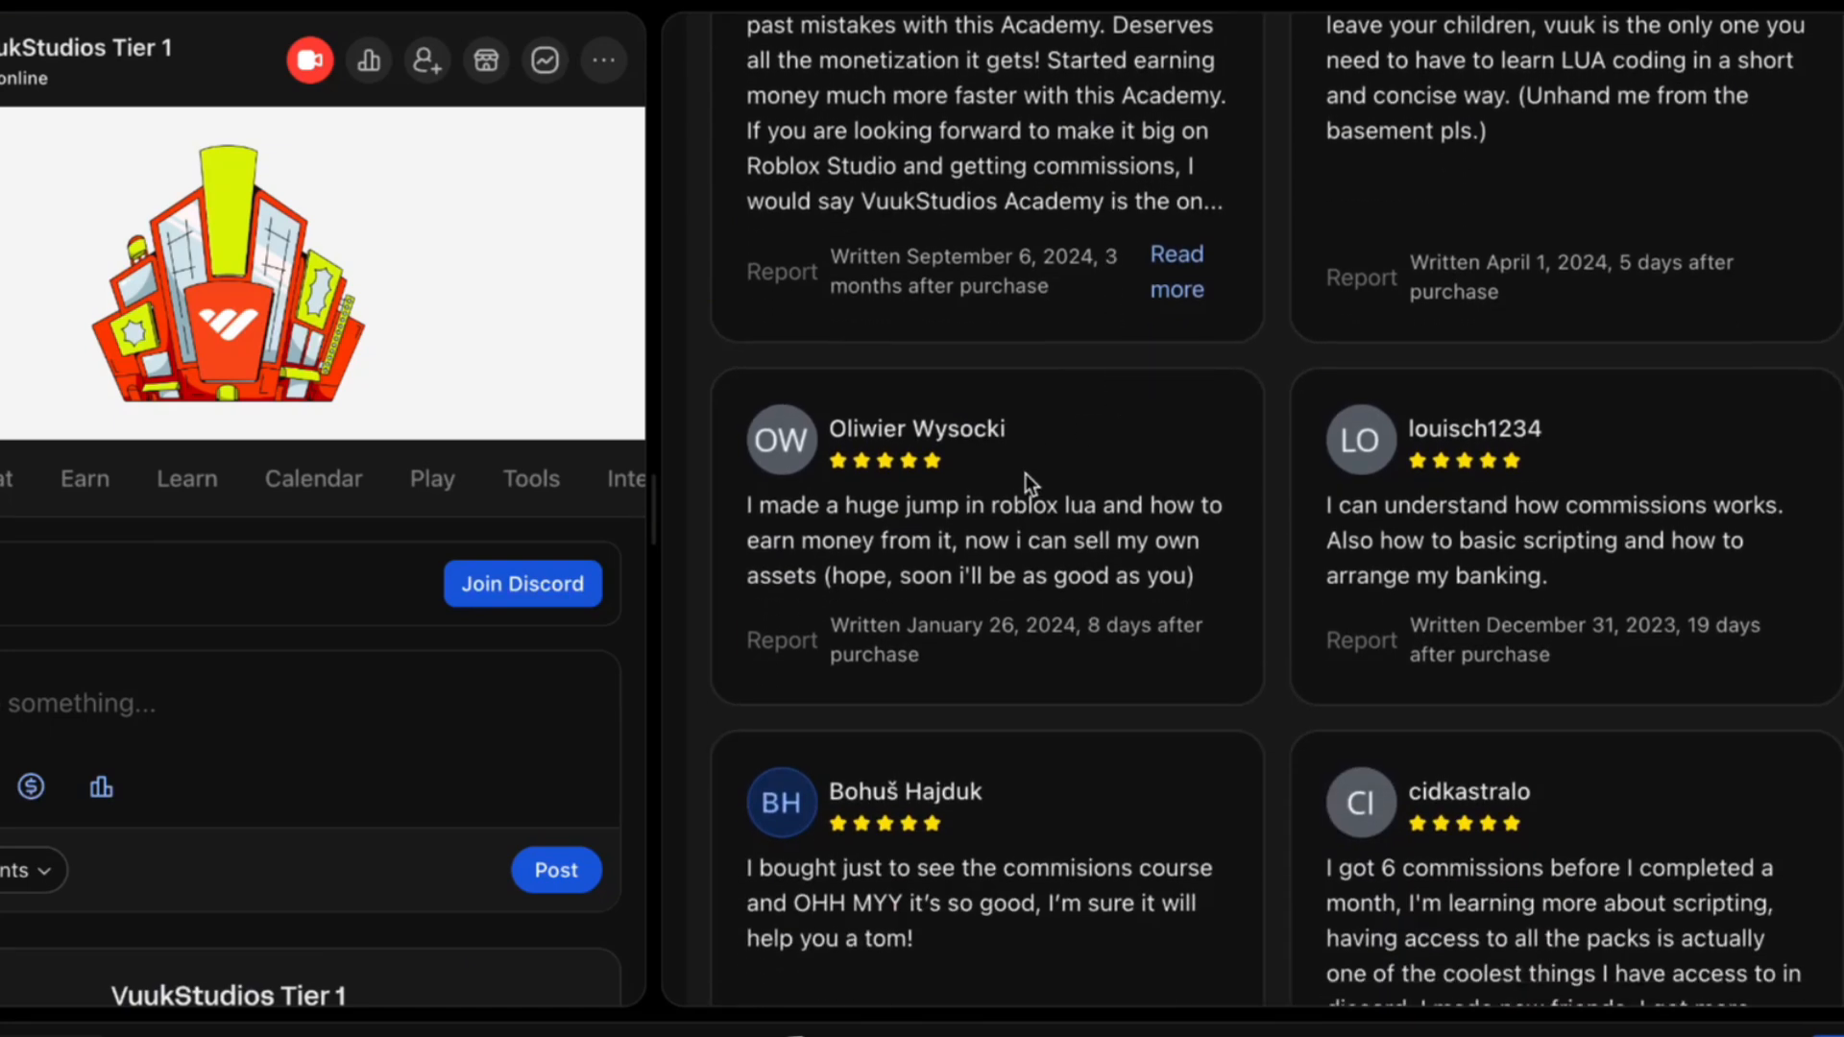
pyautogui.scroll(-3)
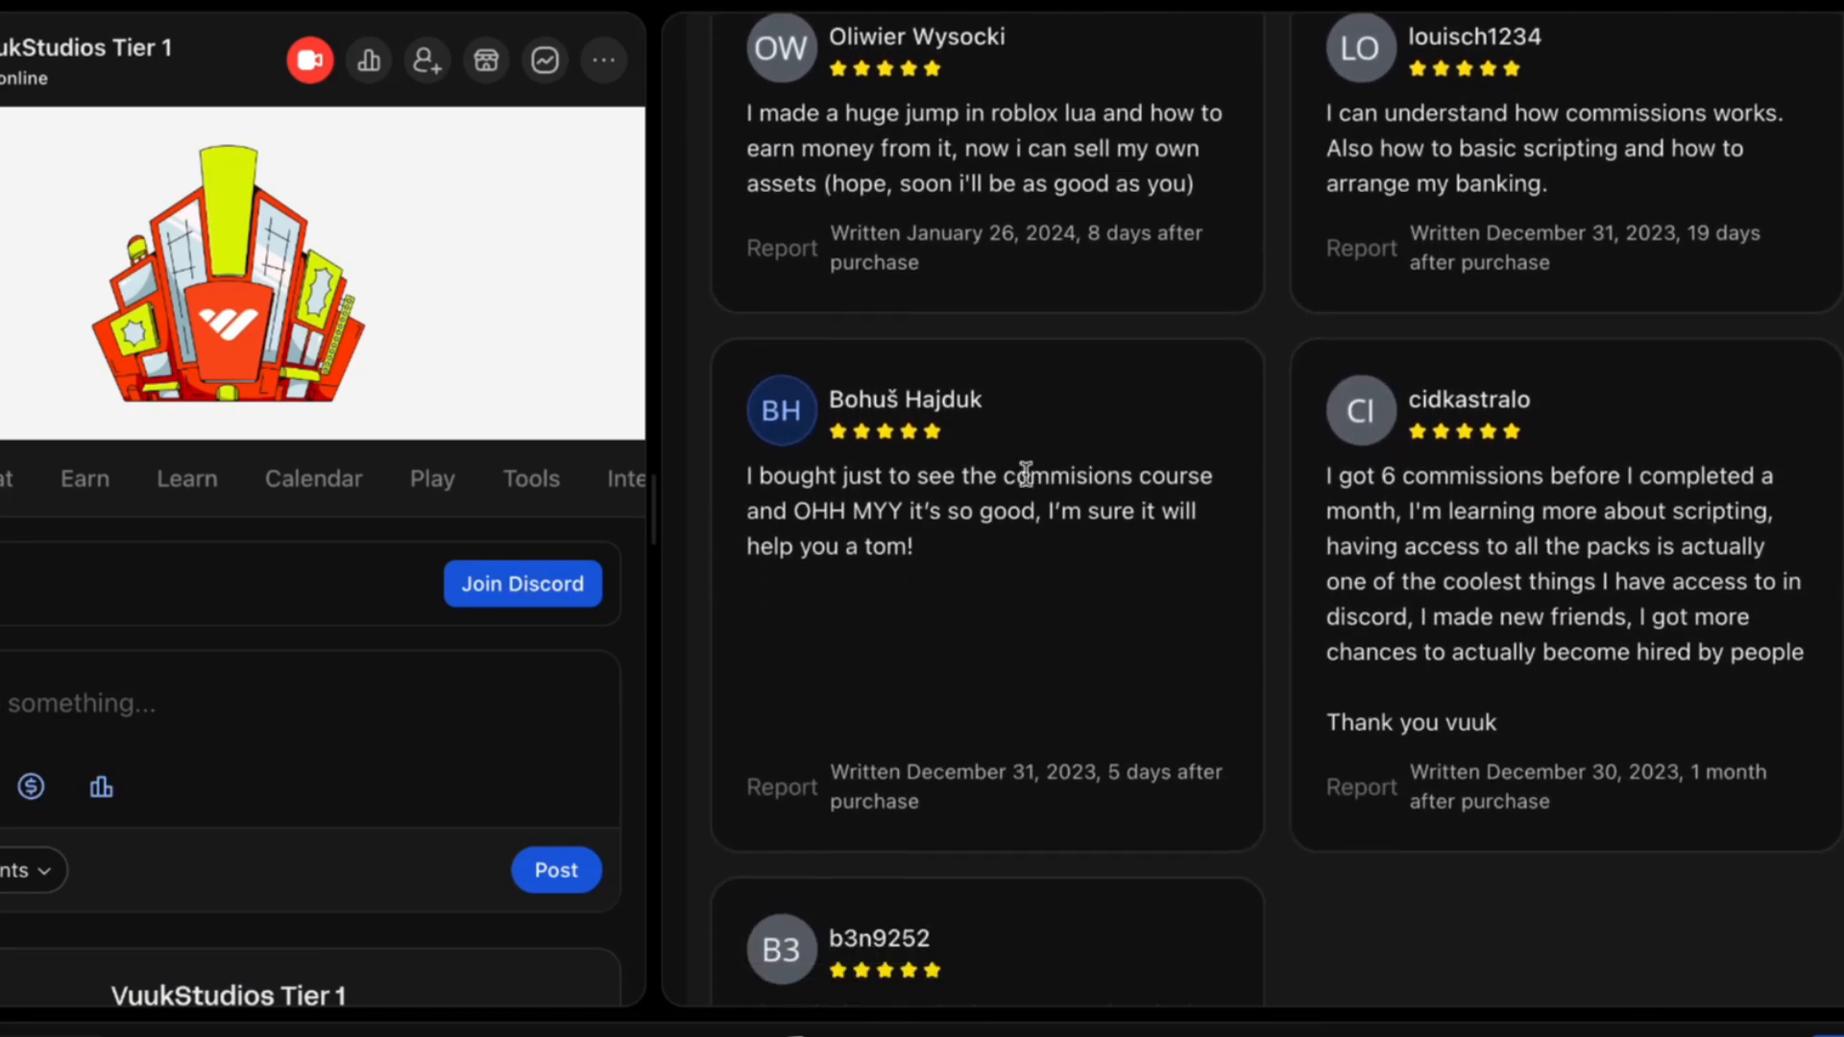
pyautogui.scroll(-3)
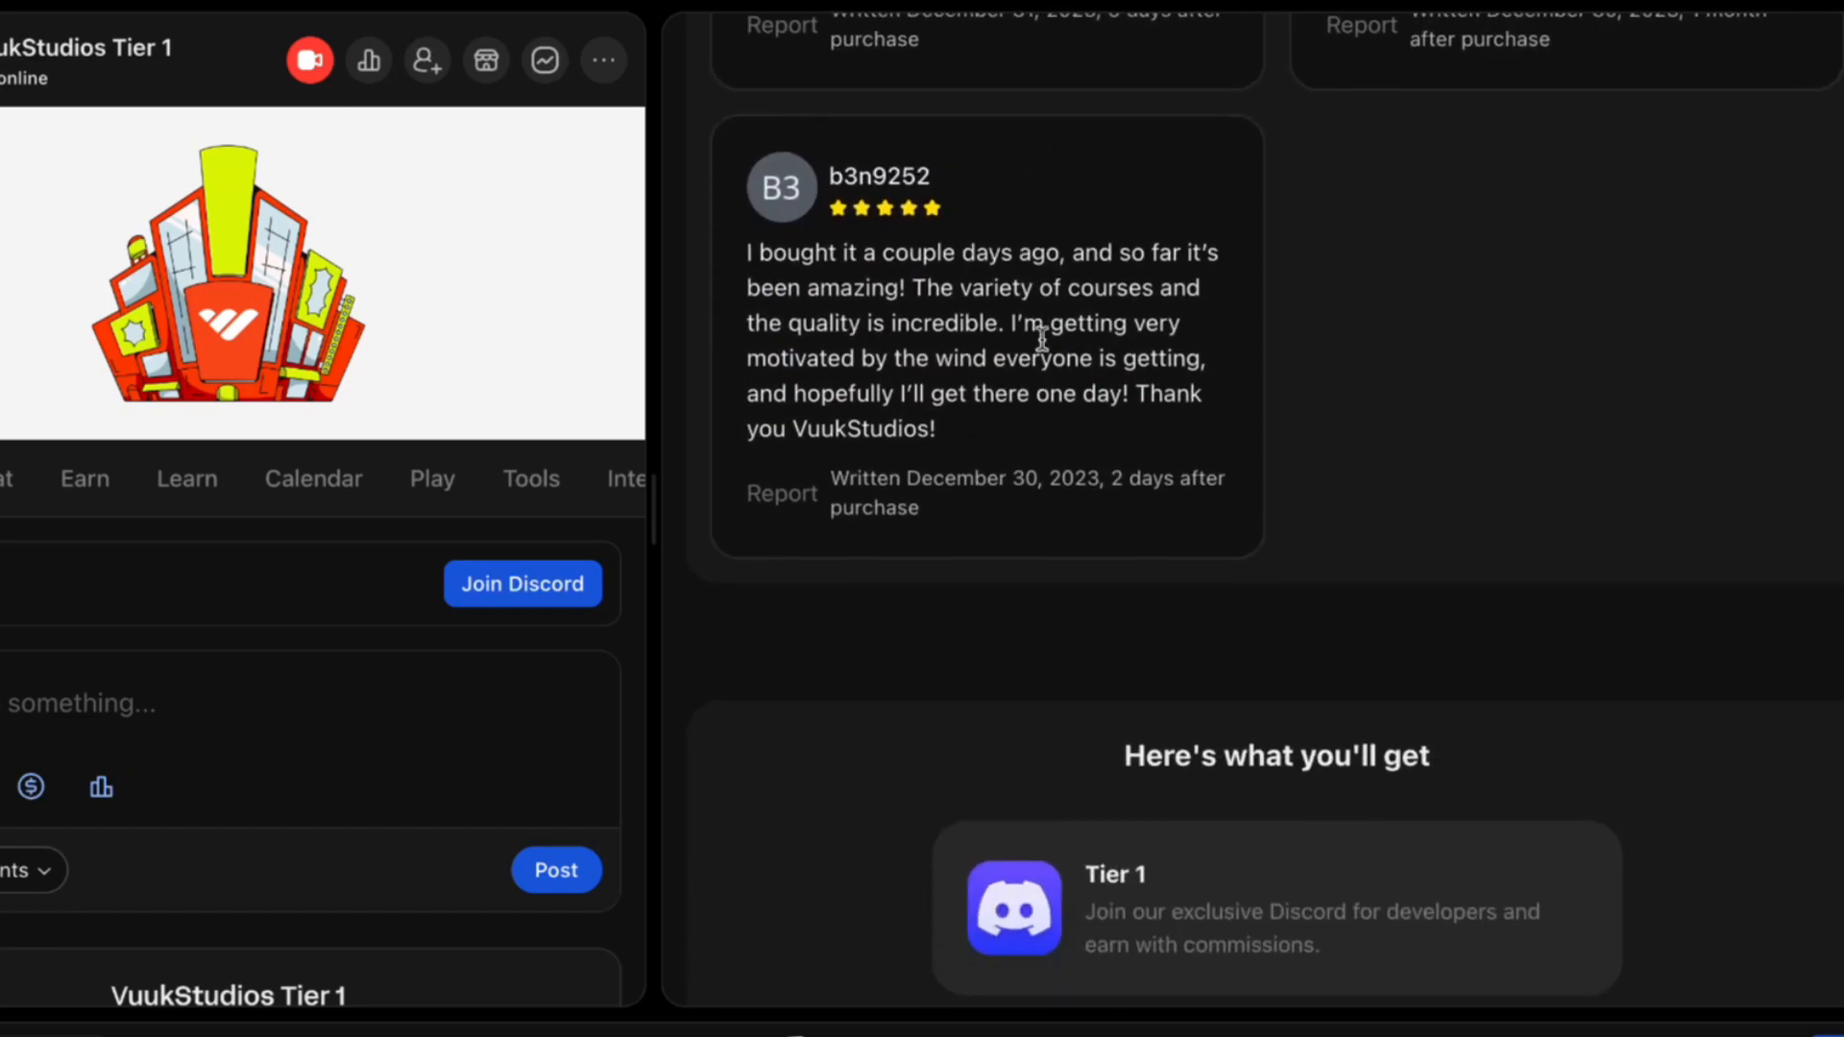
pyautogui.scroll(-3)
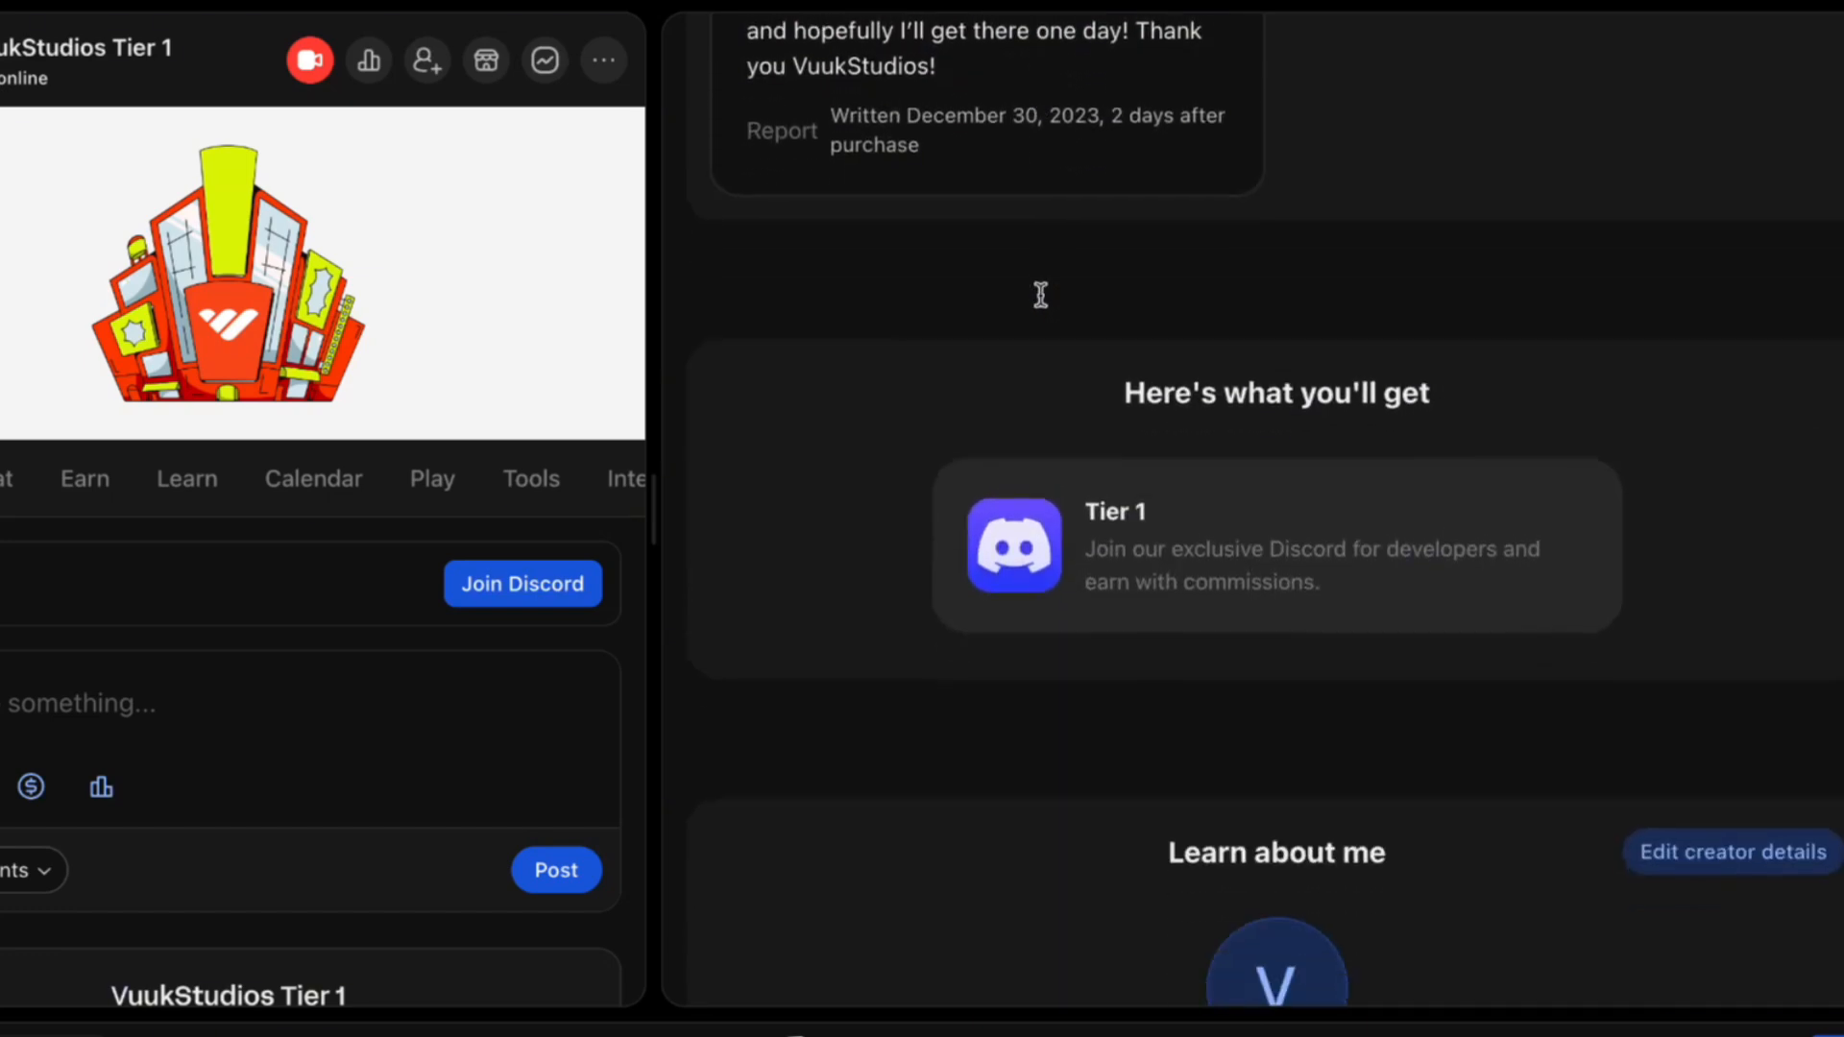
pyautogui.scroll(-3)
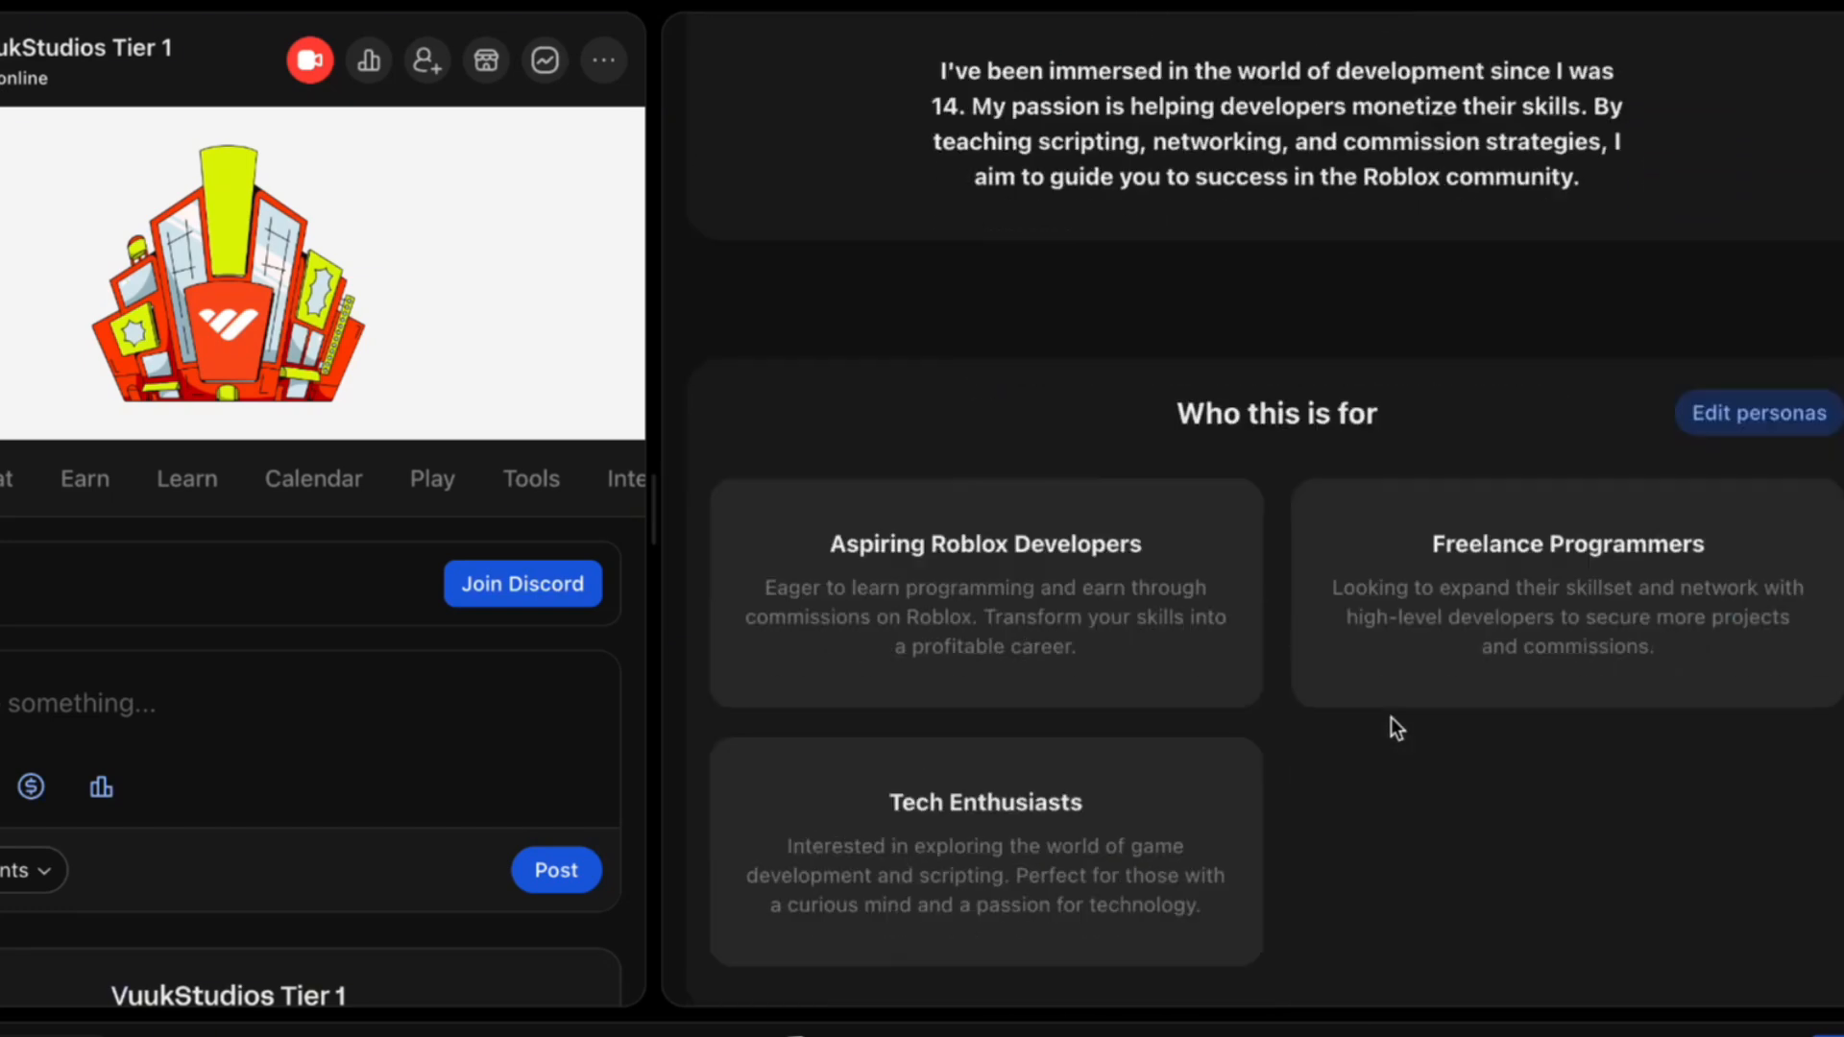
pyautogui.scroll(-3)
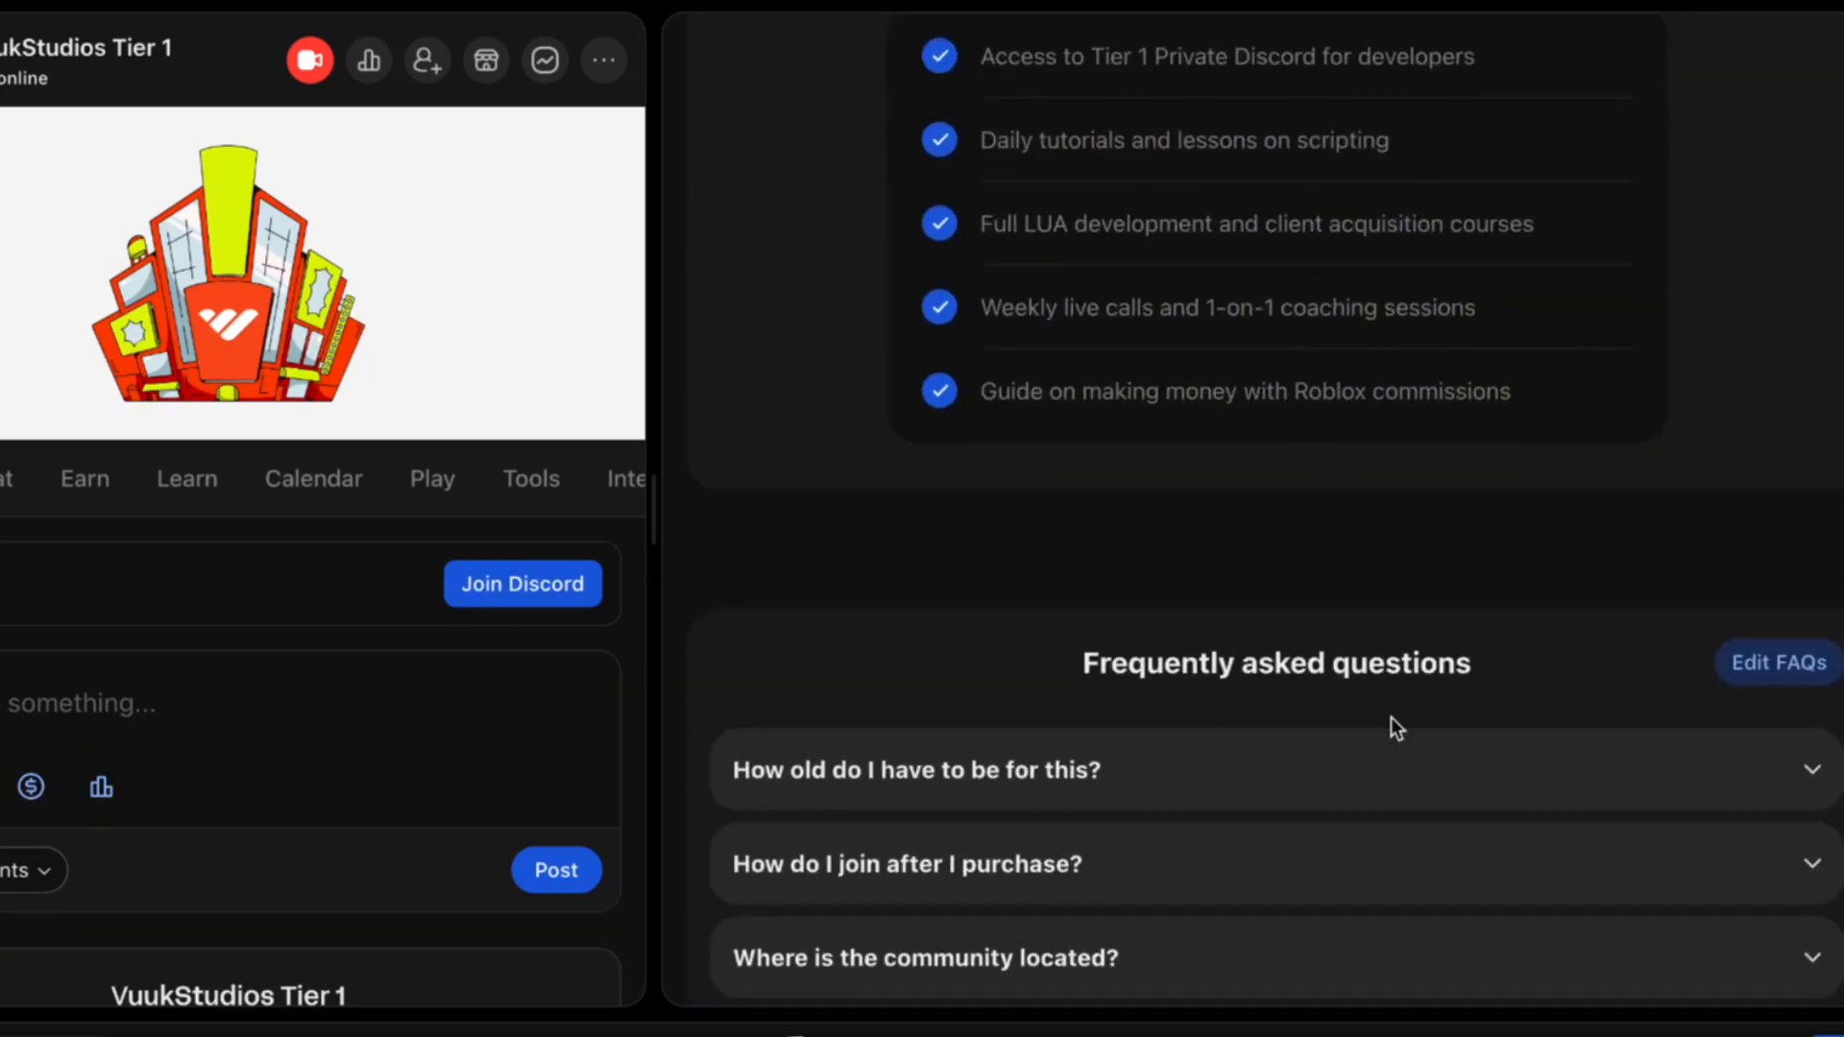
# Expand the FAQ answer on how long membership lasts and scroll past Reviews.
pyautogui.scroll(-3)
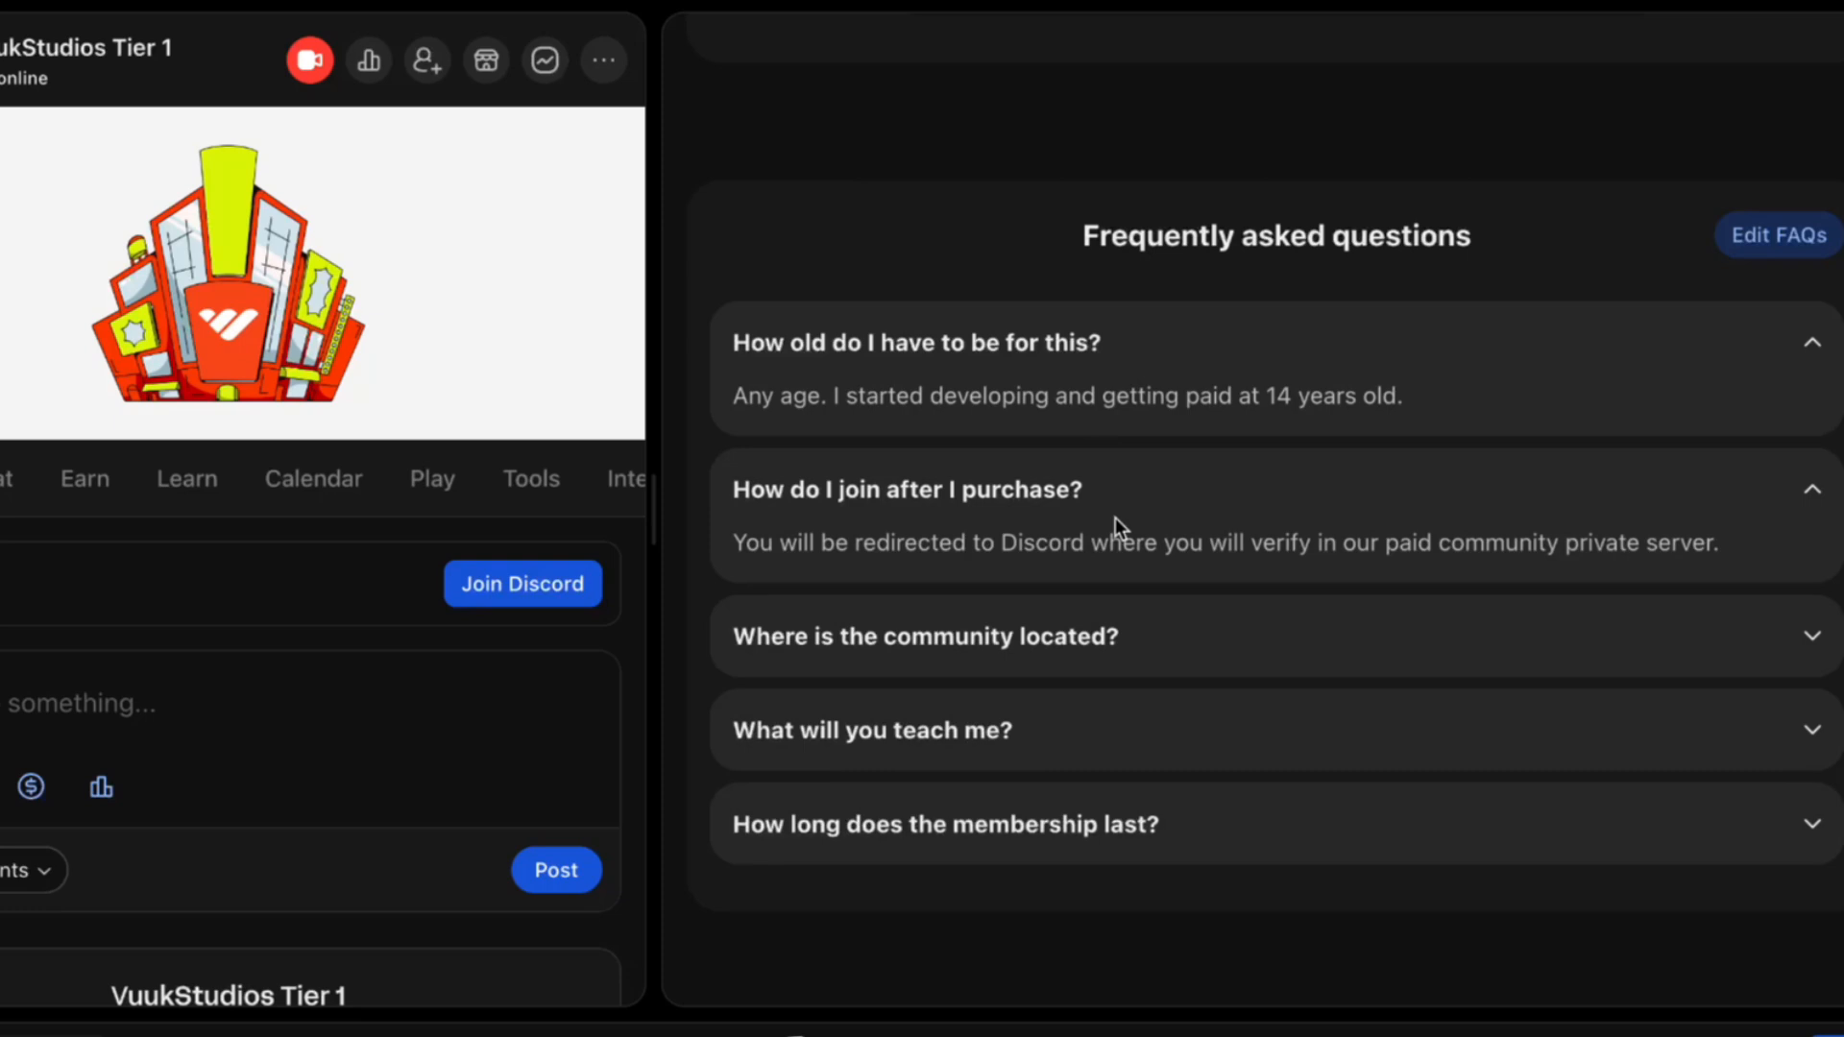
pyautogui.scroll(-3)
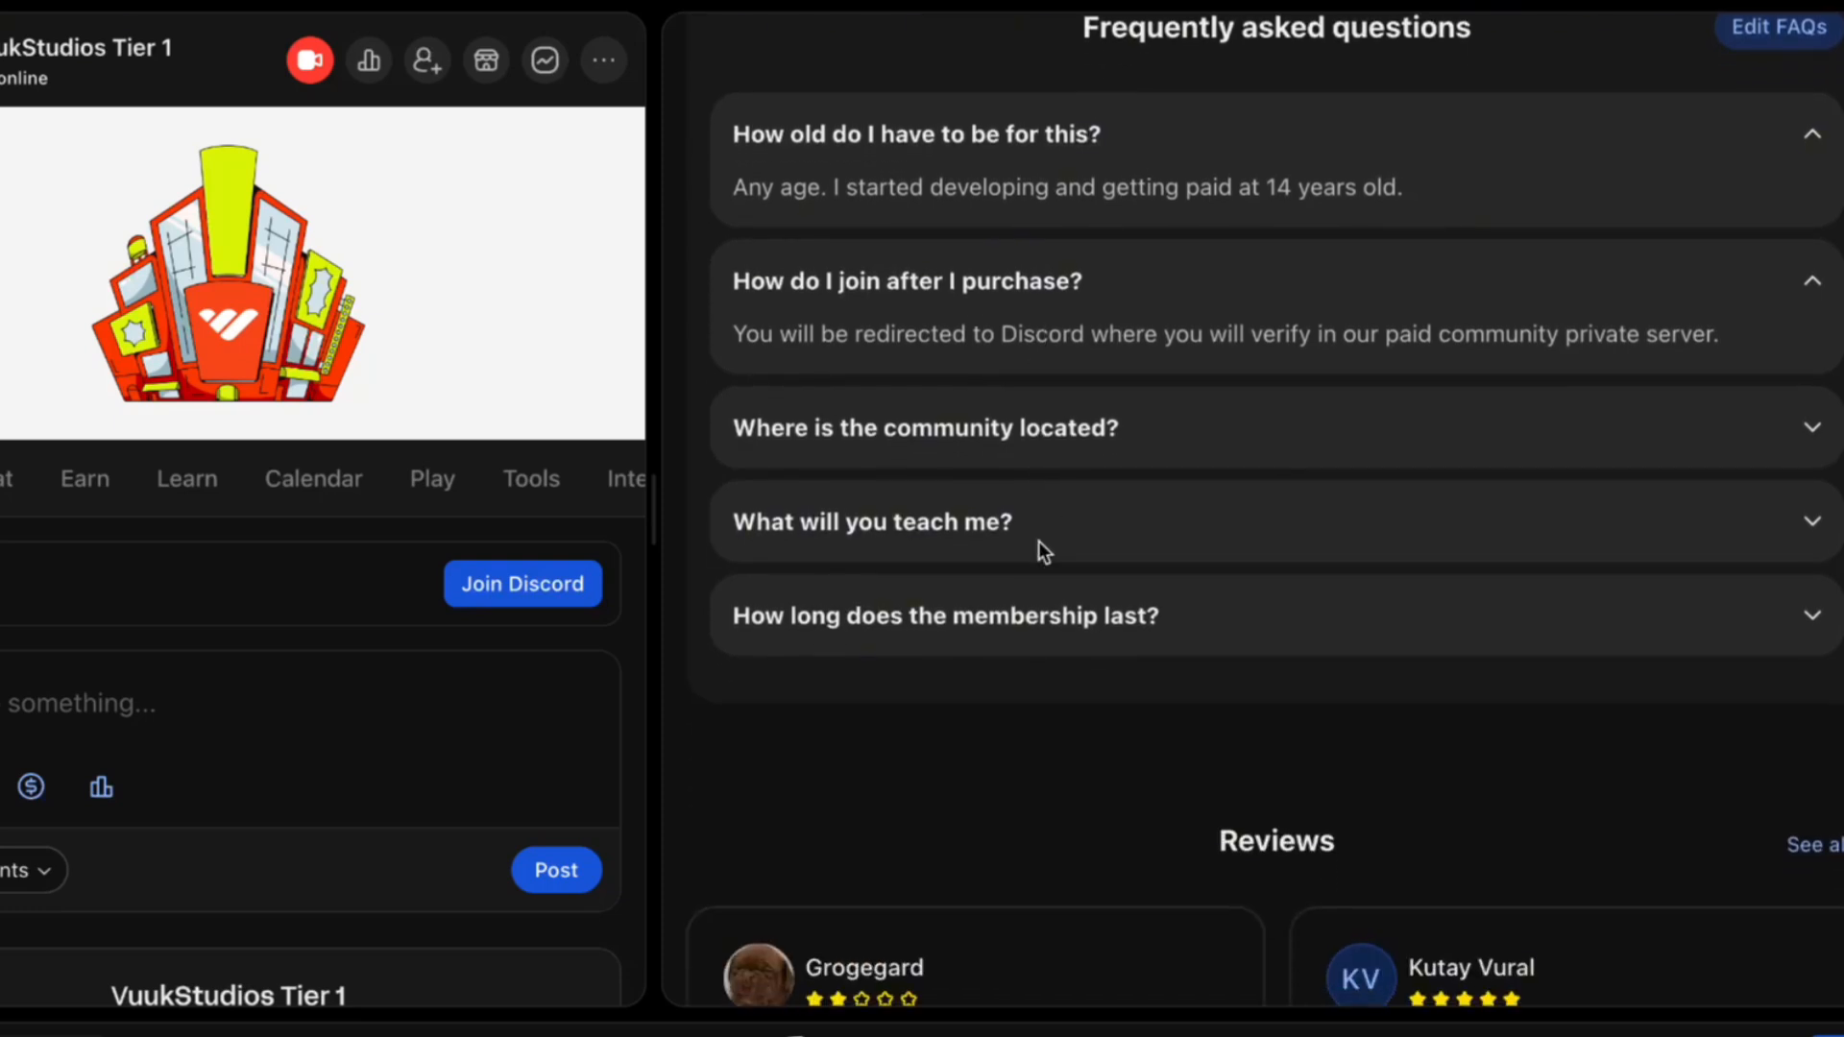
pyautogui.click(946, 614)
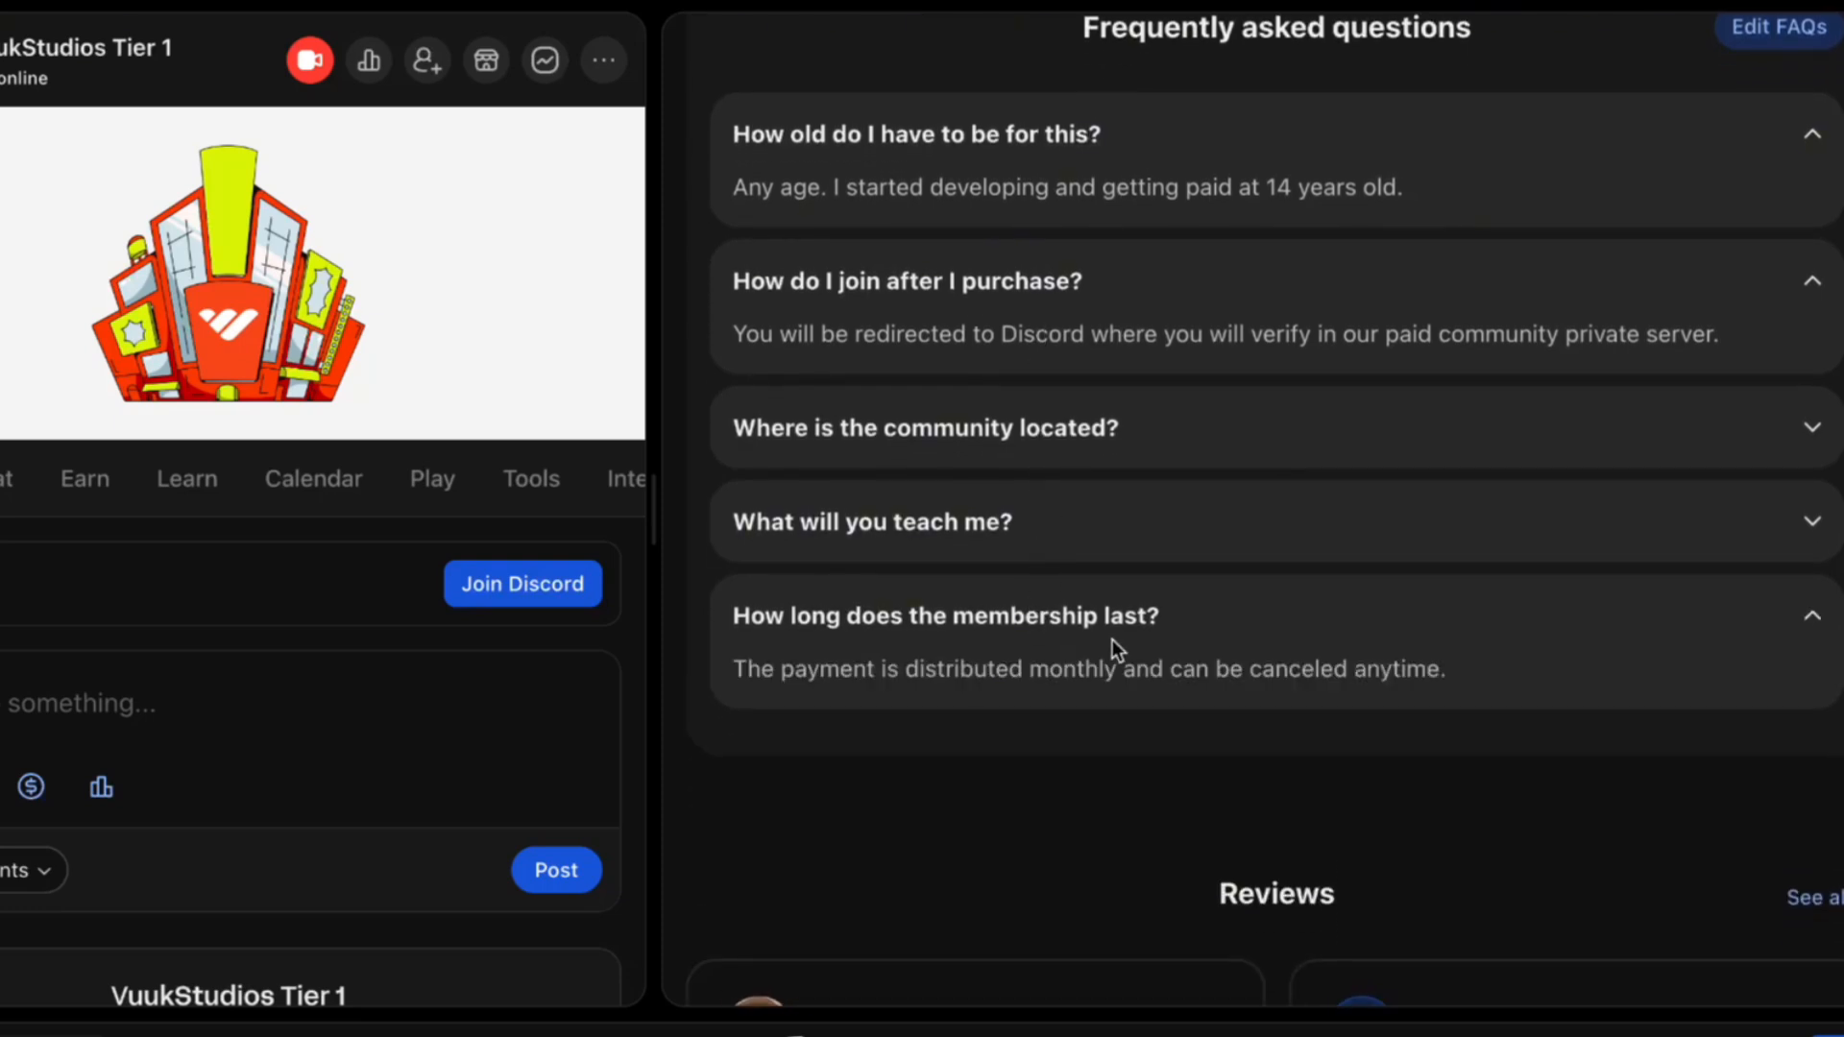
pyautogui.scroll(-3)
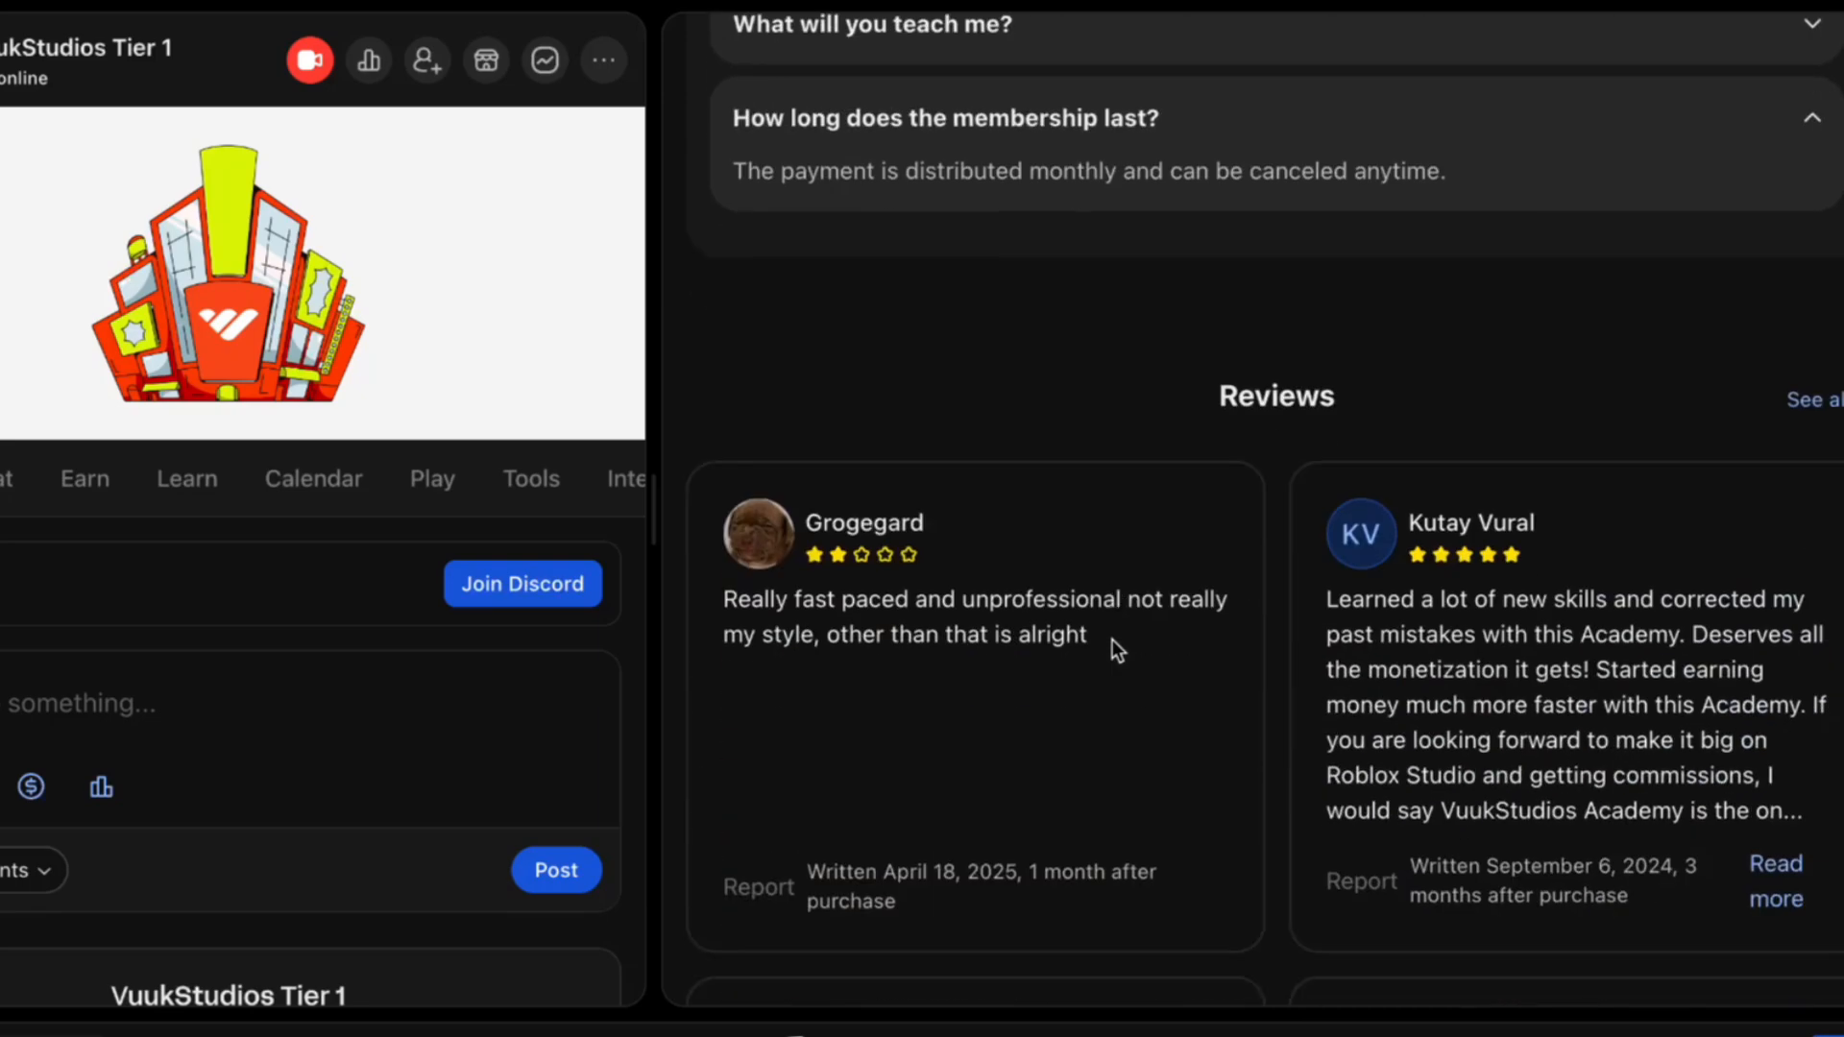
pyautogui.scroll(-3)
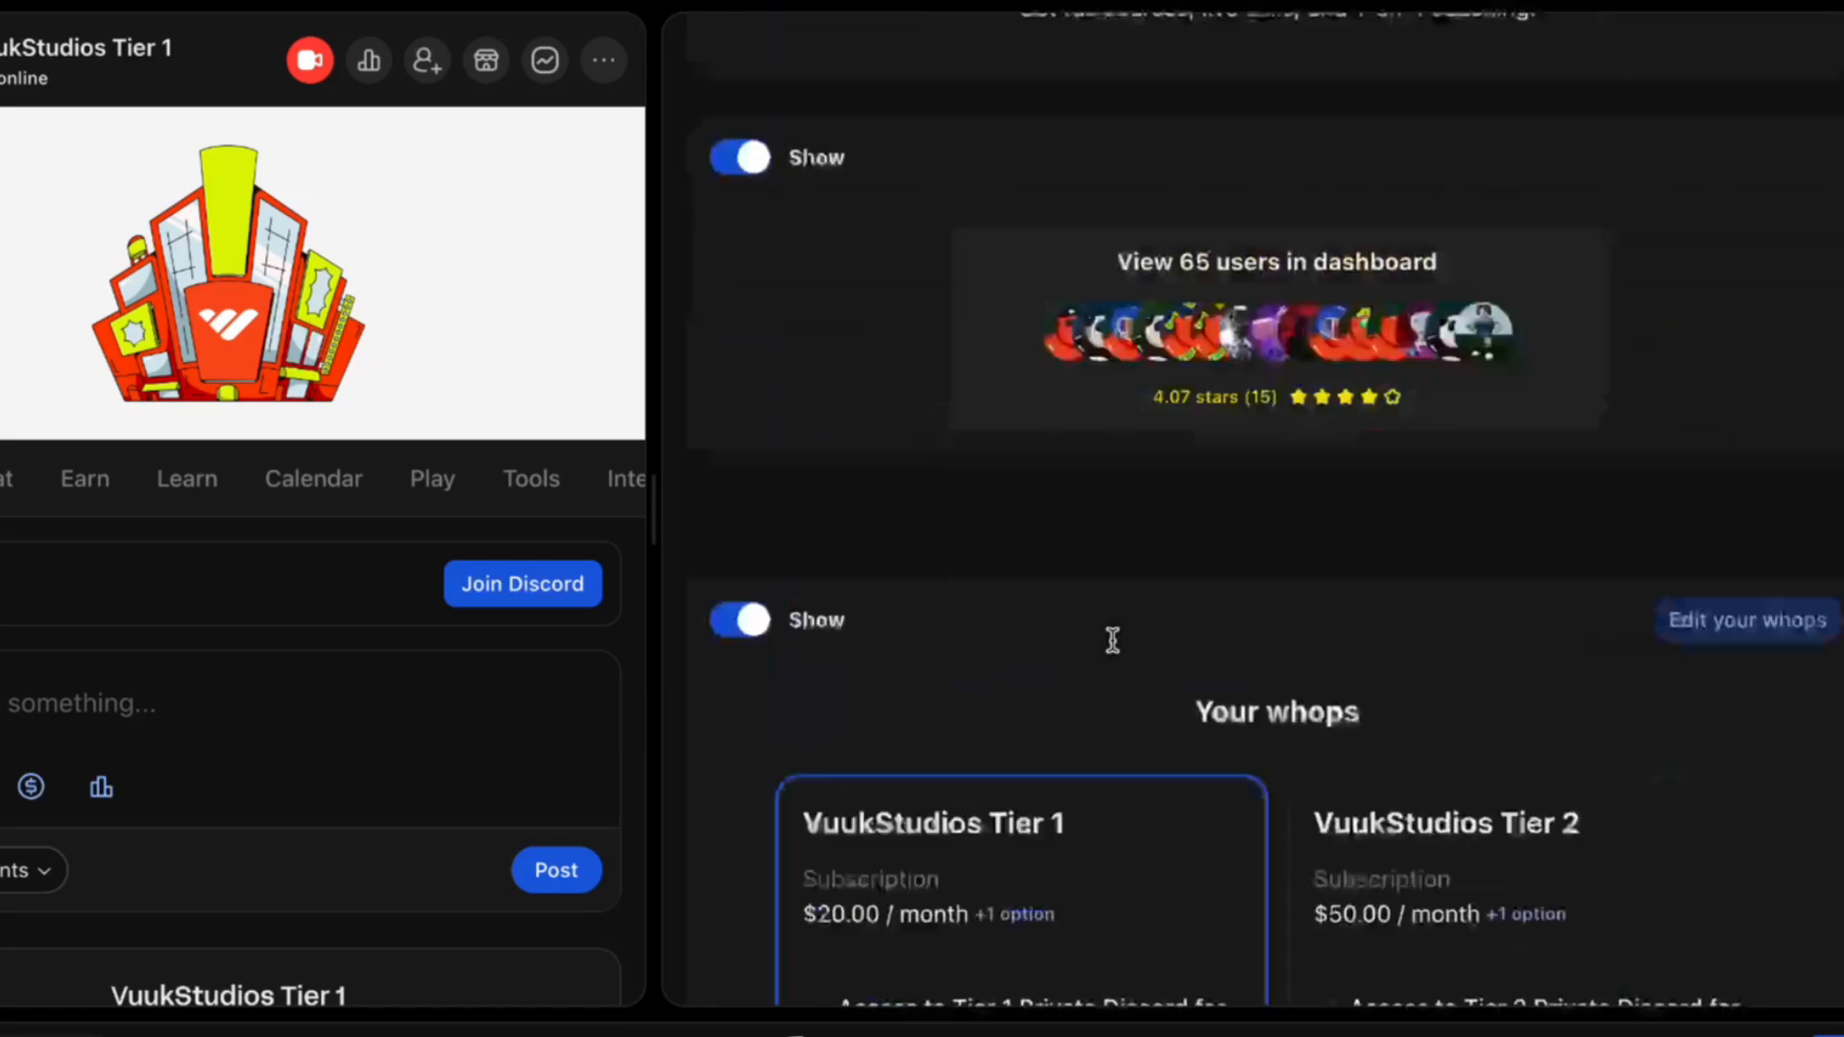
pyautogui.scroll(-3)
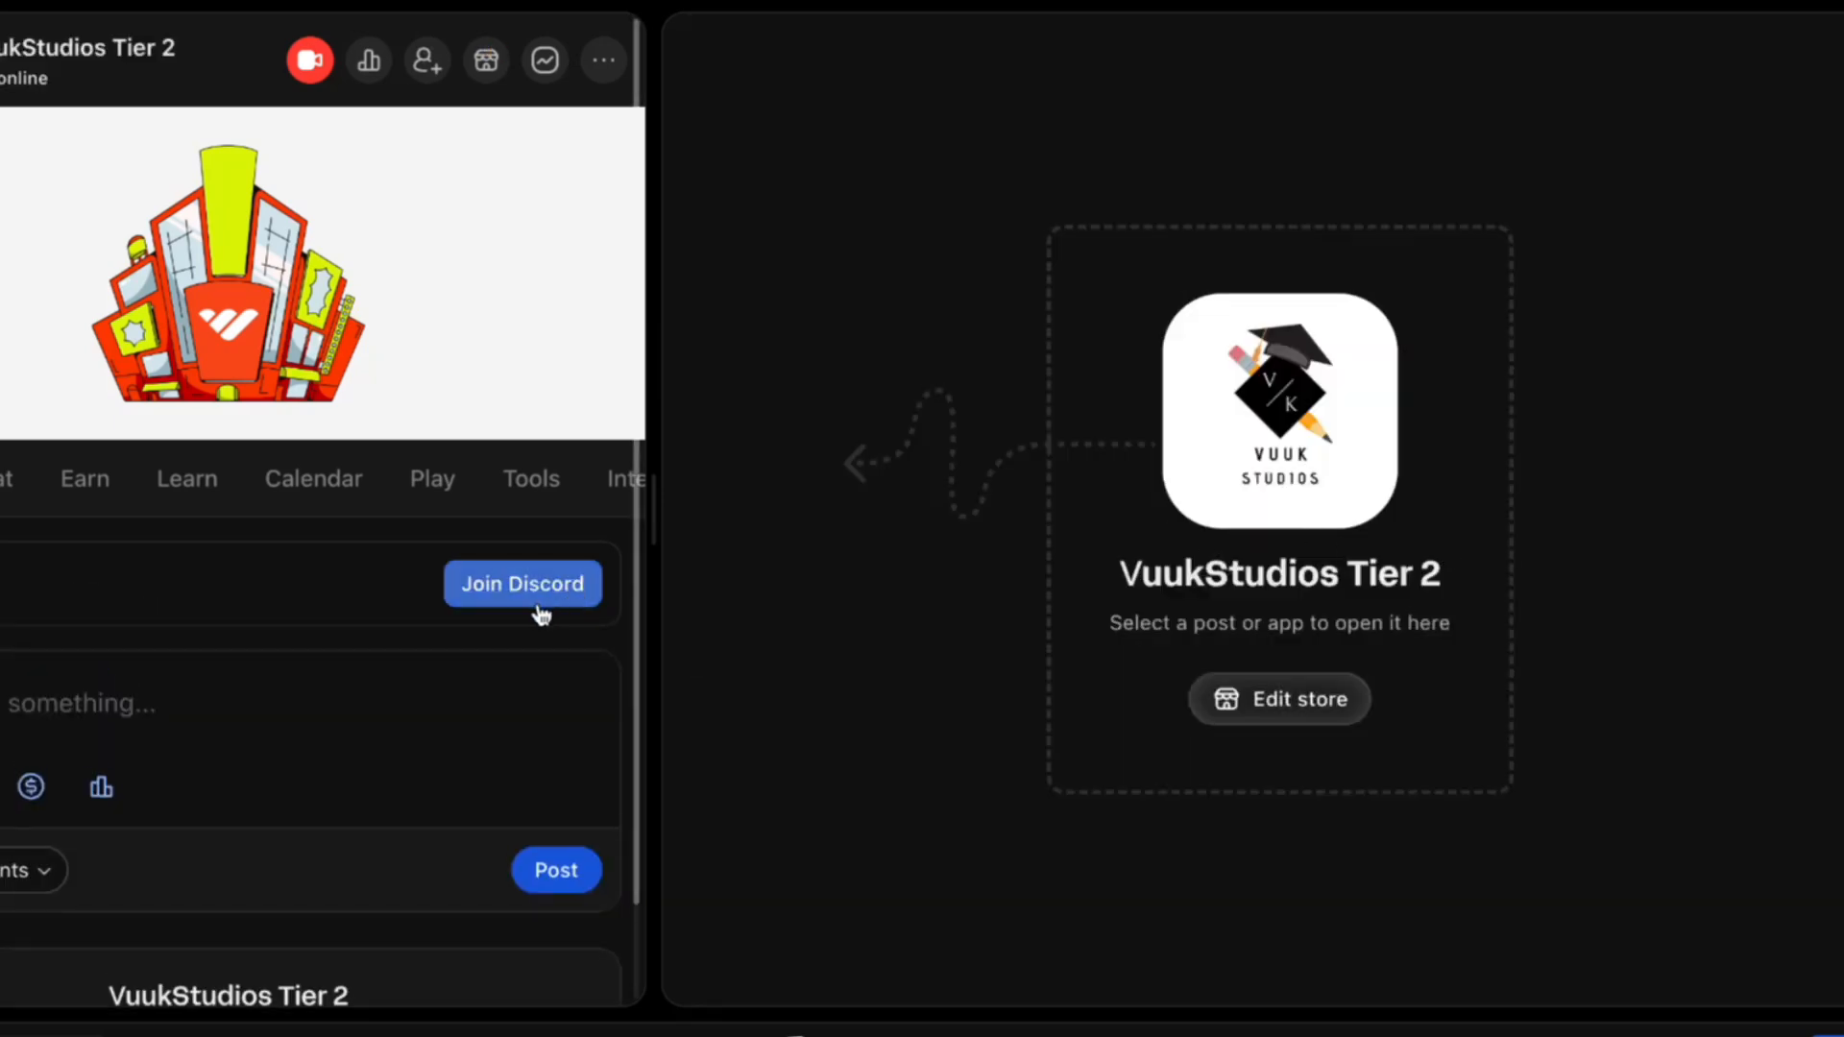
pyautogui.moveTo(987, 845)
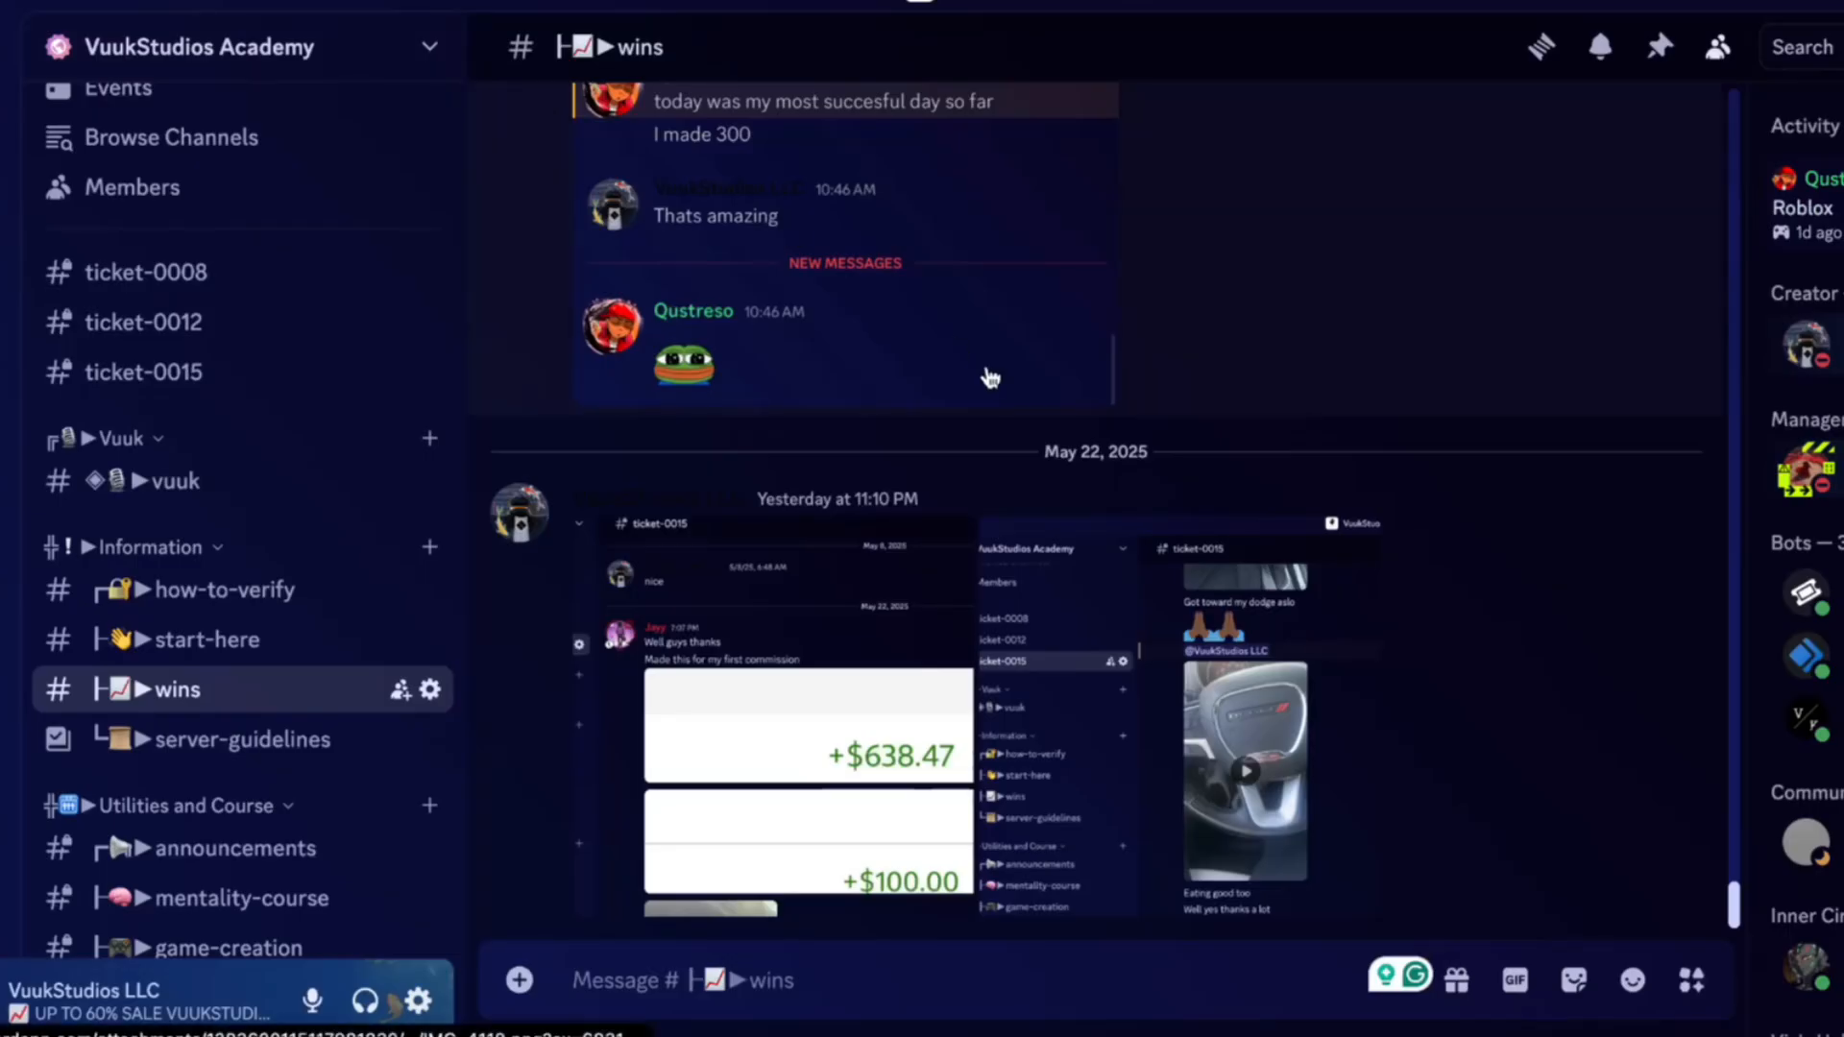
pyautogui.moveTo(1339, 790)
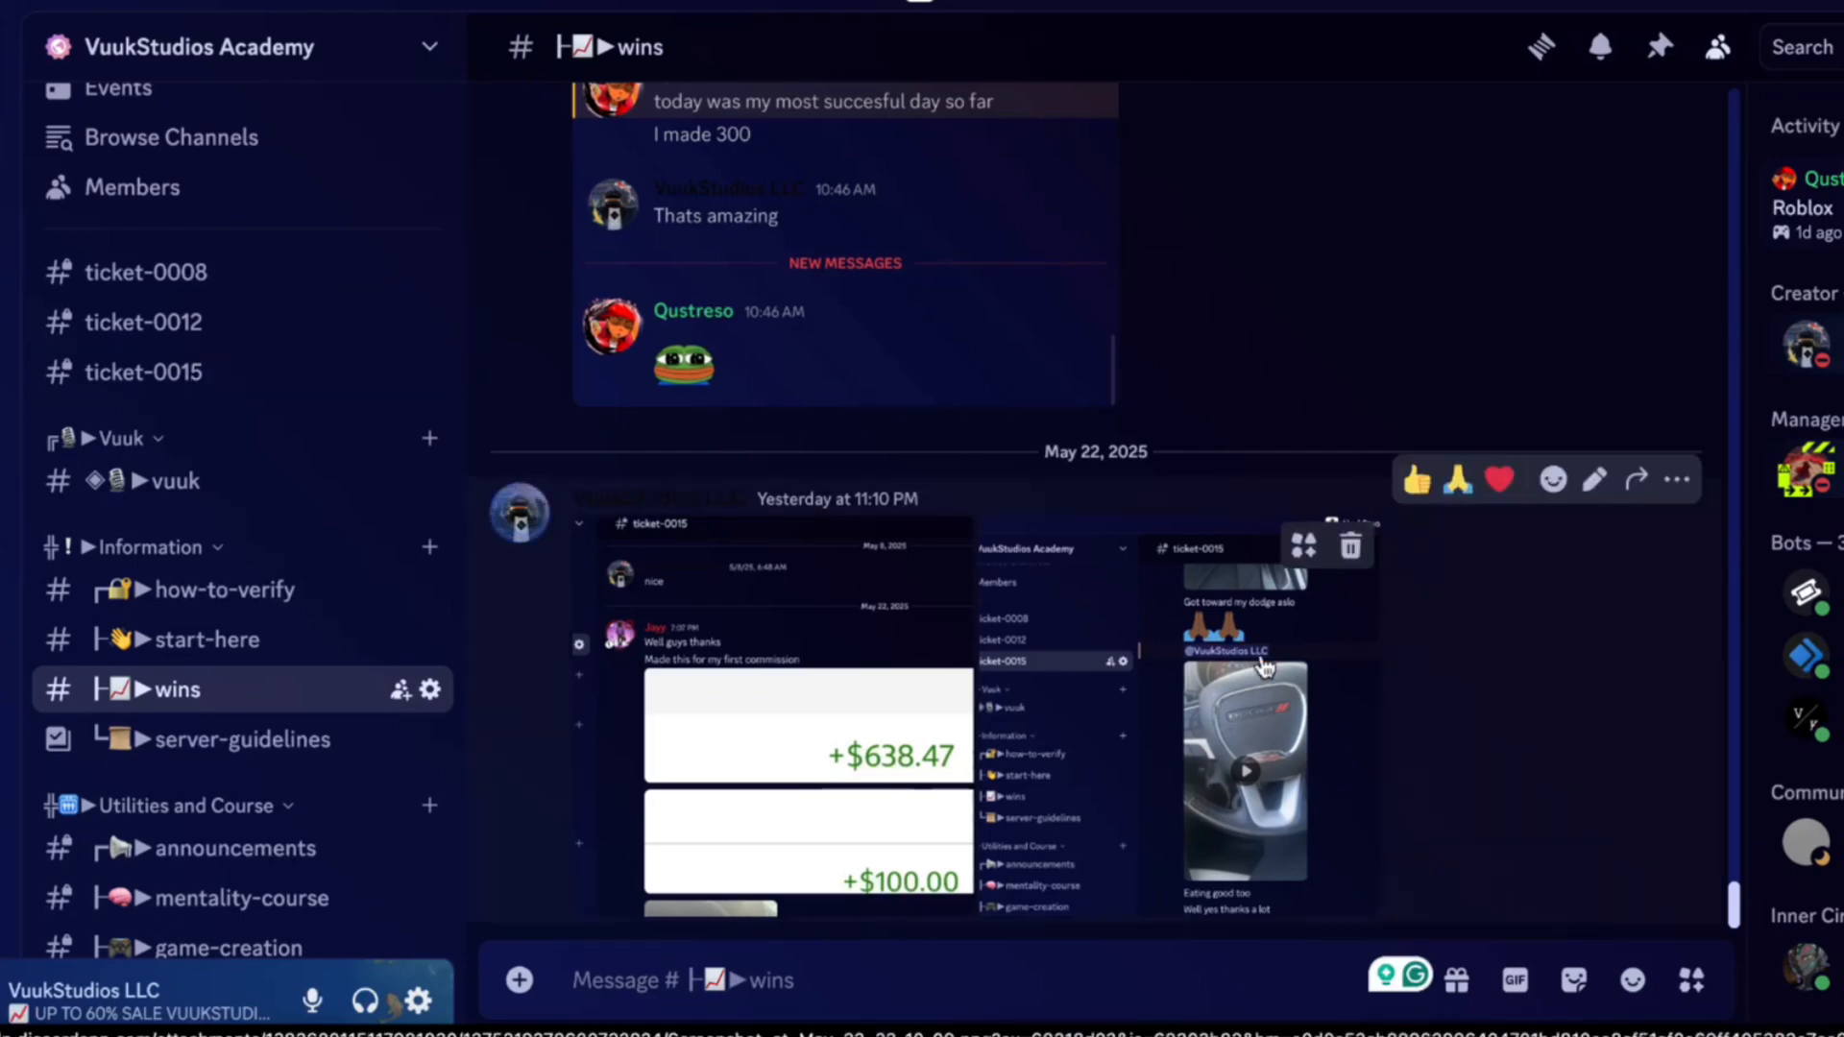
pyautogui.scroll(-3)
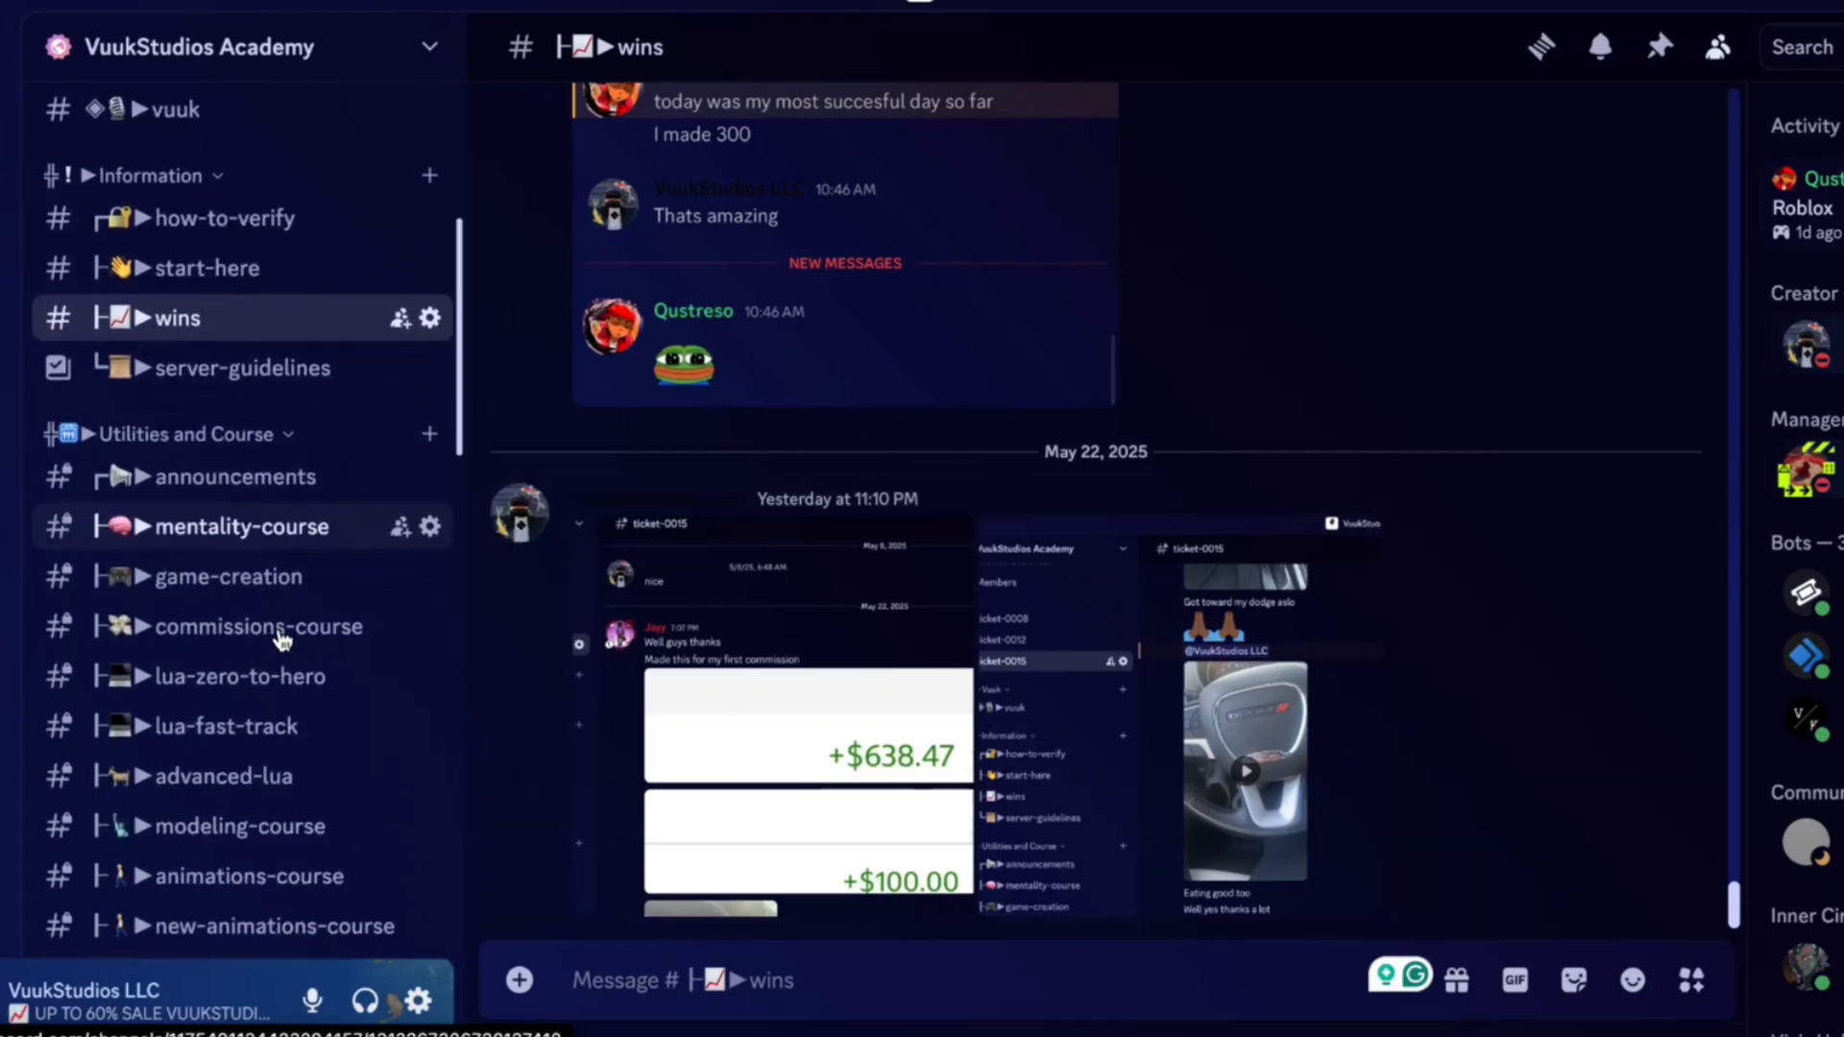
pyautogui.moveTo(255, 626)
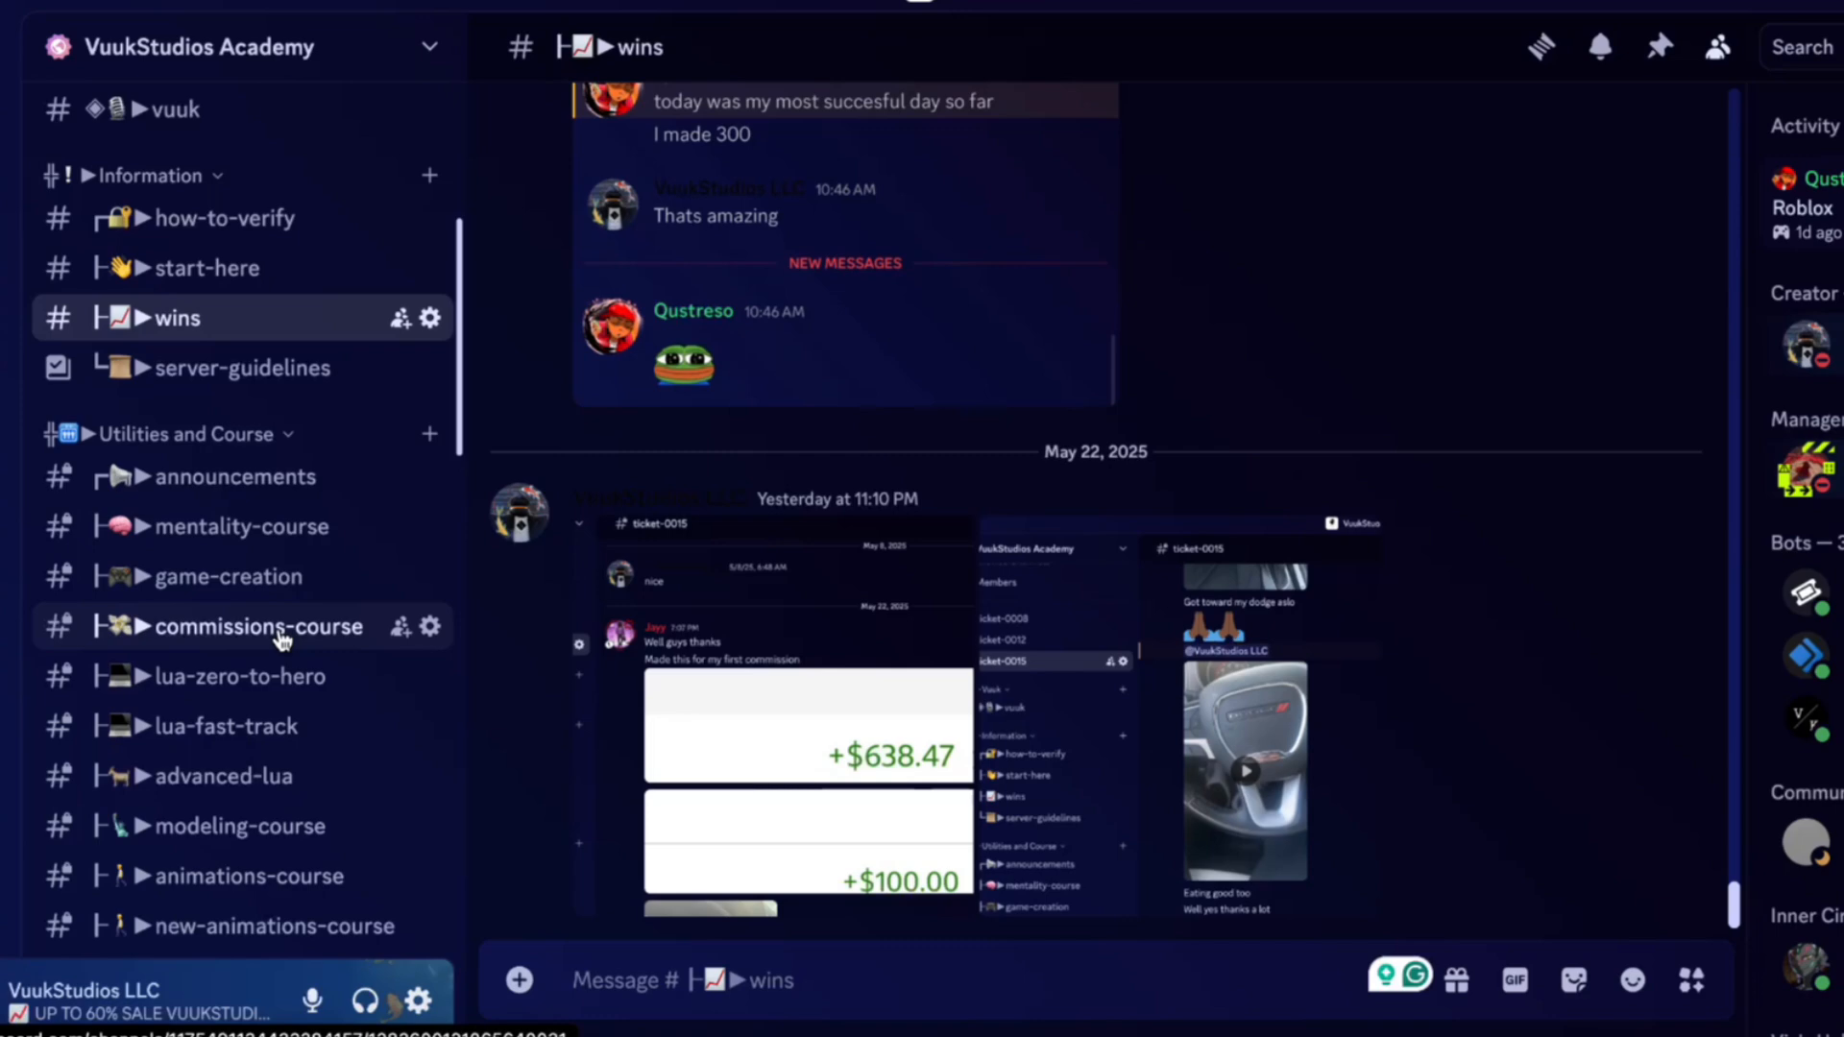
pyautogui.moveTo(321, 643)
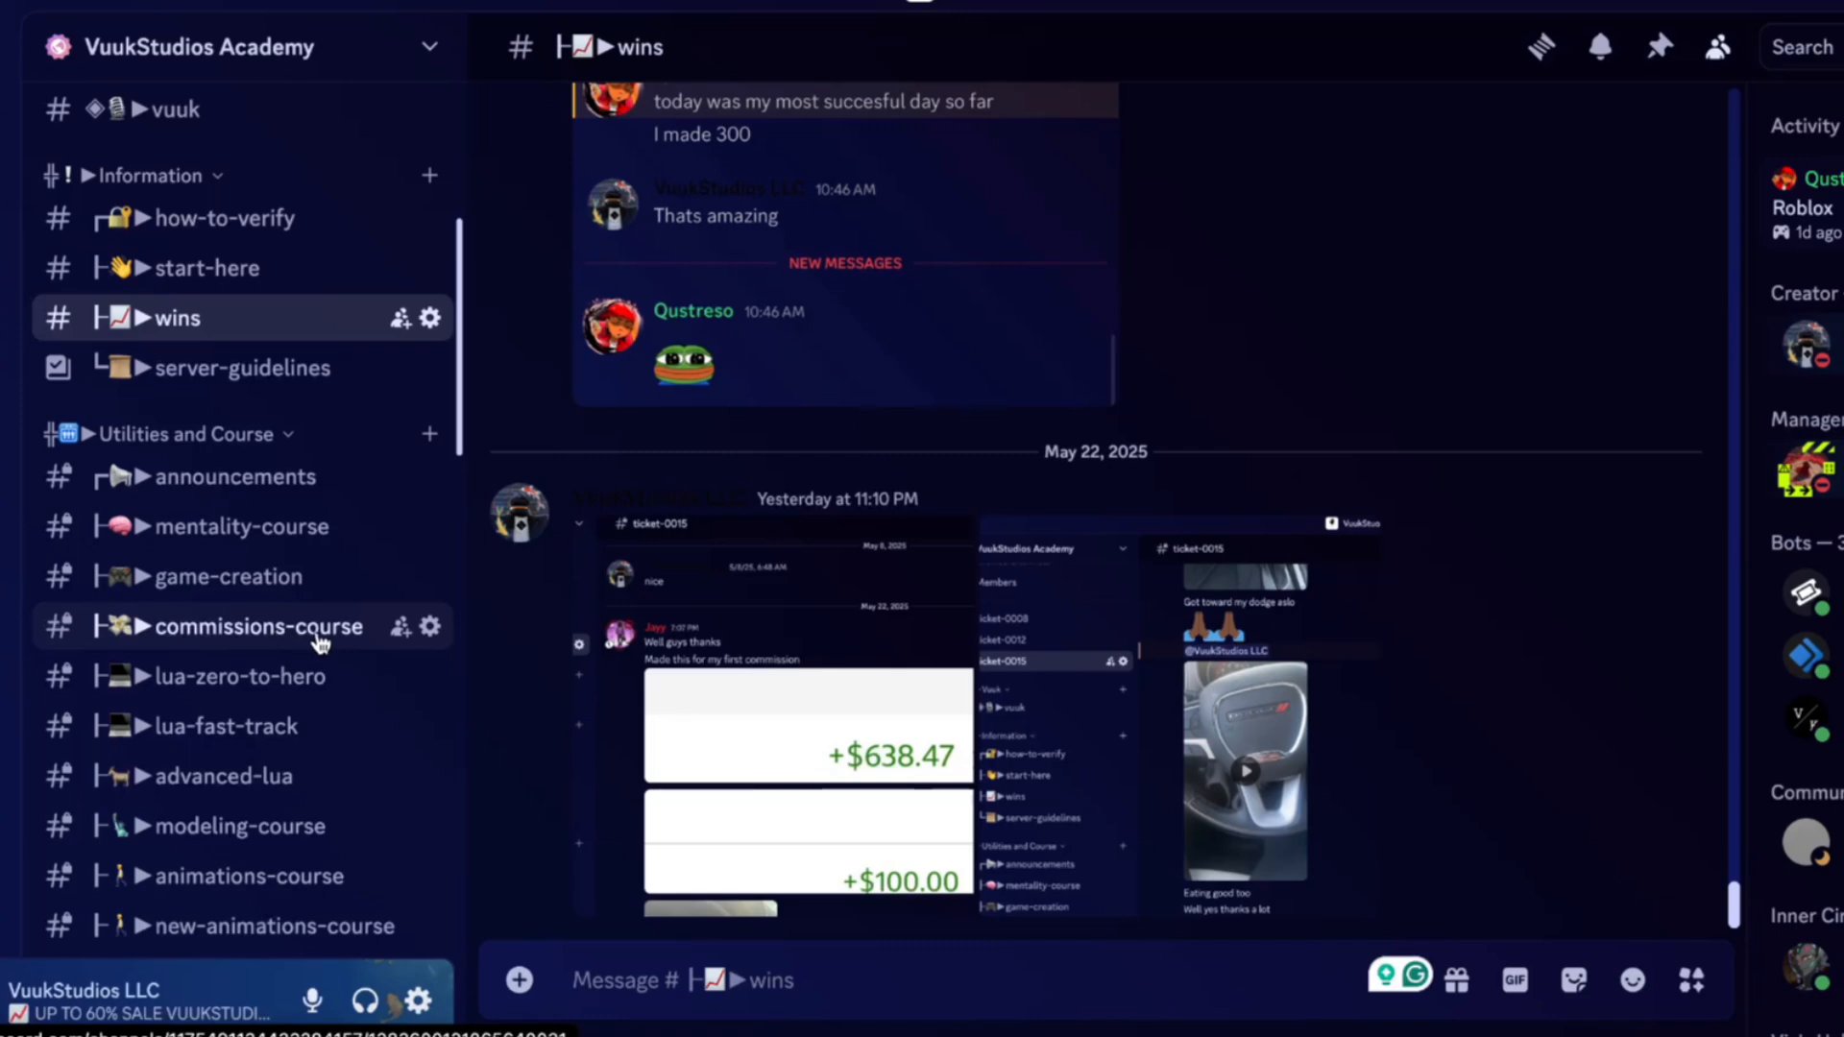